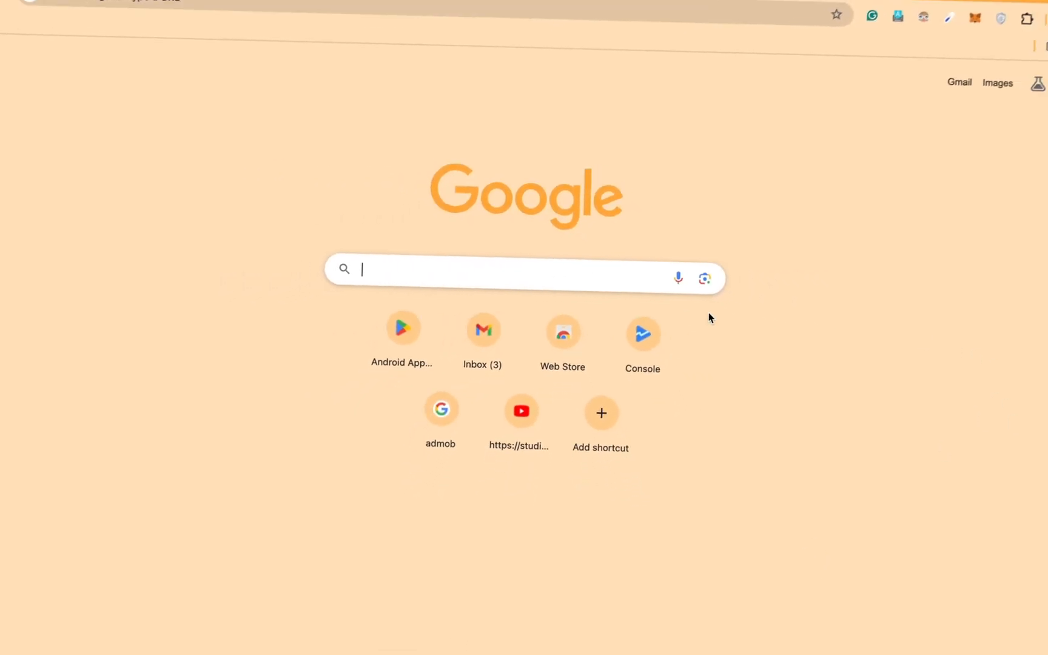
Search the web for 'google play console' and follow the Google Play Console result.
text(google play consol)
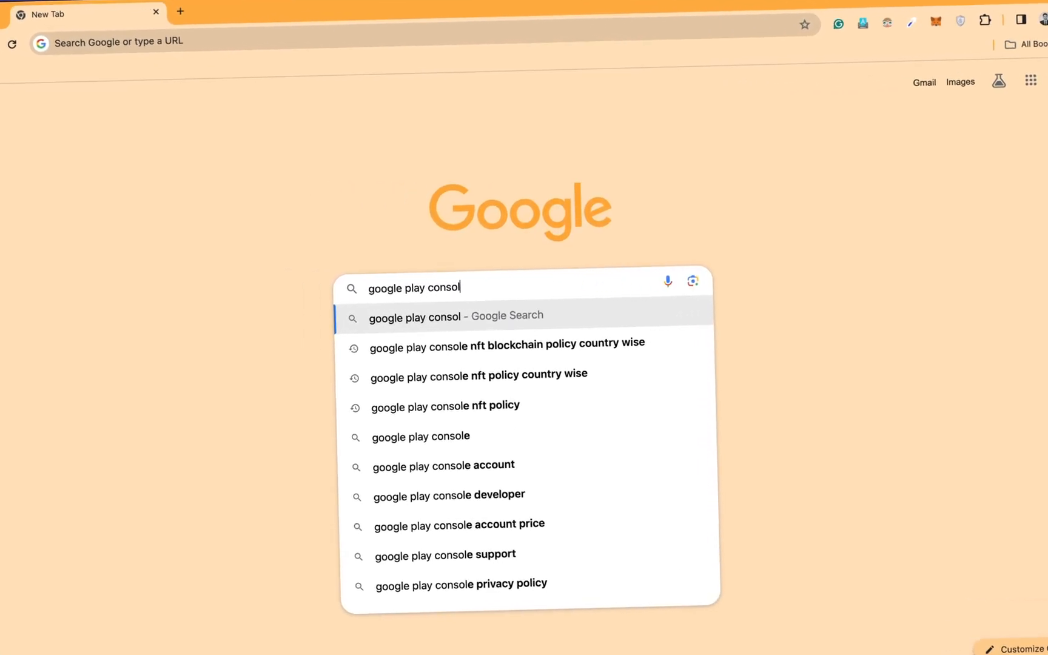
key(Enter)
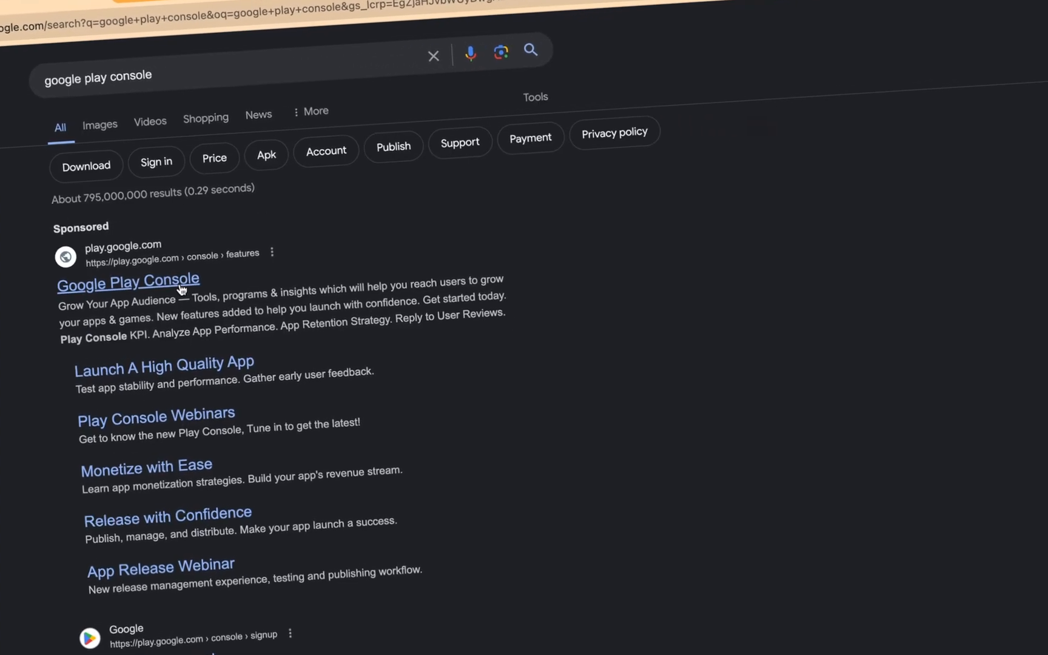
click(127, 279)
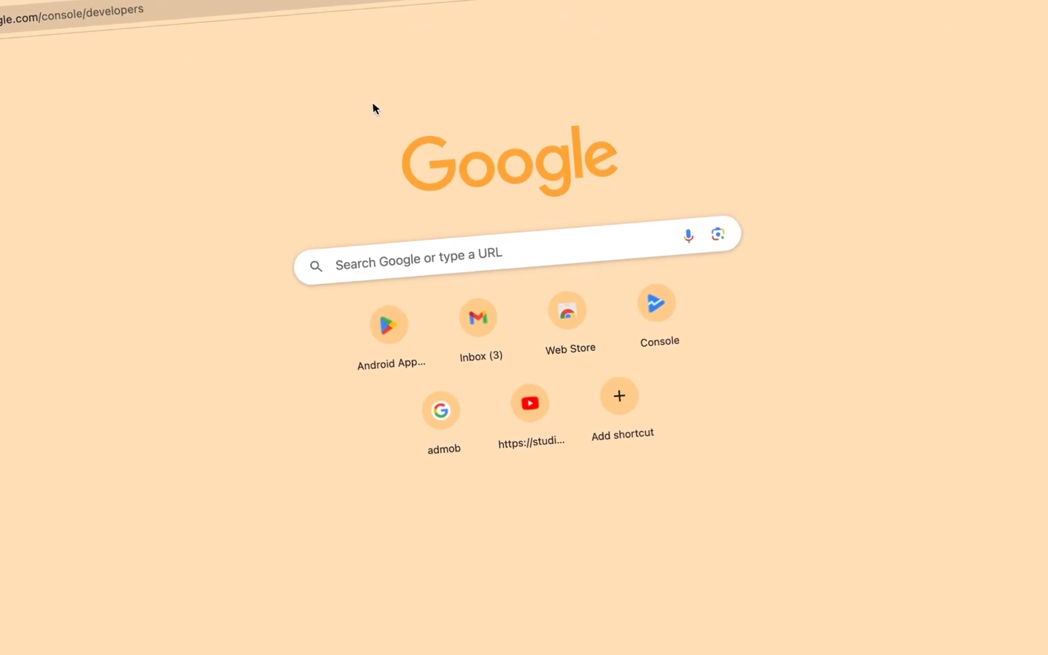
click(656, 303)
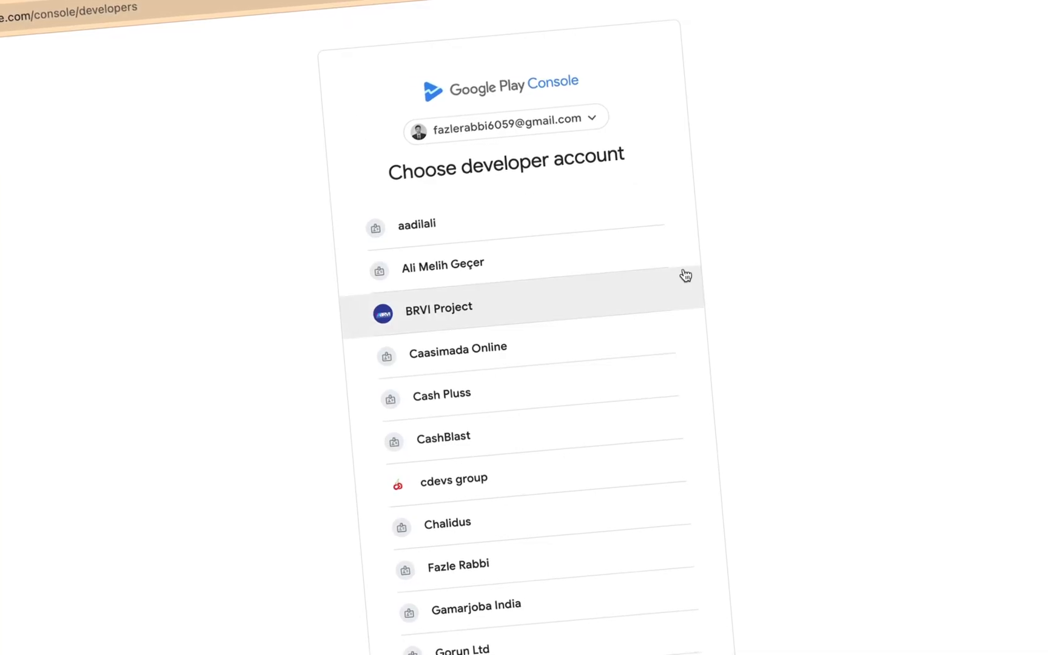
Scroll the developer account chooser, then rerun the 'google play console' search from the suggestions.
scroll(down, 3)
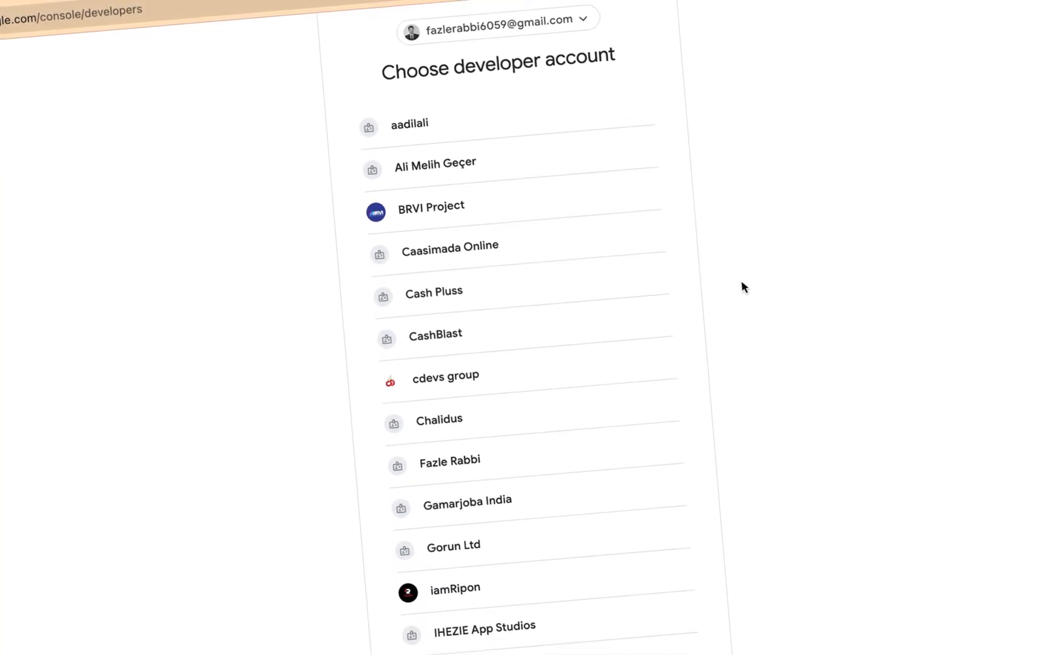
scroll(down, 3)
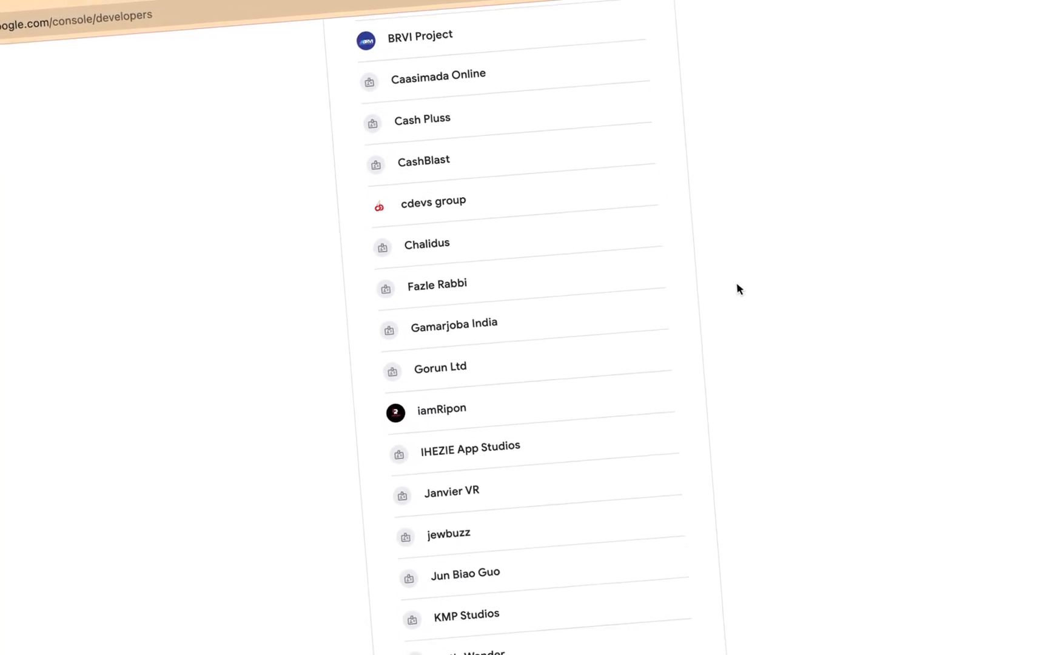
scroll(down, 3)
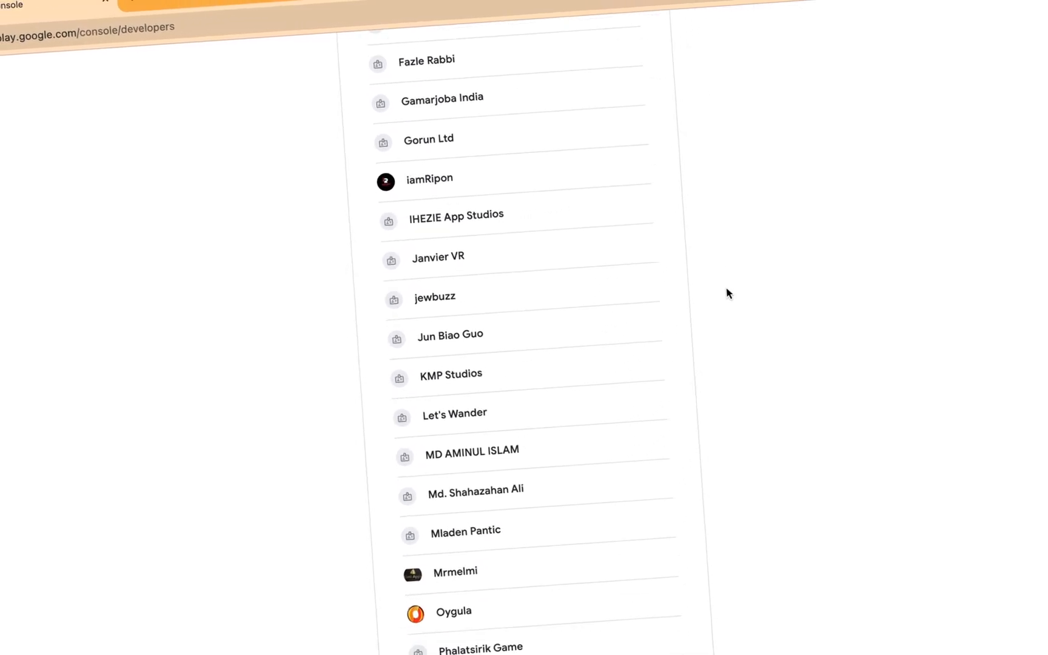
scroll(down, 3)
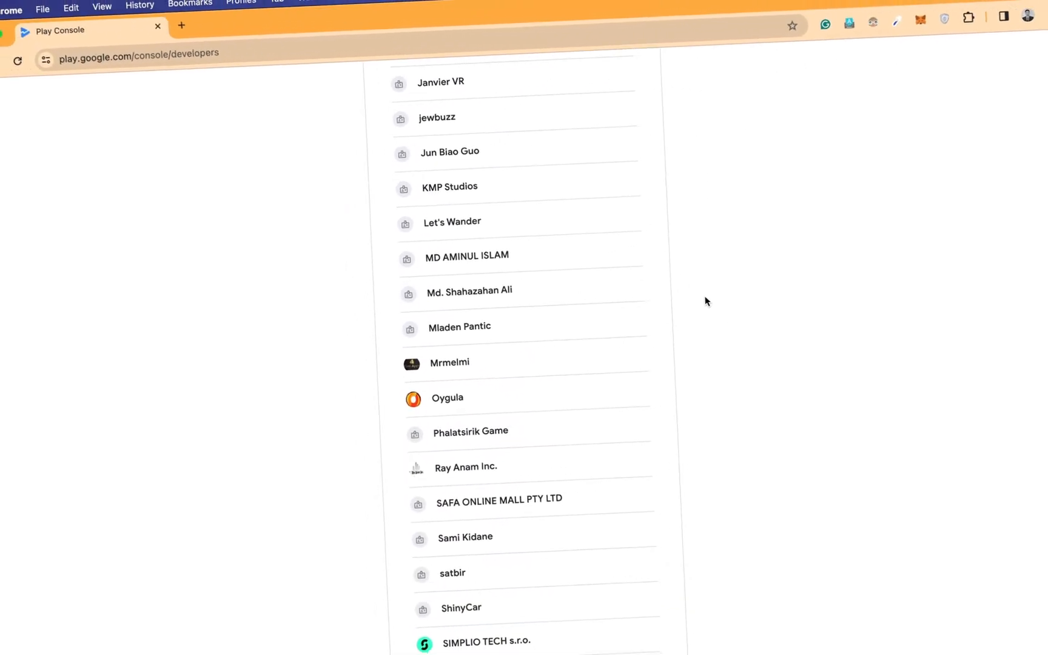
scroll(down, 3)
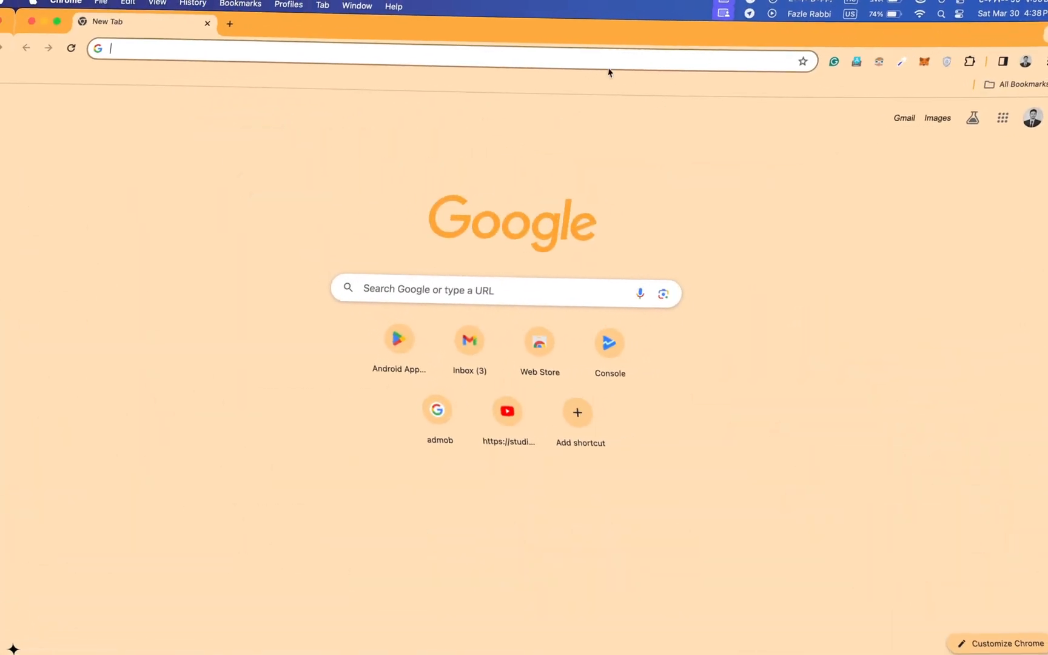
text(google play console)
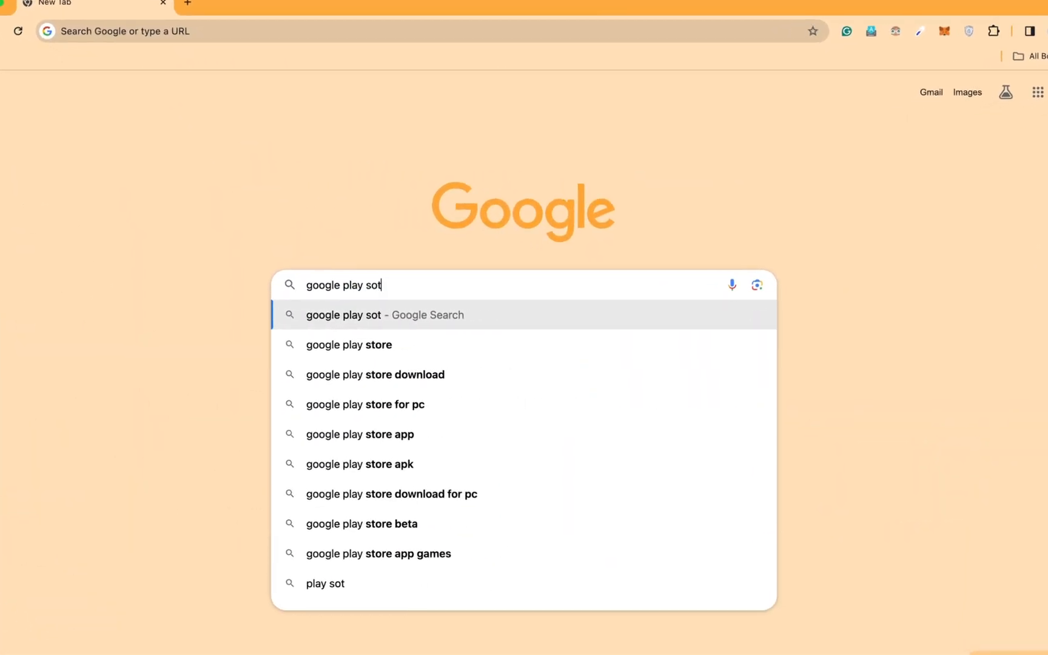
click(348, 344)
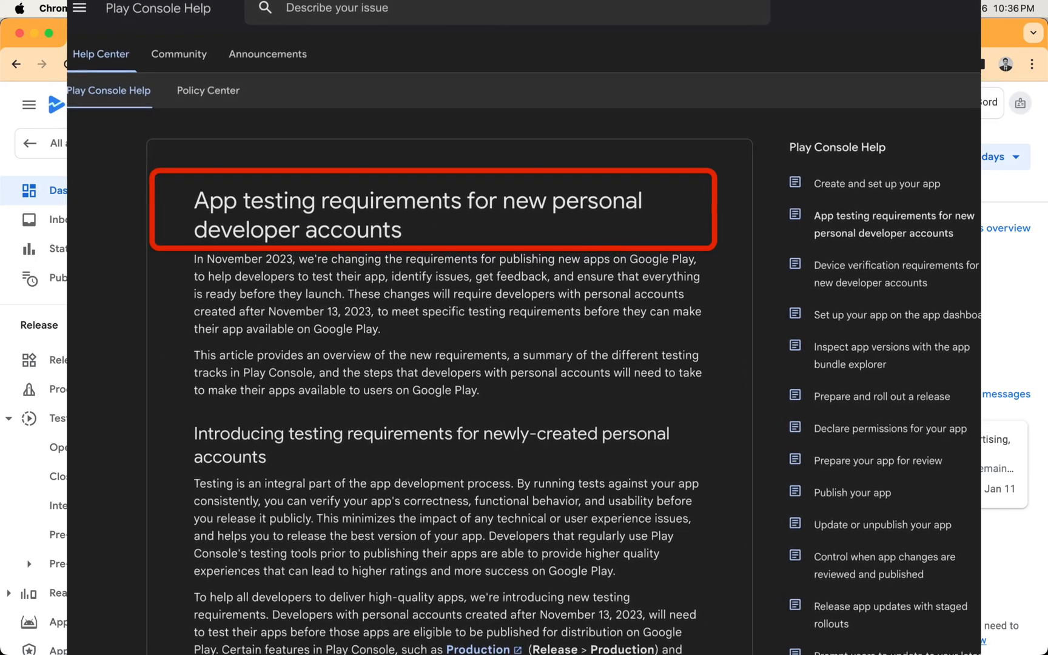
Scroll through the testing requirements article and the production-access checklist on the Dashboard.
scroll(down, 3)
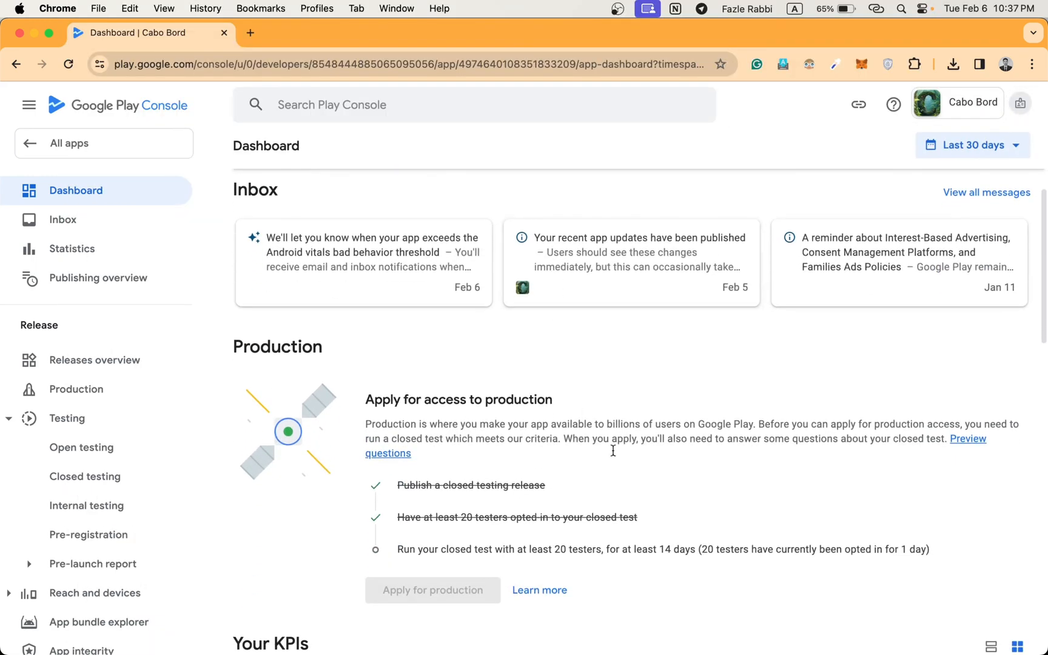
mouse_move(744, 554)
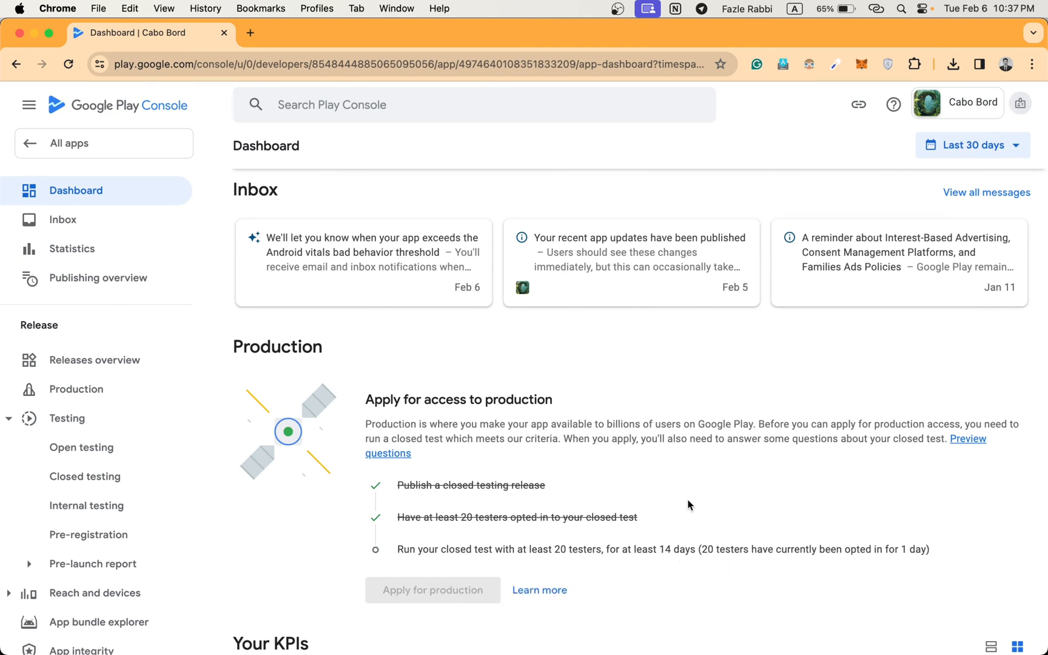
mouse_move(788, 451)
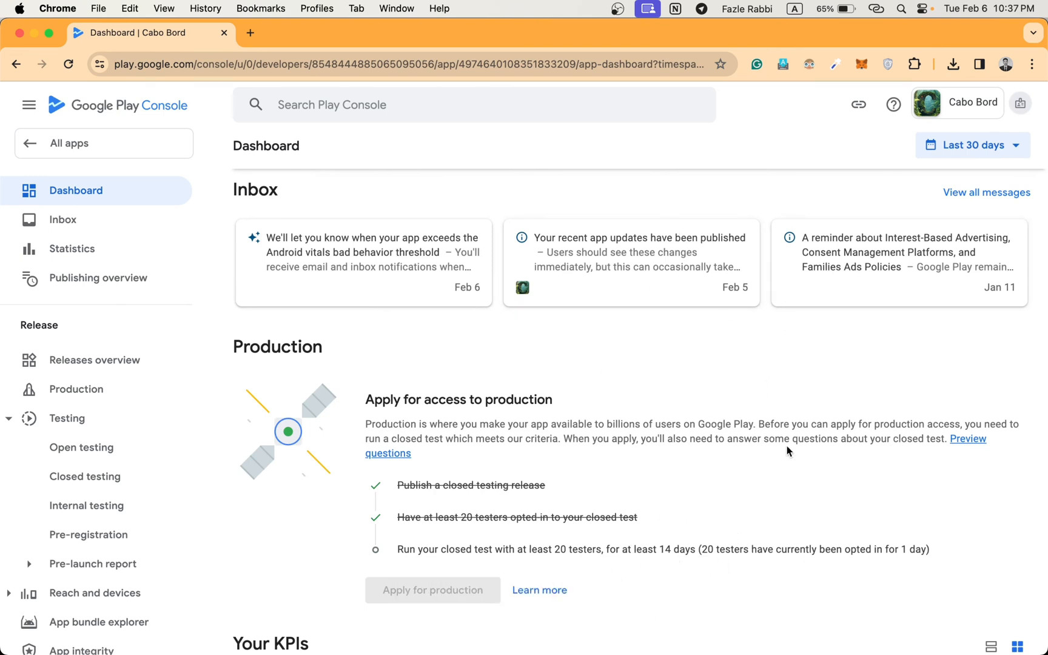
mouse_move(889, 555)
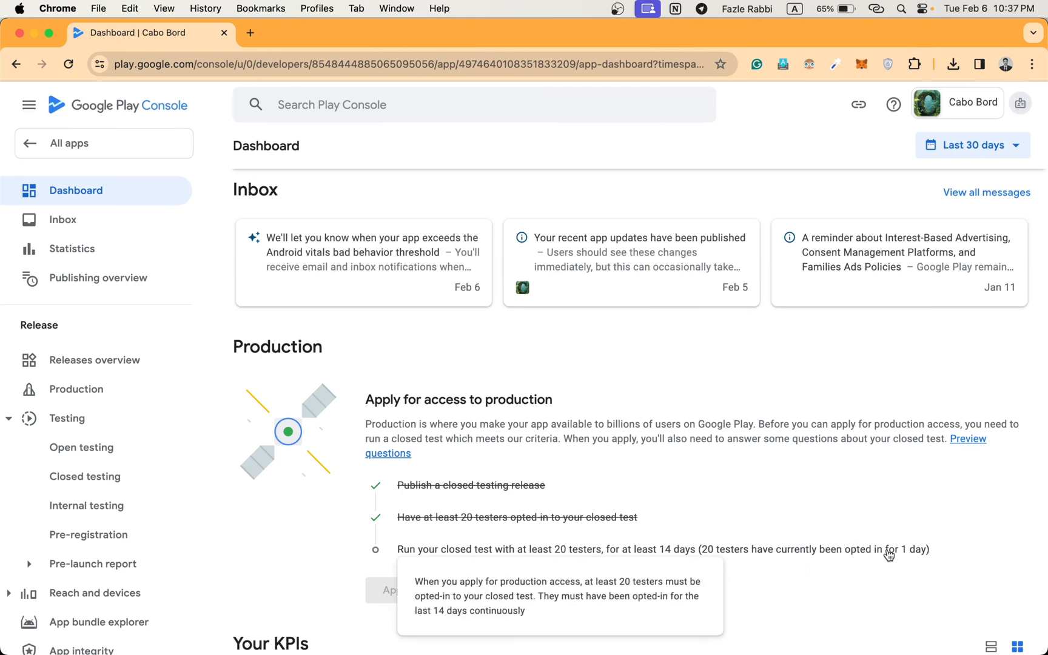
mouse_move(912, 564)
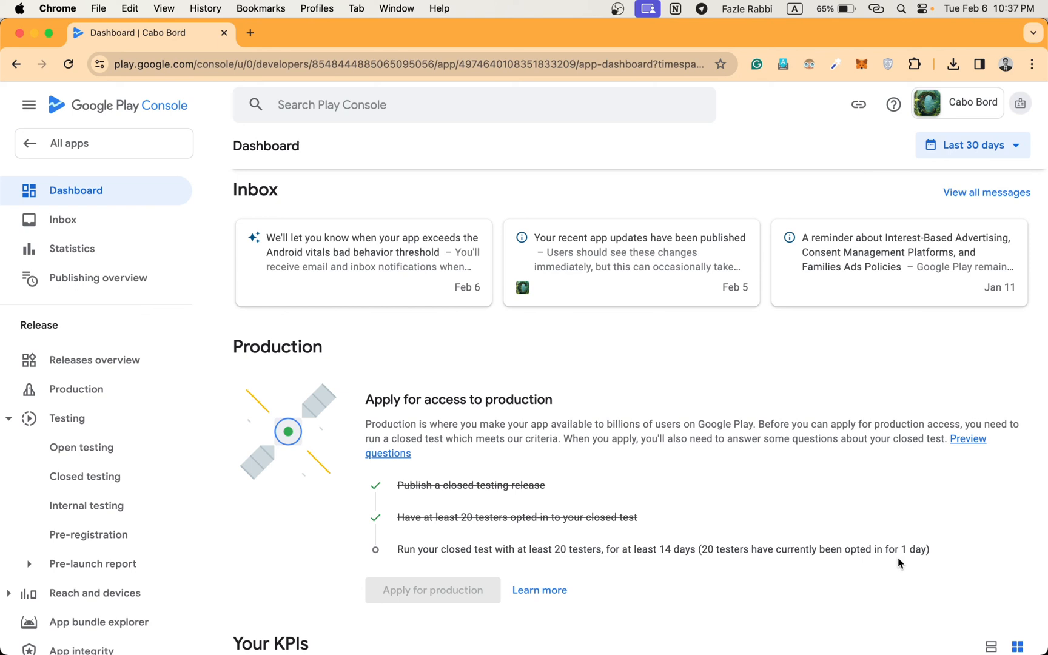
mouse_move(433, 589)
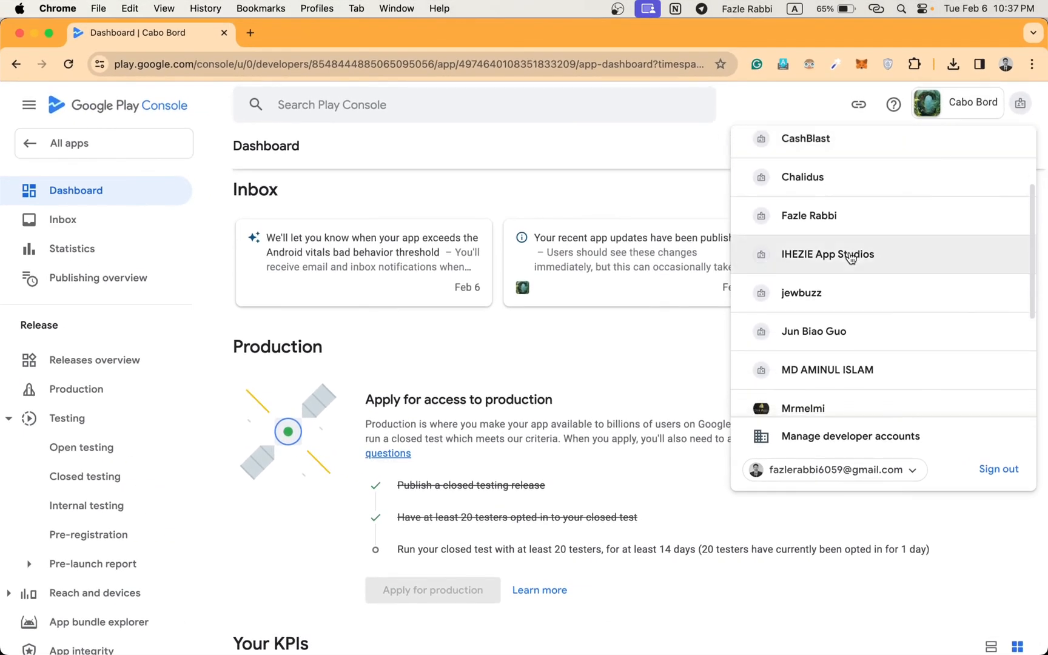
scroll(down, 3)
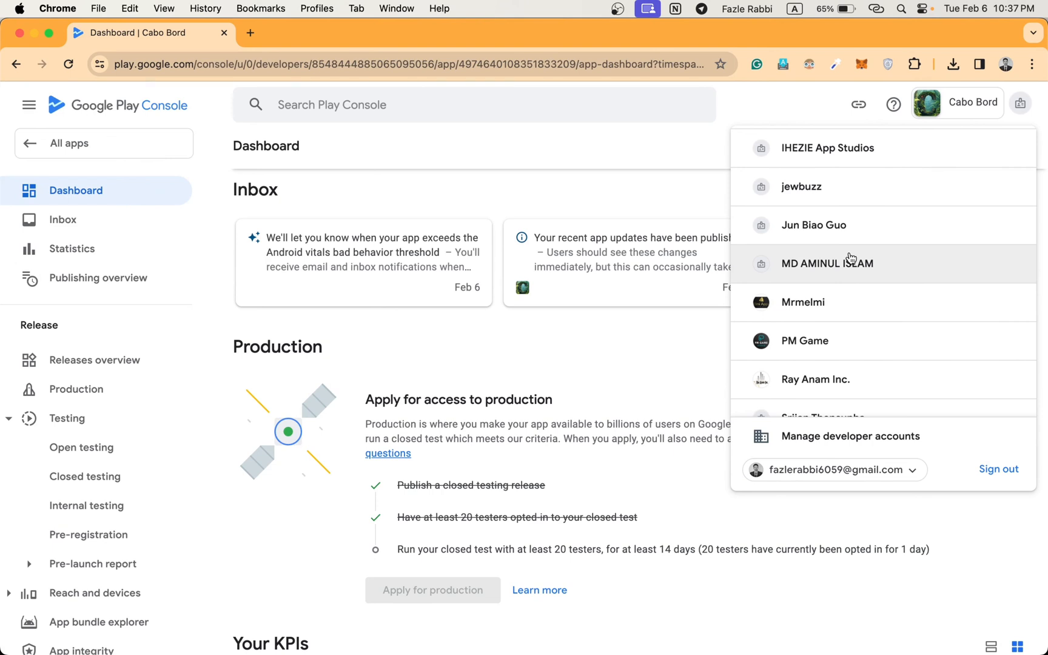
mouse_move(847, 200)
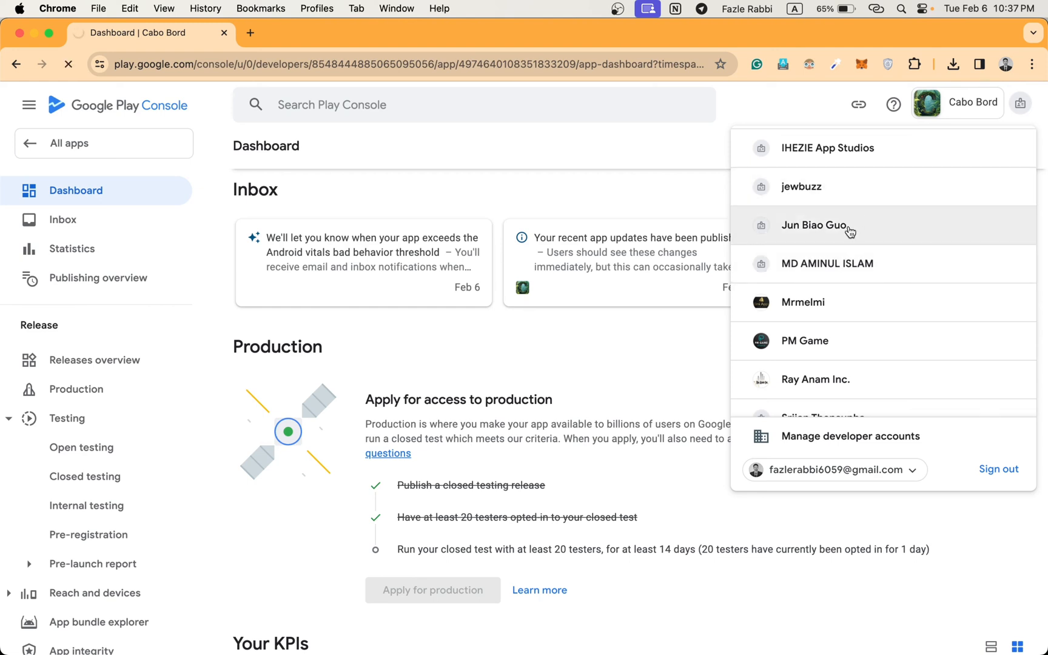
Switch to the other personal developer account listing Workout Optimiser.
click(811, 225)
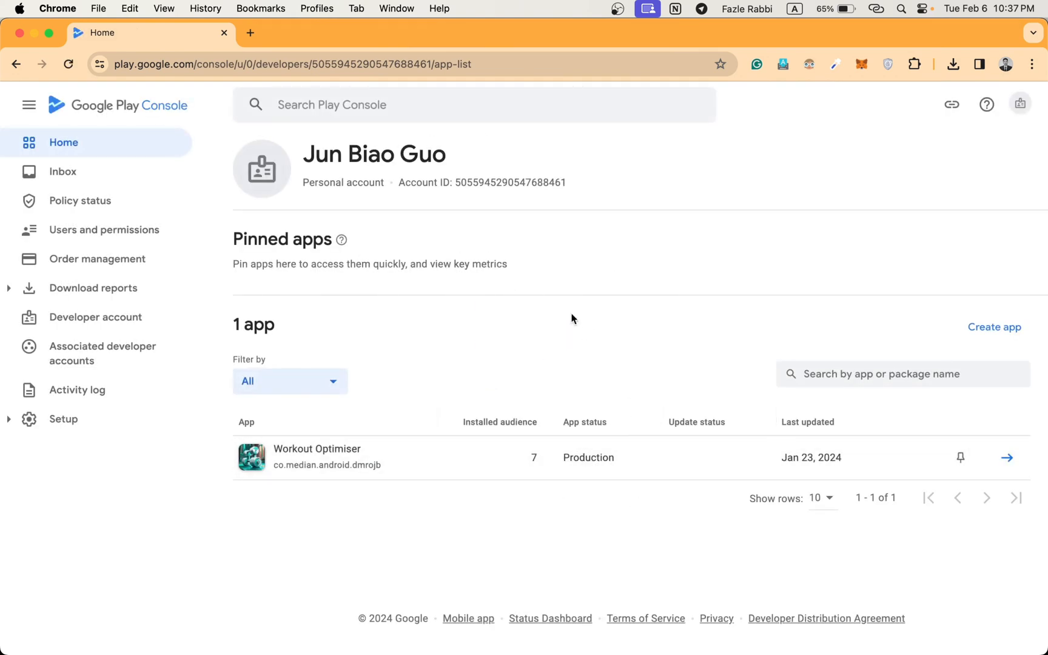
click(316, 449)
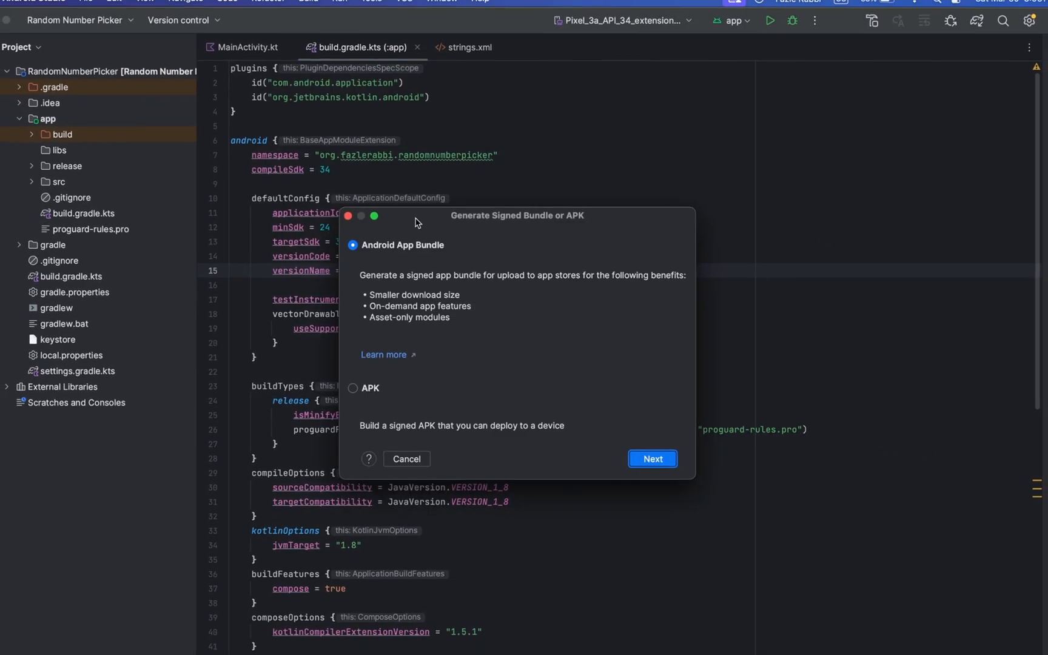
Continue the Generate Signed Bundle wizard with Android App Bundle selected.
click(651, 459)
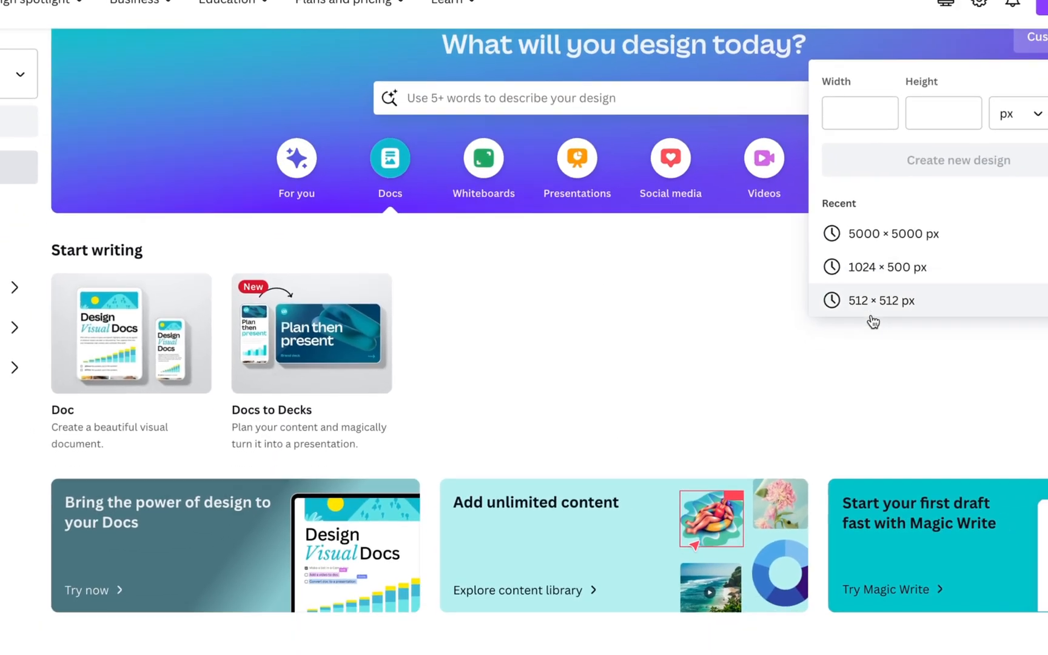
Start a new design at the recent 1024 × 500 px size and edit the banner headline.
click(880, 300)
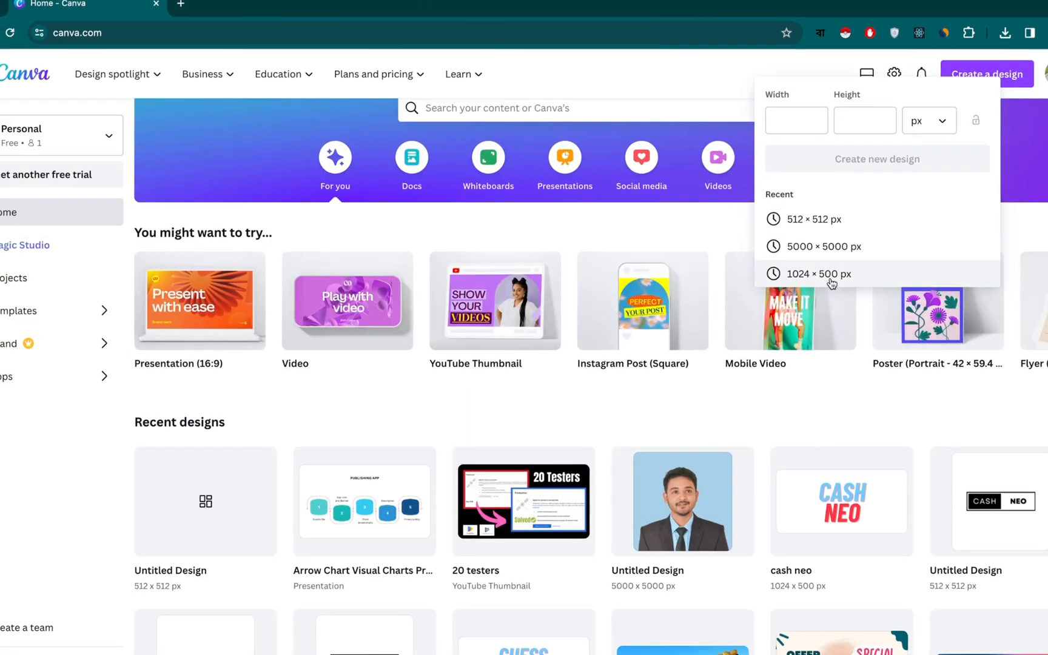
click(817, 273)
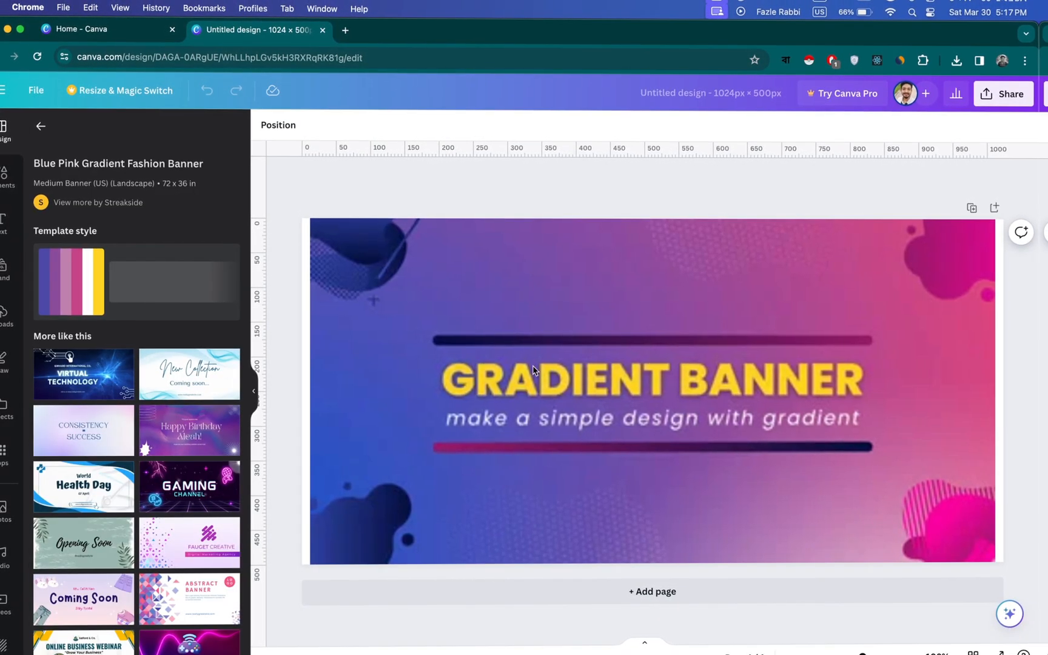
click(641, 380)
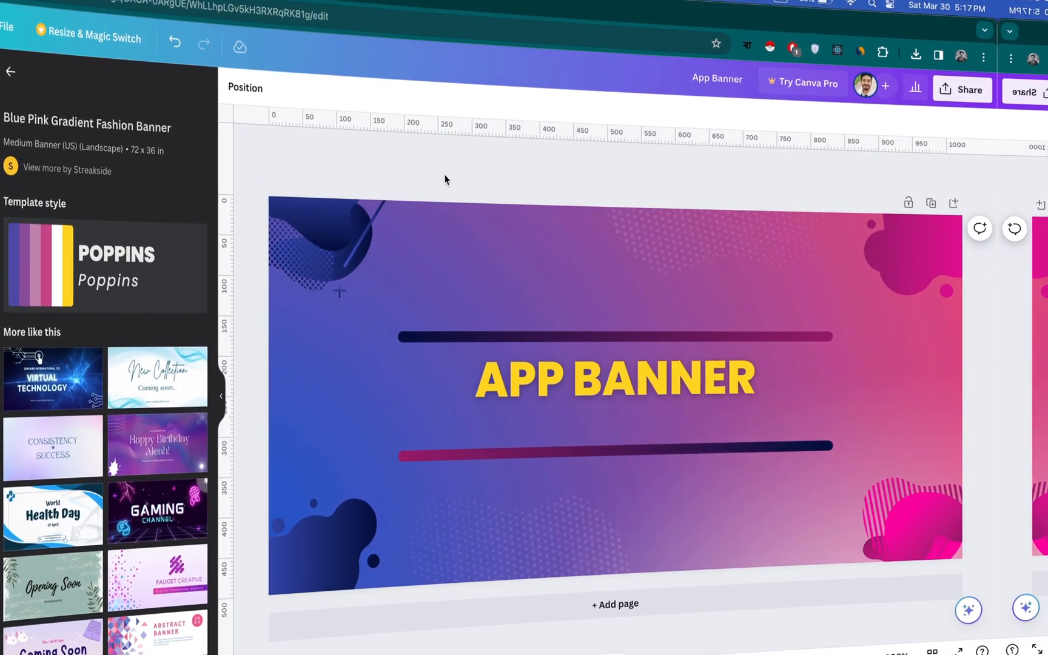
Bring up the Share menu's download options for the banner.
click(962, 88)
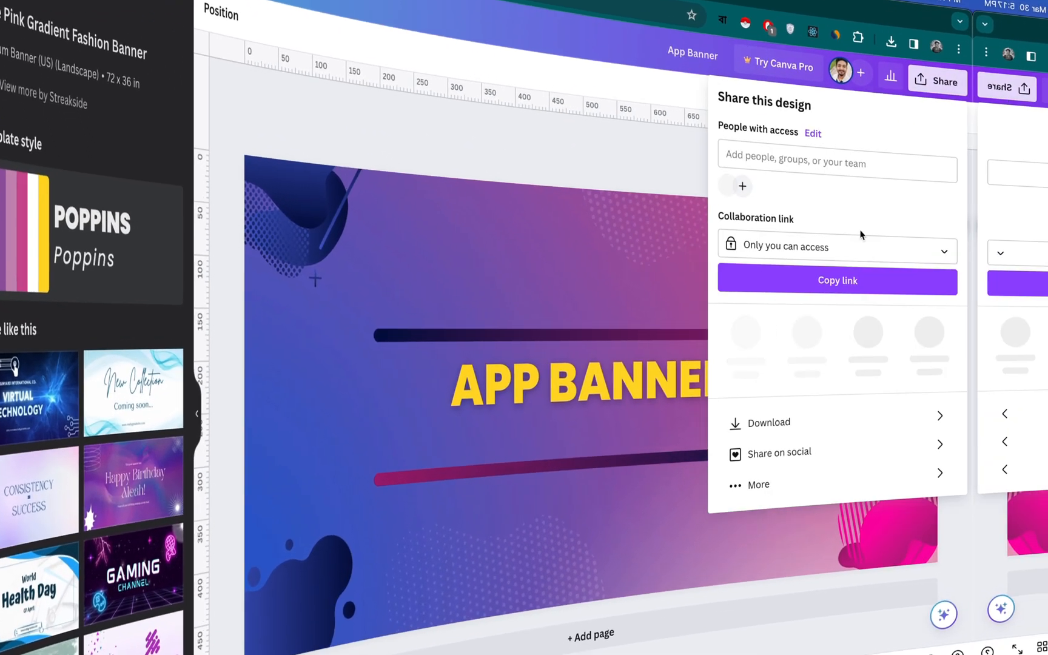
click(769, 422)
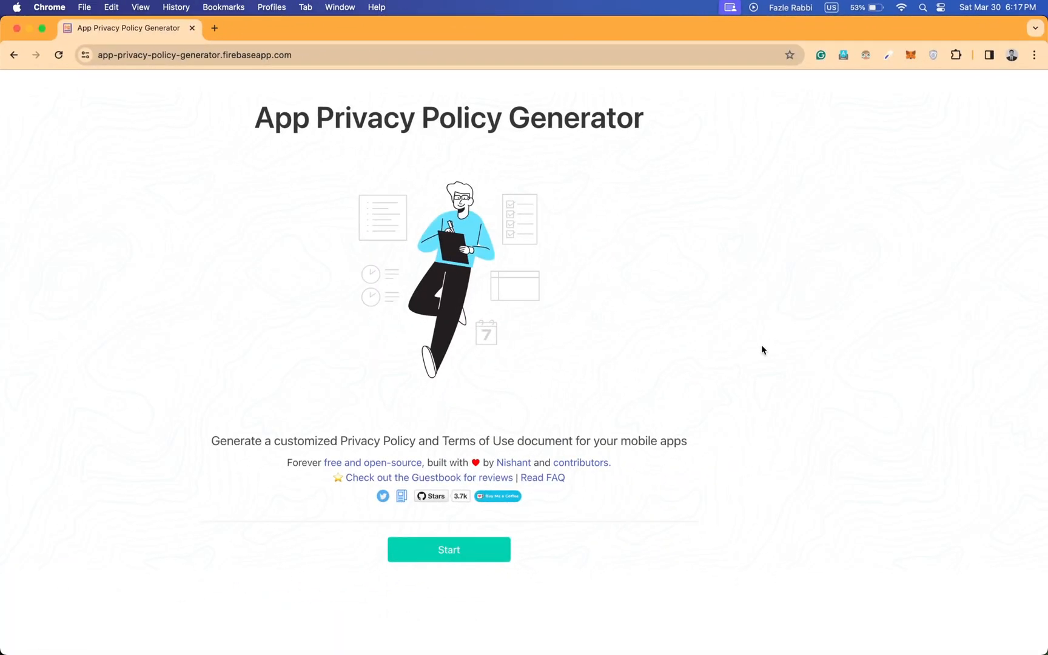
mouse_move(655, 142)
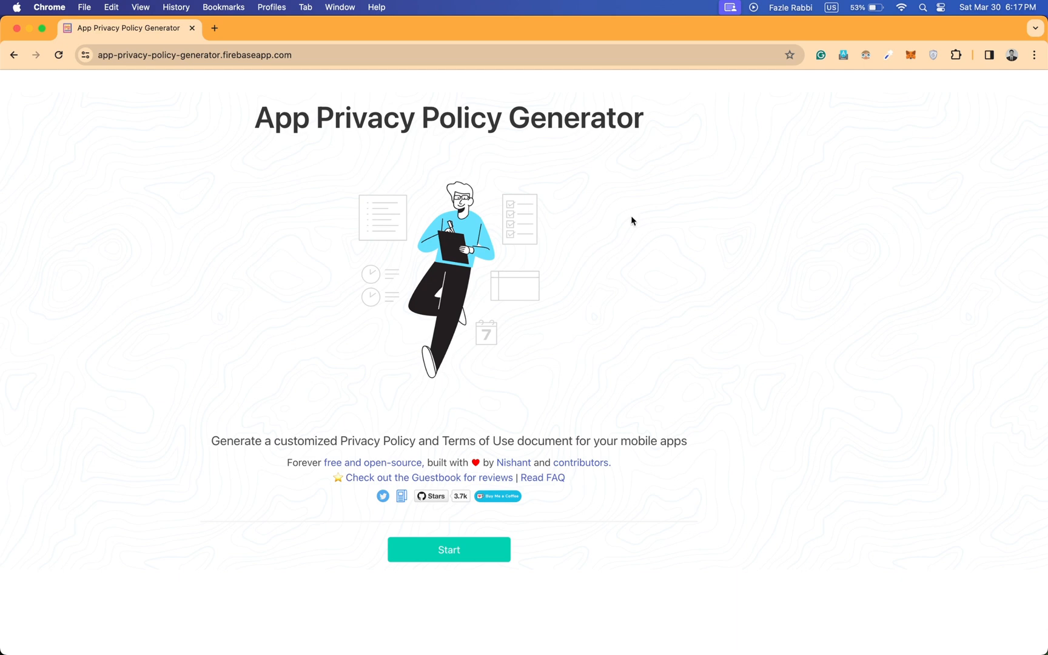
click(447, 549)
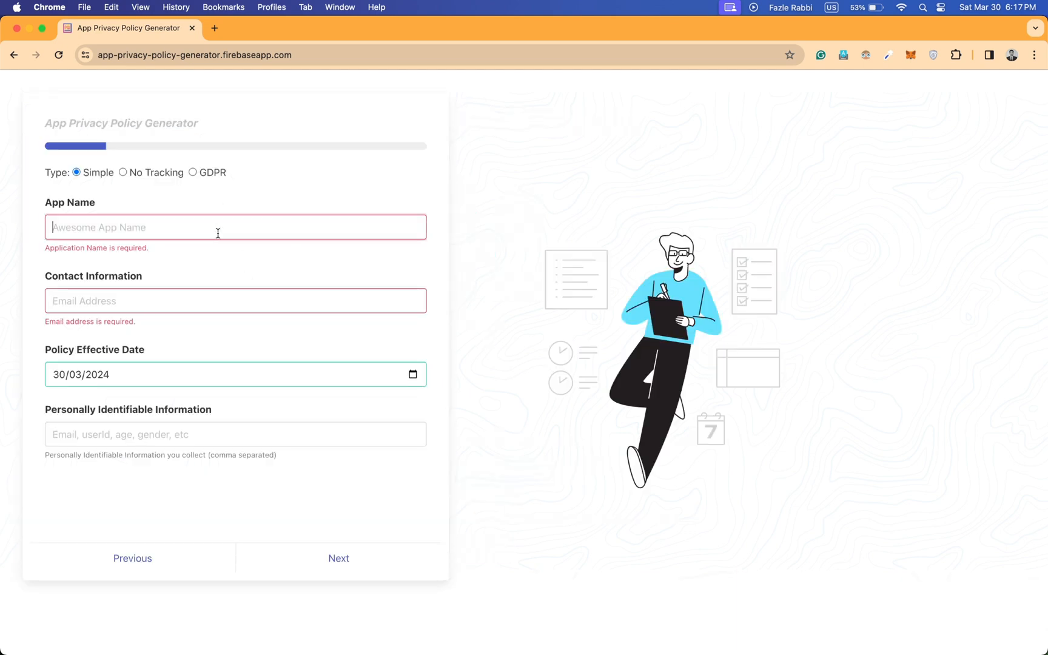
text(Random number generator)
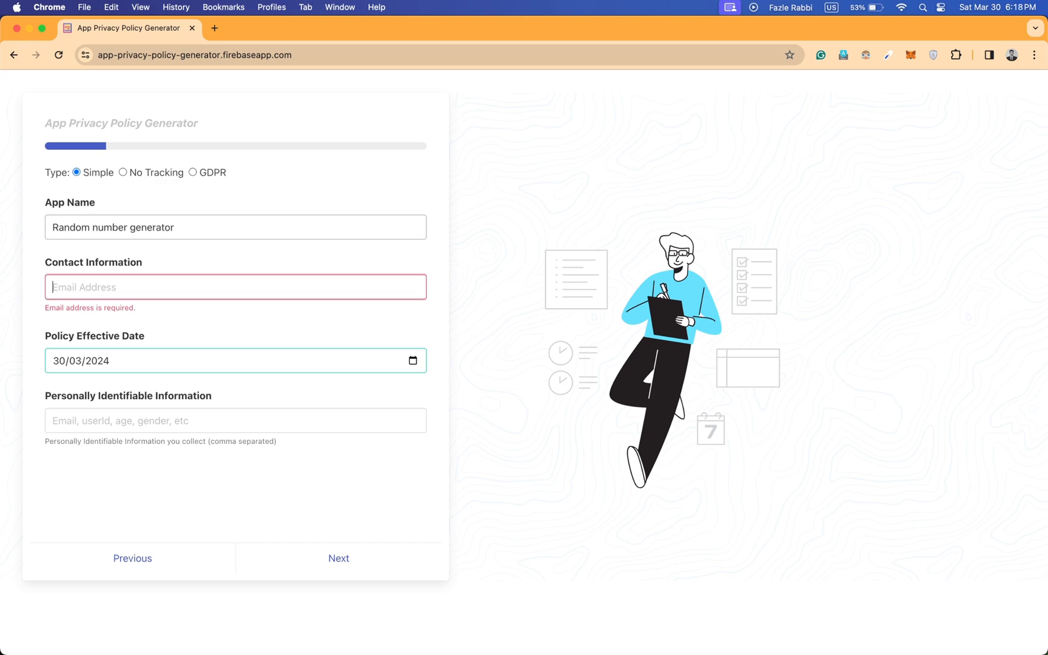
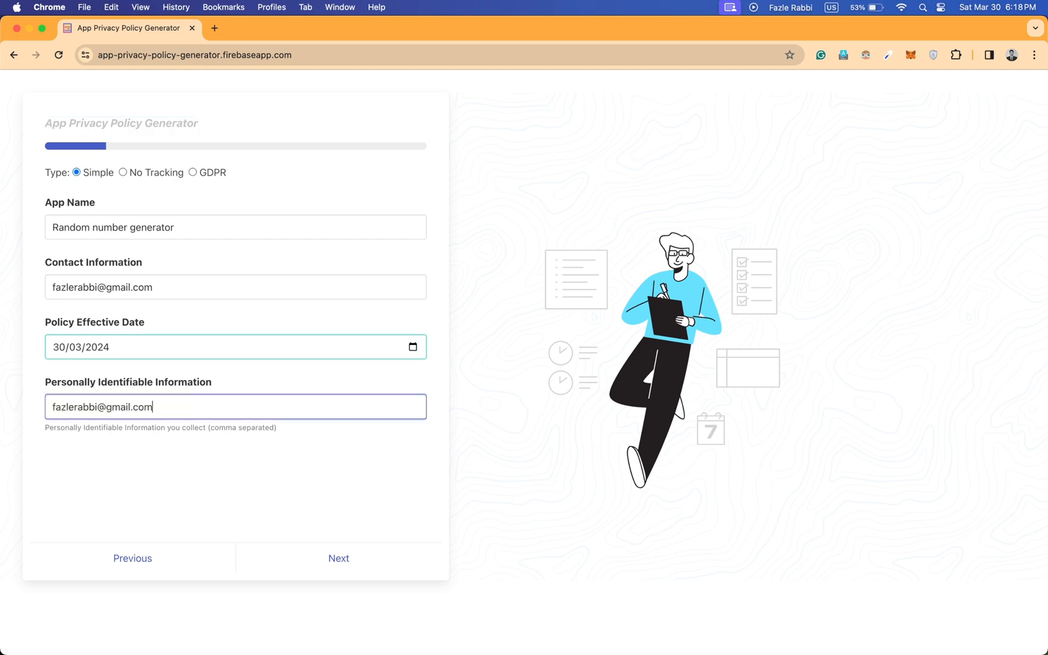
Continue through the app type and owner type steps of the generator.
click(338, 558)
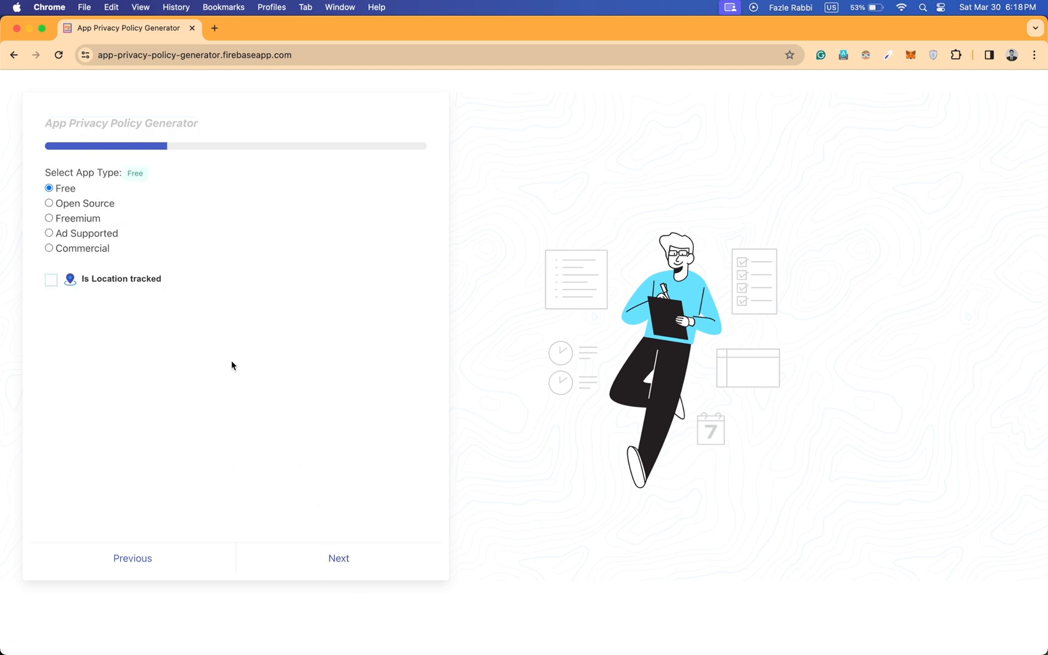
click(339, 557)
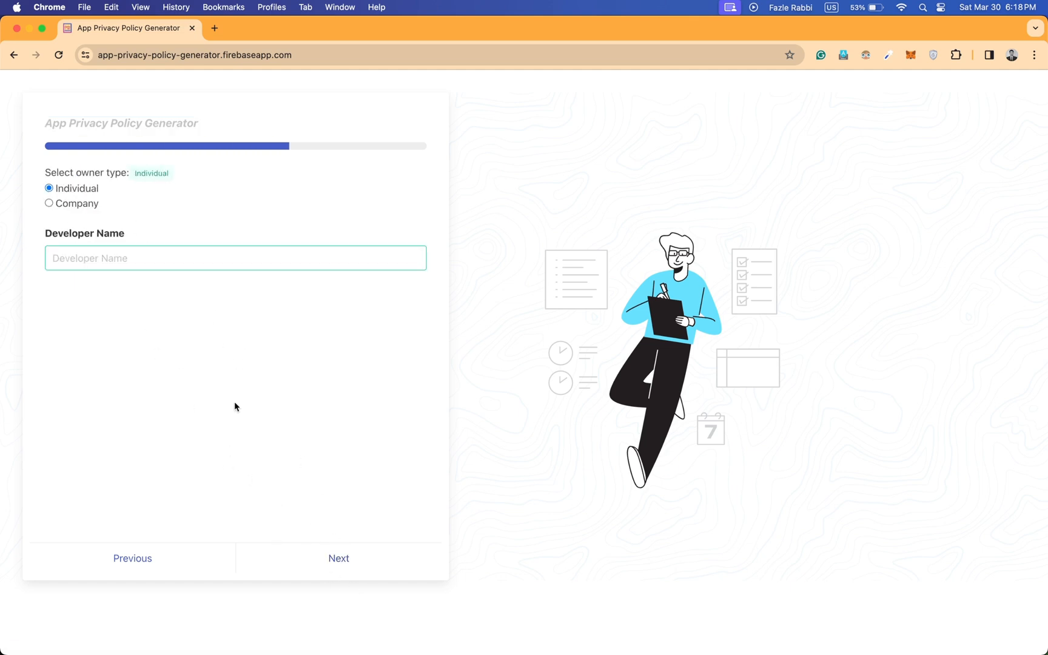
click(338, 557)
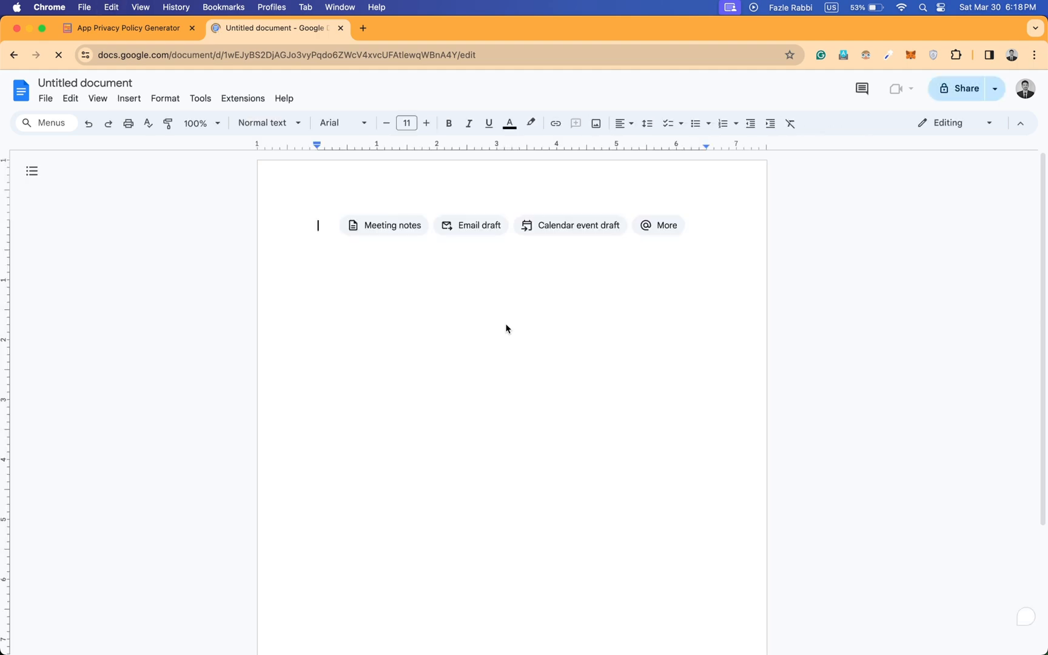
Share the Privacy Policy doc so anyone with the link can view it.
click(961, 89)
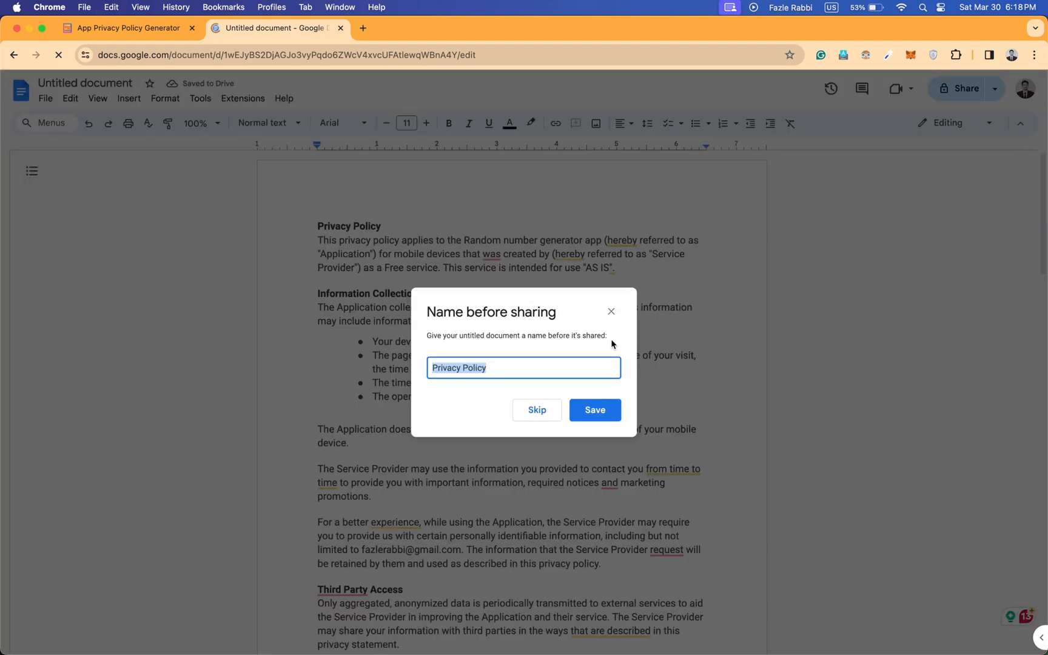
click(593, 410)
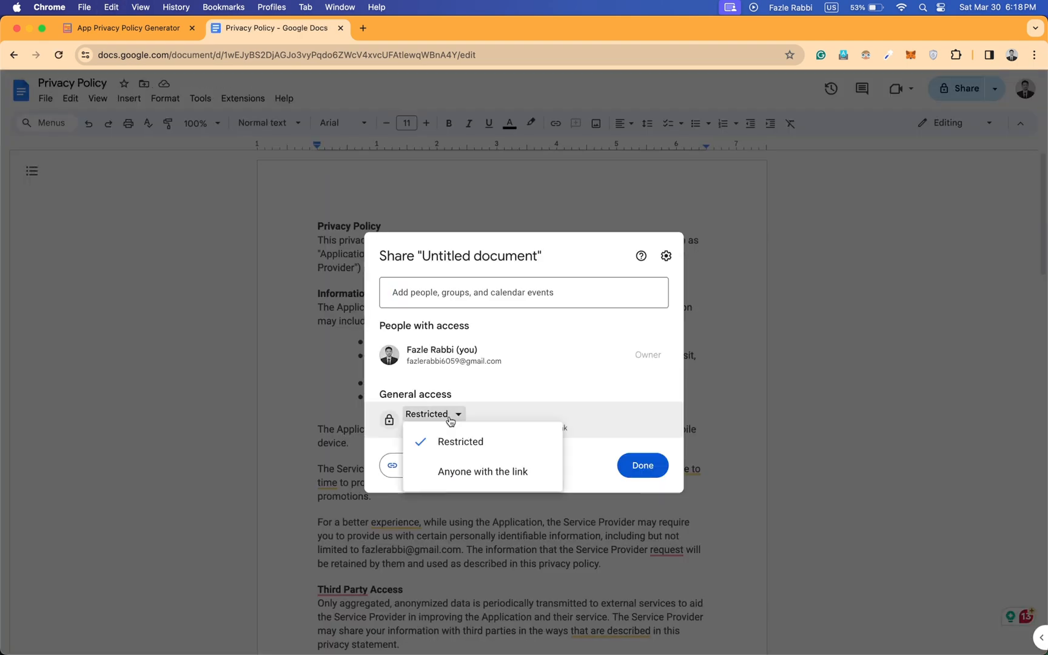
click(481, 471)
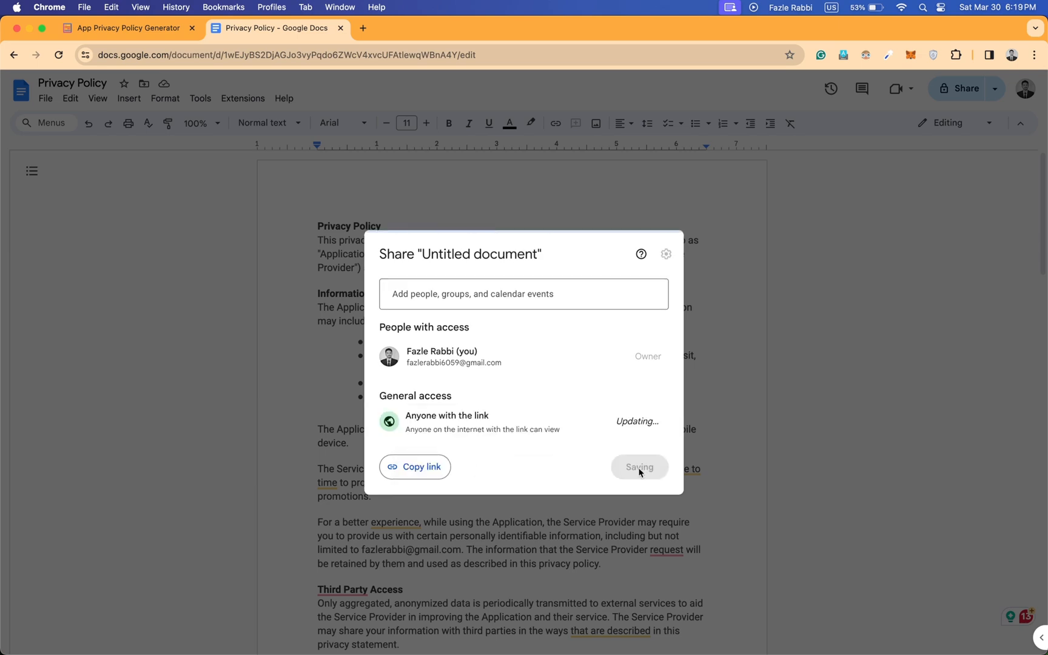
click(414, 467)
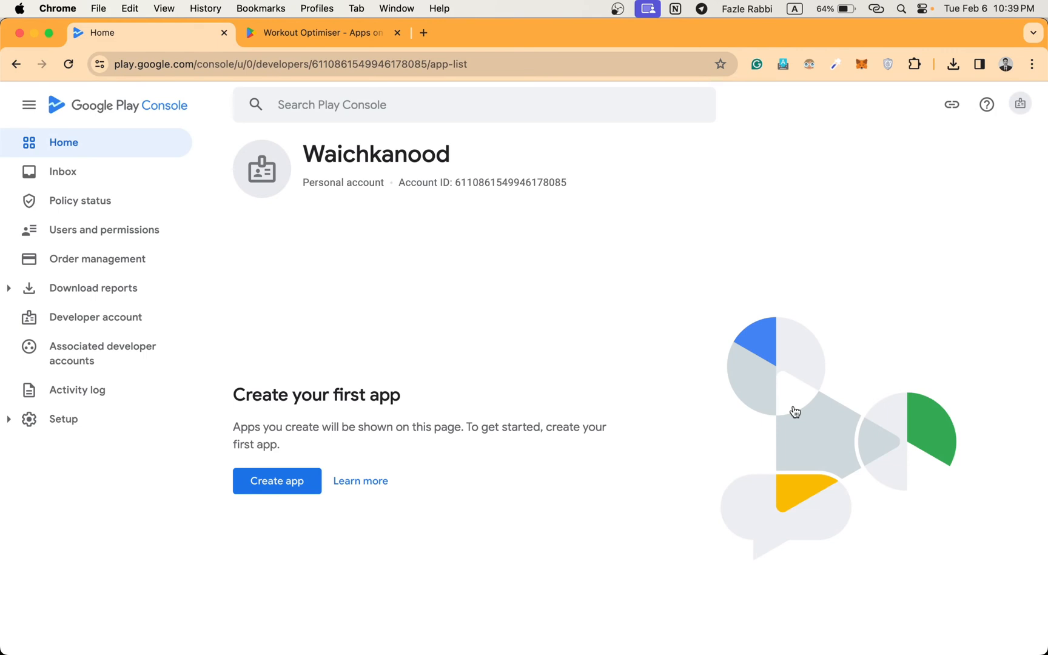
mouse_move(308, 519)
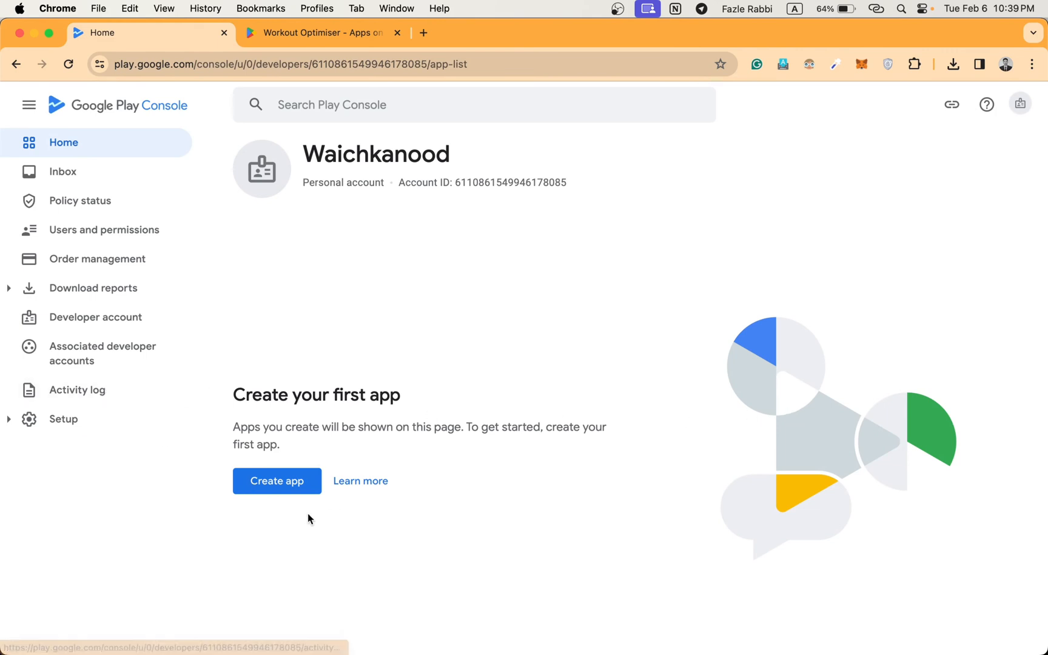
Start a new app and name it 'Random number genetor'.
click(276, 480)
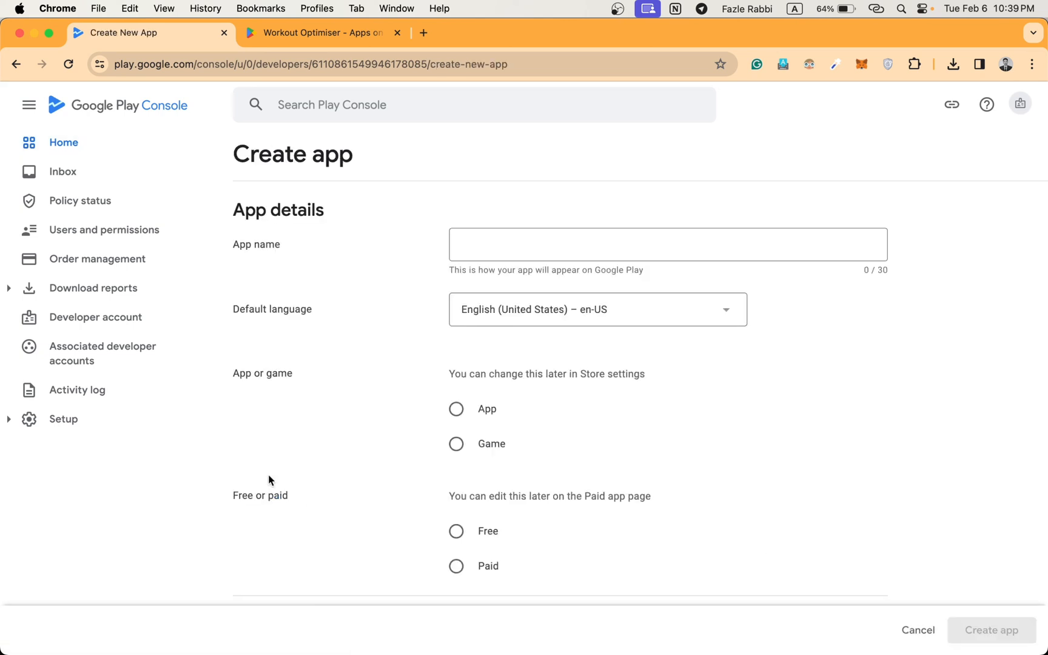
click(666, 243)
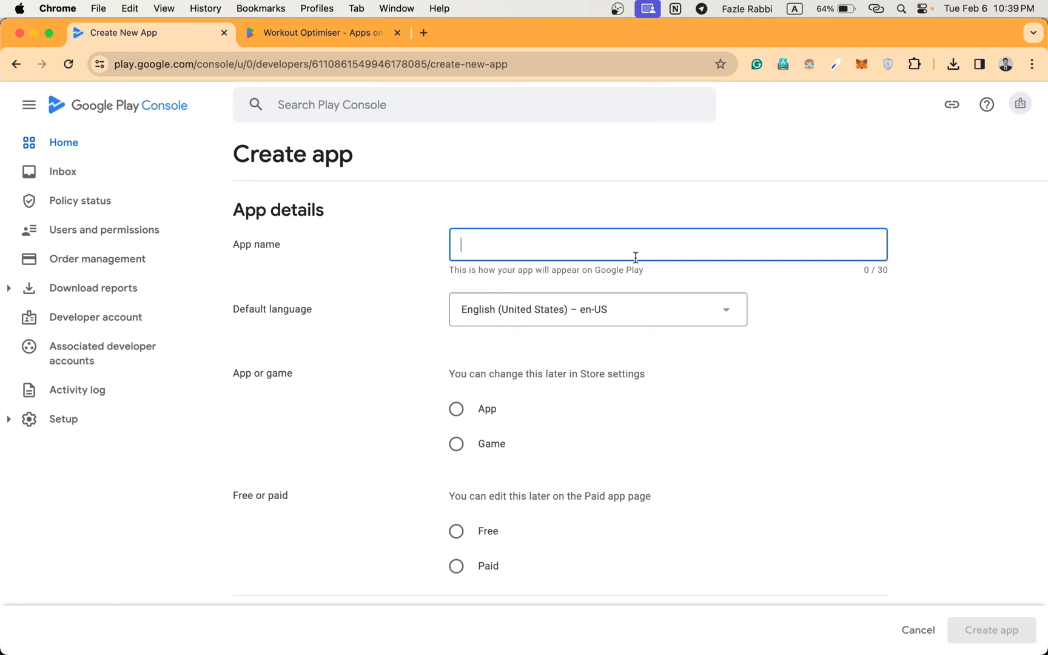
text(Radom)
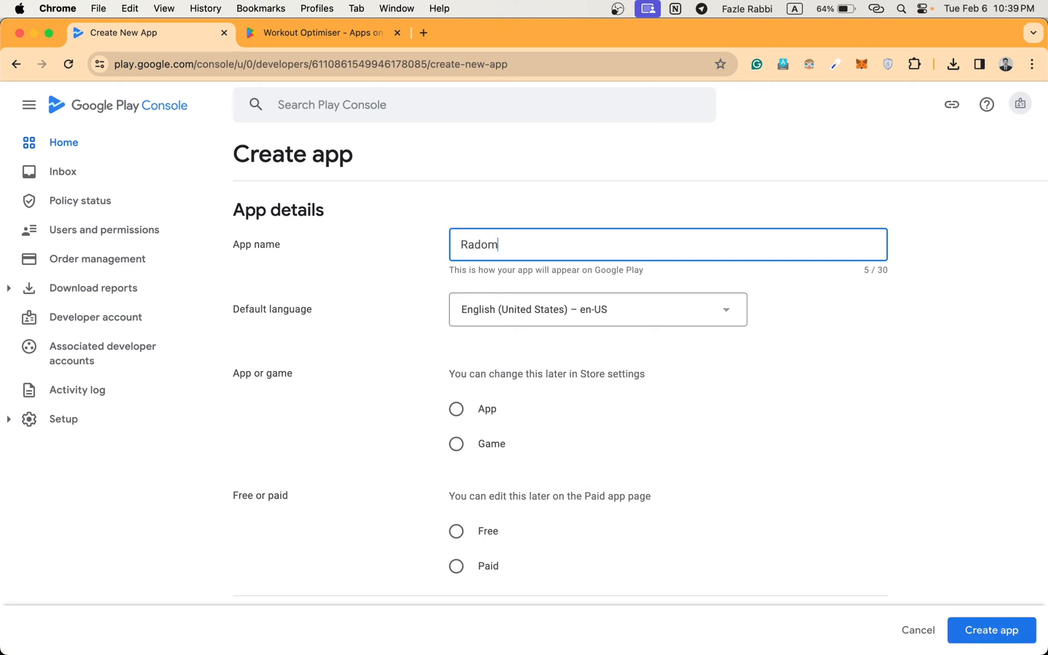
text(Random number)
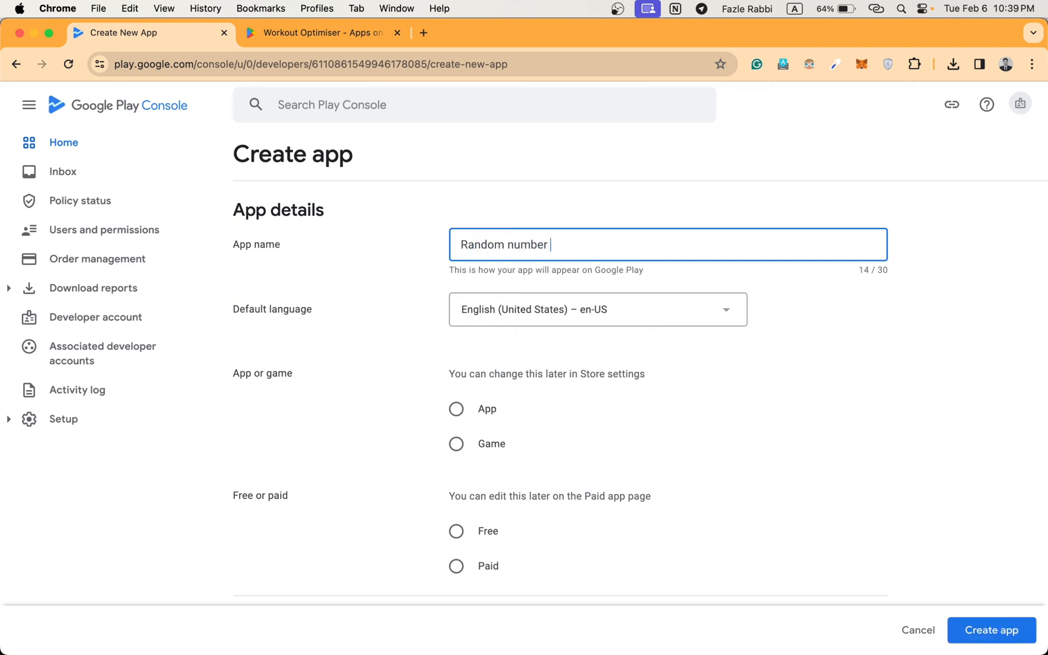
text(genetor)
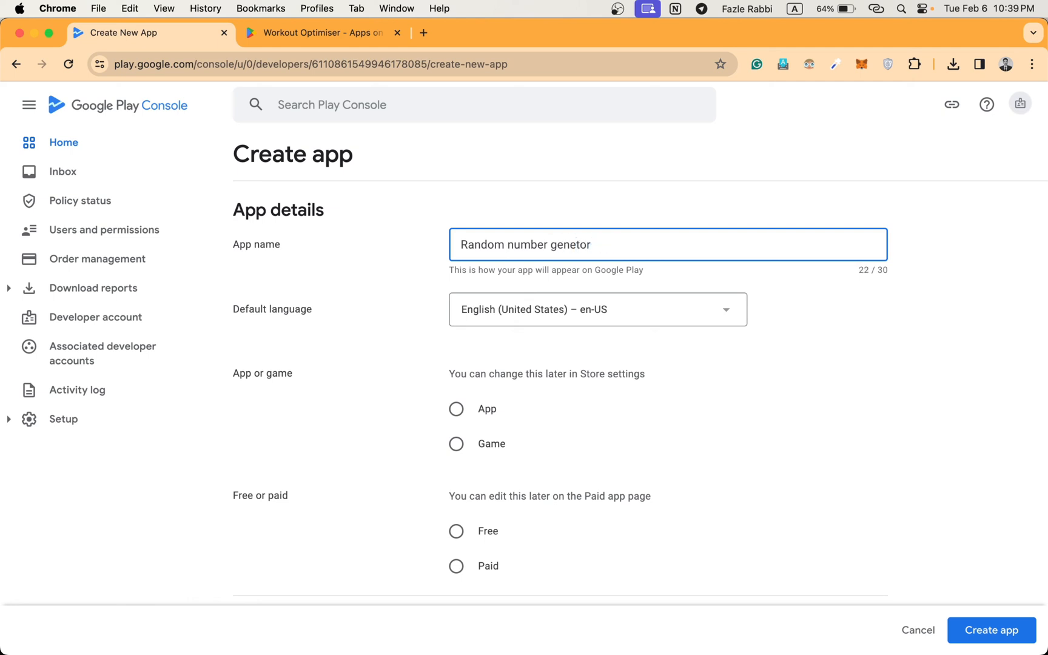
key(Backspace)
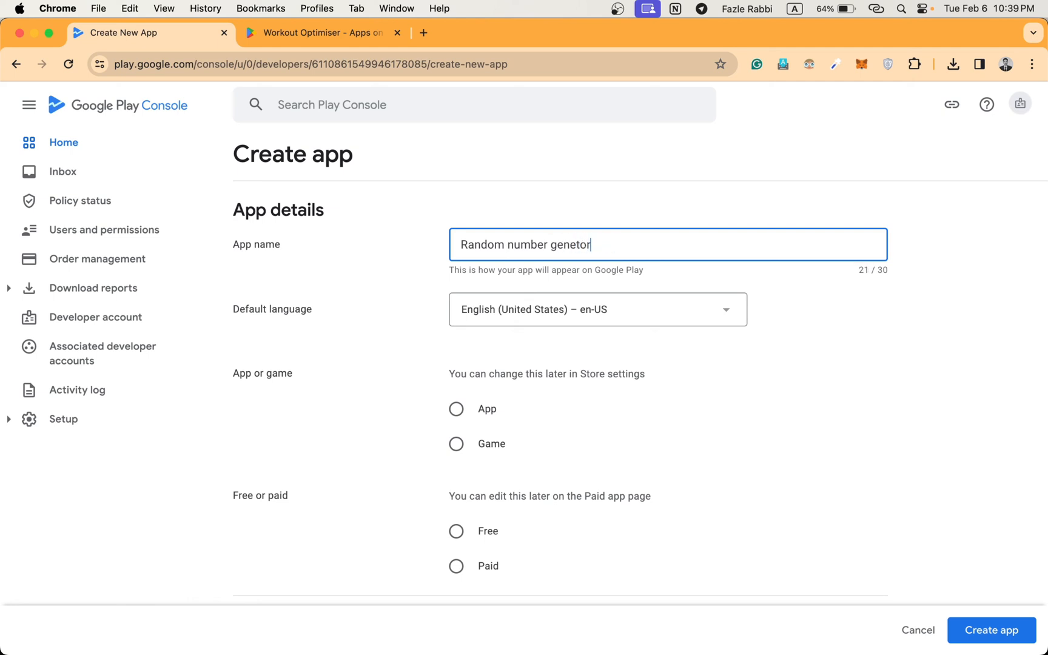
Mark it as a free App, accept the declarations, and create the app.
scroll(down, 3)
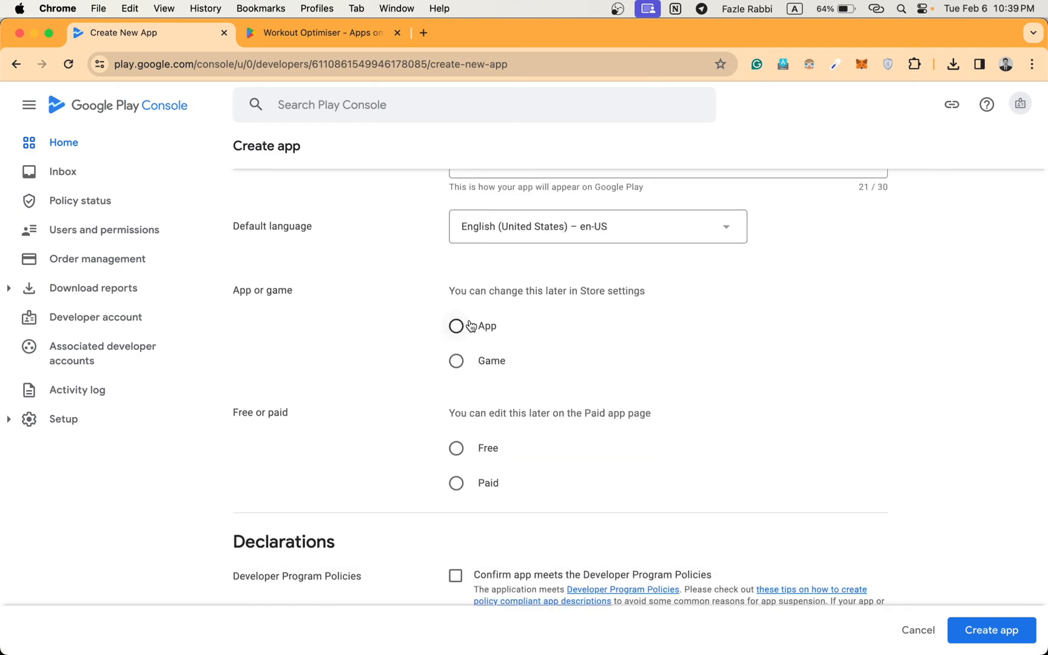
click(456, 325)
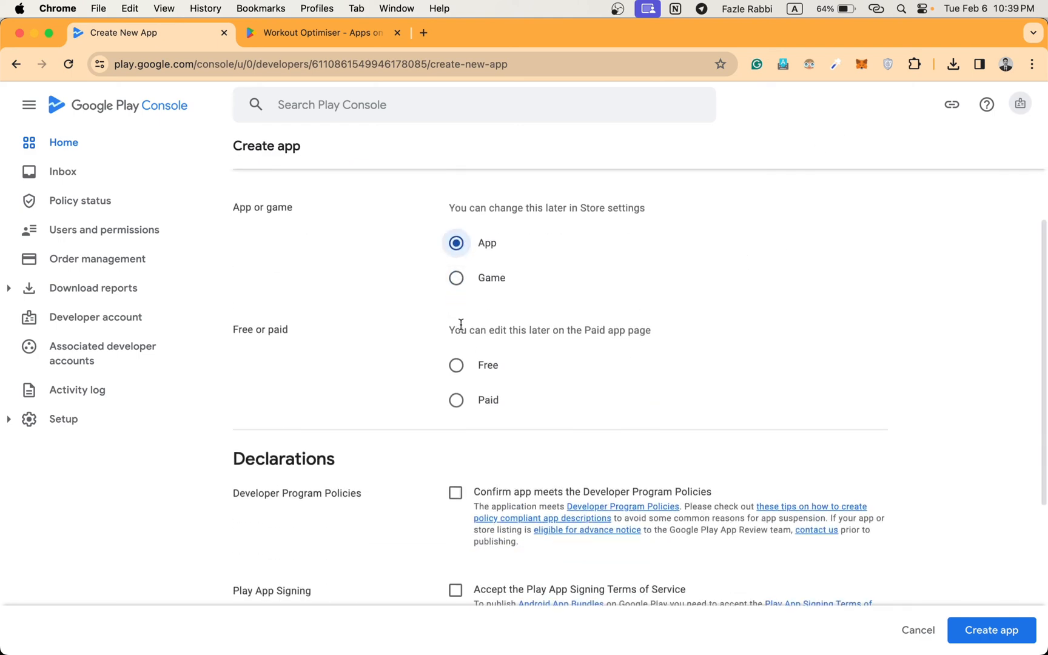
scroll(down, 3)
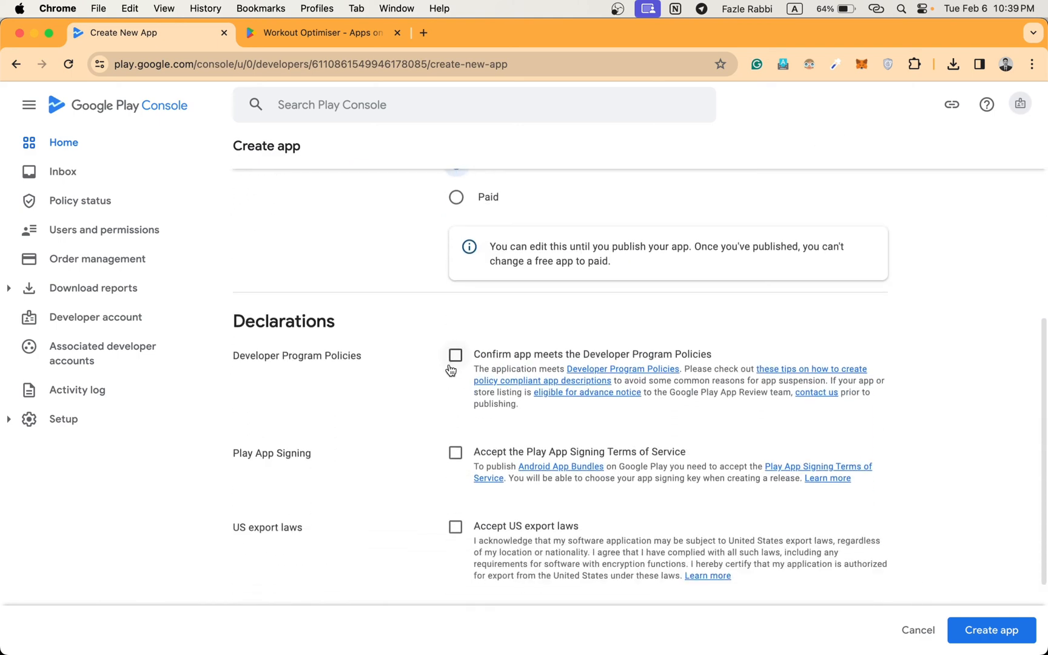
click(455, 449)
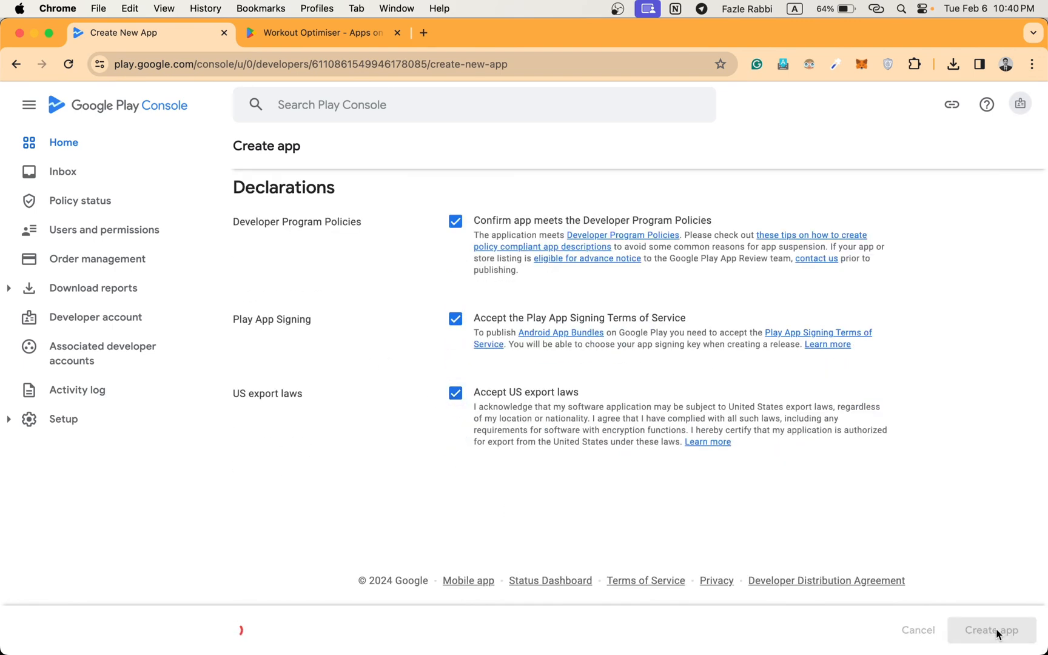
click(990, 629)
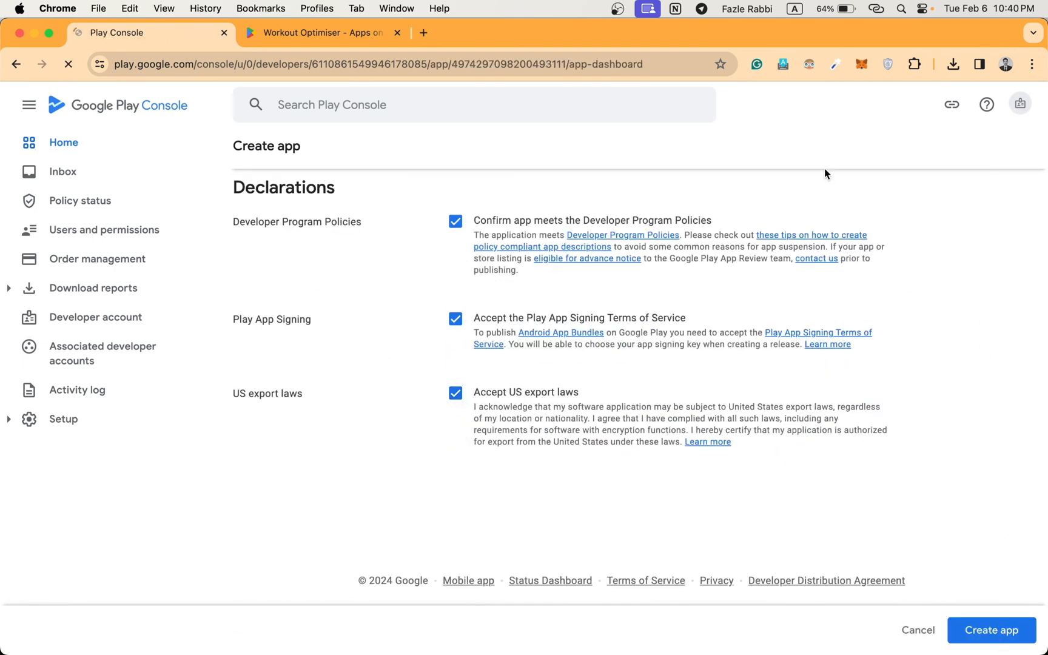
Land on the new app's dashboard, hide the intro, and reopen it from the All apps list.
click(989, 630)
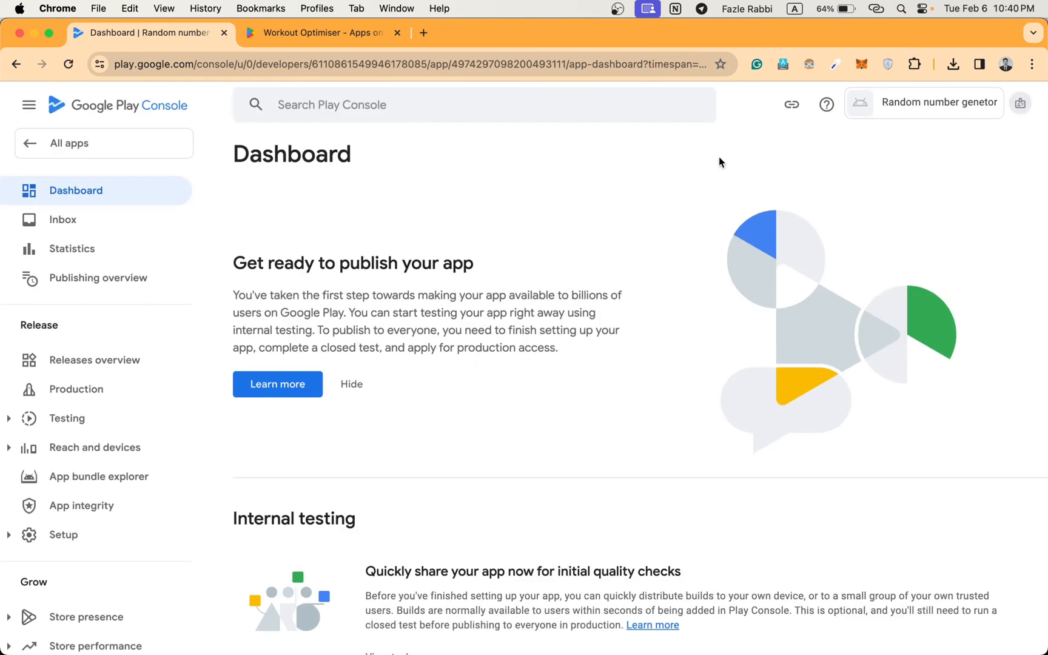
click(350, 383)
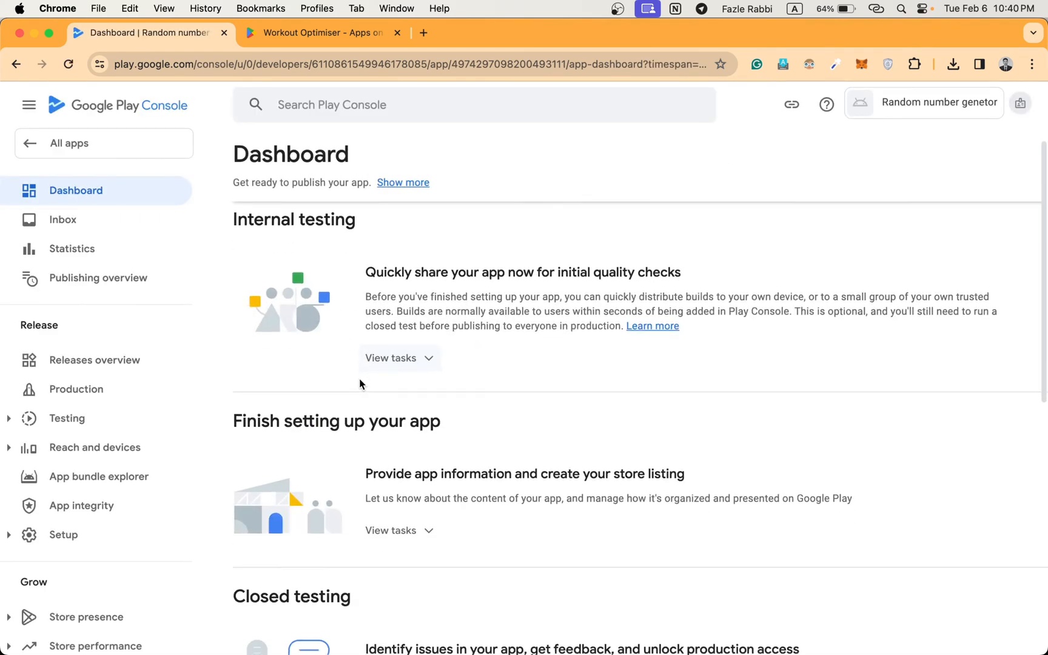
scroll(down, 3)
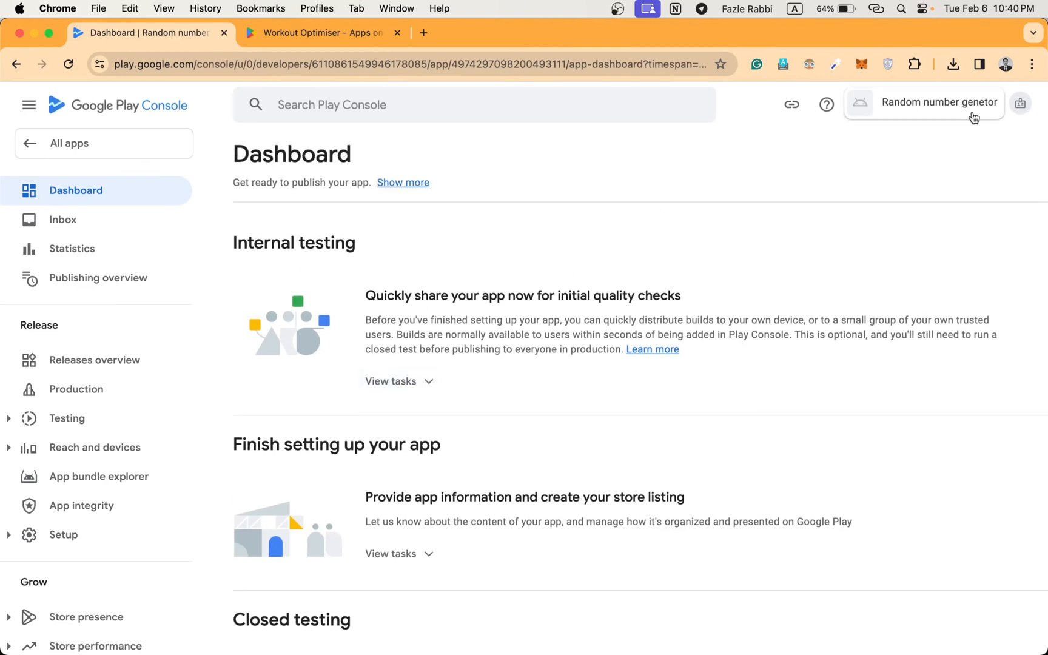
click(68, 144)
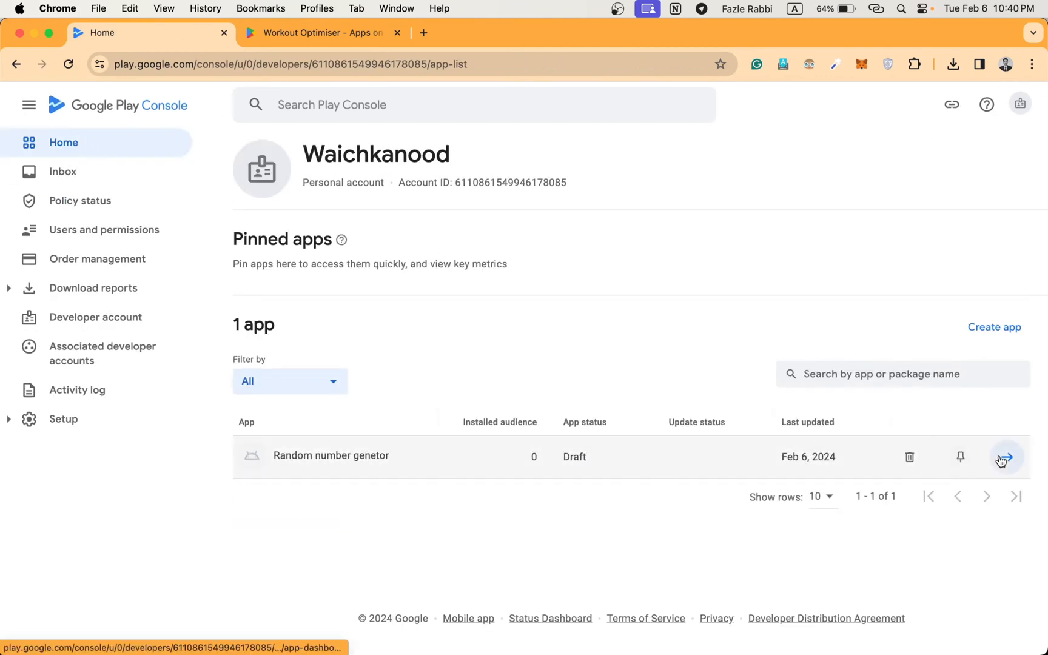
click(1004, 456)
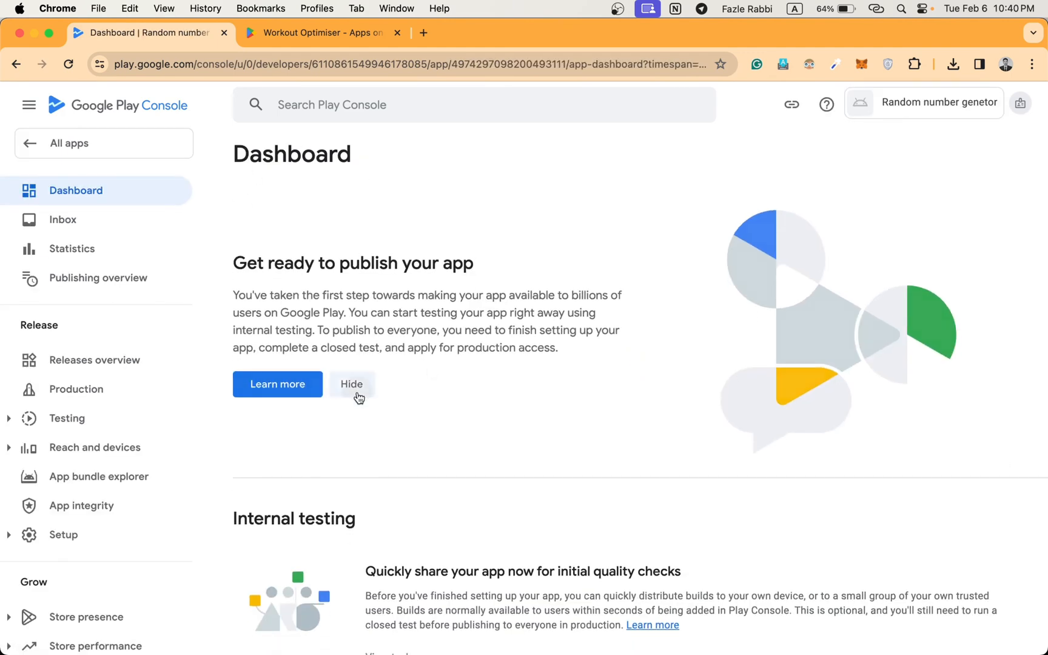
click(351, 383)
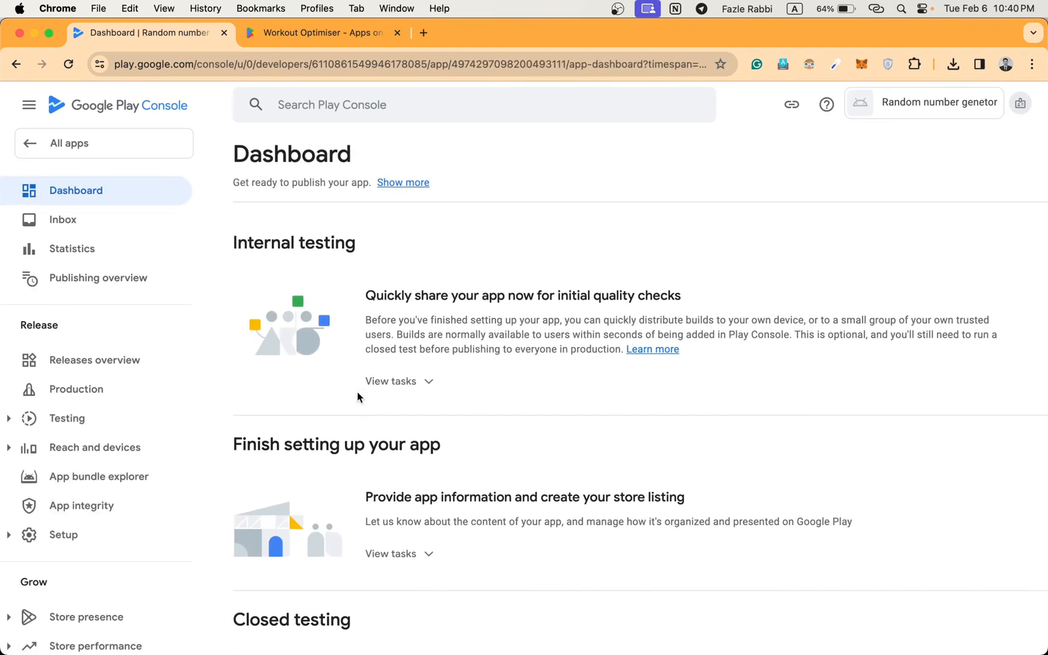
Expand and collapse the internal testing tasks, then scroll to the setup task list.
click(391, 380)
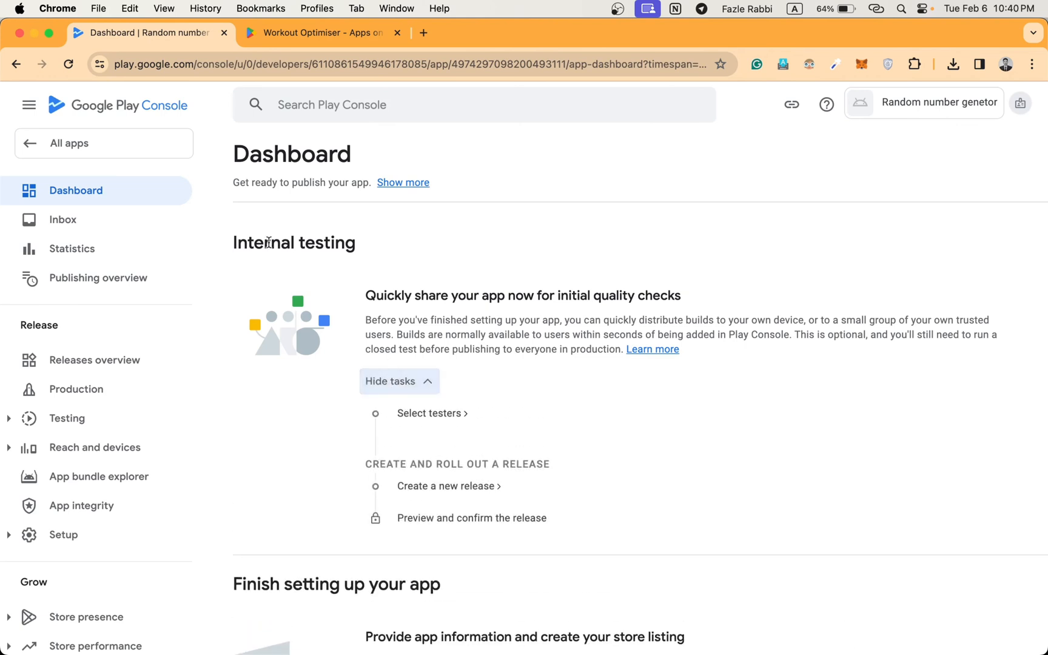
click(393, 381)
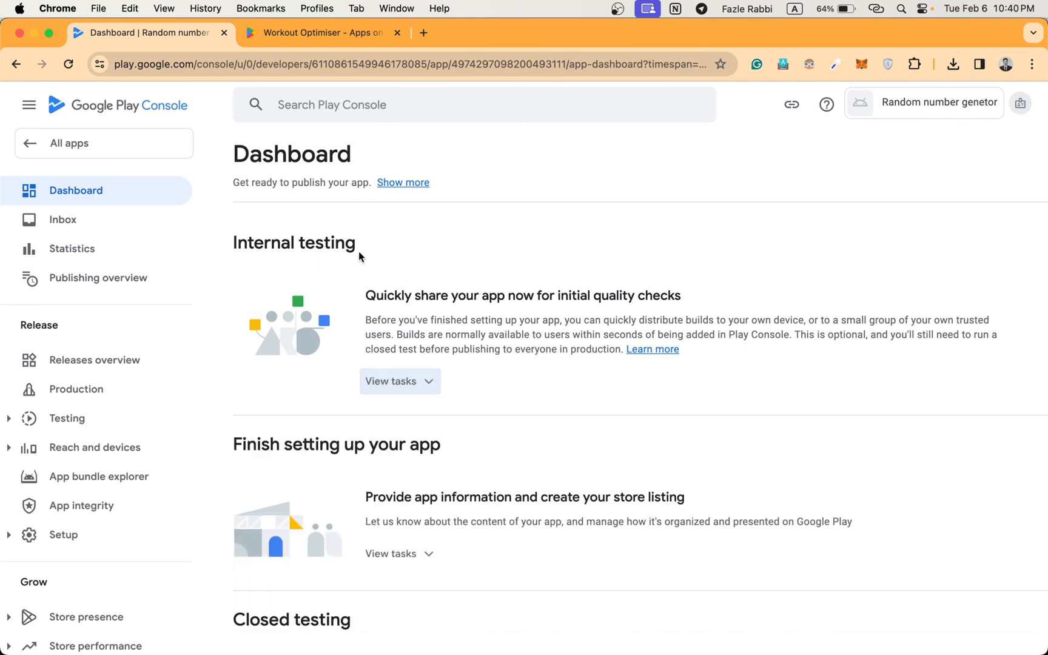
scroll(down, 3)
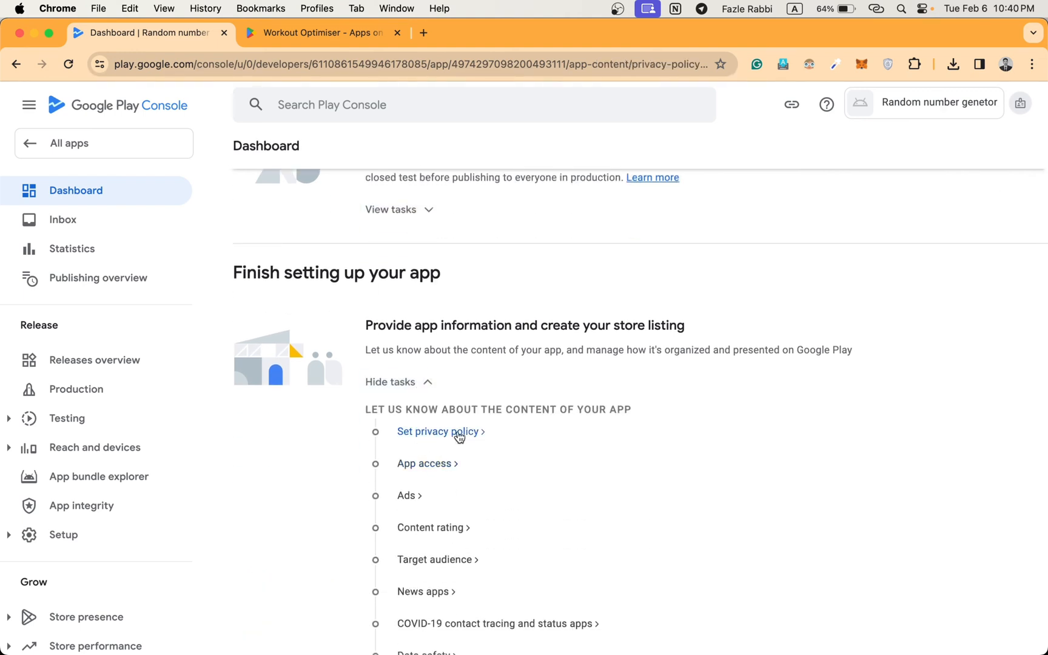
Reach the Set privacy policy page, then launch Google Docs from a new tab's apps launcher.
click(435, 431)
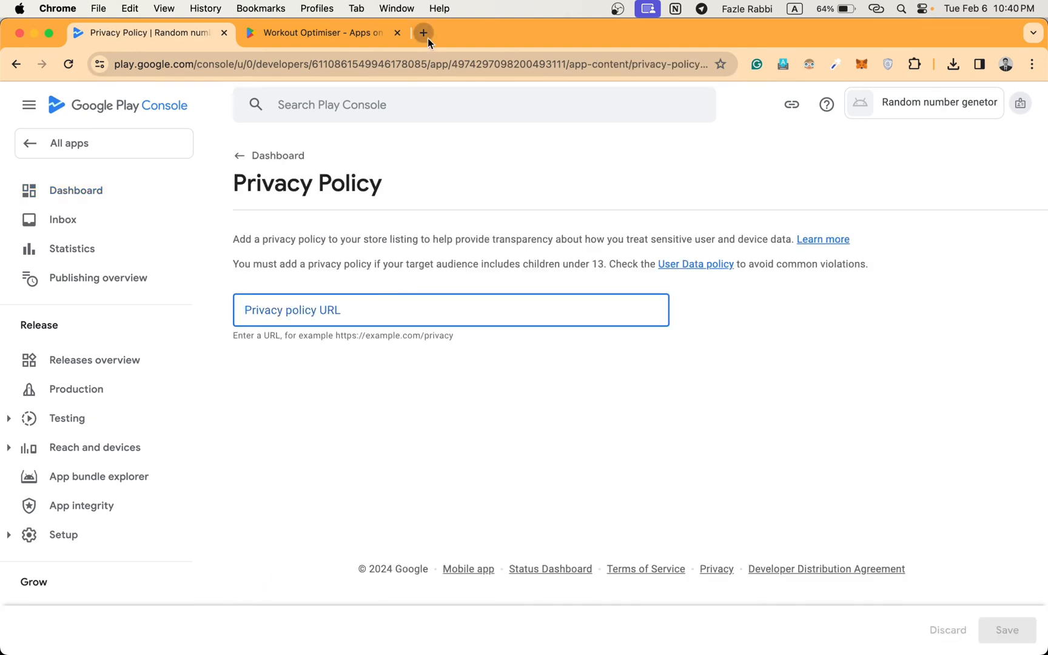
click(423, 32)
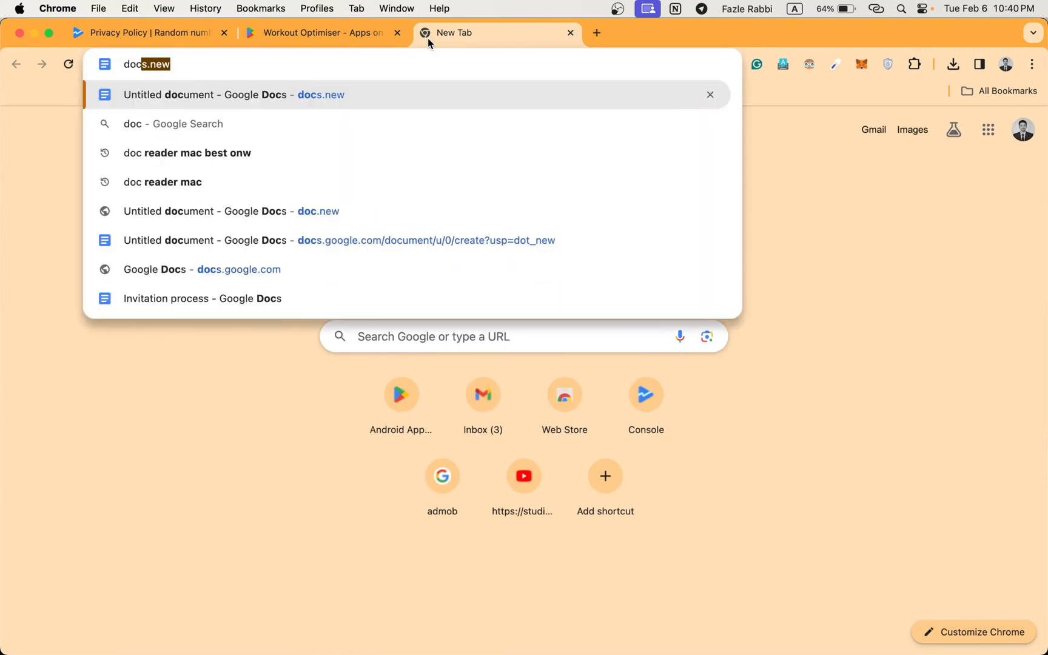
click(987, 129)
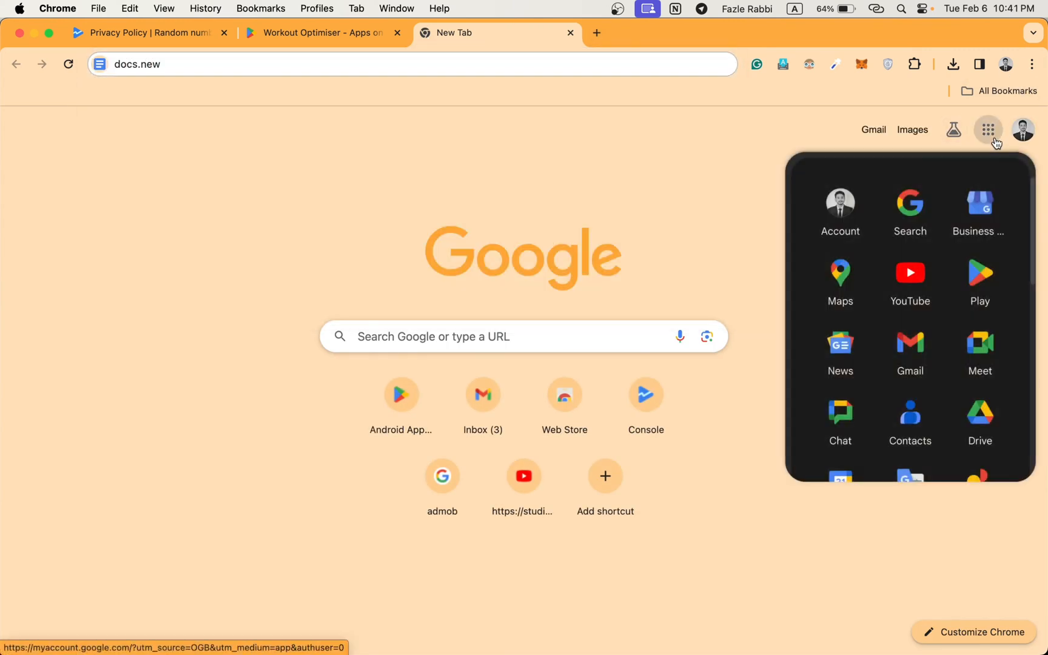
mouse_move(910, 271)
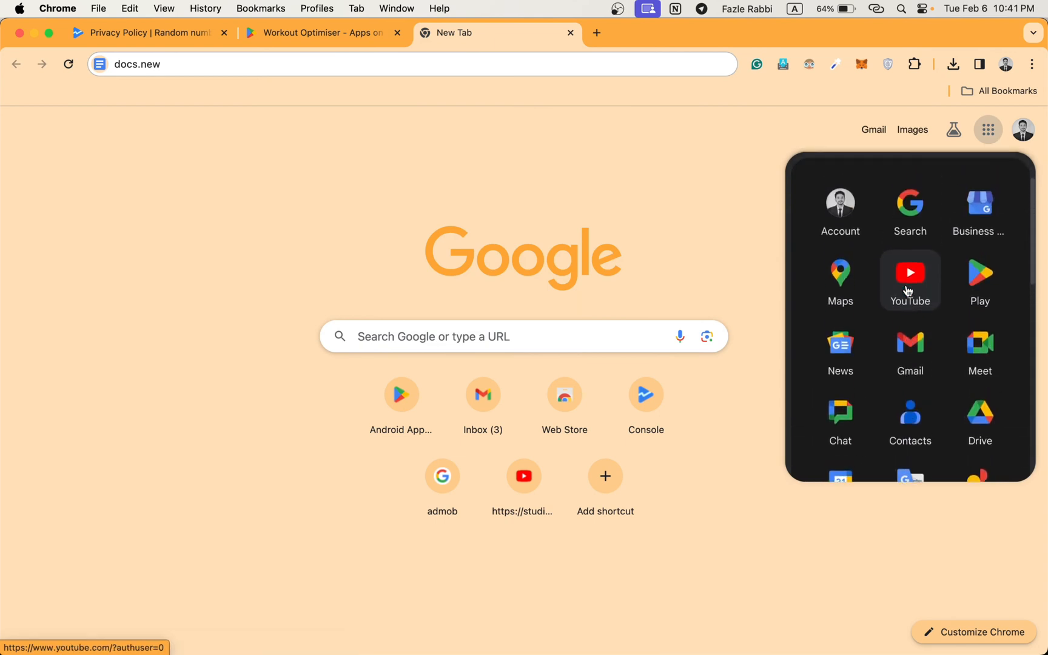
scroll(down, 3)
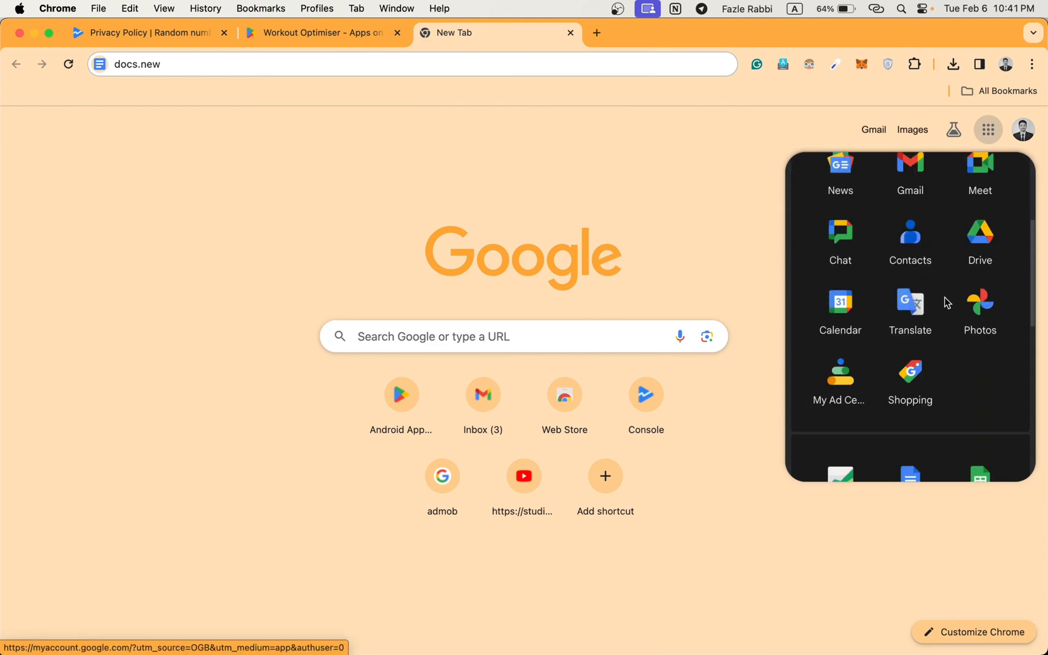
click(908, 340)
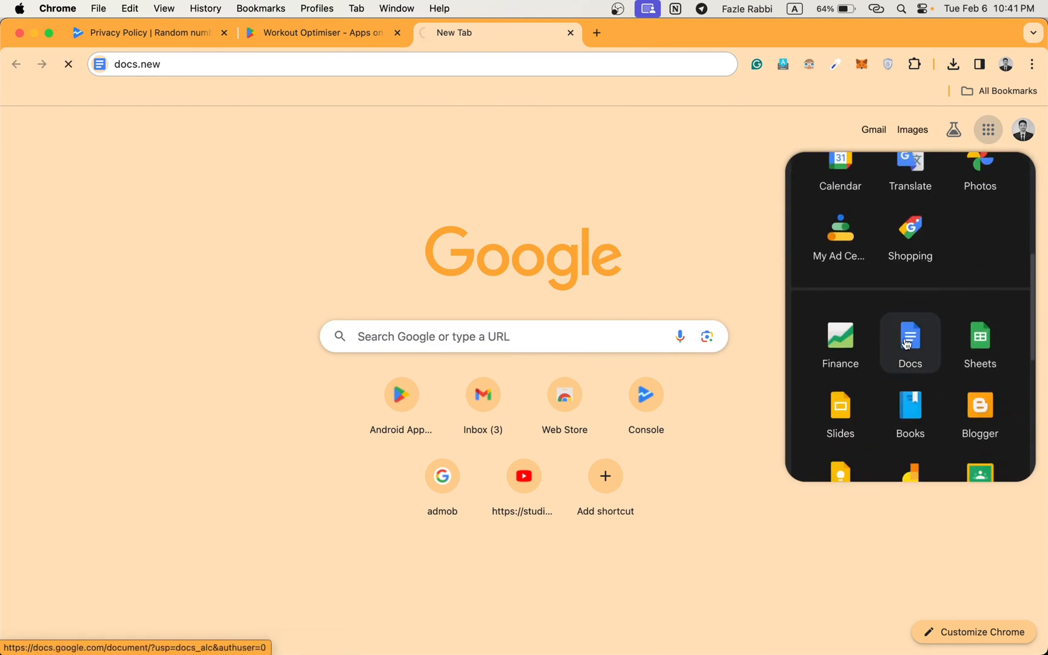
Open the Privacy Policy document from Google Docs in its own tab.
click(909, 341)
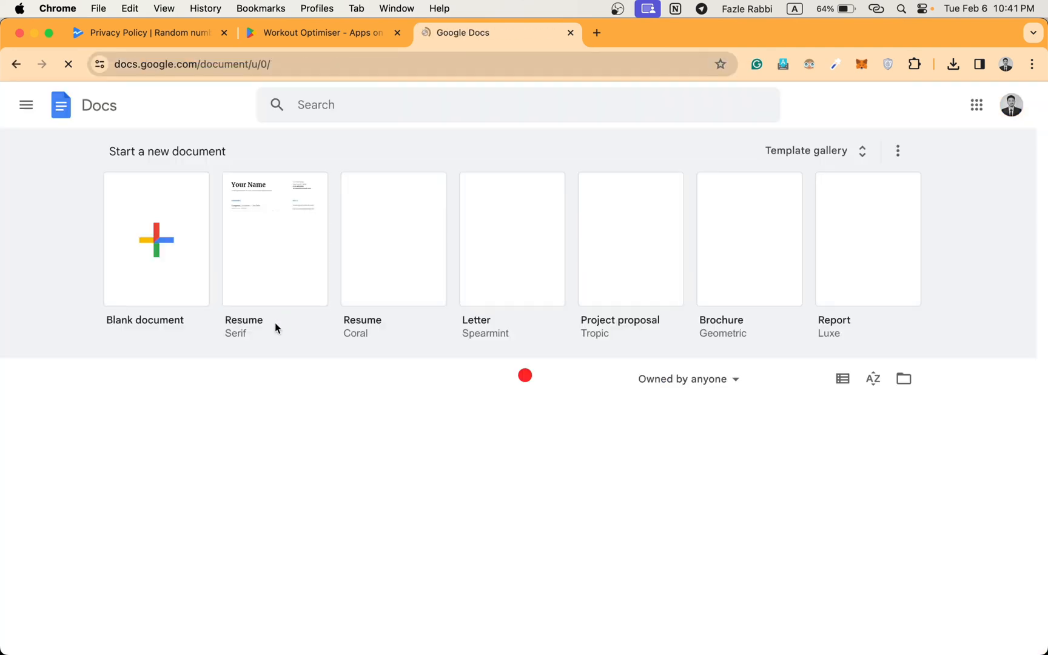
scroll(down, 3)
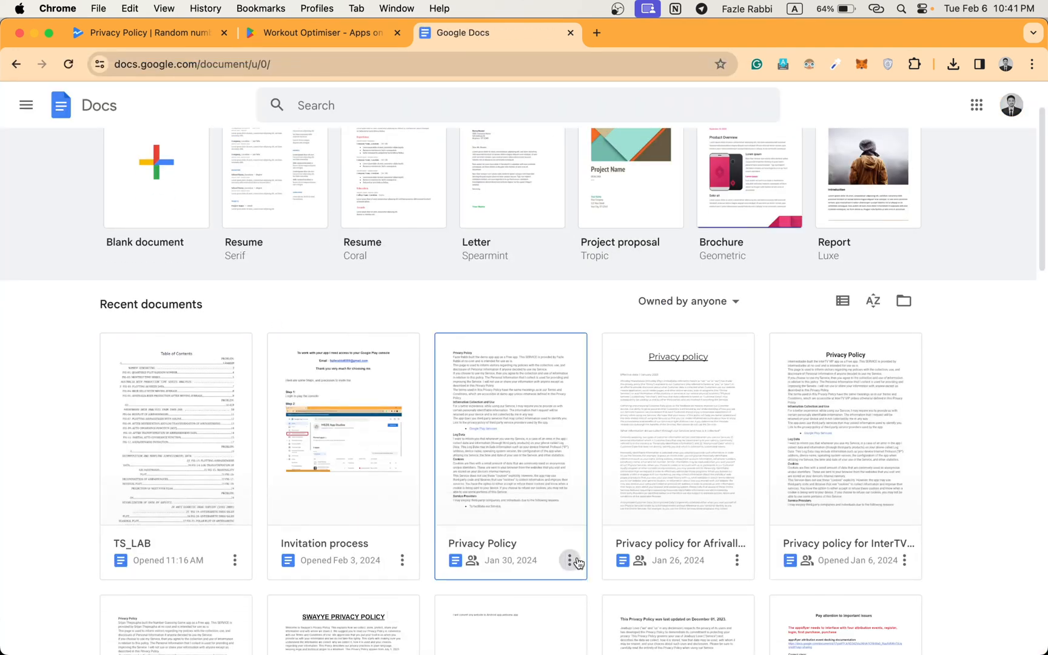
click(568, 559)
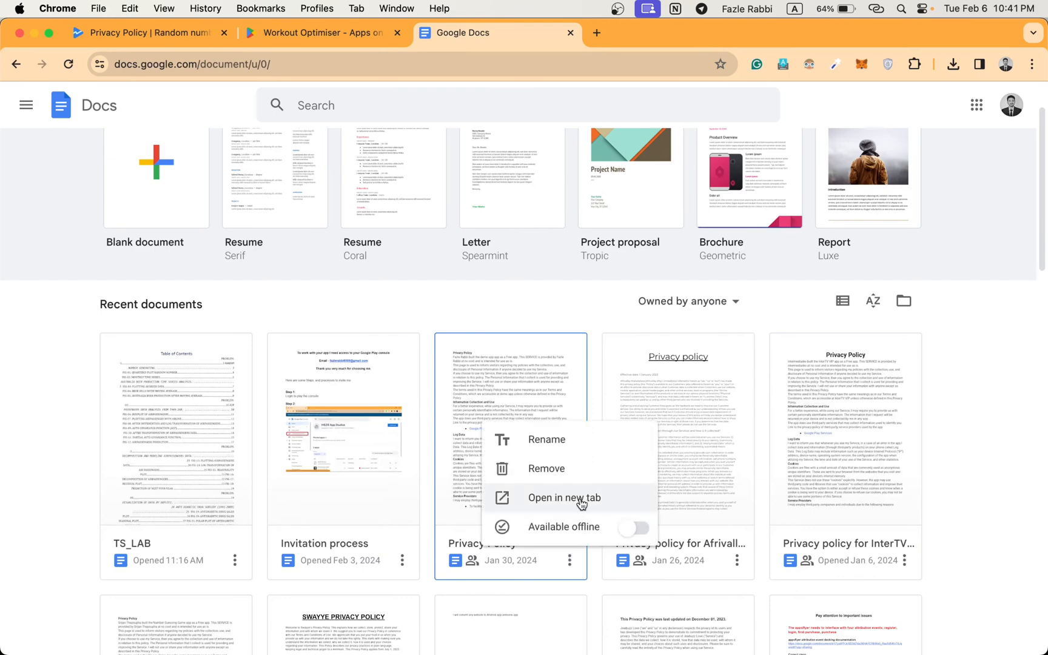
click(563, 497)
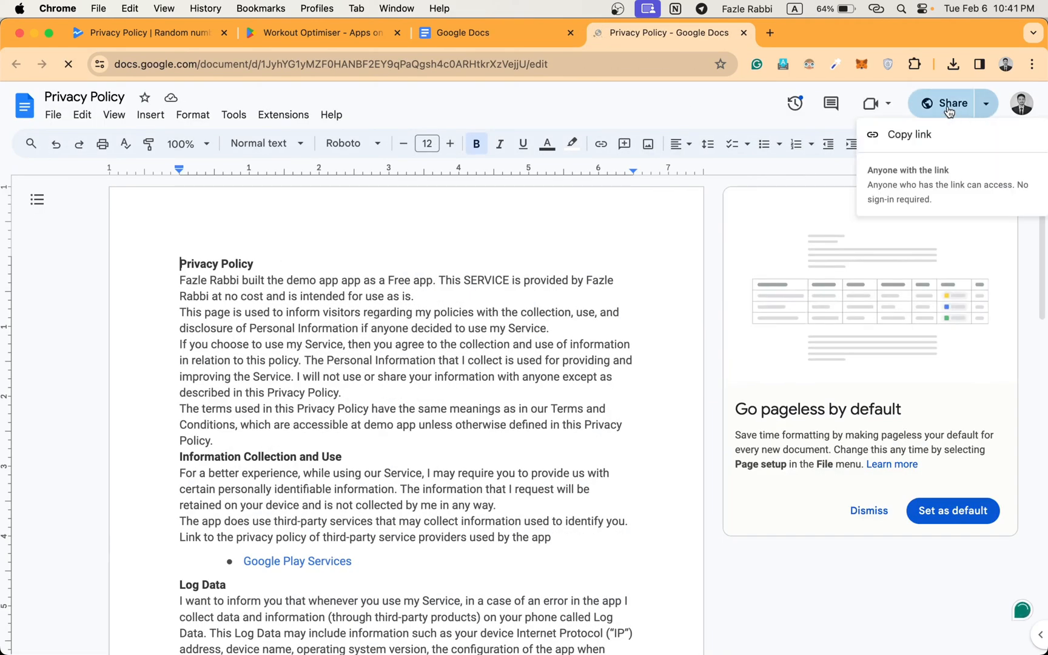
Copy the document's anyone-with-the-link sharing link from the Share dialog.
click(694, 356)
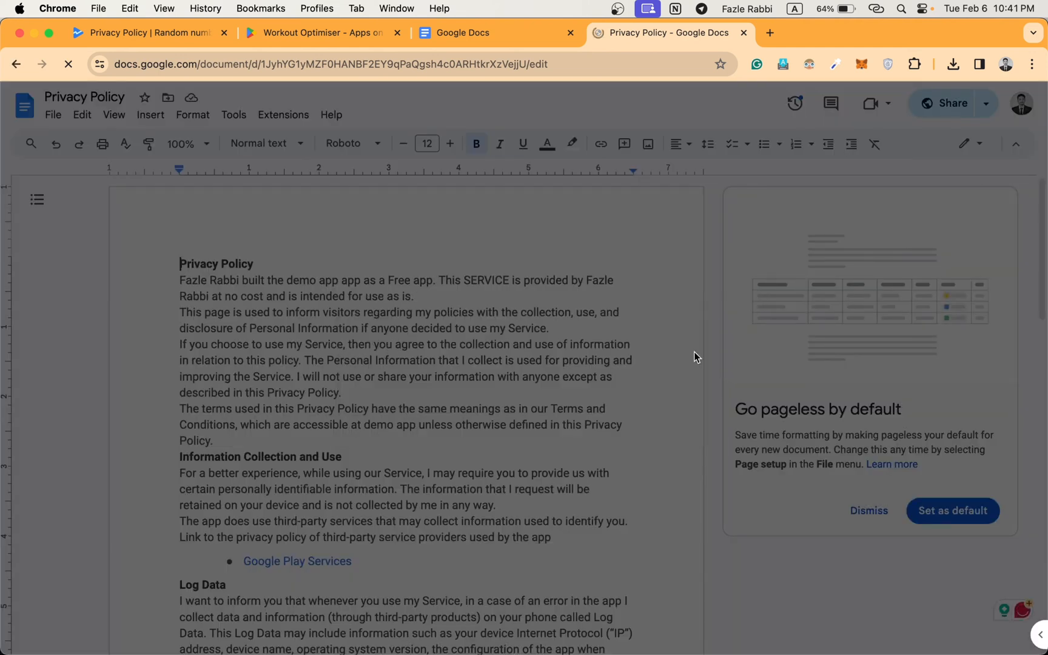
click(944, 103)
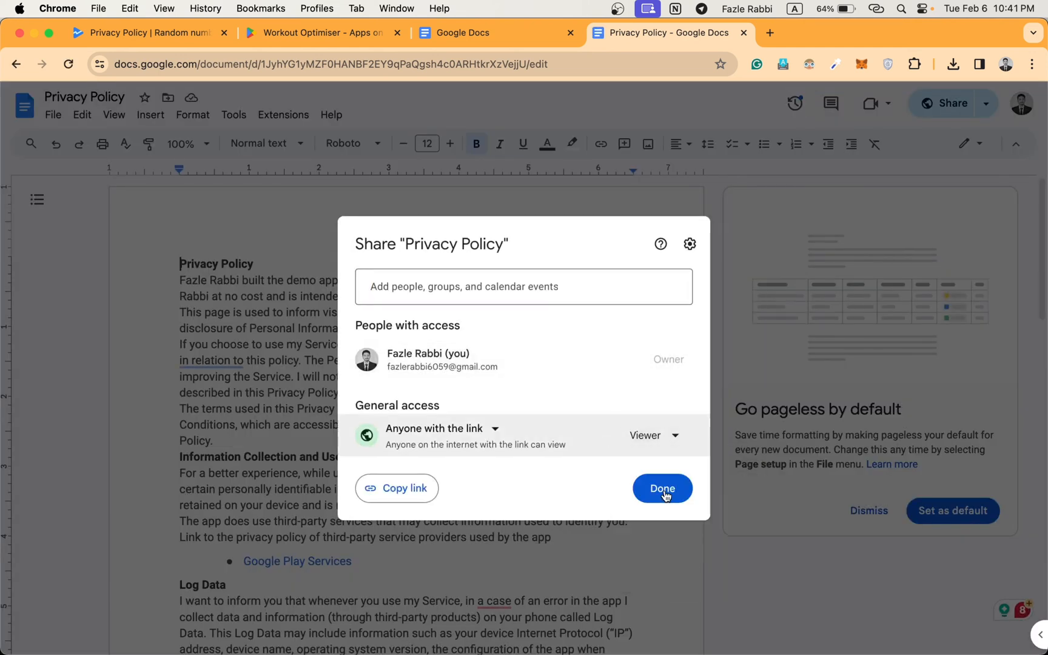
mouse_move(695, 473)
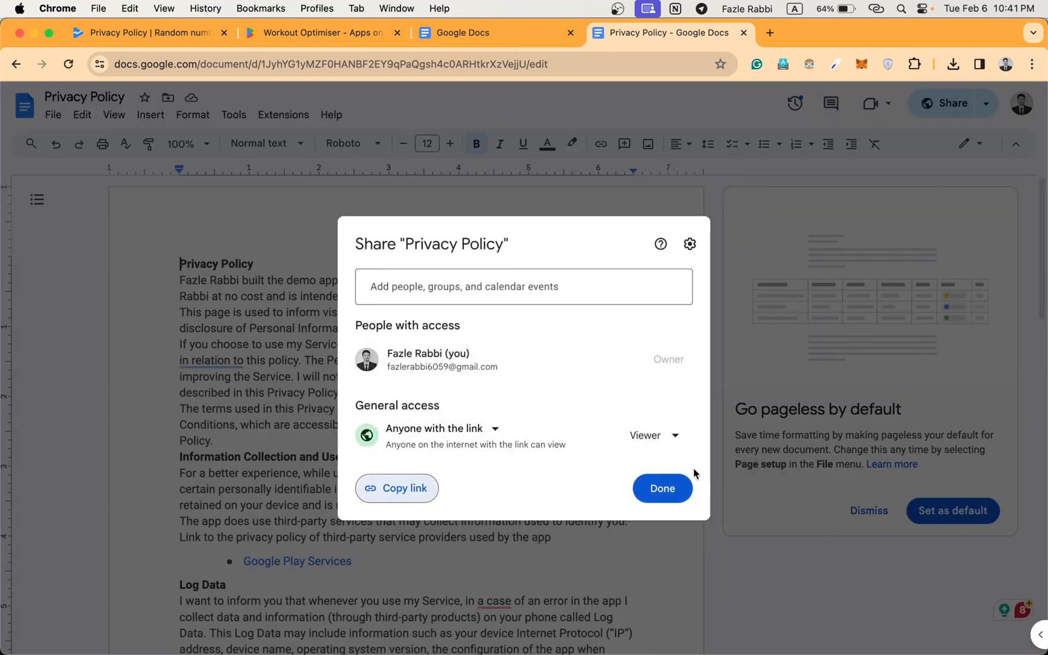
click(660, 488)
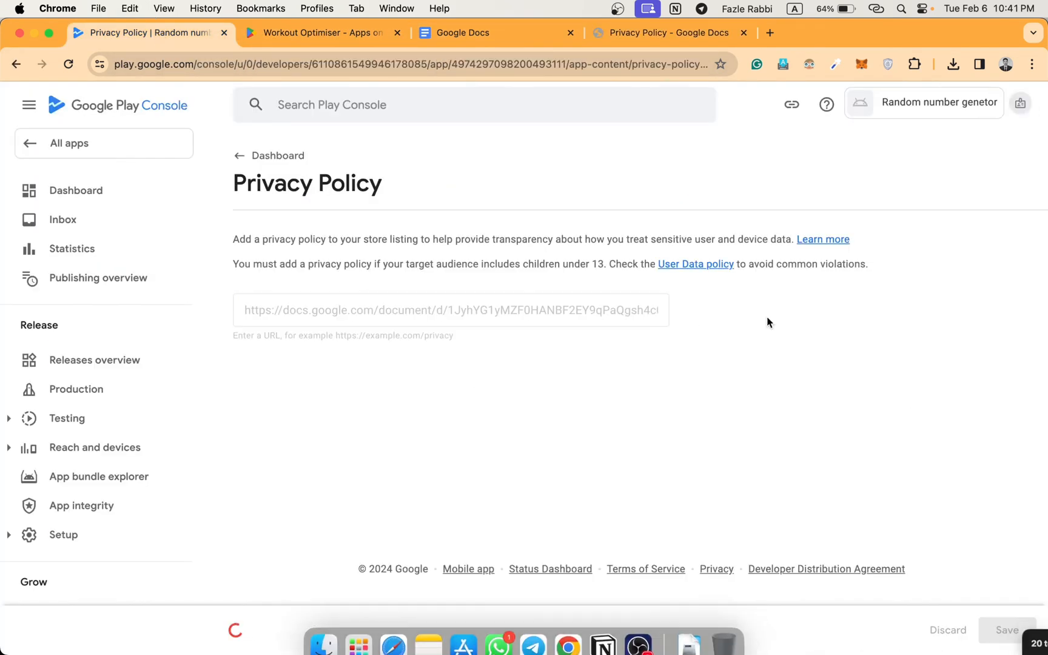
Save App access as all functionality available without access restrictions and return to the dashboard.
click(75, 190)
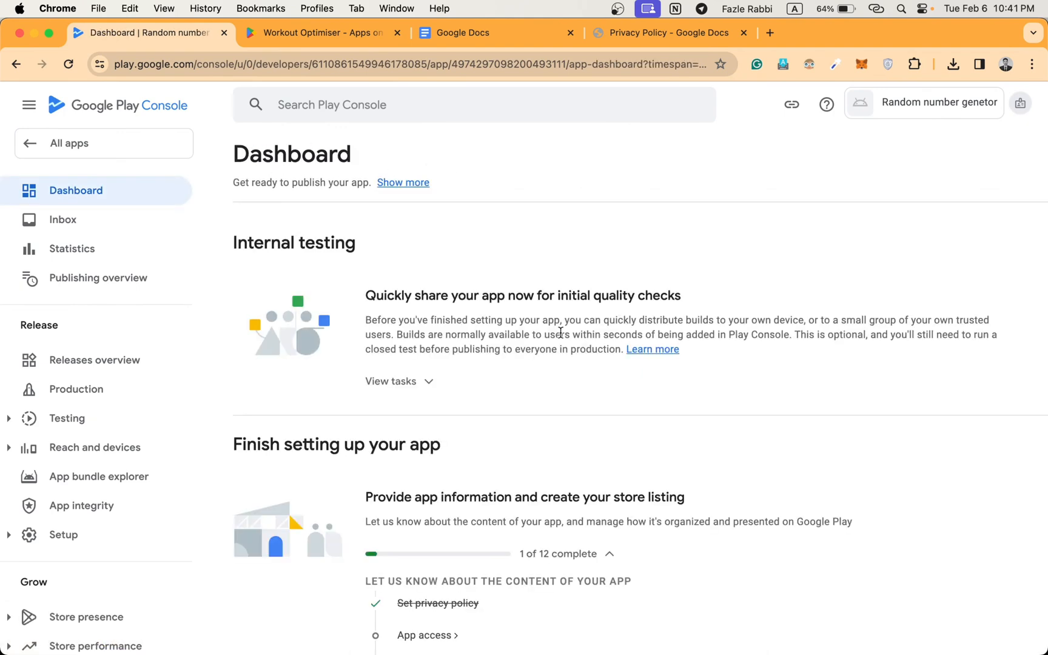
click(427, 634)
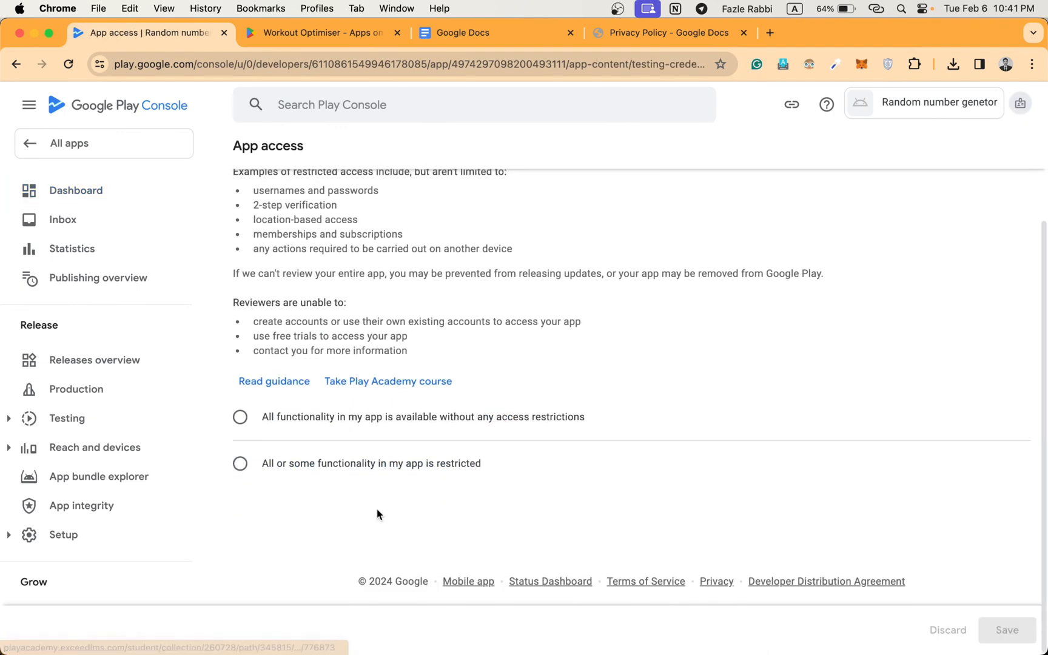
click(240, 415)
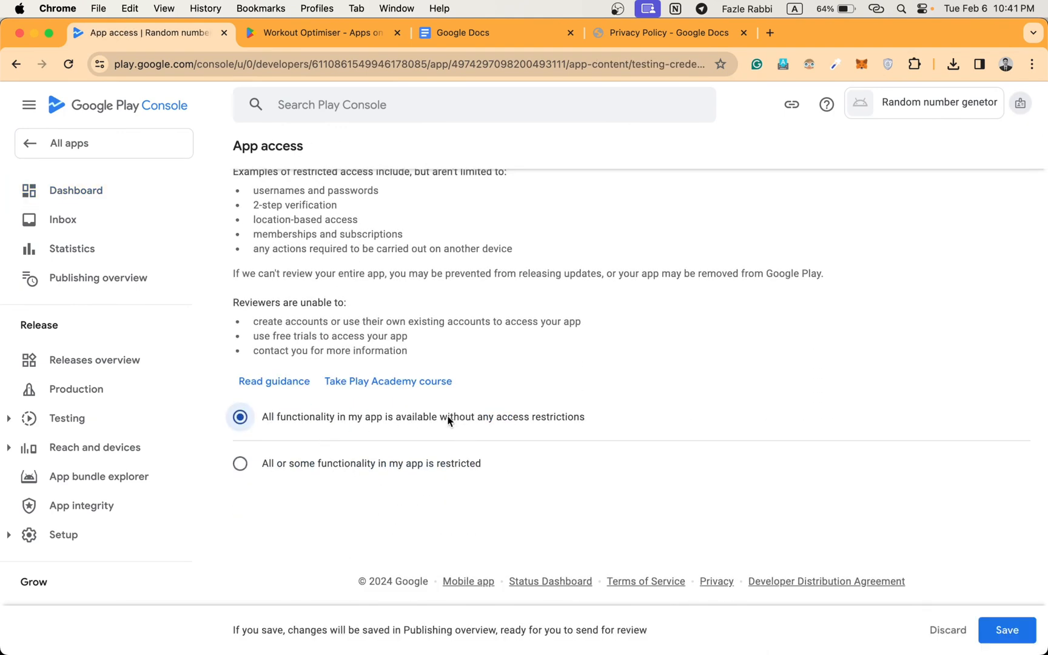
click(1005, 629)
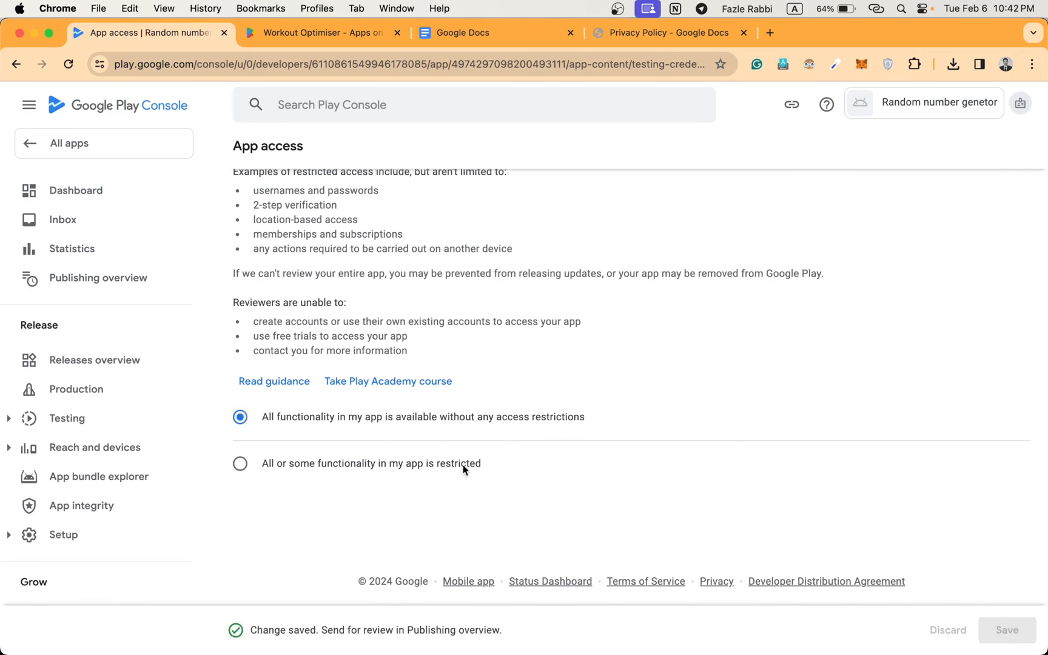
click(75, 191)
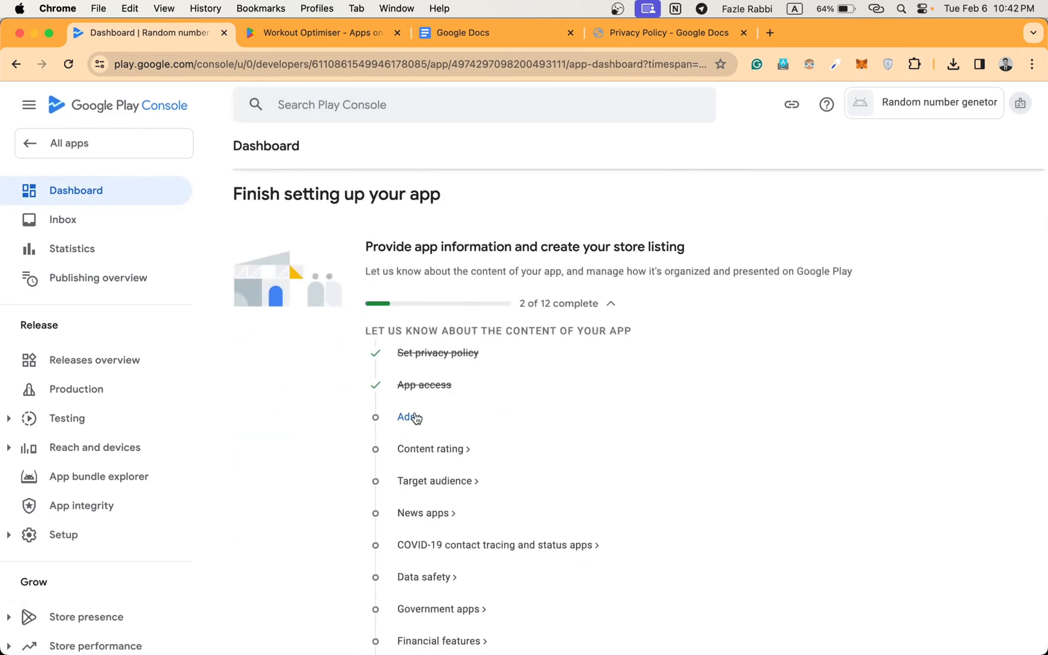
Save the Ads declaration as 'No, my app does not contain ads' and return to the dashboard.
click(406, 415)
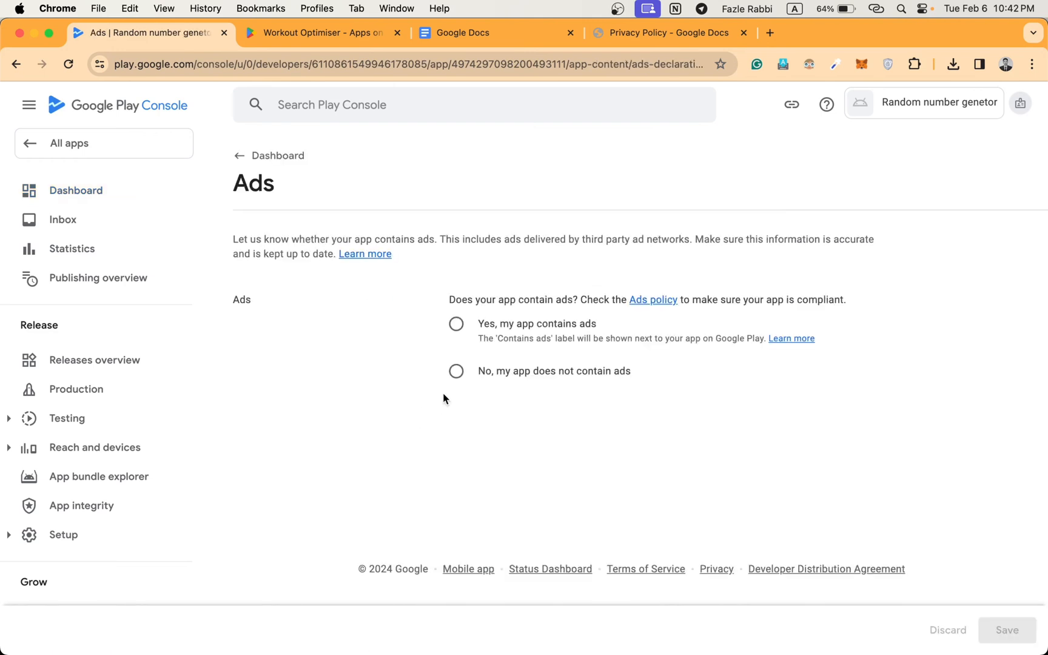
click(456, 371)
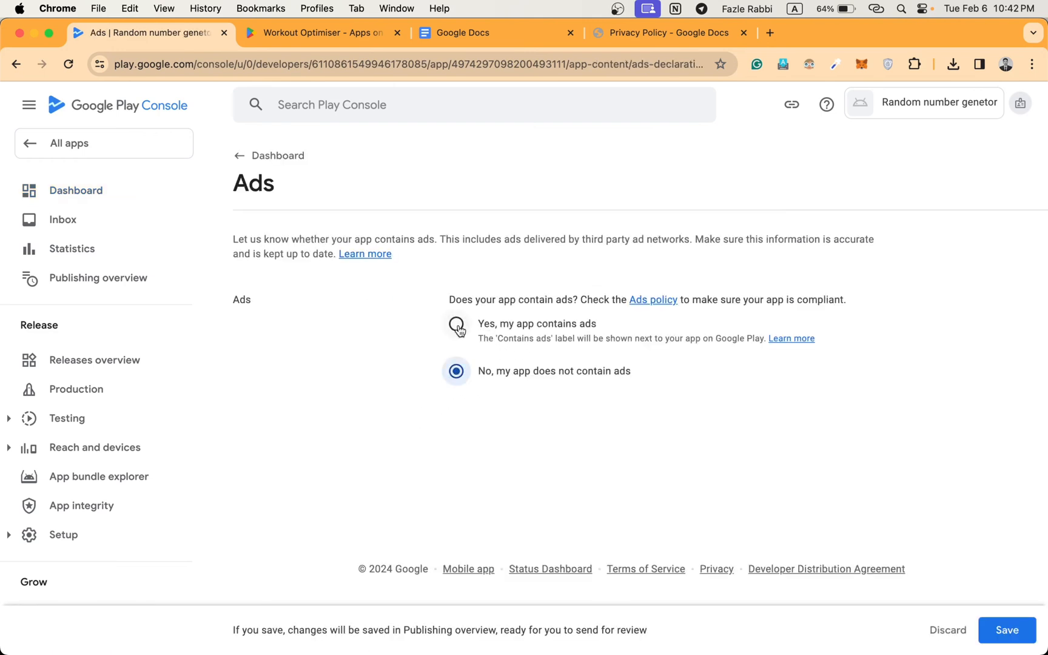
click(1007, 629)
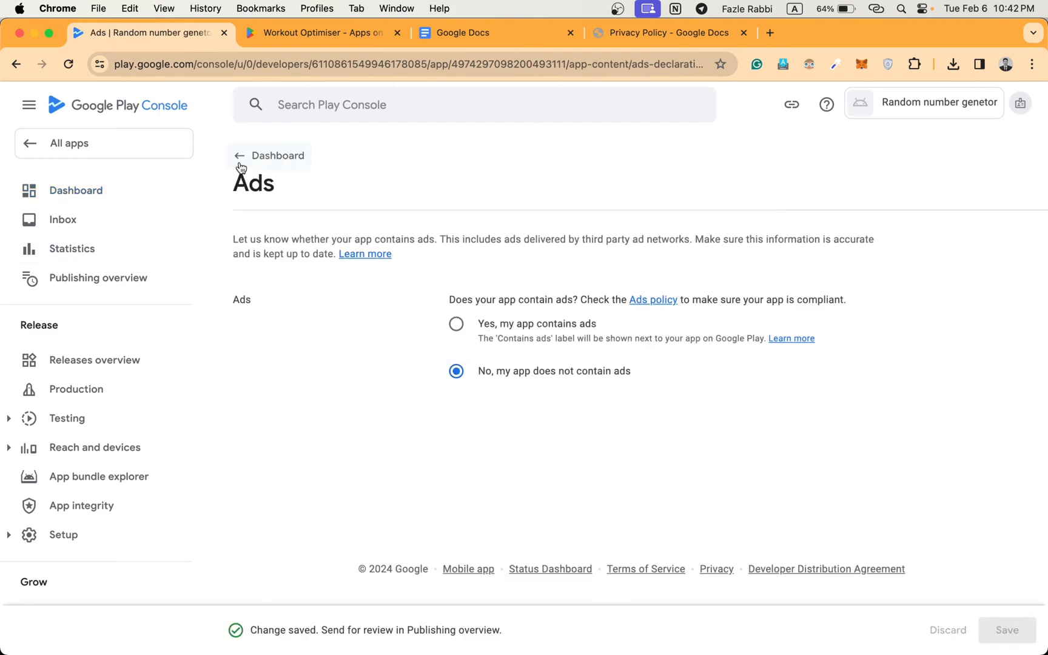
click(269, 156)
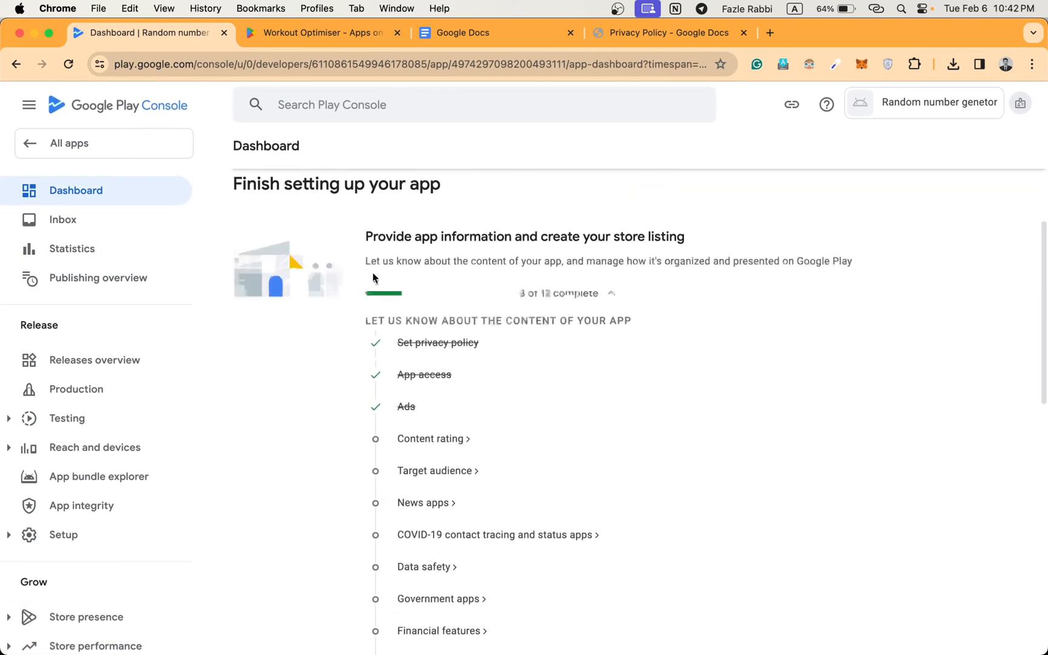
Start the content rating questionnaire with a gmail.com contact email and the app's category.
click(433, 437)
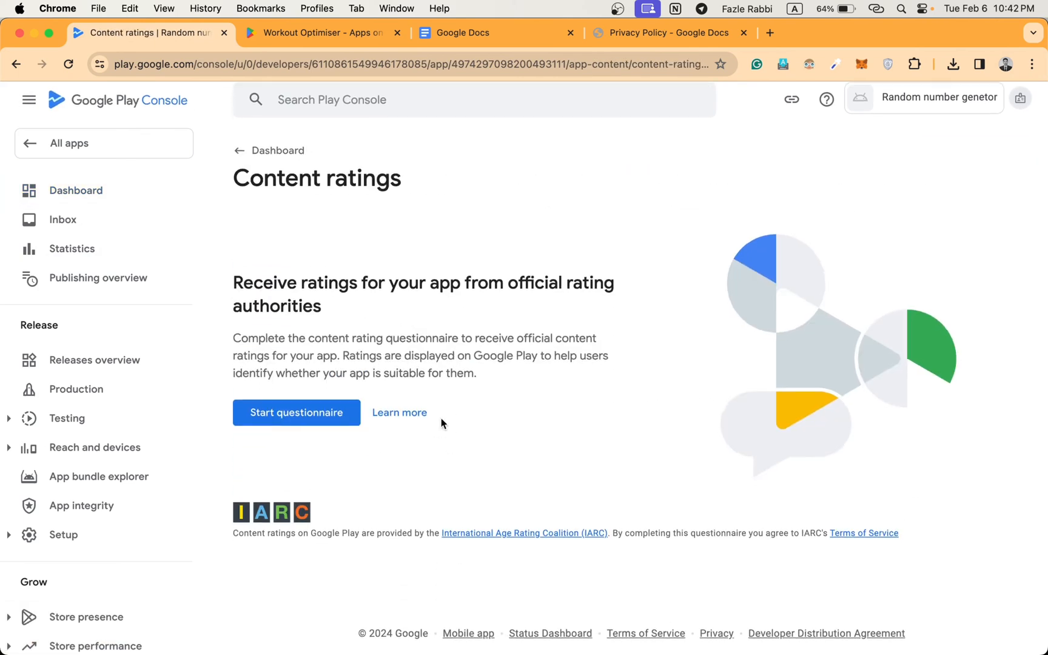
click(296, 412)
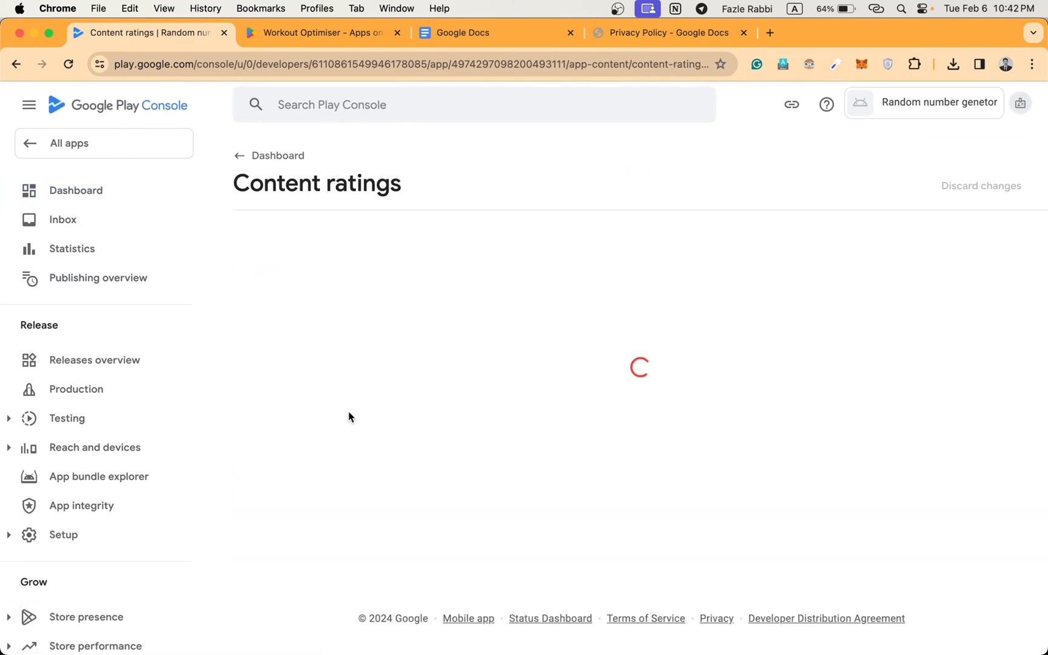
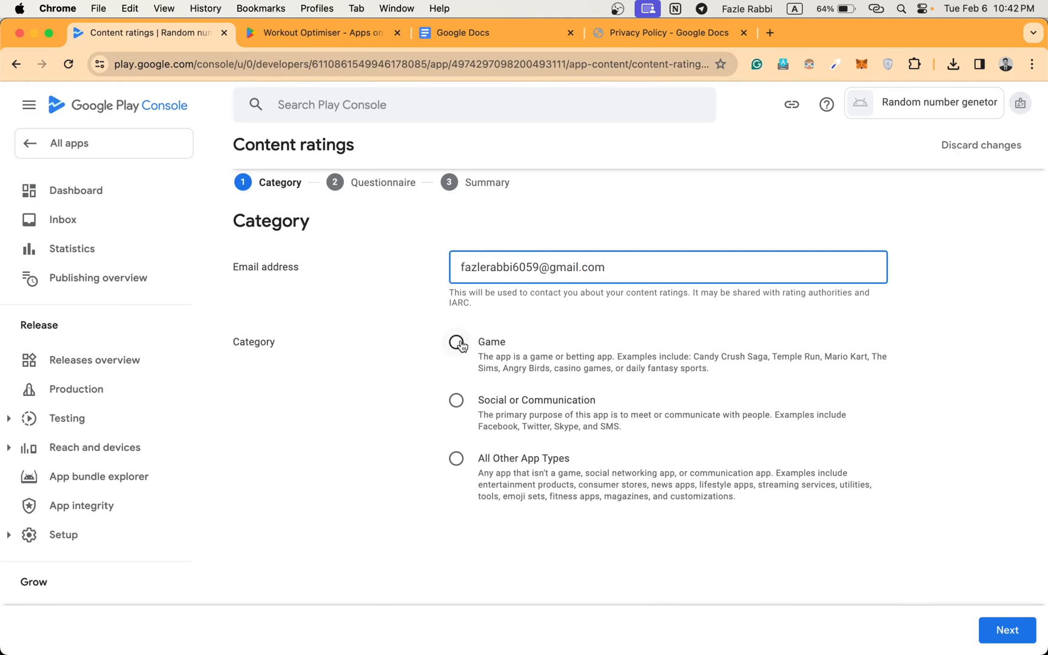
click(1006, 629)
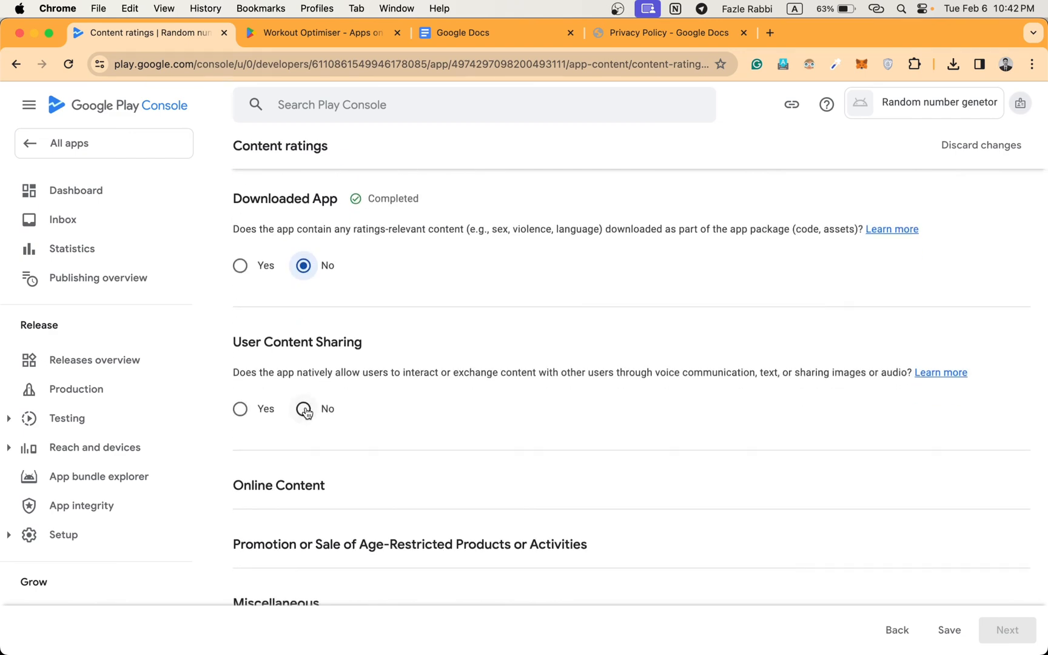
Answer No to user content sharing and web browser questions, then save the Everyone / PEGI 3 ratings.
click(302, 409)
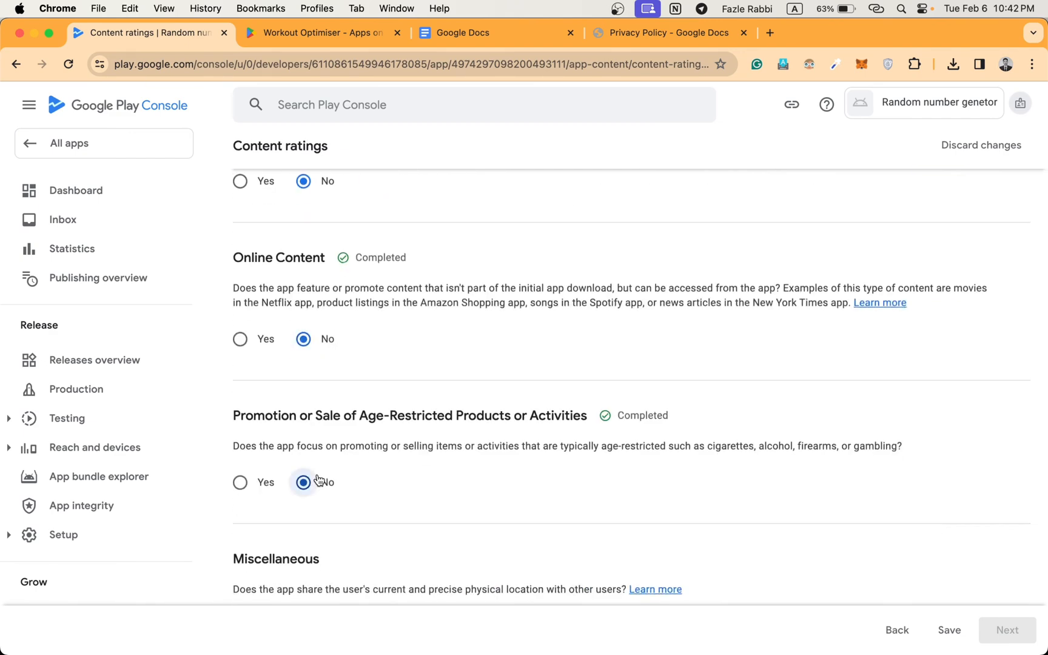
scroll(down, 3)
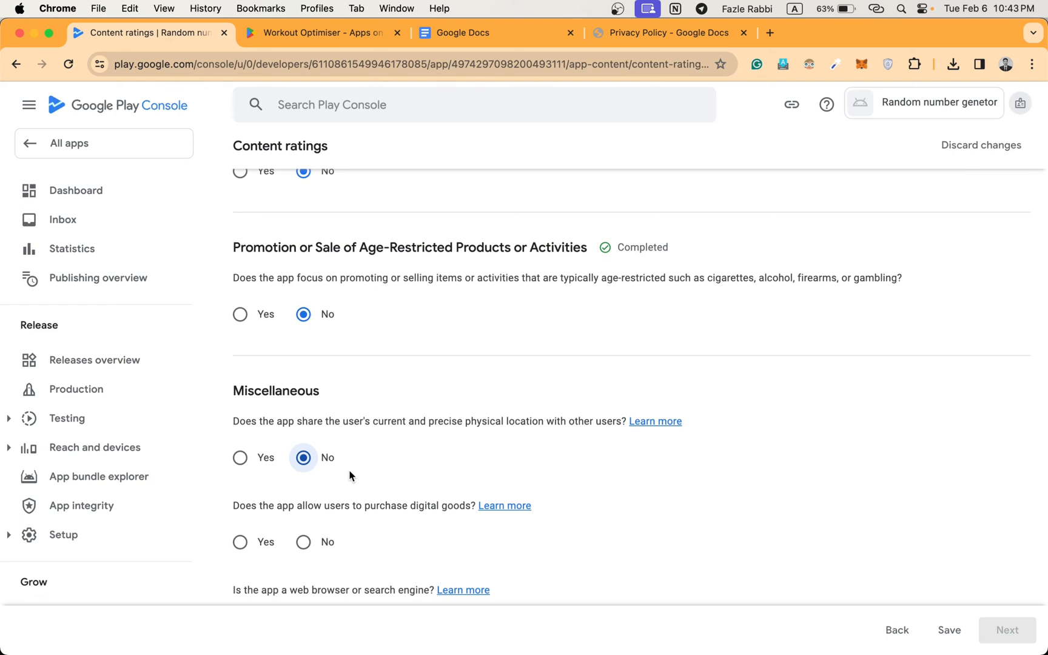
scroll(down, 3)
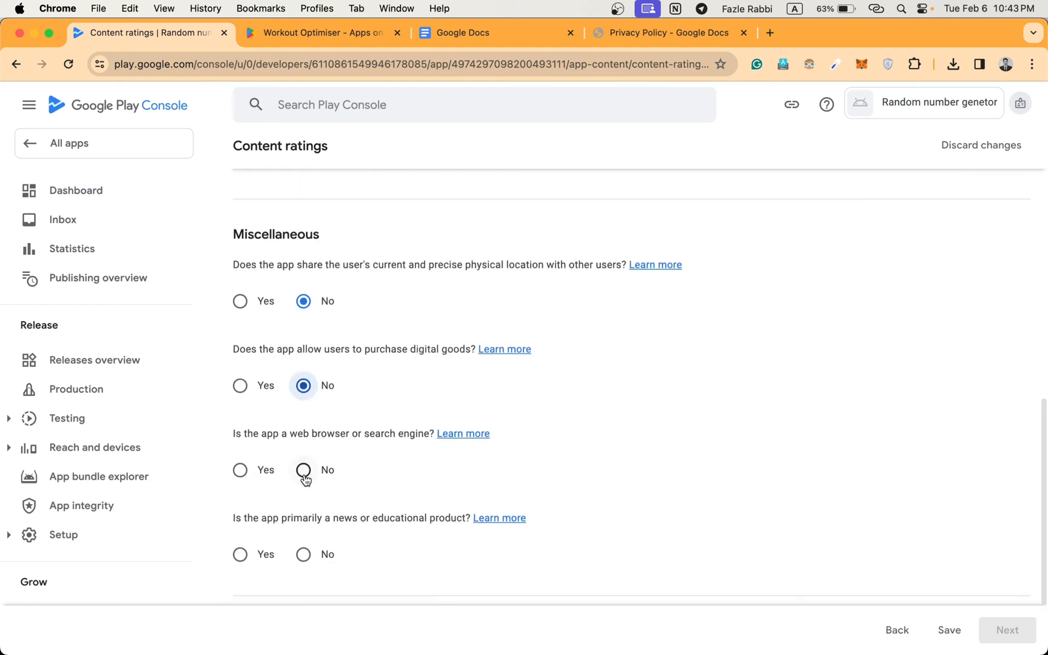
click(303, 469)
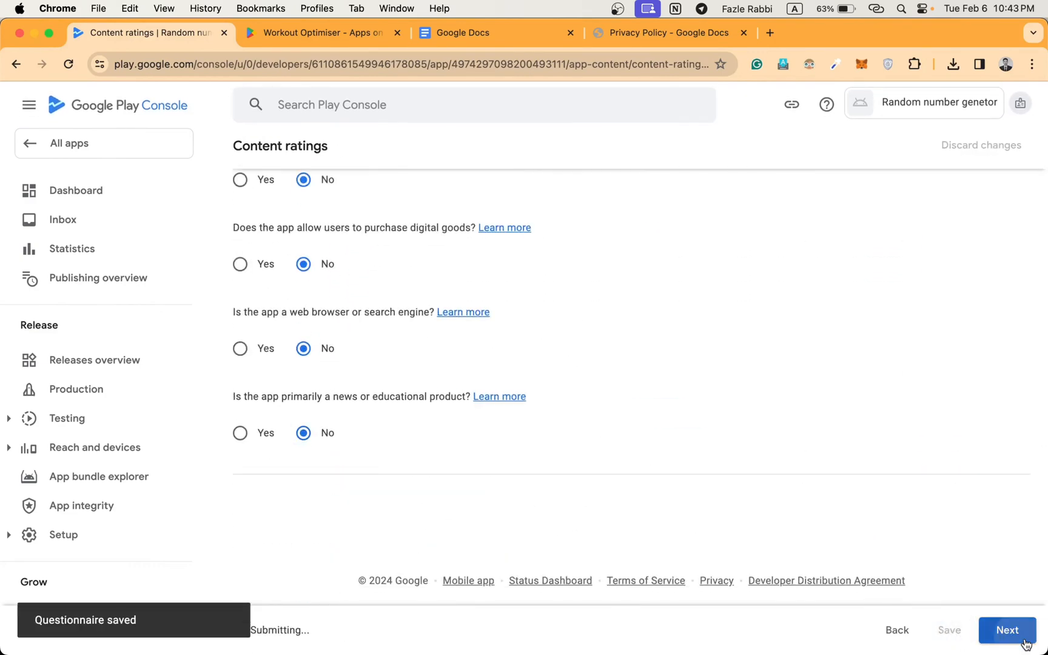
click(1005, 629)
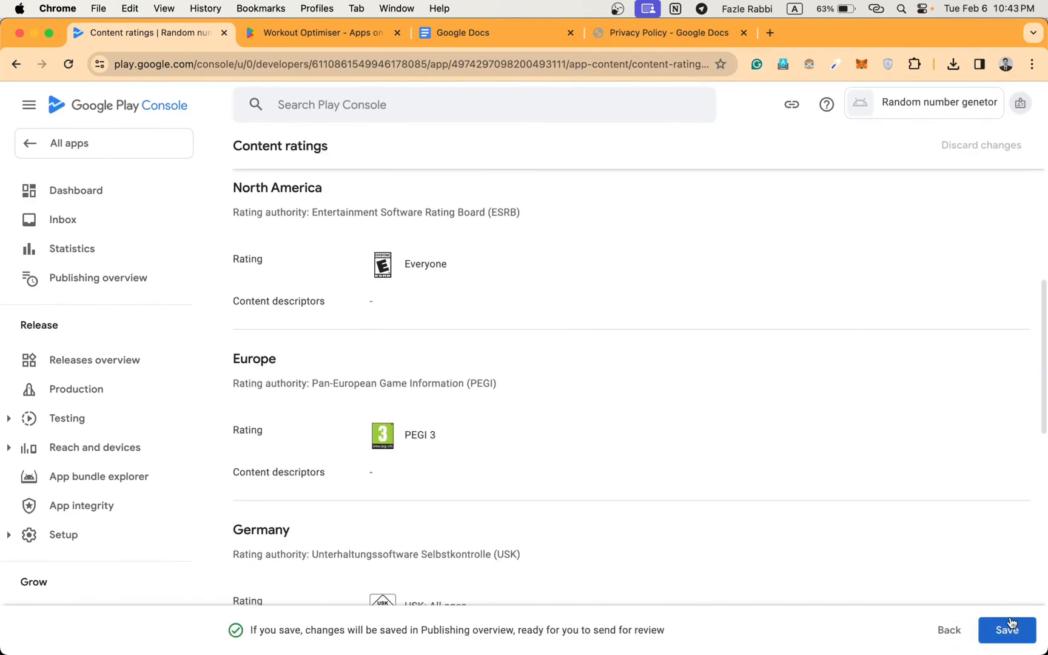
click(1008, 629)
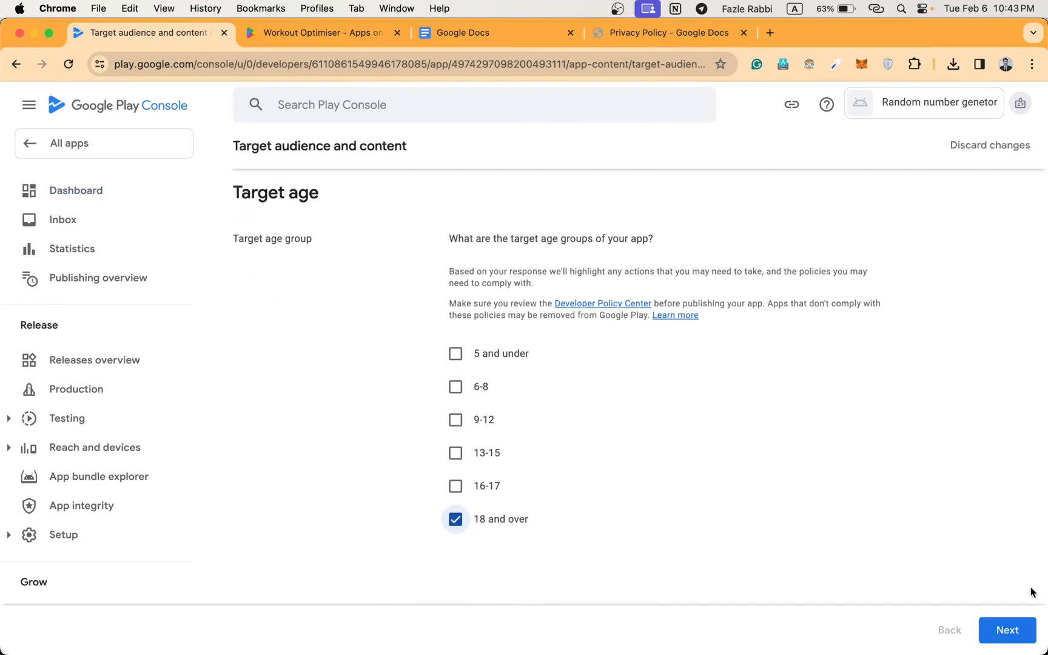
Save the target audience as 18 and over, not appealing to children, and return to the dashboard.
click(1005, 630)
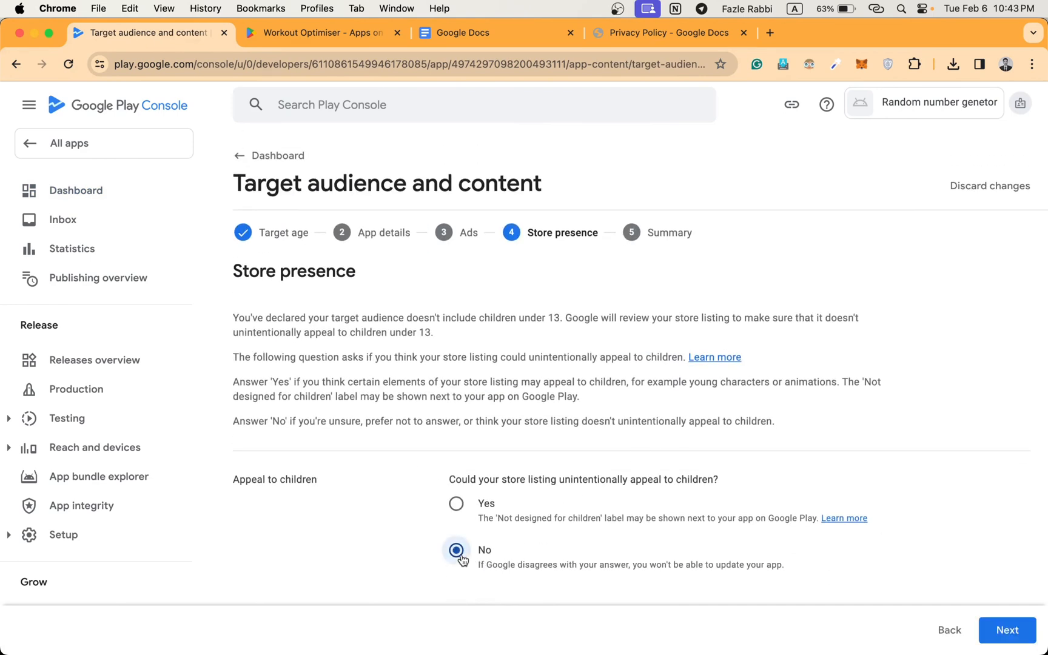
click(1005, 630)
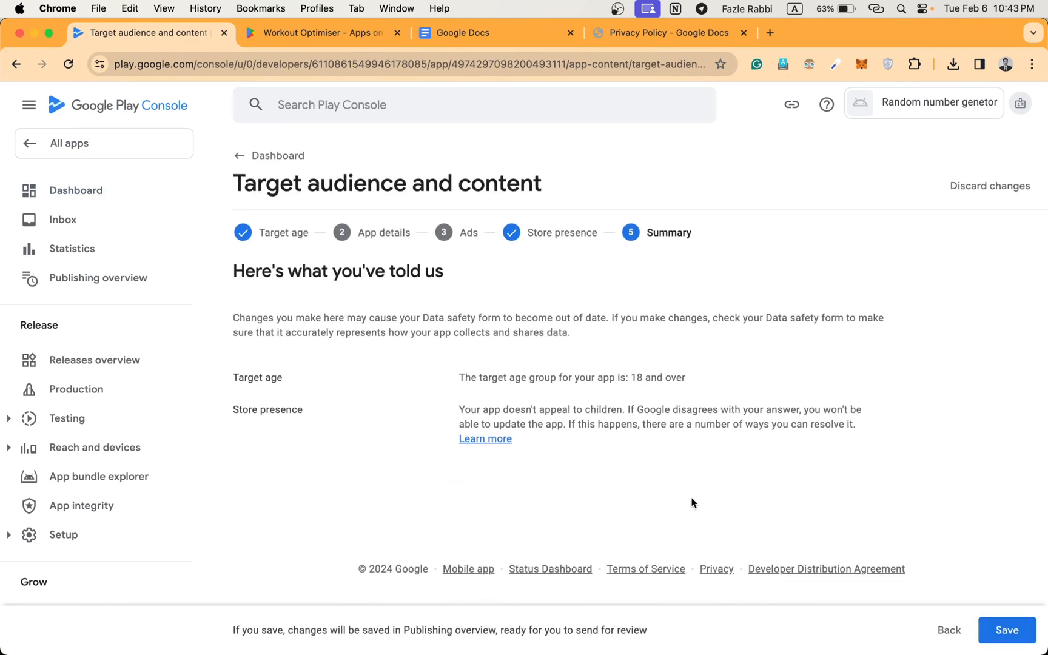
click(1006, 630)
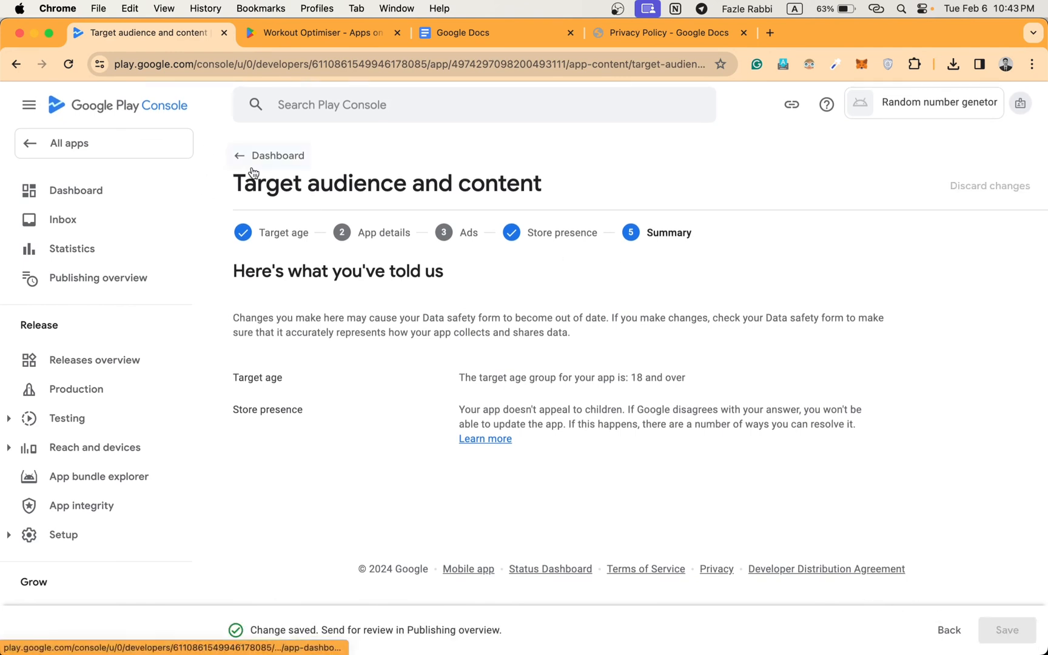
click(275, 156)
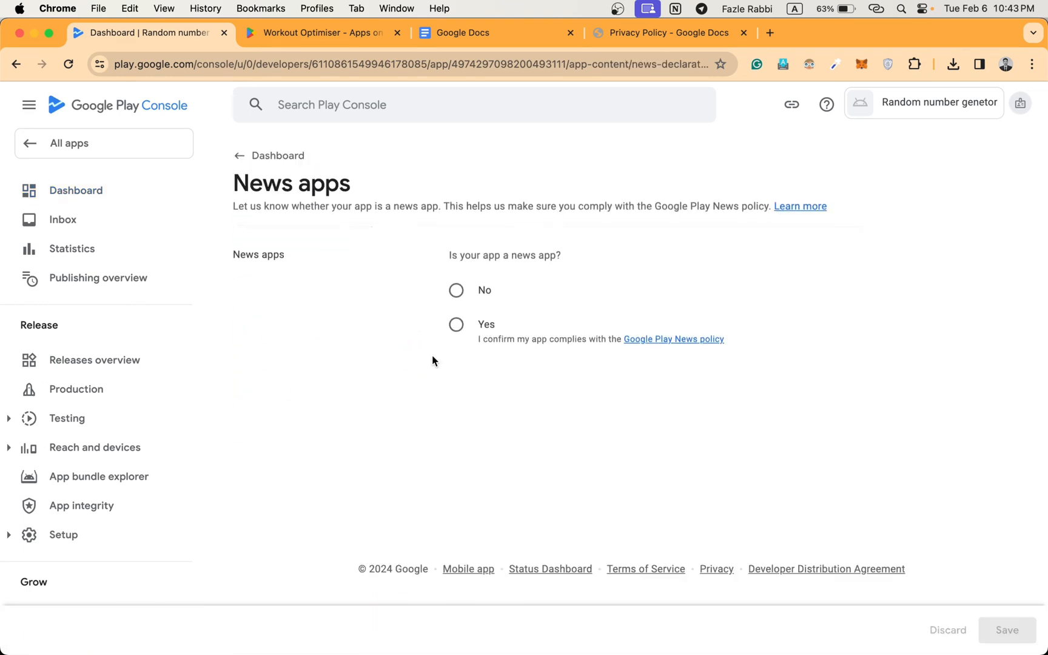
Save News apps as No and COVID-19 apps as not a publicly available tracing or status app.
click(456, 290)
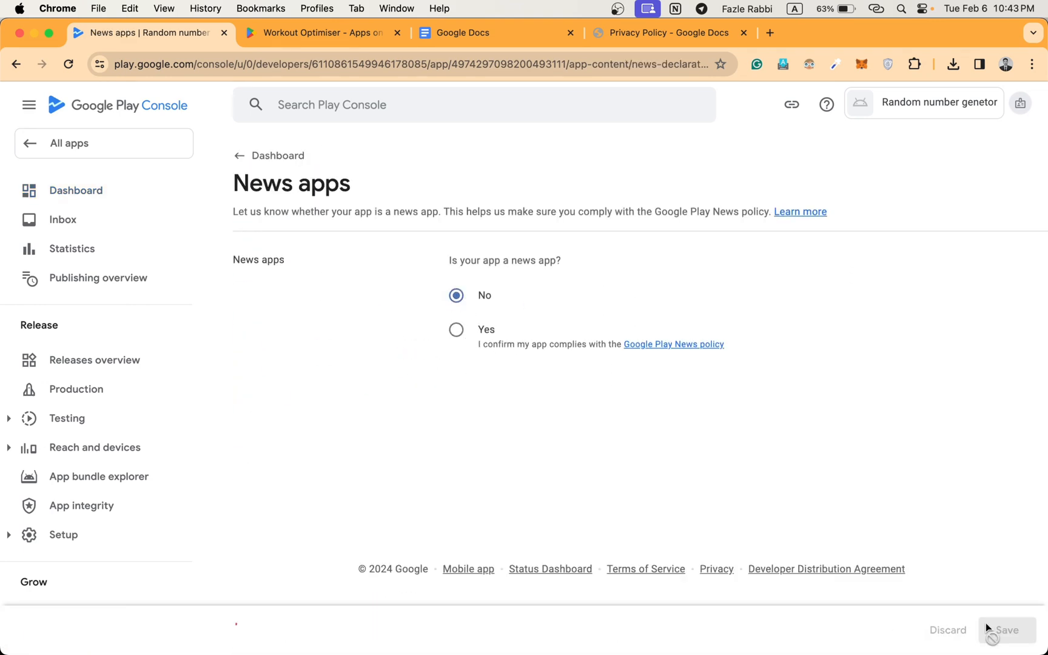
click(75, 189)
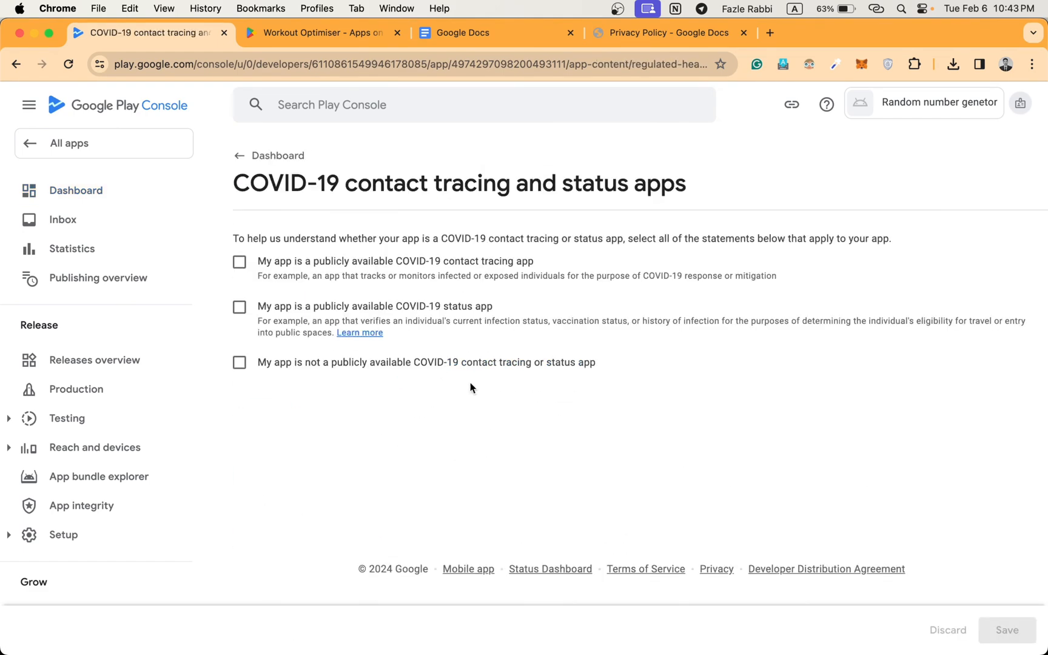
click(239, 362)
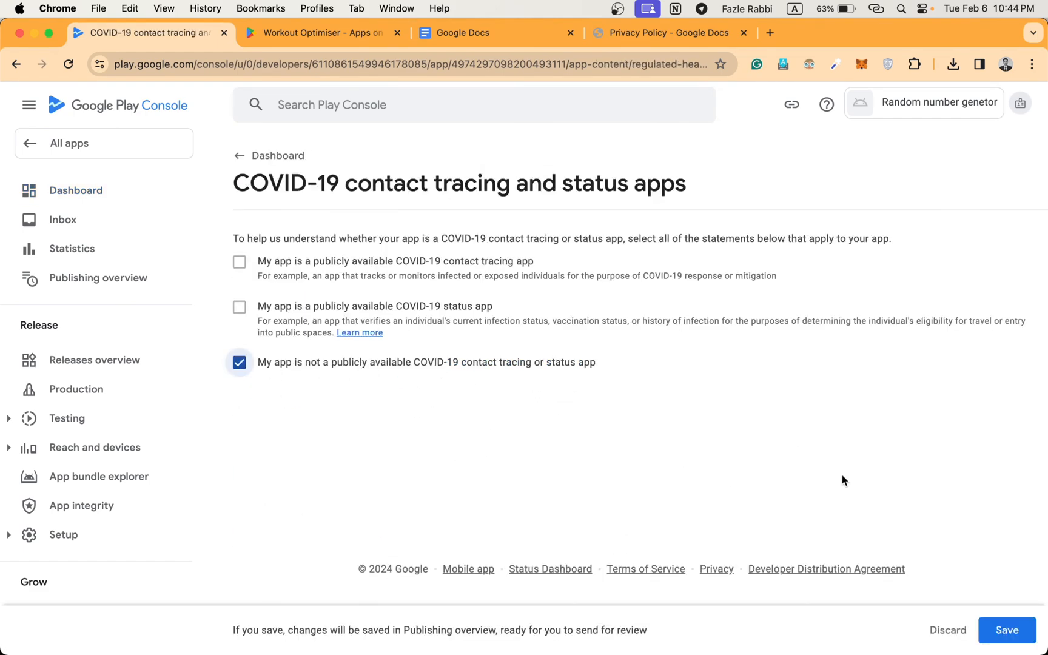
click(1007, 629)
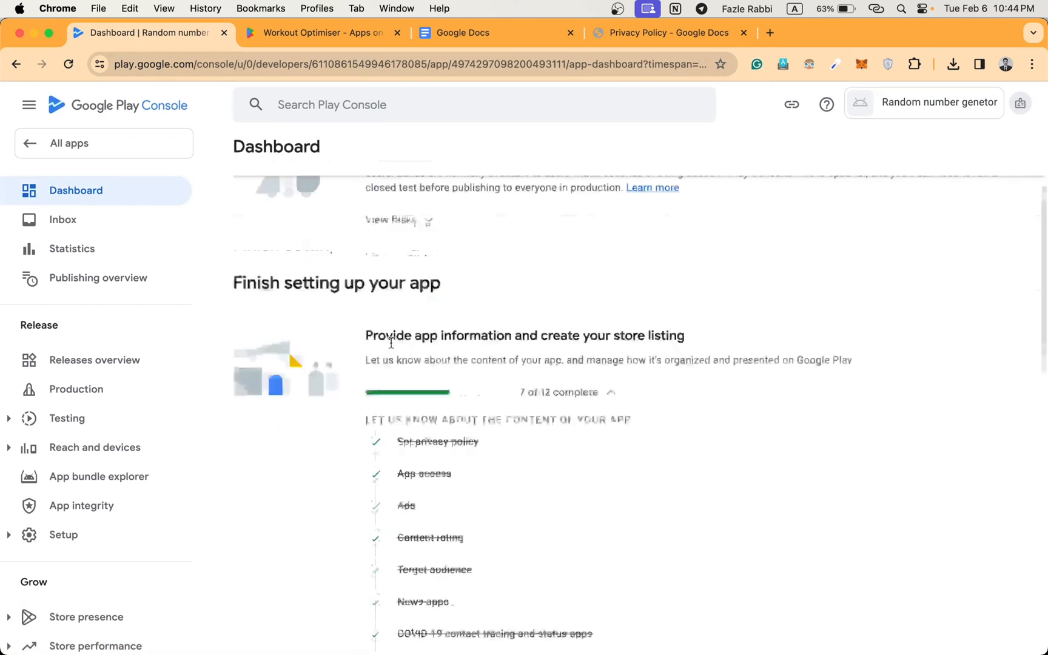
Complete Data safety declaring no user data collected or shared and return to the dashboard.
scroll(down, 3)
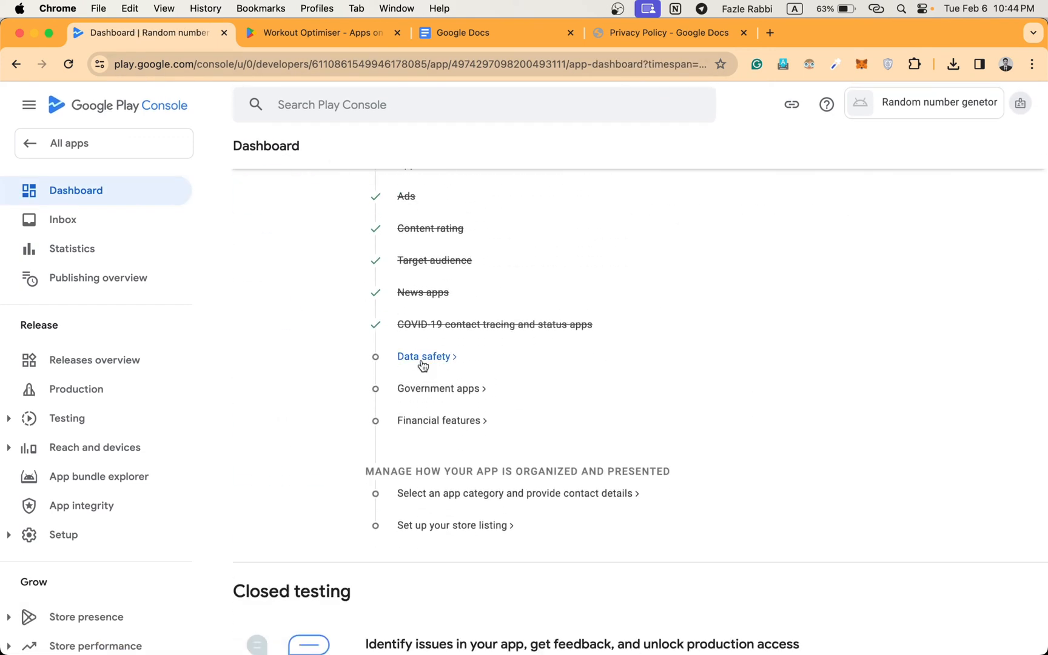
click(422, 357)
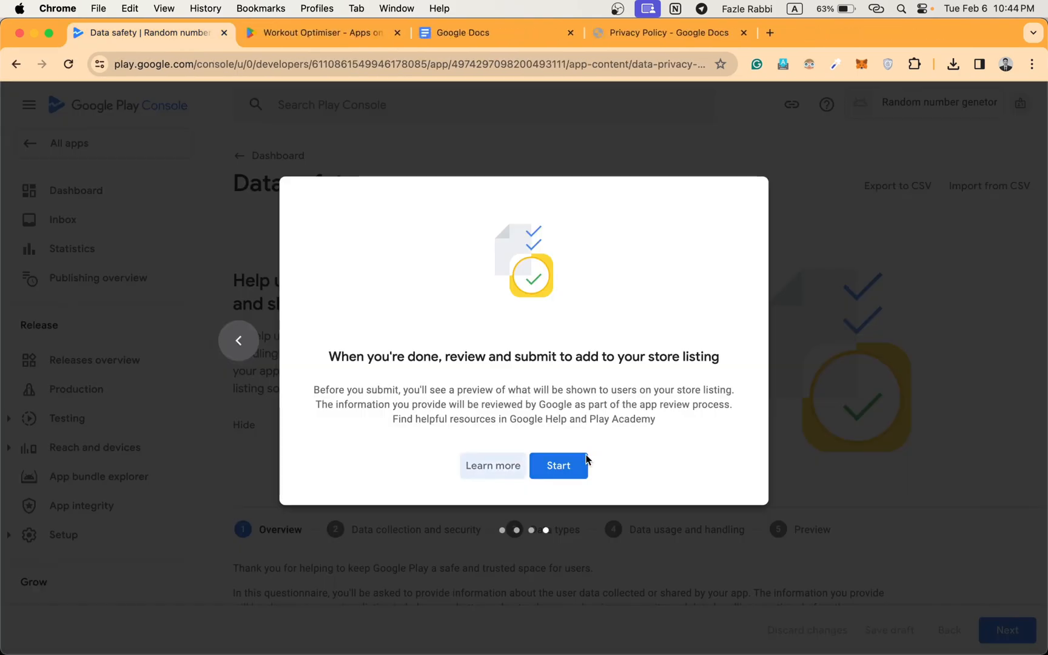
click(557, 466)
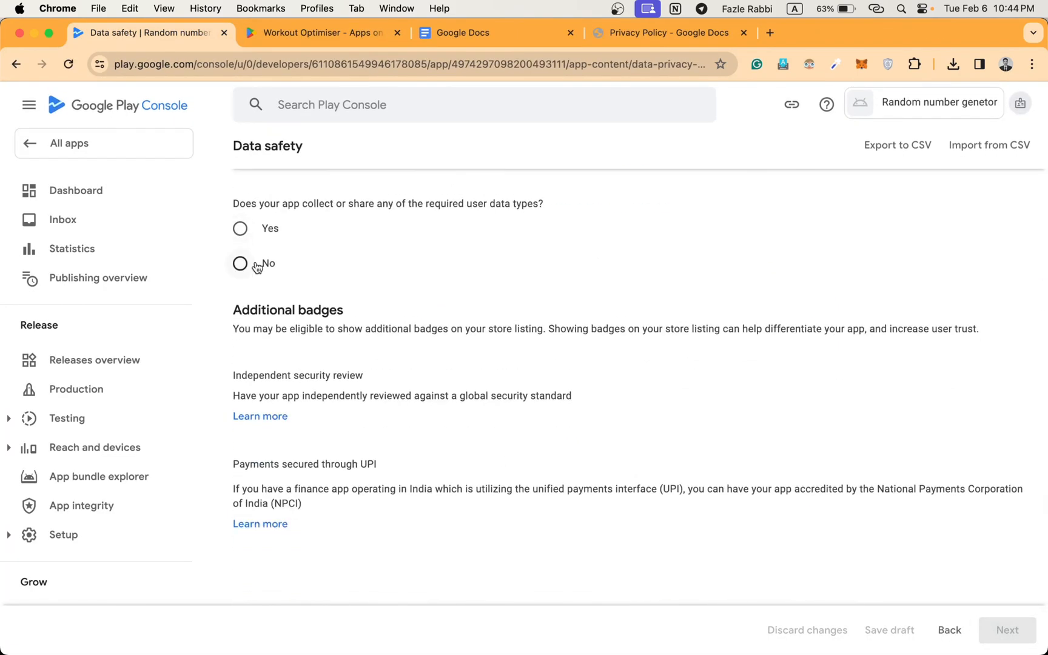
click(240, 263)
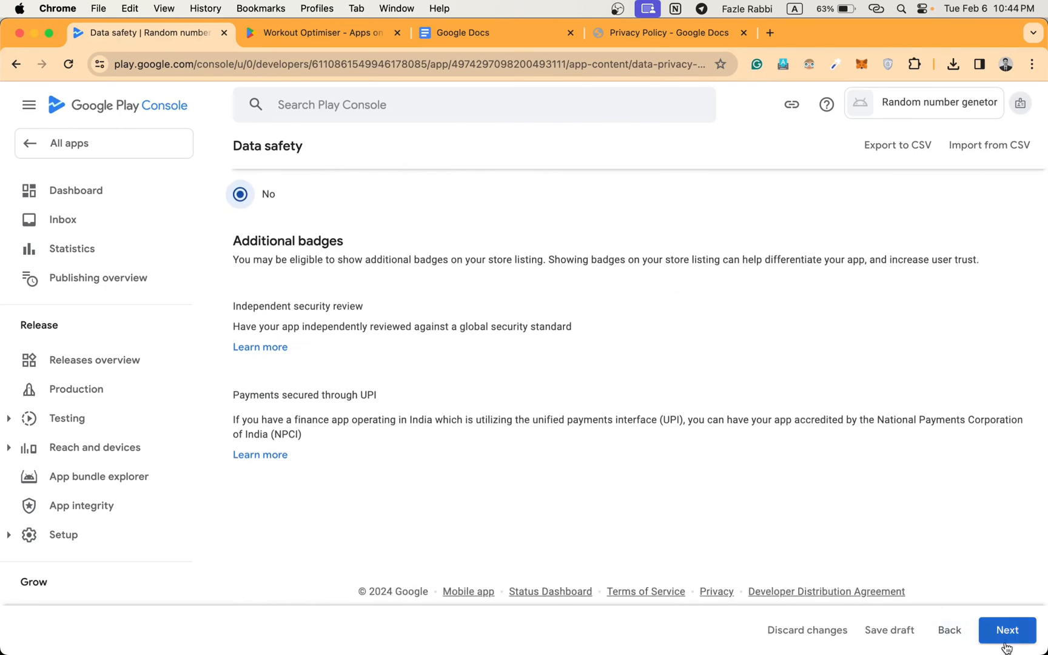
click(1006, 629)
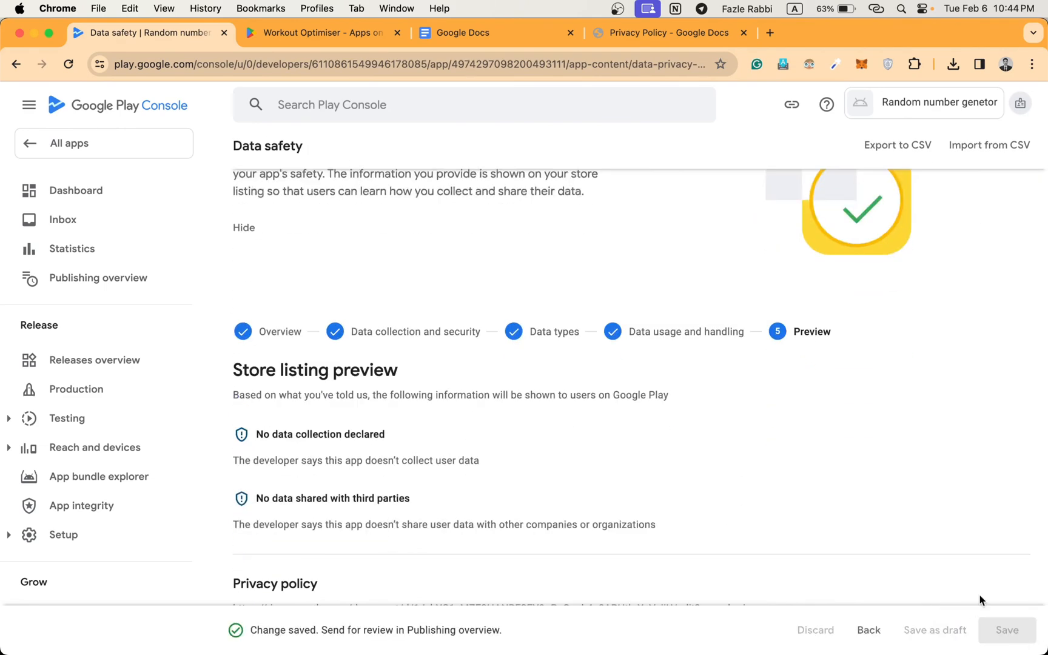
click(76, 189)
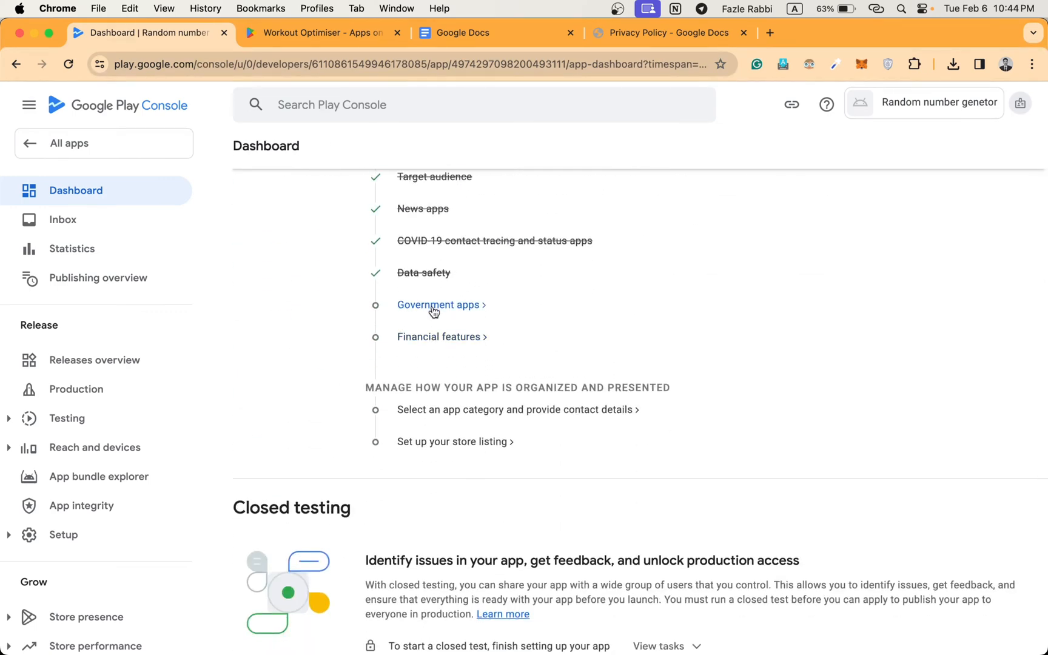
Save Government apps as No and Financial features as 'My app doesn't provide any financial features'.
click(436, 304)
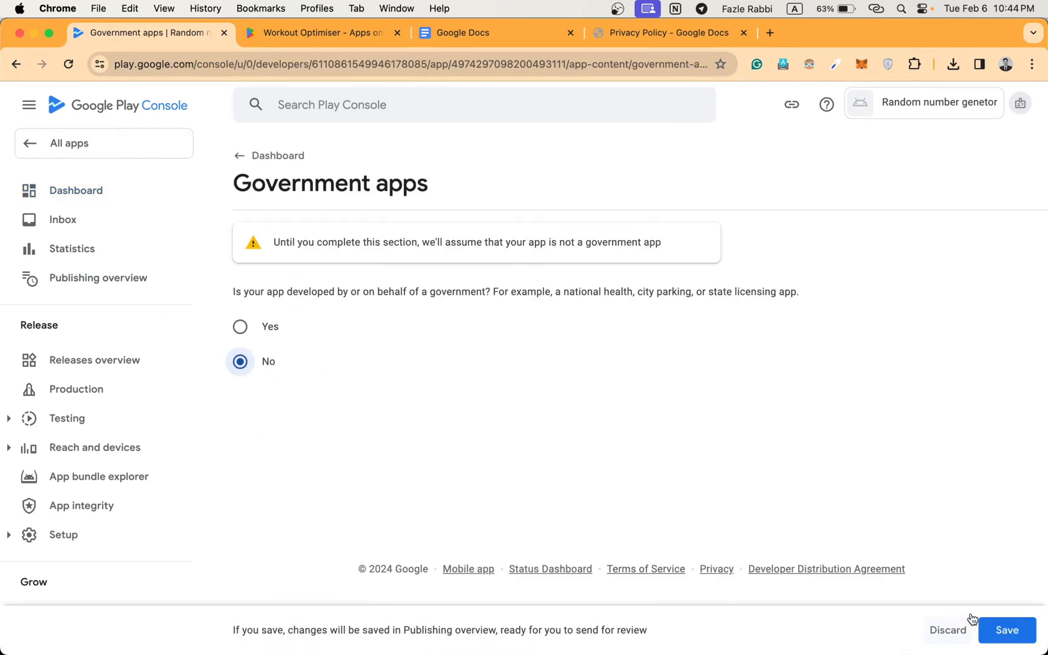
click(75, 190)
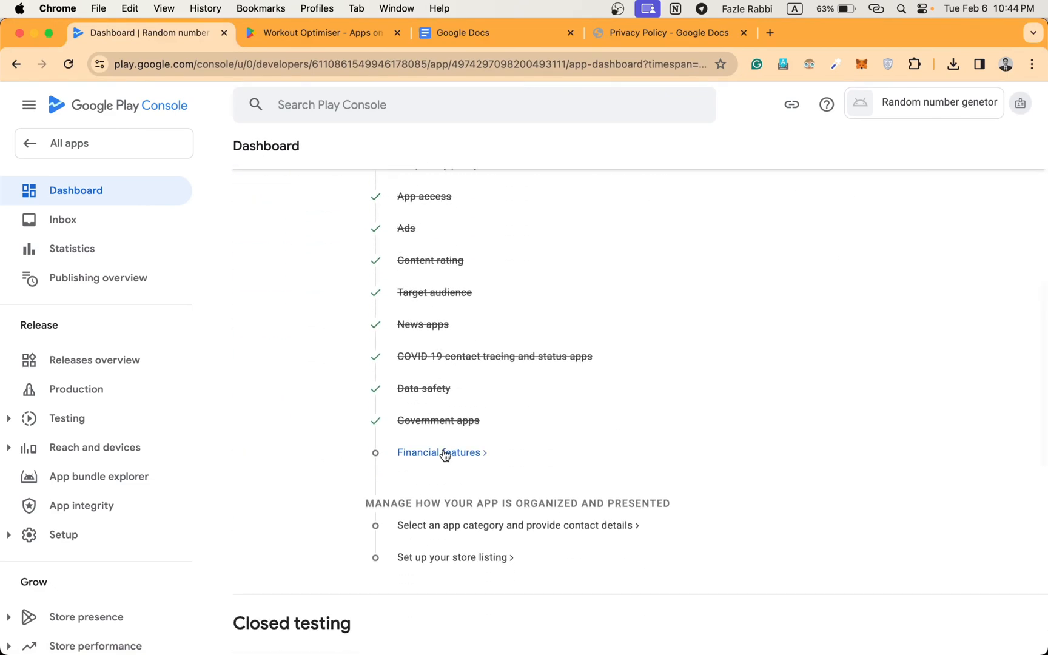
click(437, 452)
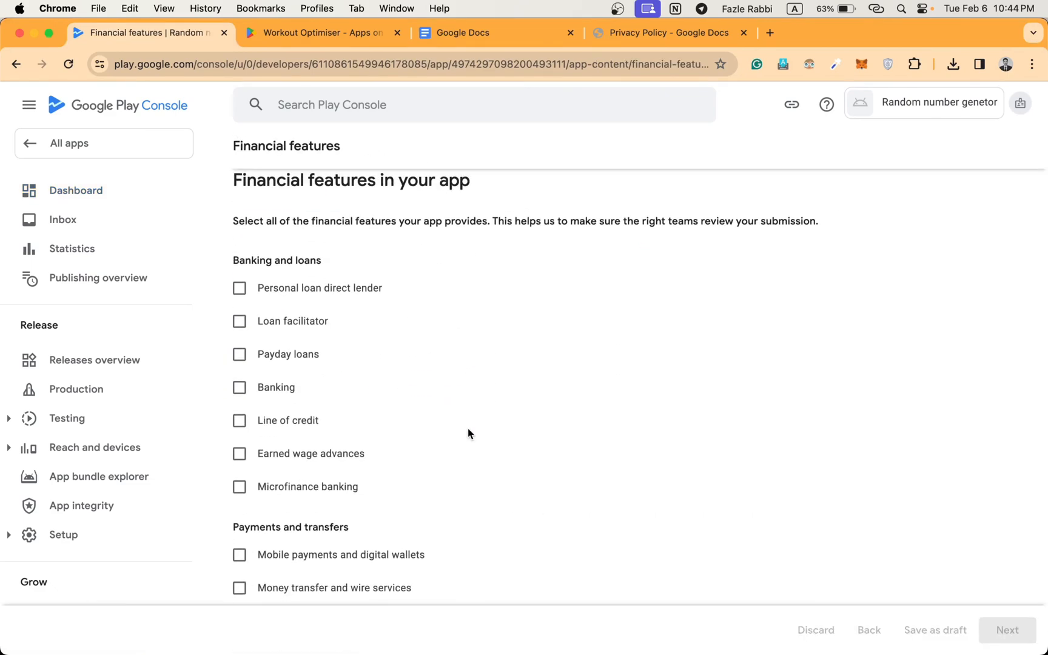
scroll(down, 3)
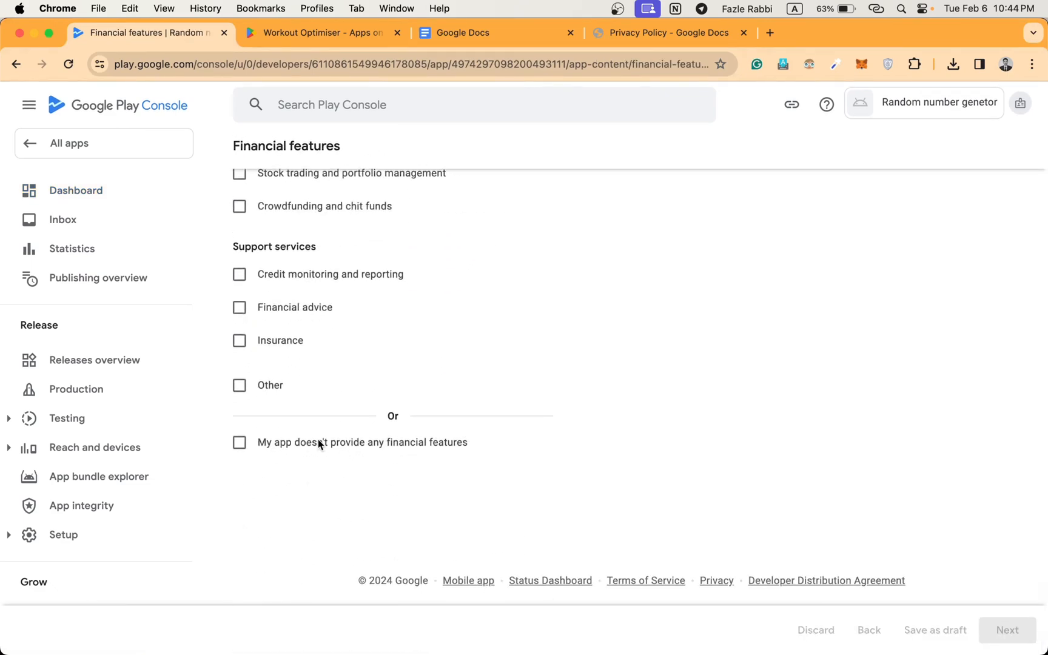
click(1006, 629)
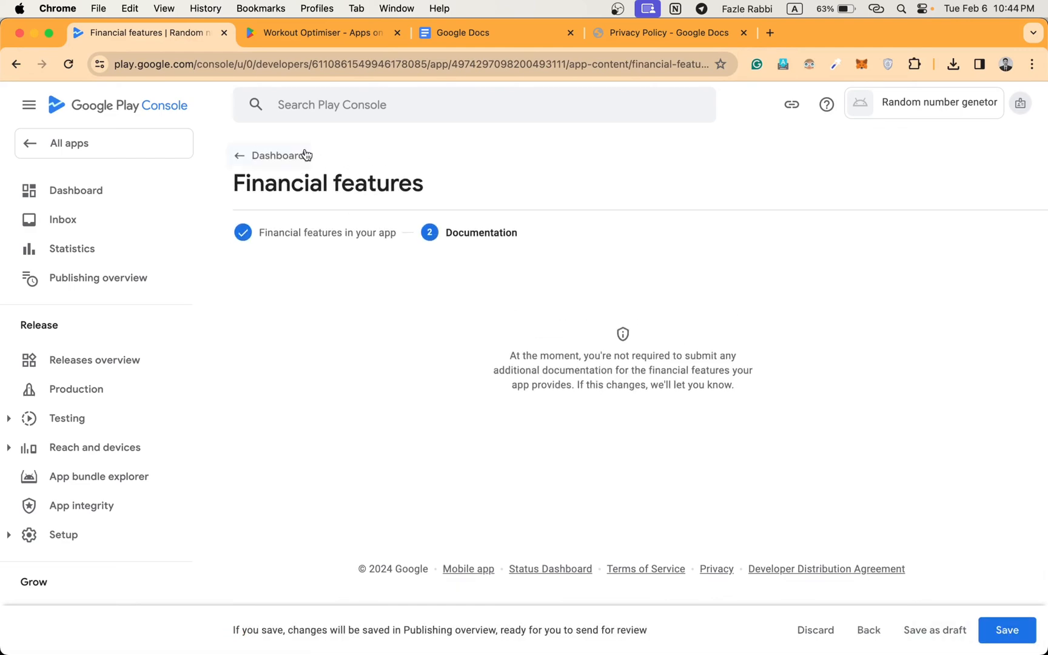
click(1006, 629)
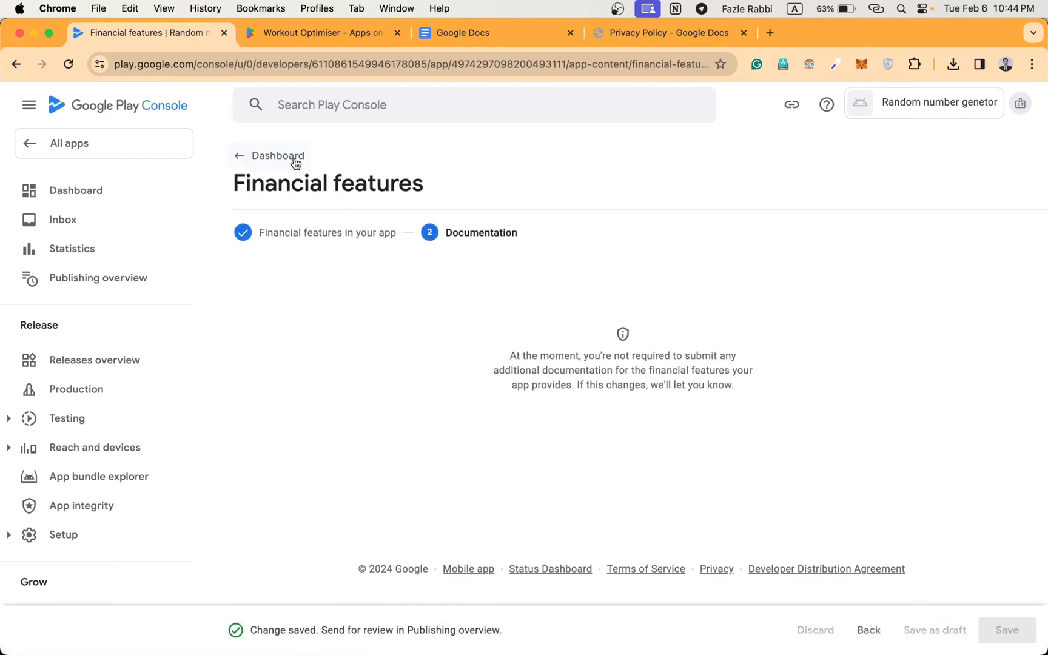
click(277, 156)
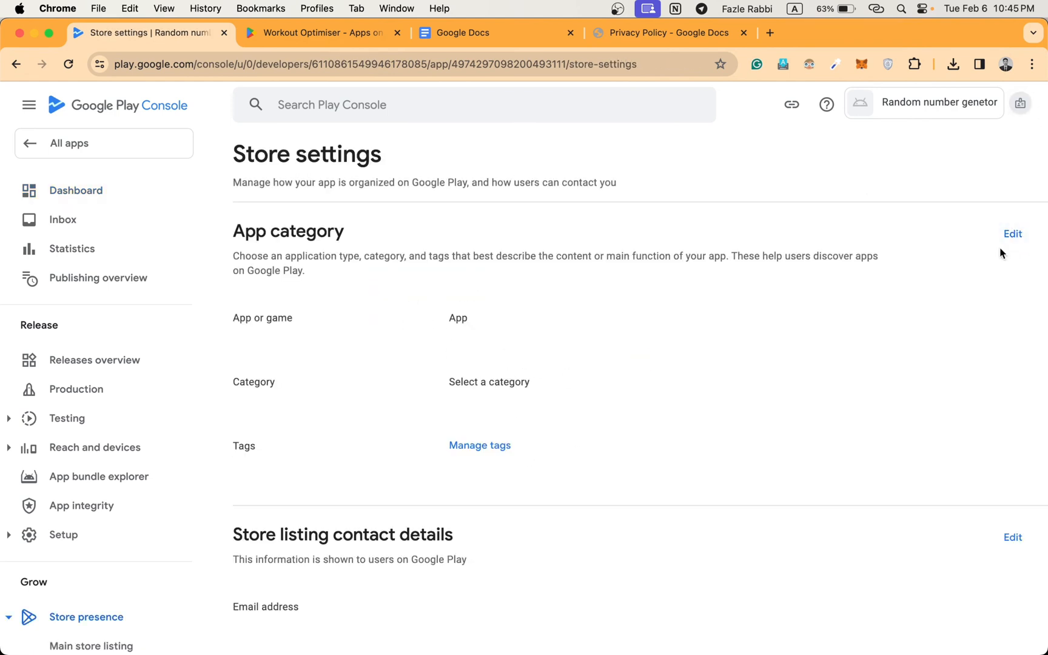
Set the Store settings app category to Entertainment and save it.
click(1012, 233)
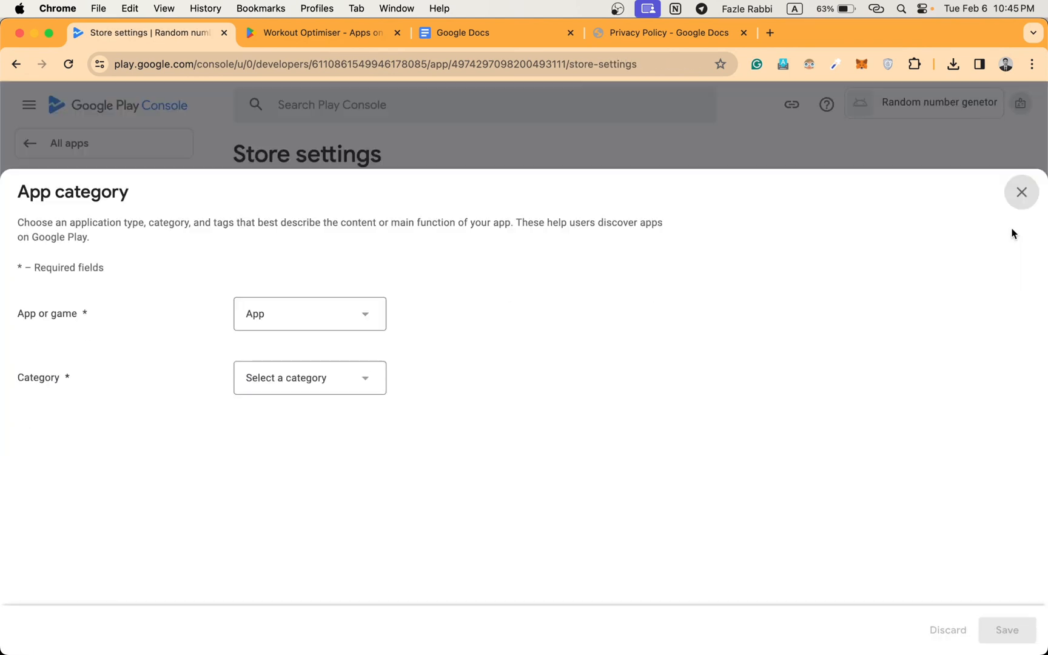
click(310, 377)
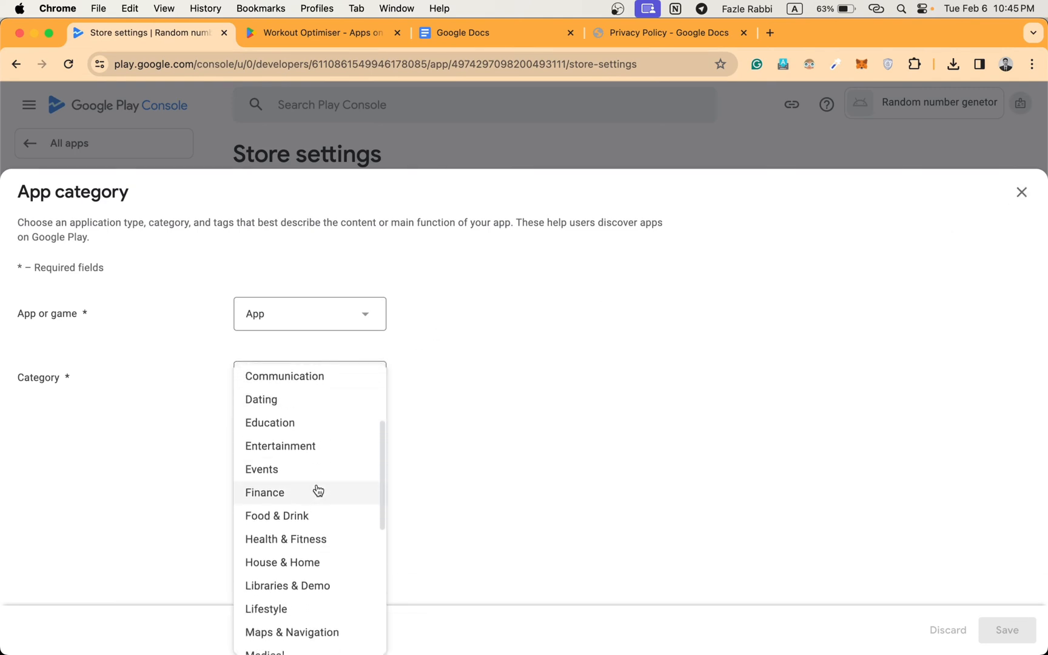
click(280, 446)
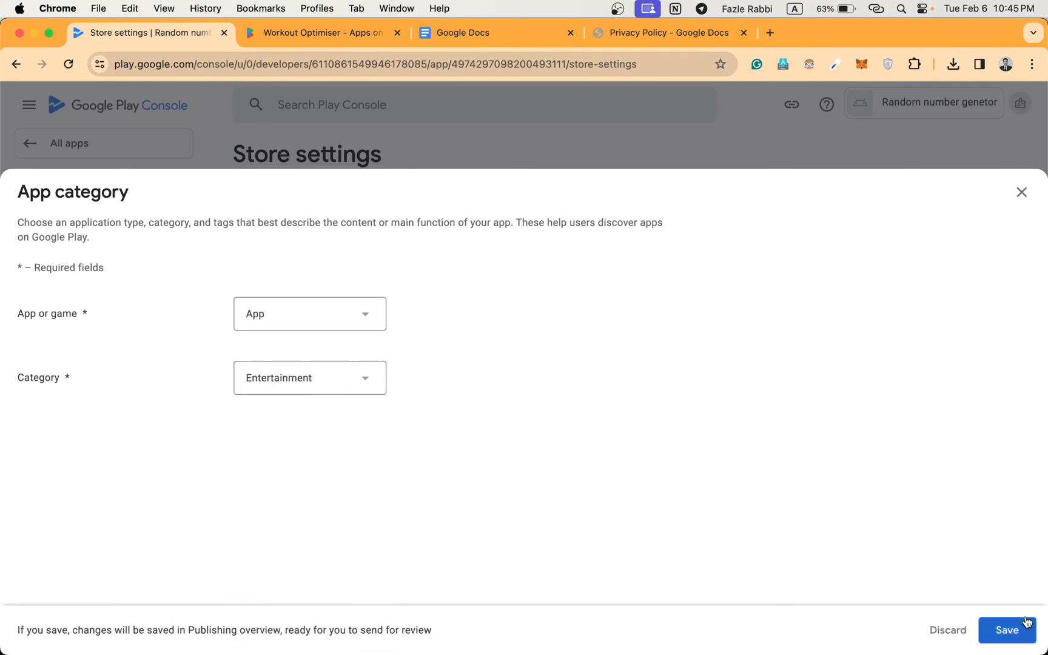
click(1005, 630)
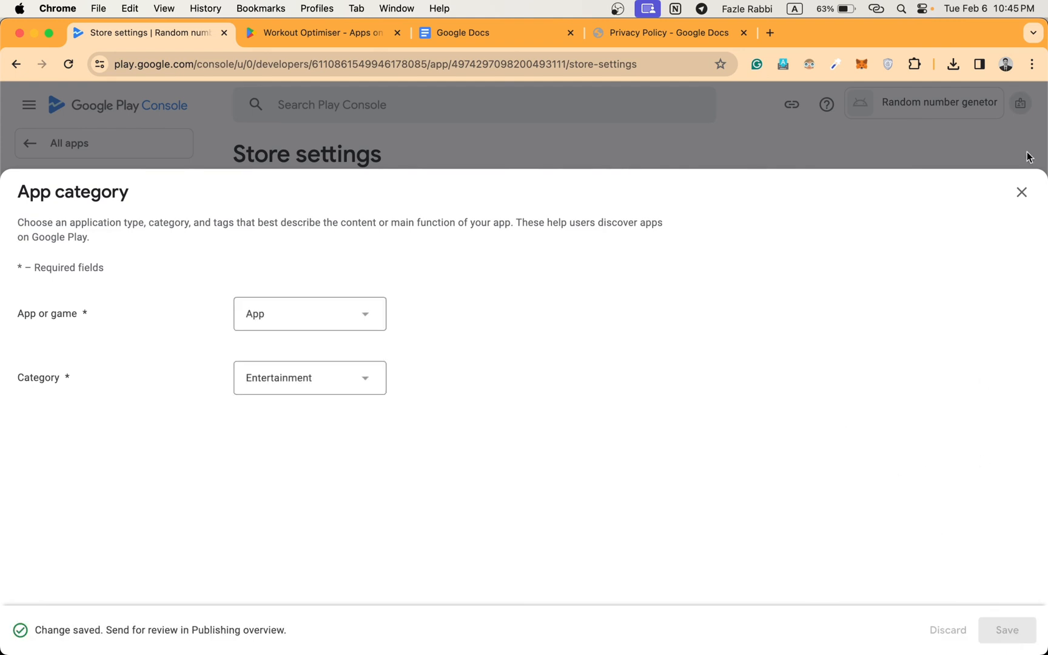
click(1021, 191)
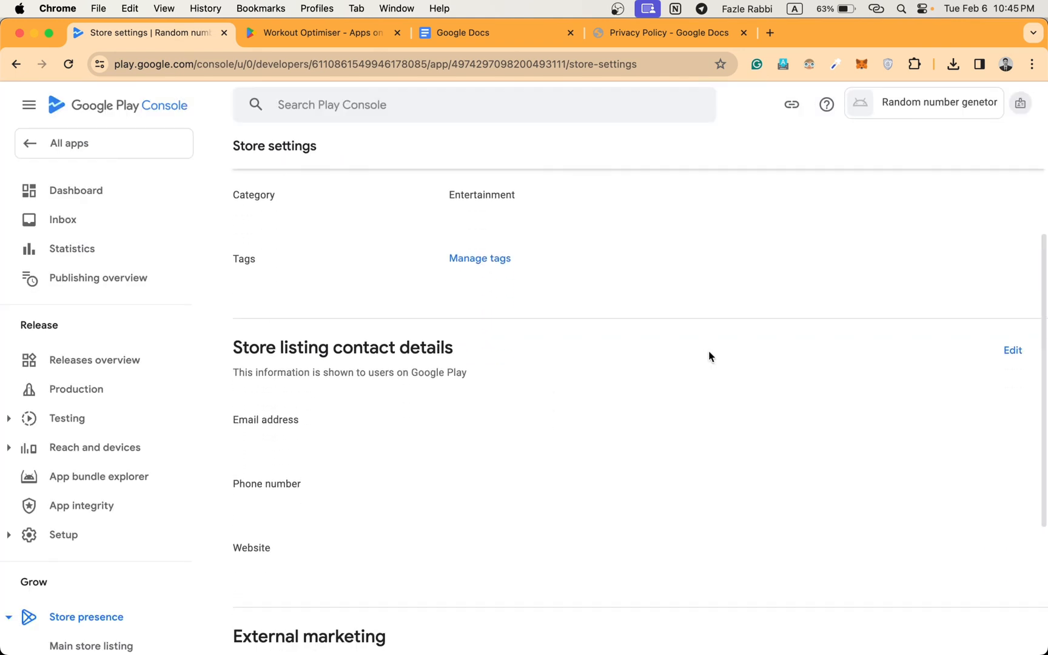
click(1012, 350)
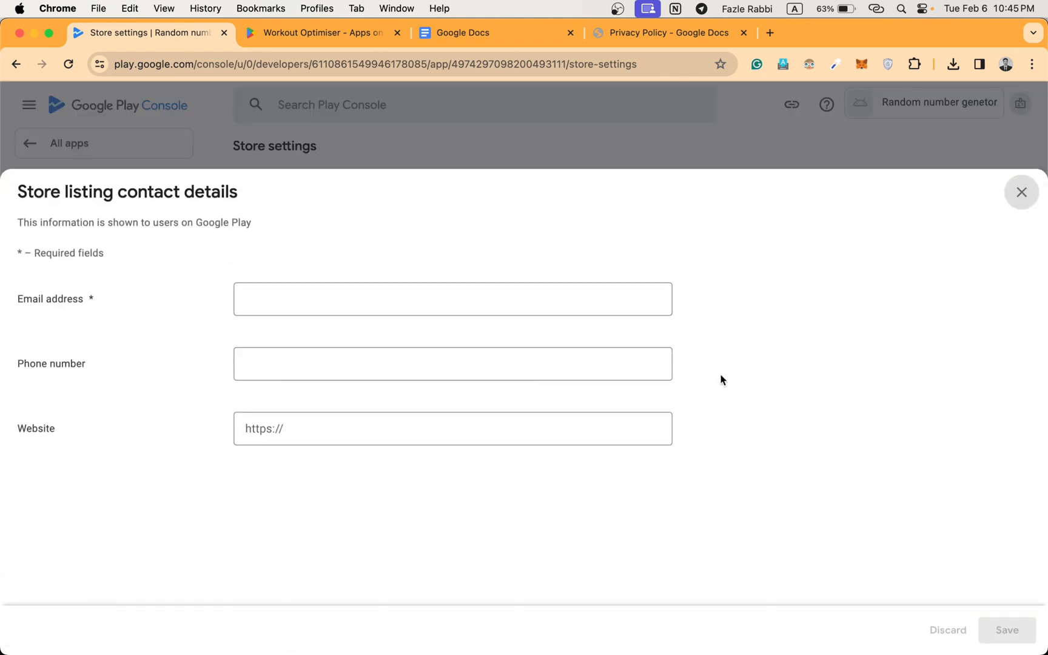
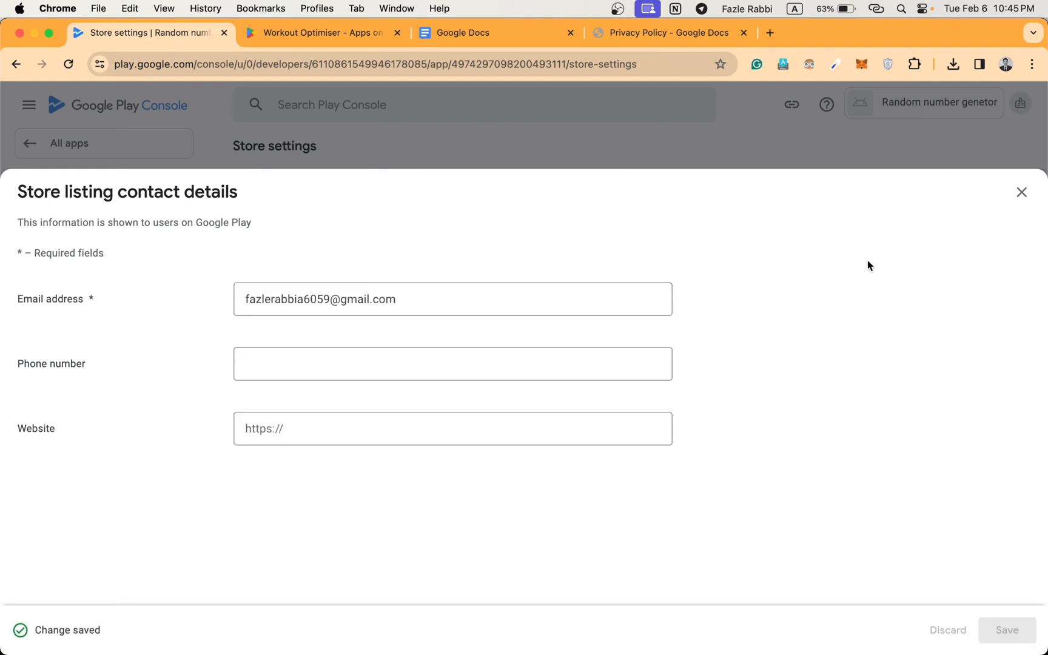
click(1021, 191)
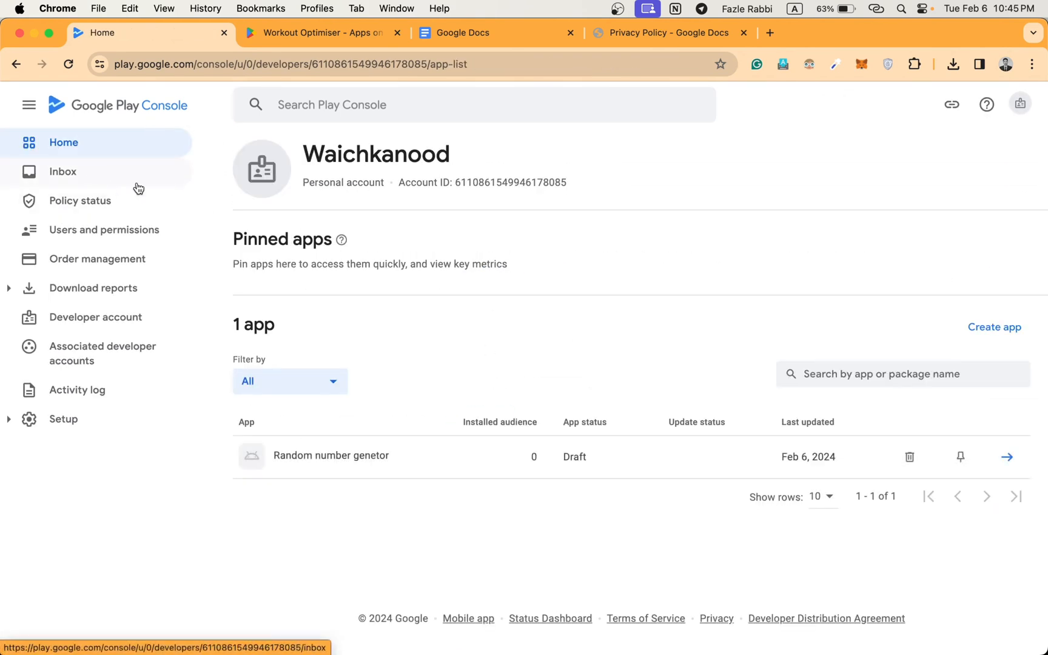
Open the app's Main store listing task from the dashboard.
click(330, 455)
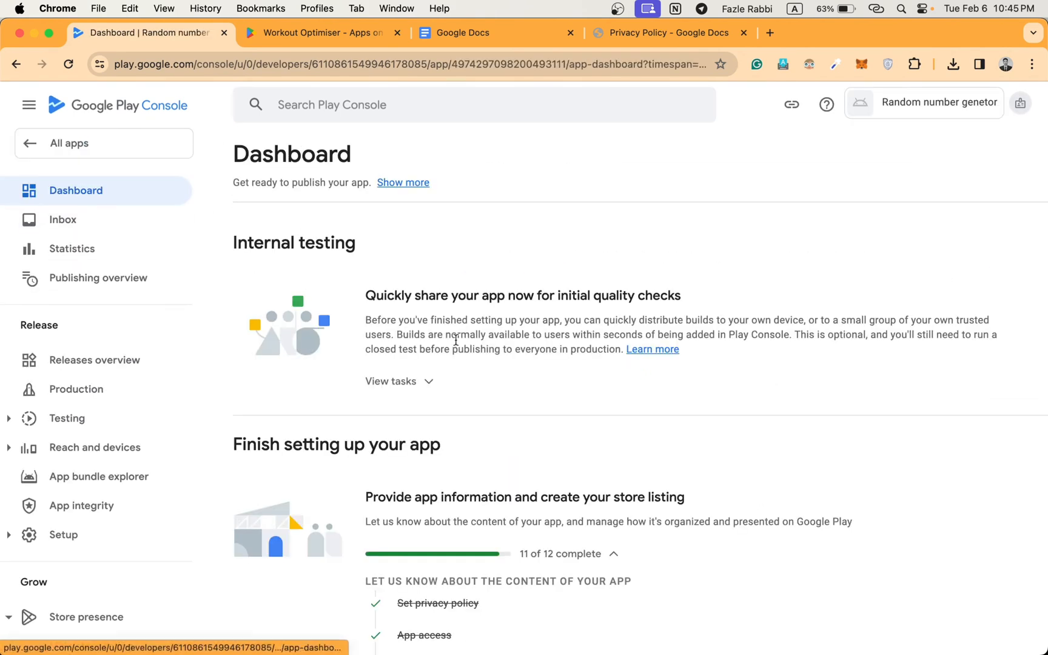
scroll(down, 3)
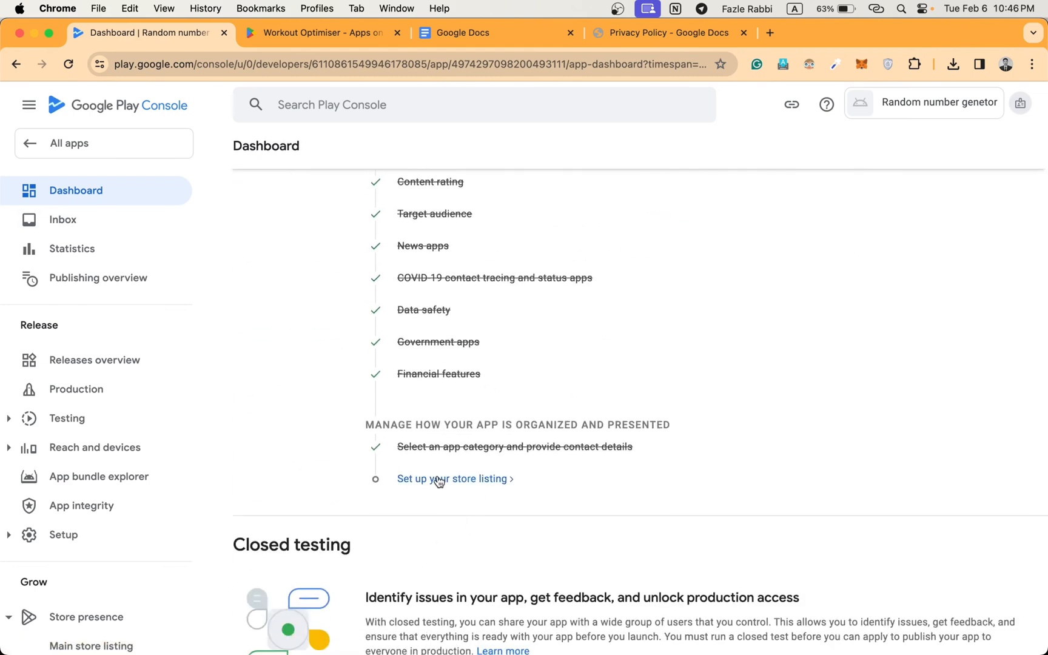
click(451, 479)
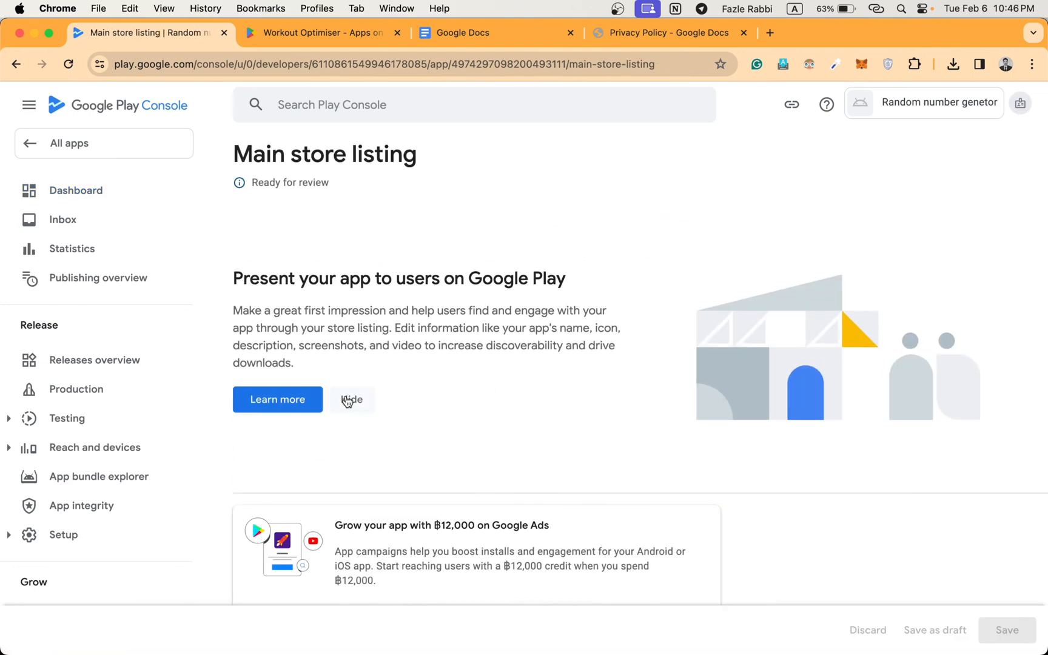
click(351, 399)
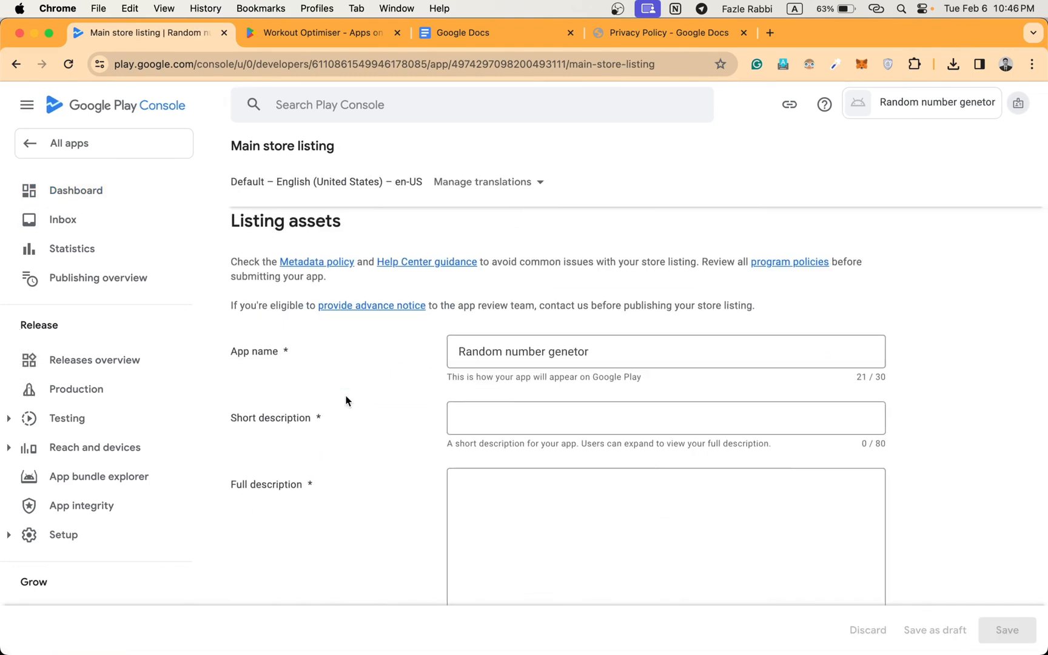
Write the short description and a full description: give start and end numbers and it generates a random number between them.
click(664, 417)
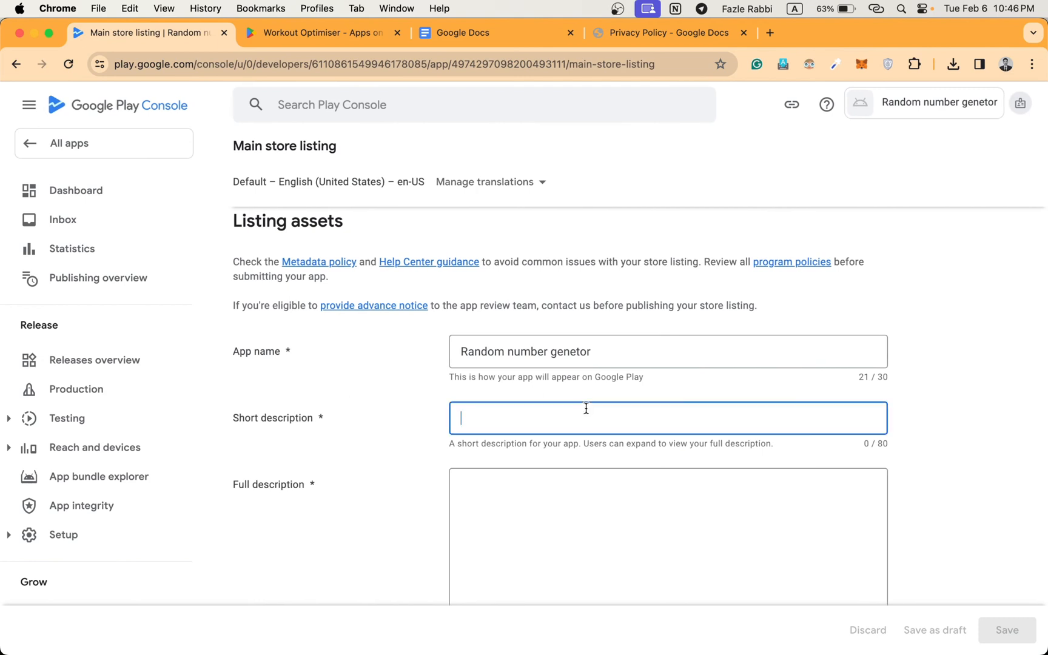
text(You can gener)
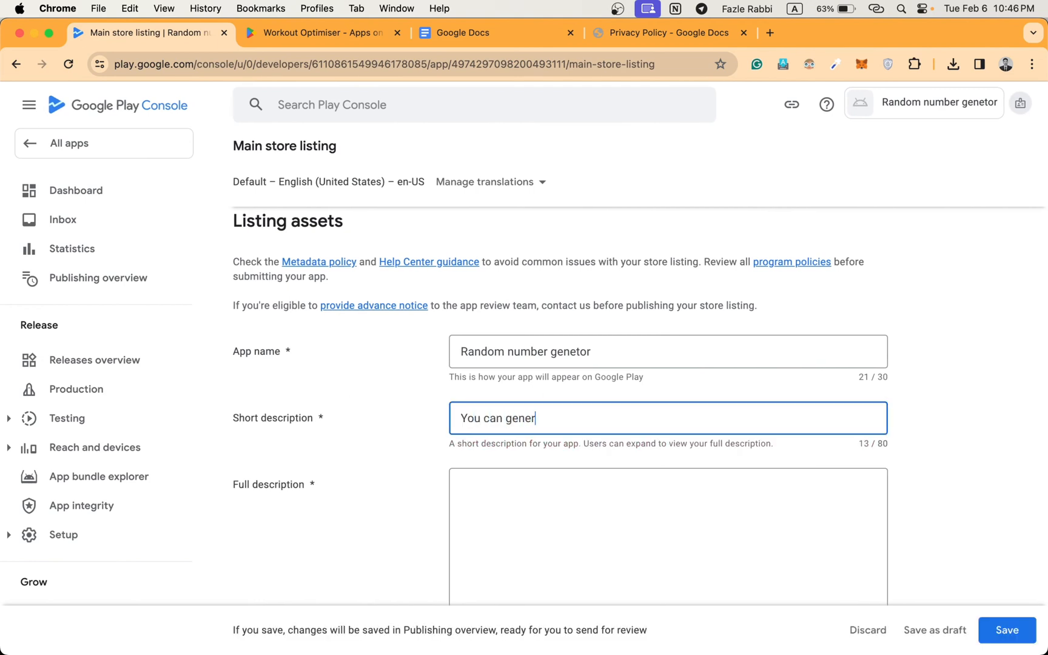
text(ate random number between your given values)
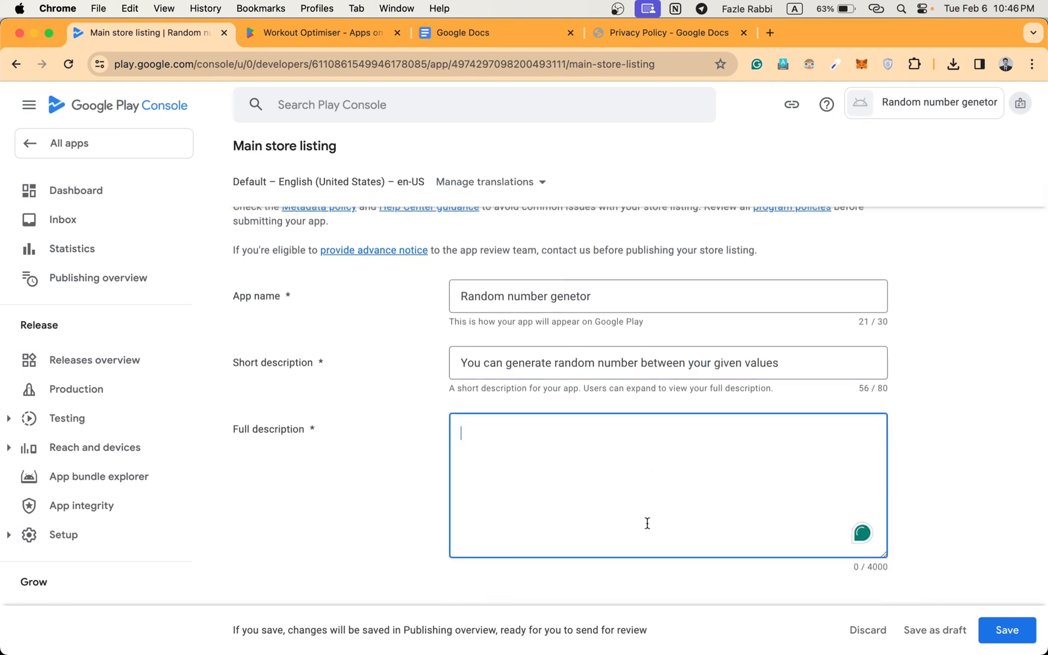
text(the app is amazing for random number generation. you can)
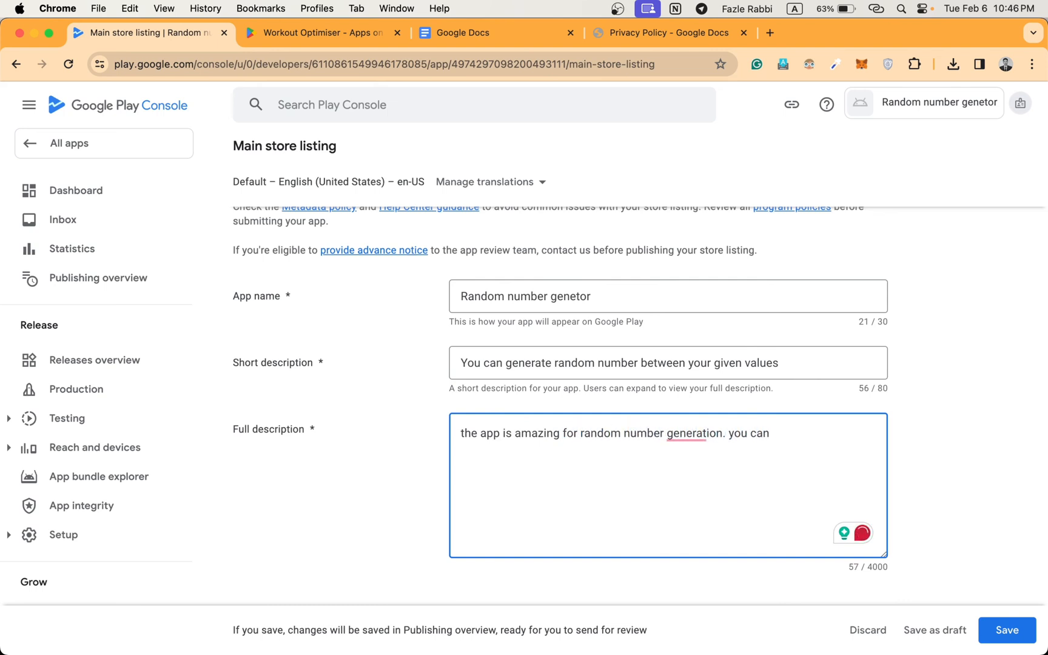
text(generate random number with)
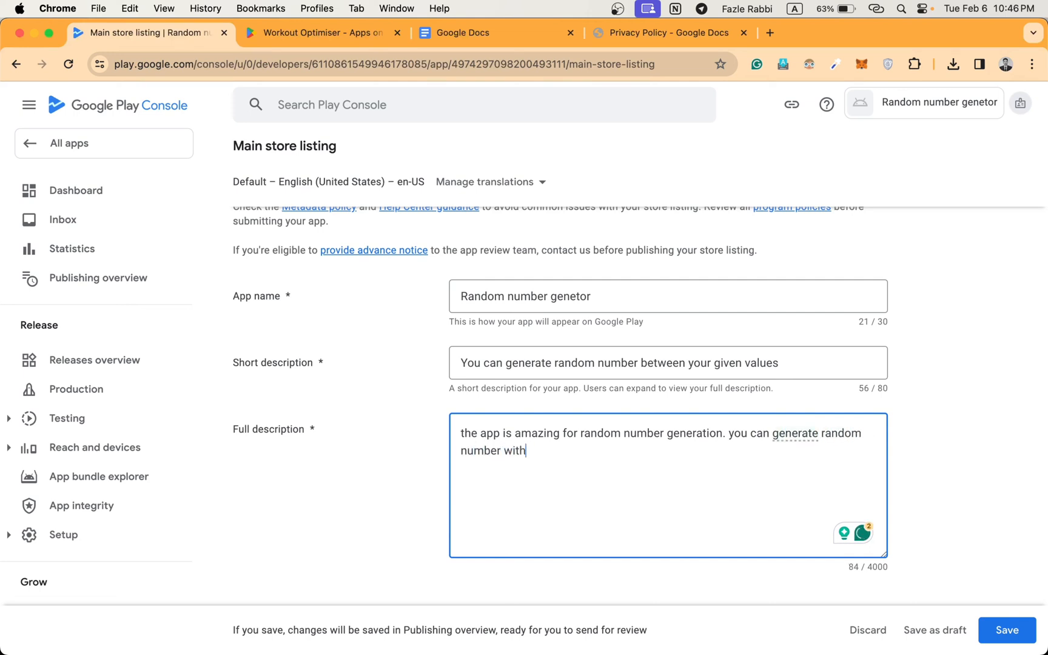
text(ing)
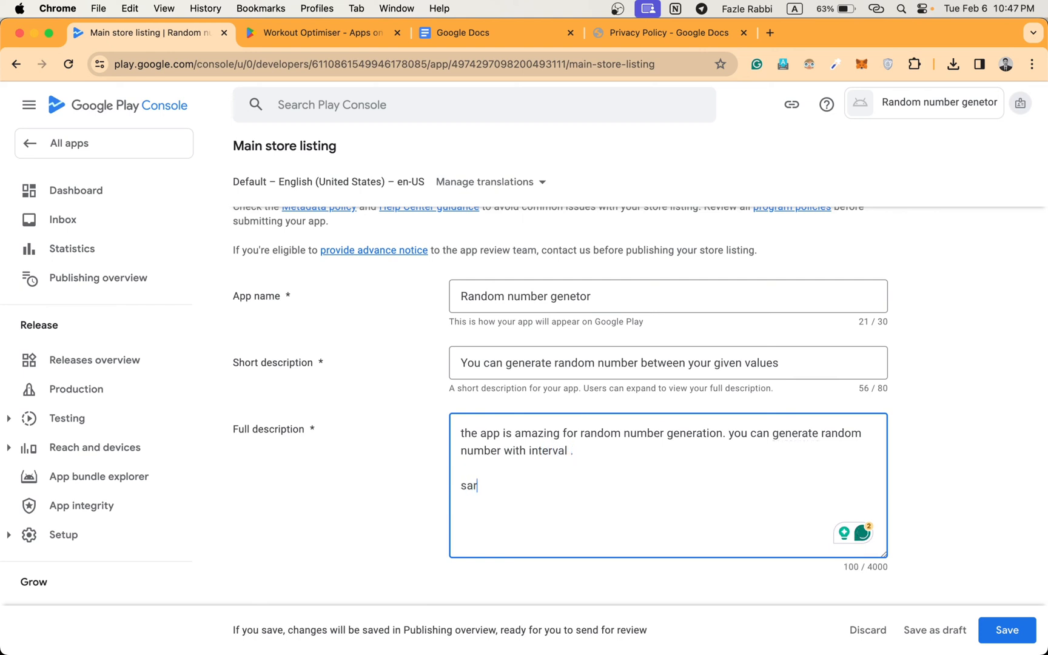
text(star)
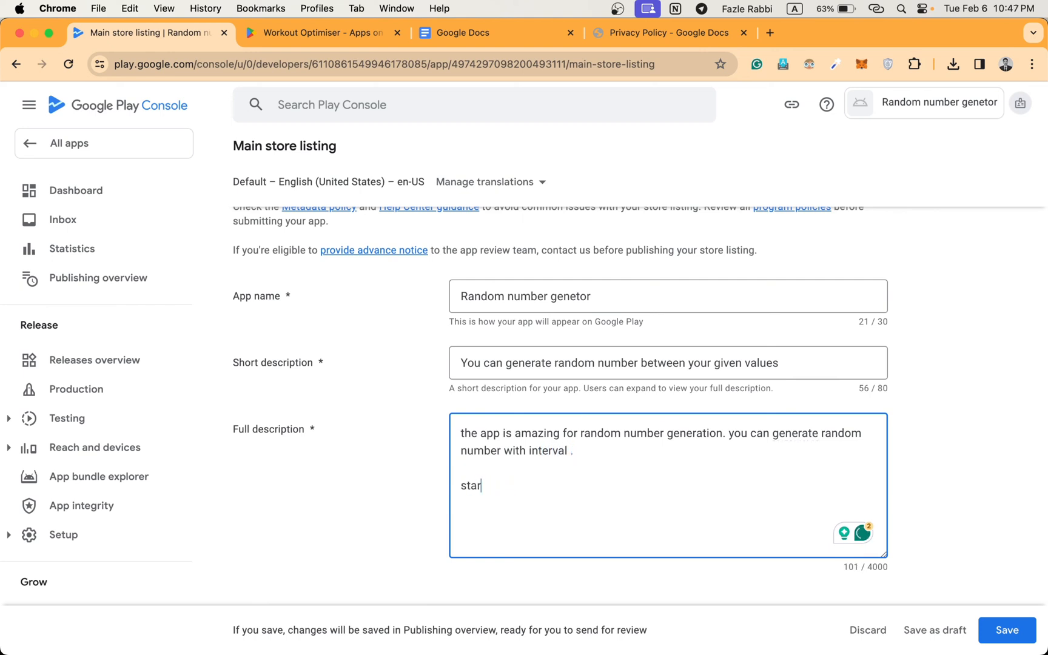
text(give the start)
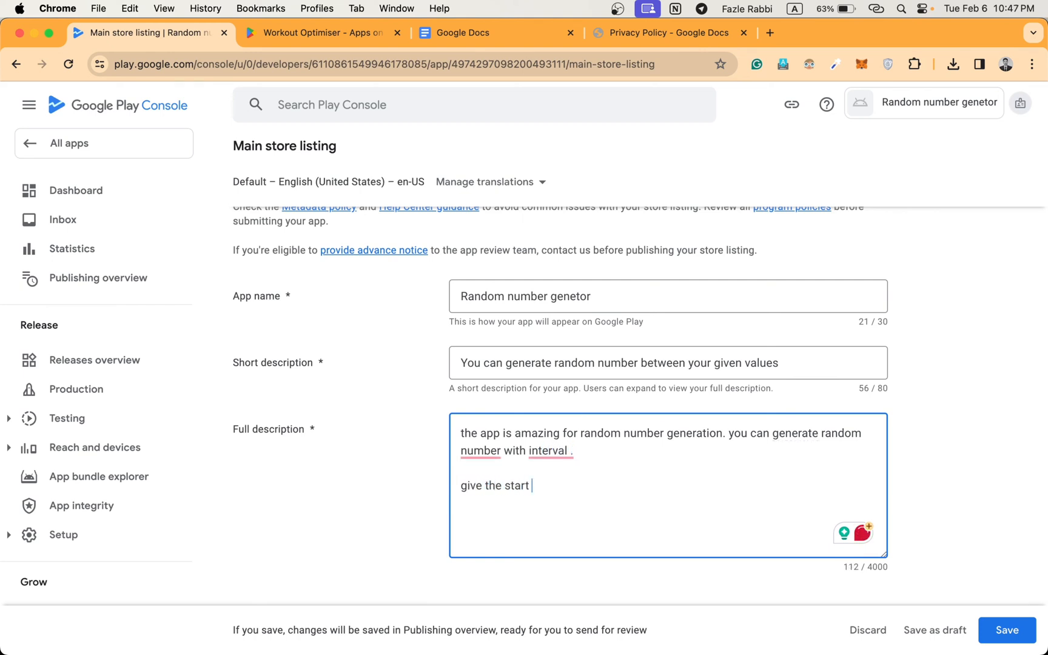
text(number and end)
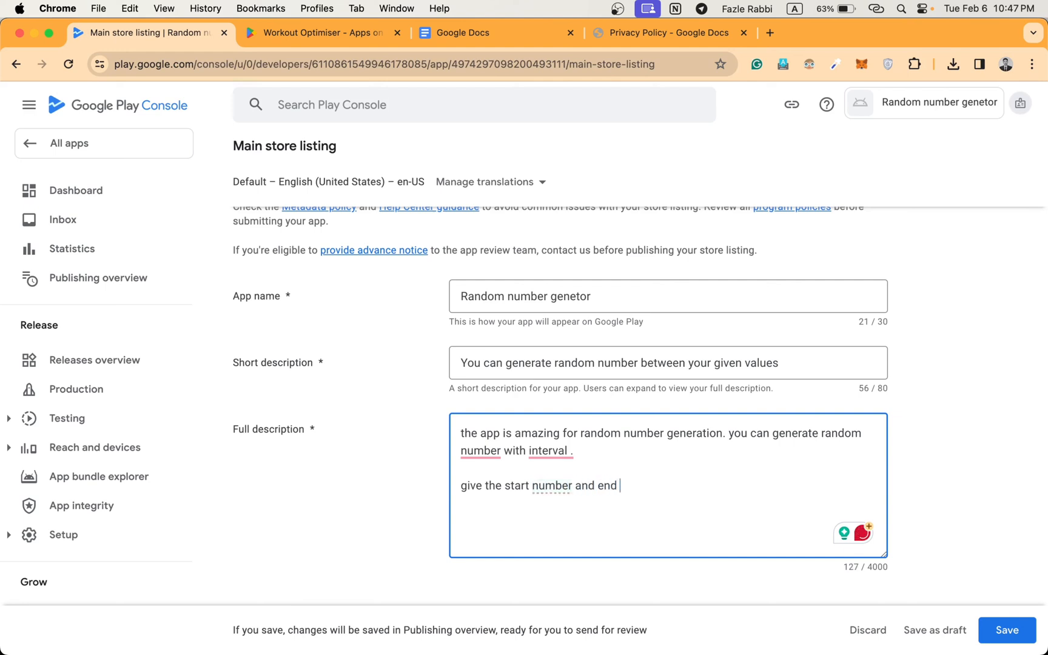
text(number and it will)
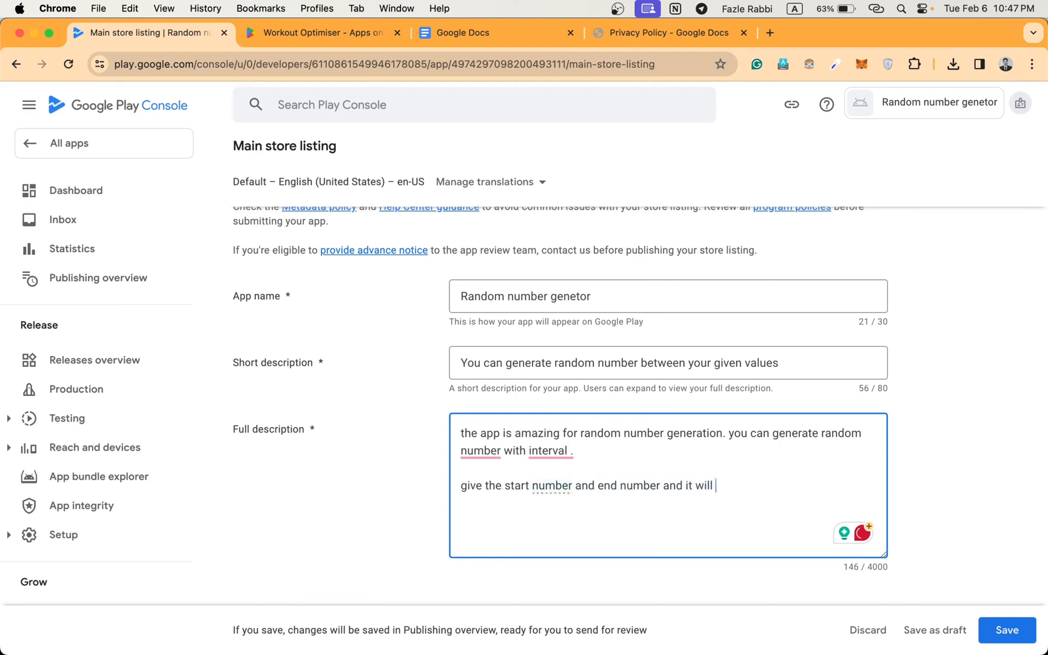
text(generate)
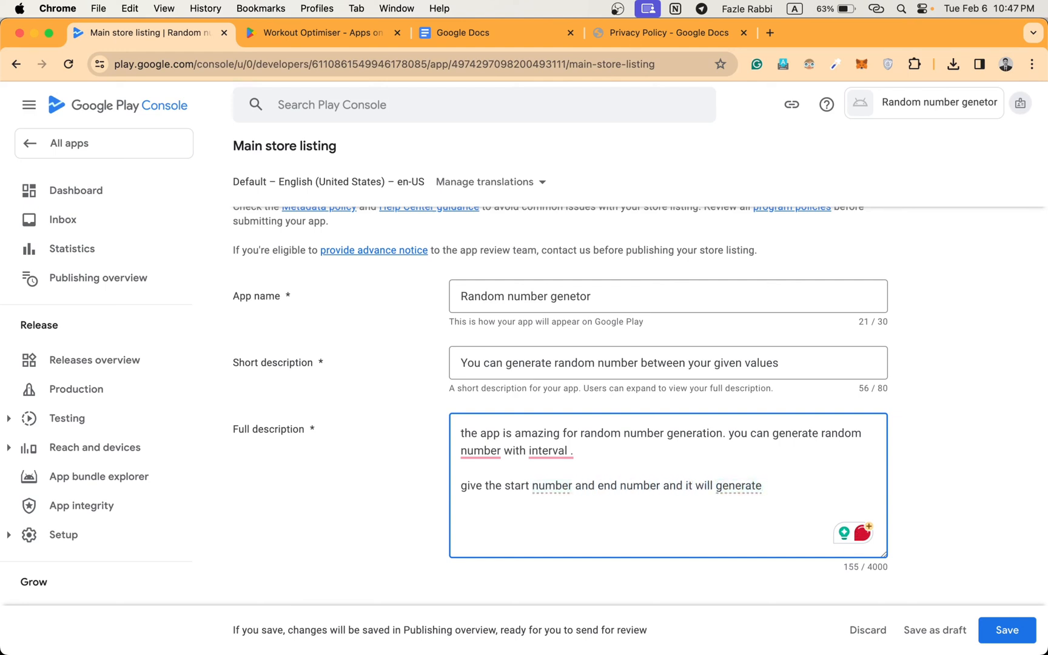
text(the random number)
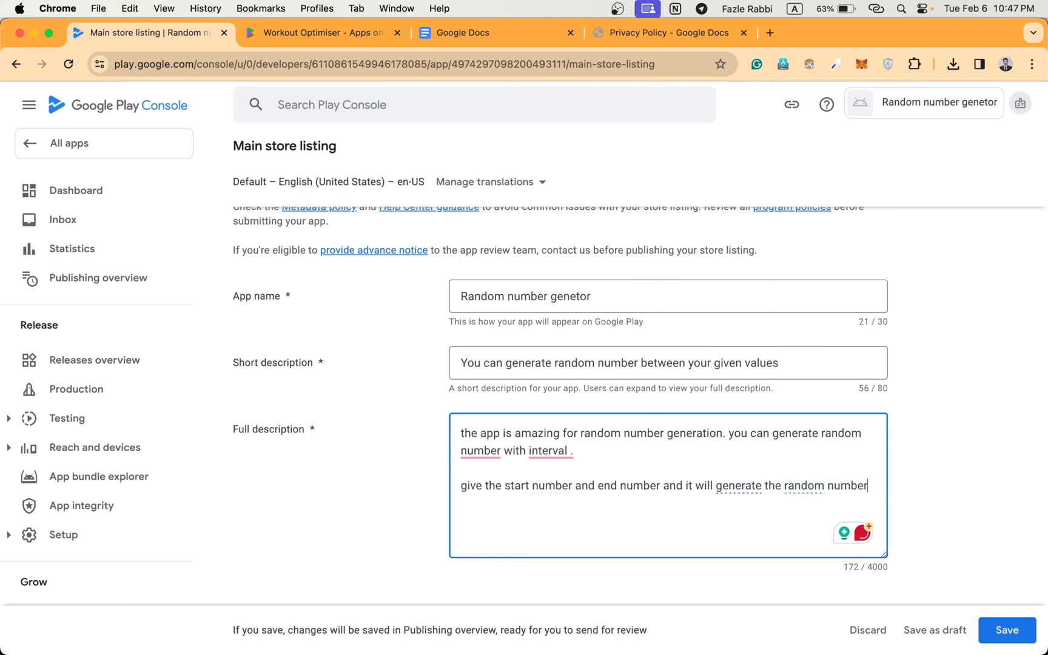
text(between then)
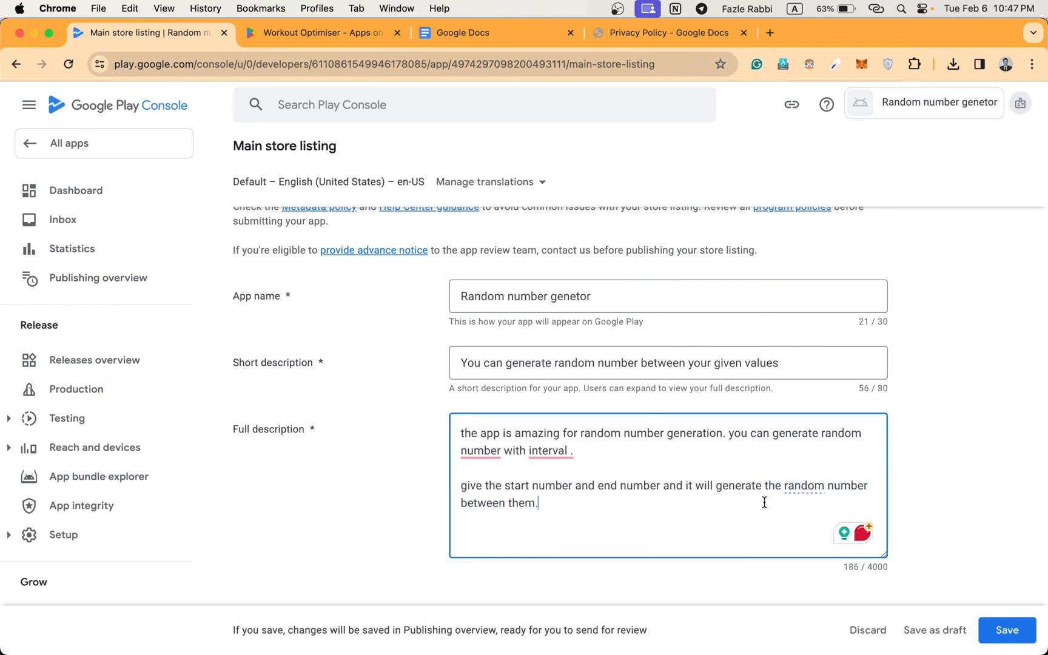
Upload demo app.png from Downloads as the store listing's app icon.
scroll(down, 3)
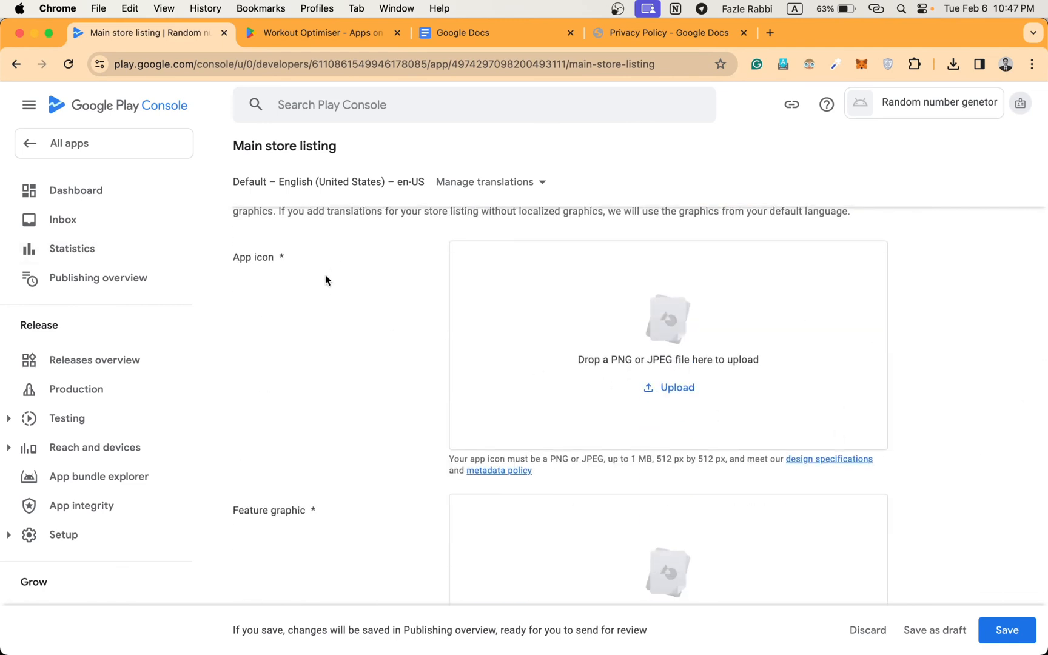
click(668, 387)
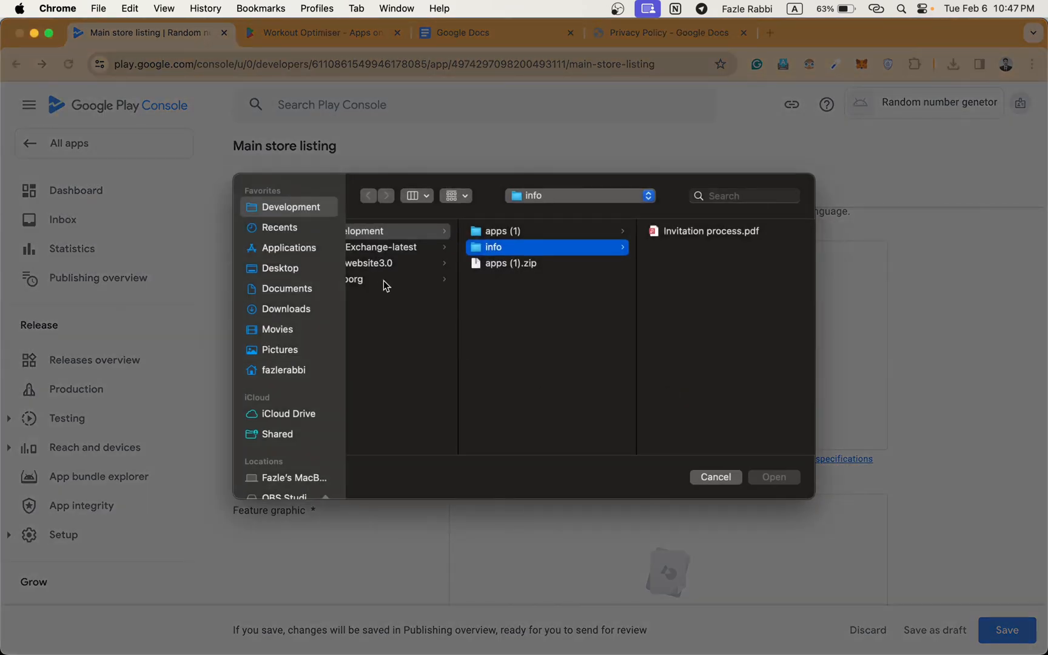
click(285, 309)
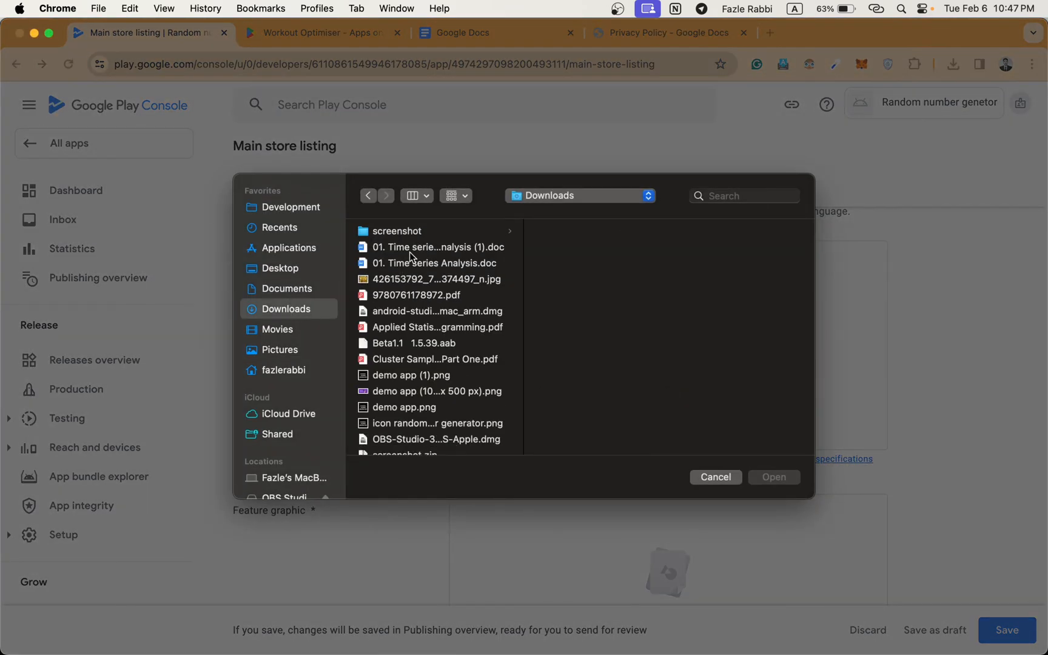
scroll(down, 3)
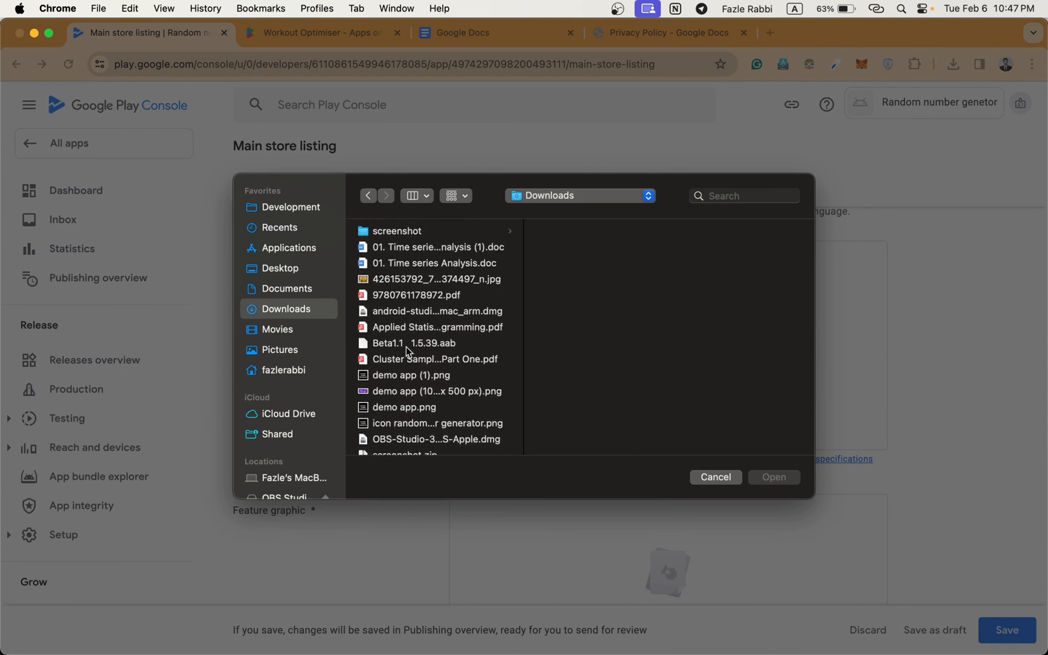
scroll(down, 3)
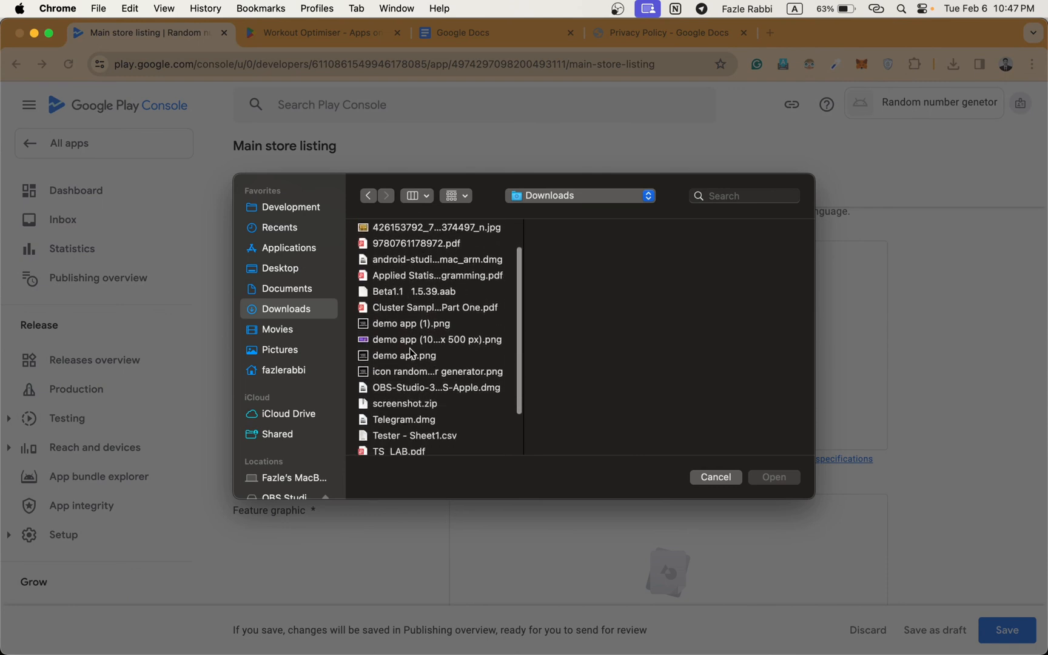
click(403, 355)
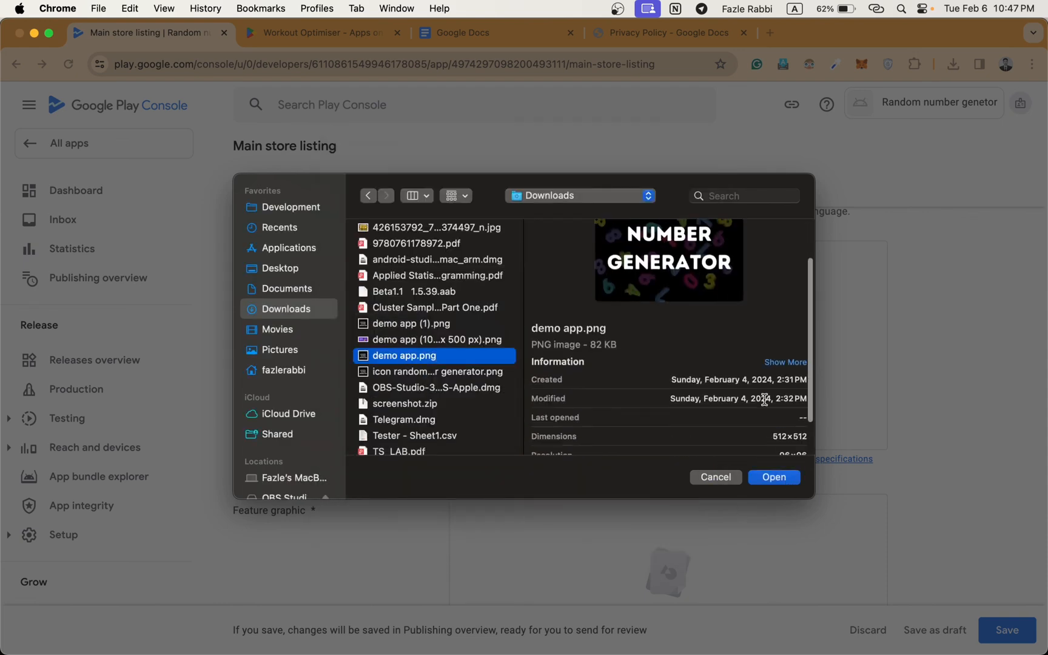
click(772, 477)
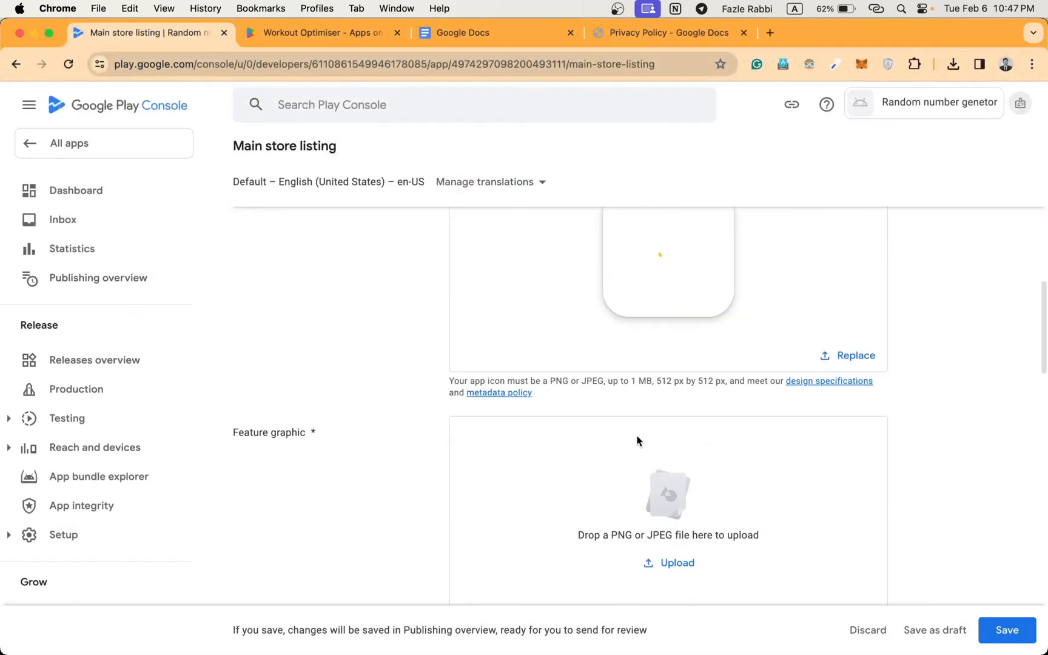
Upload demo app (1024 x 500 px).png from Downloads as the feature graphic.
click(668, 561)
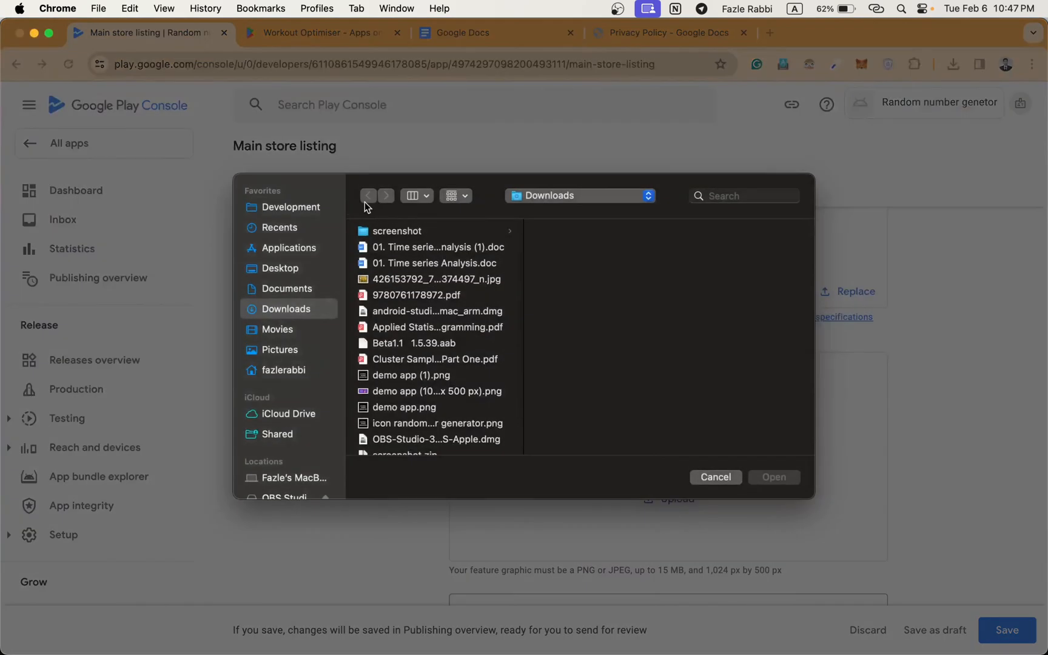
scroll(down, 3)
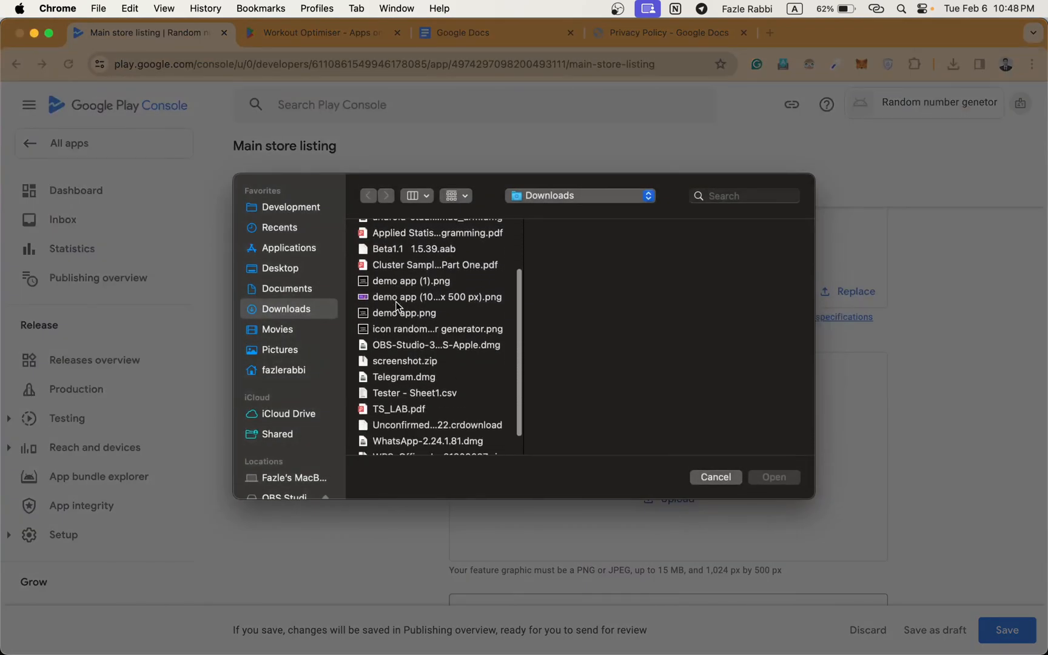
mouse_move(421, 331)
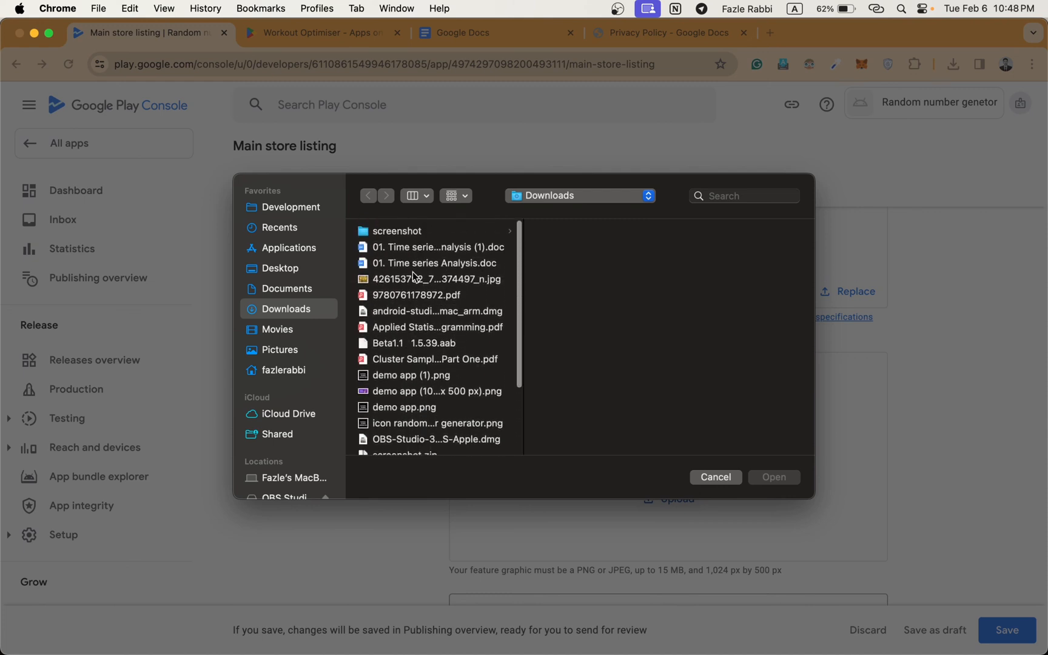
scroll(down, 3)
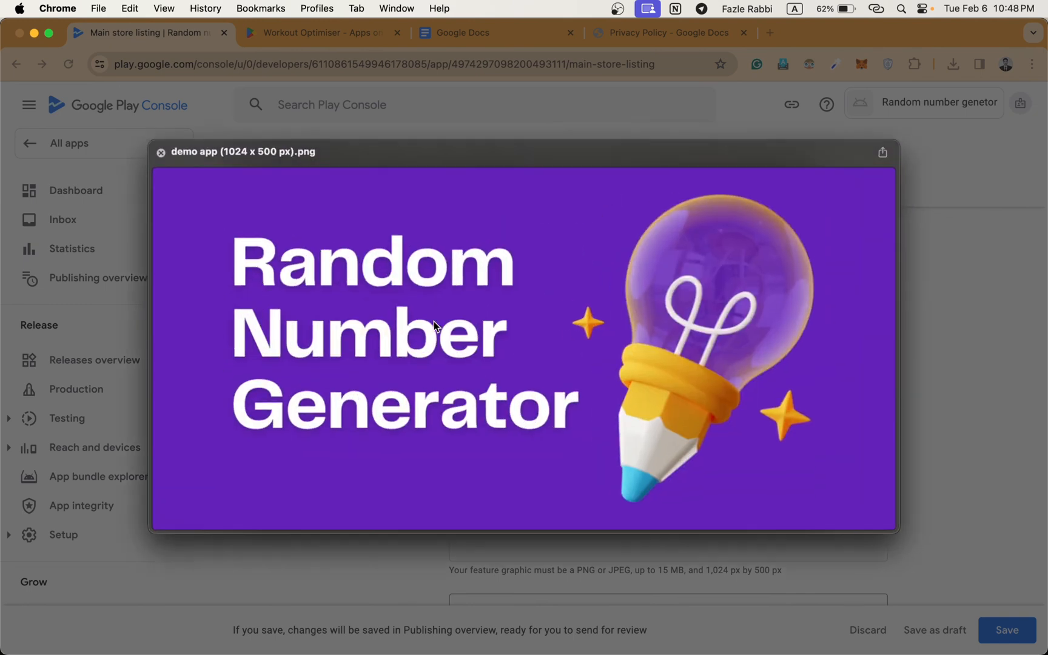
click(160, 151)
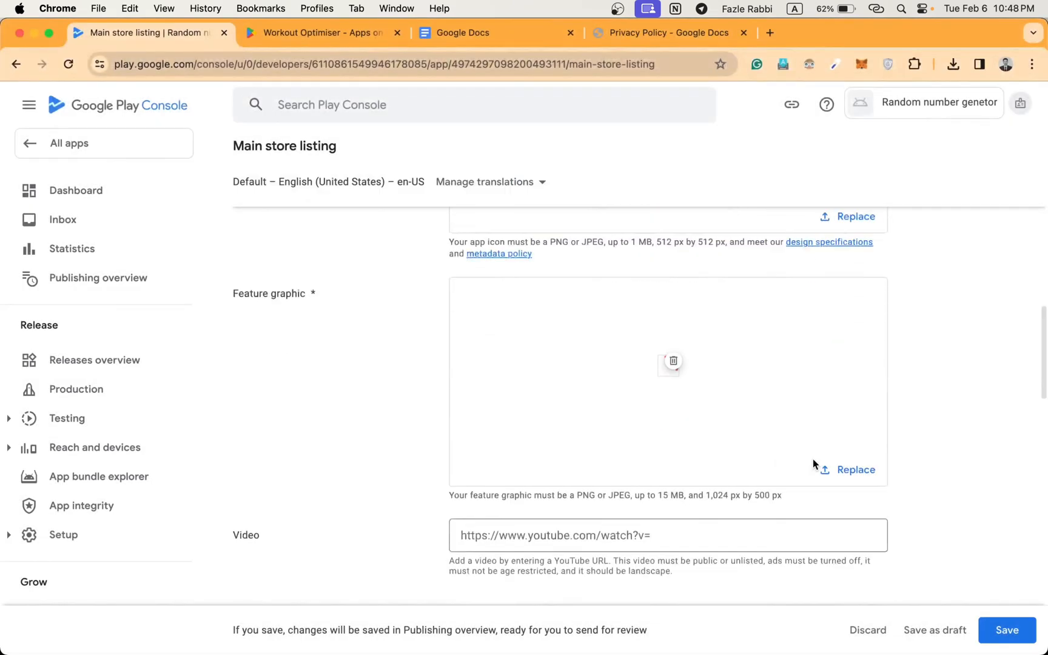
Add screenshots 1.png–3.png as both phone and 10-inch tablet screenshots.
scroll(down, 3)
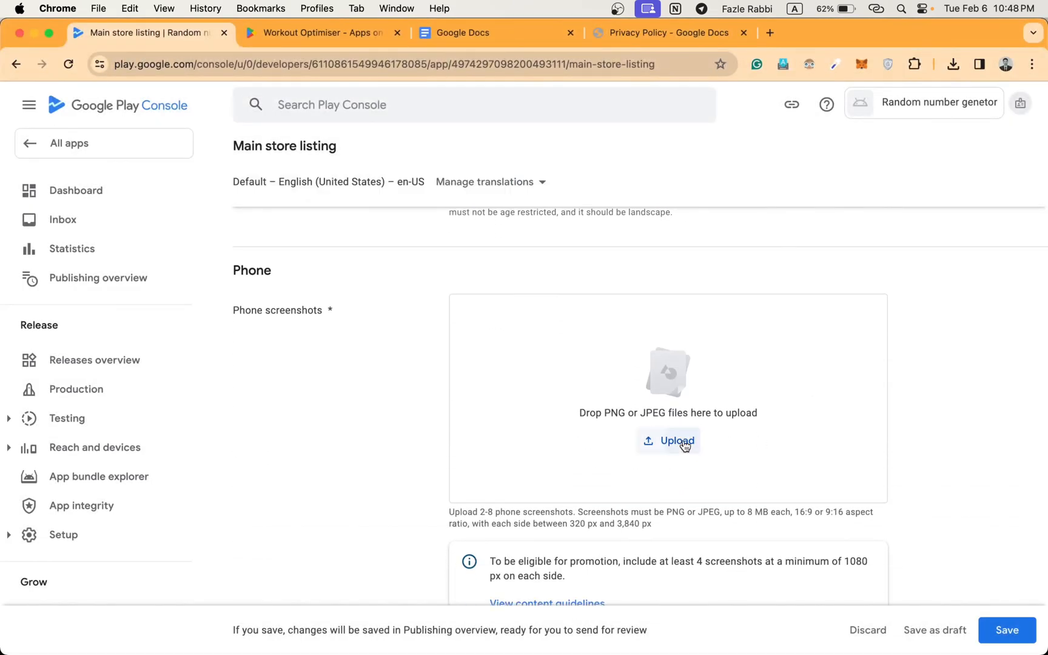
click(667, 440)
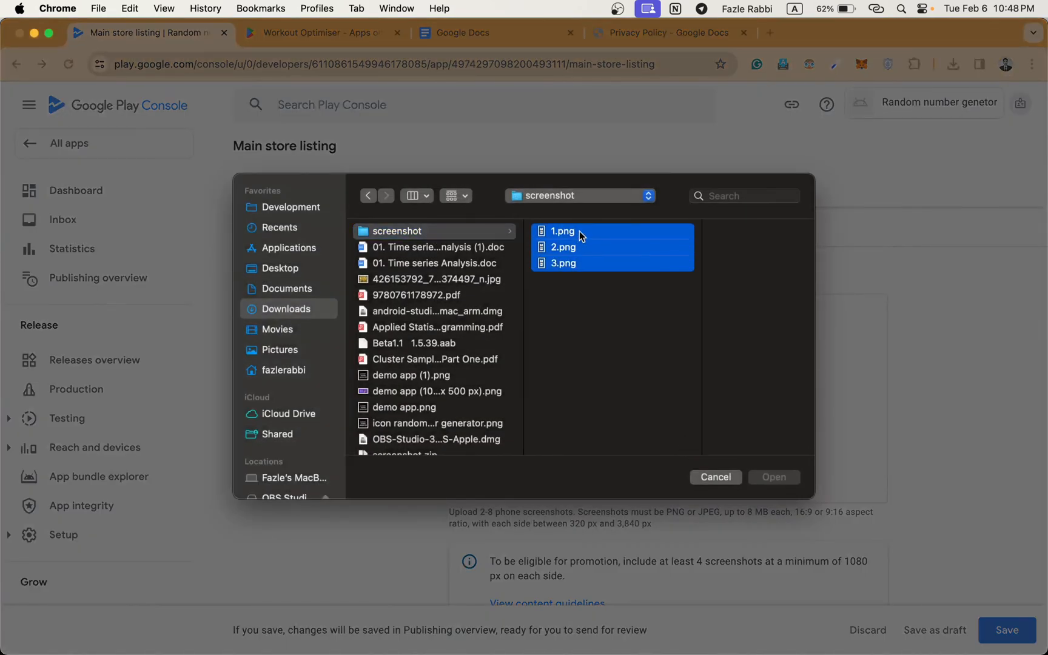
click(773, 476)
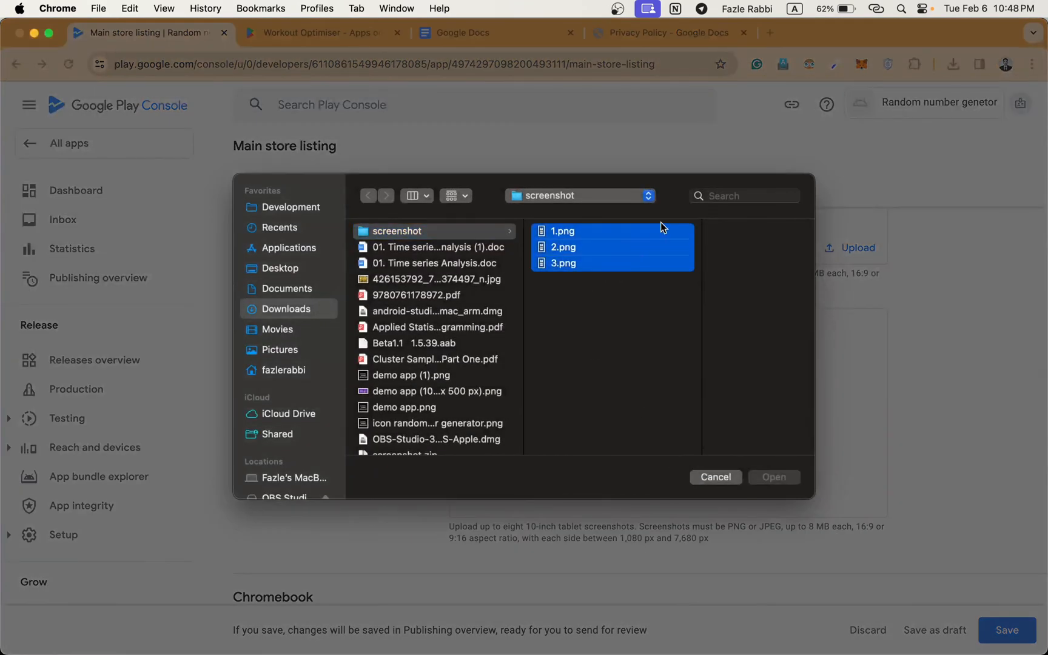
click(774, 477)
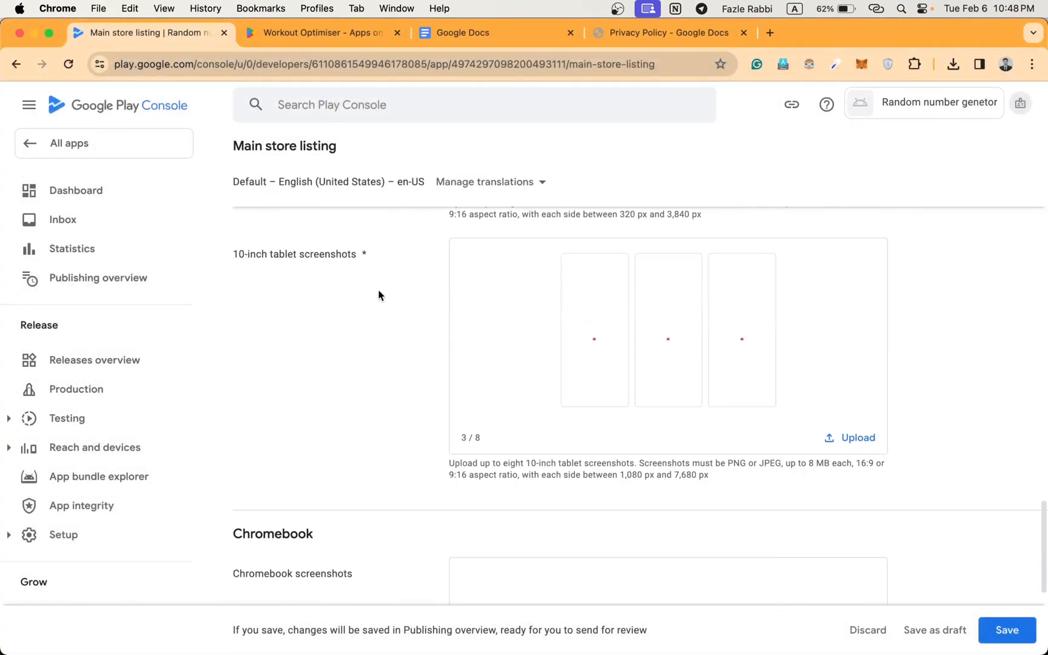
scroll(down, 3)
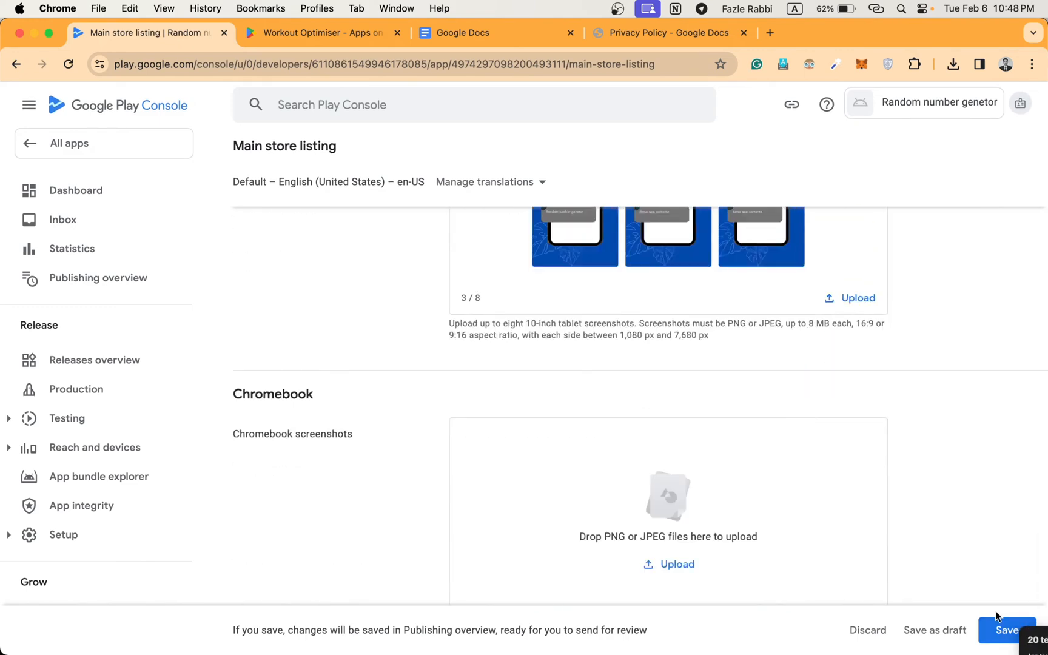
Save the main store listing with its icon, feature graphic and three screenshots.
click(1005, 629)
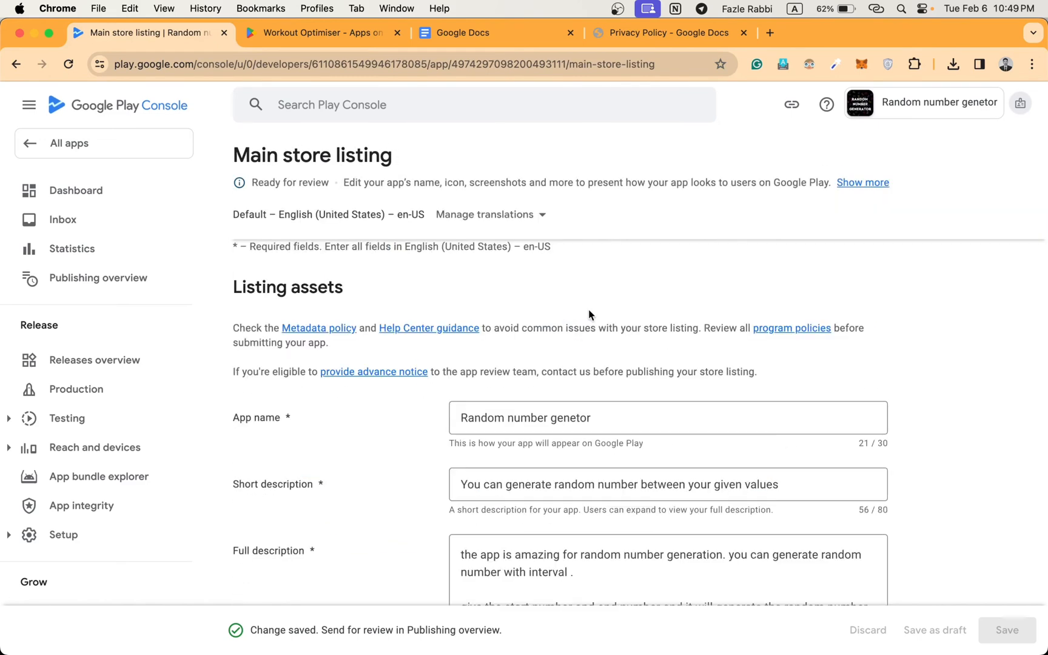
scroll(down, 3)
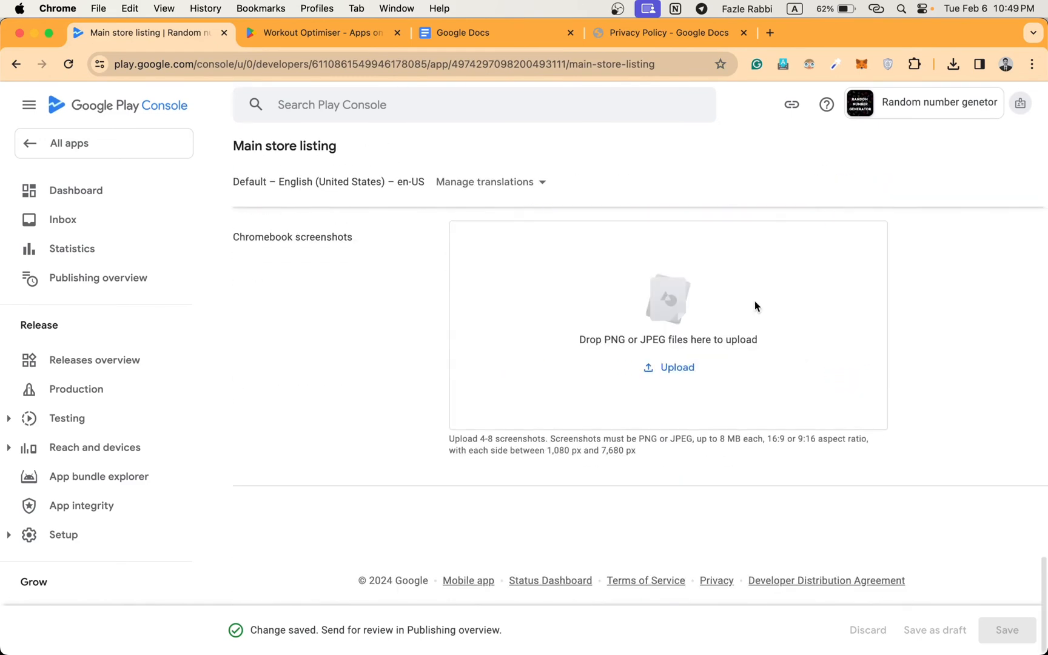
scroll(down, 3)
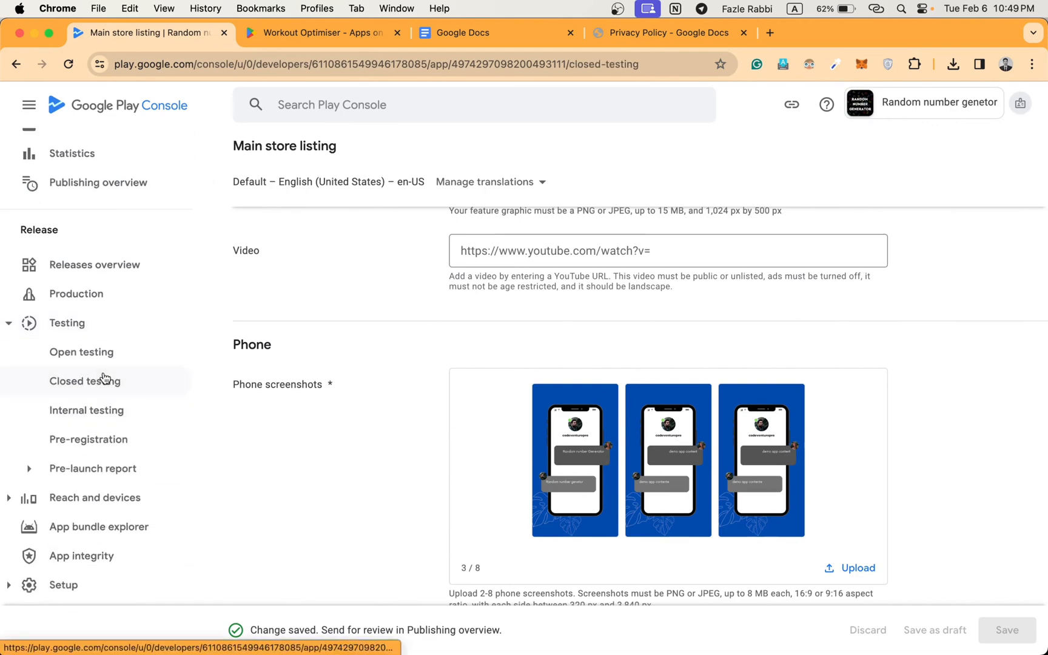
Manage the Closed testing - Alpha track and view its countries/regions and Testers sections.
click(85, 380)
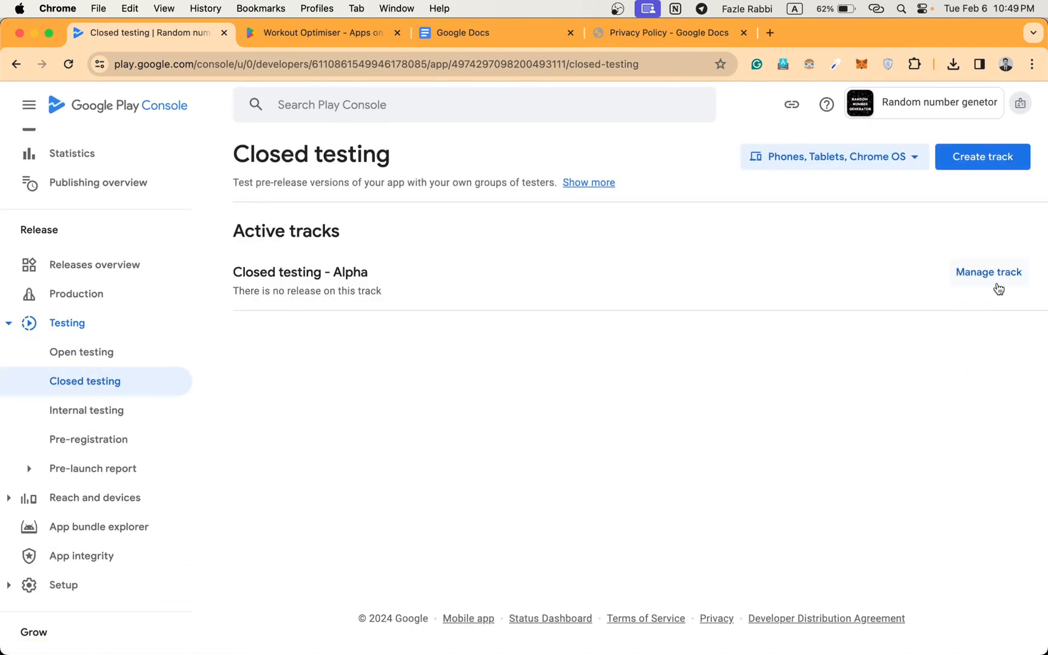
click(987, 271)
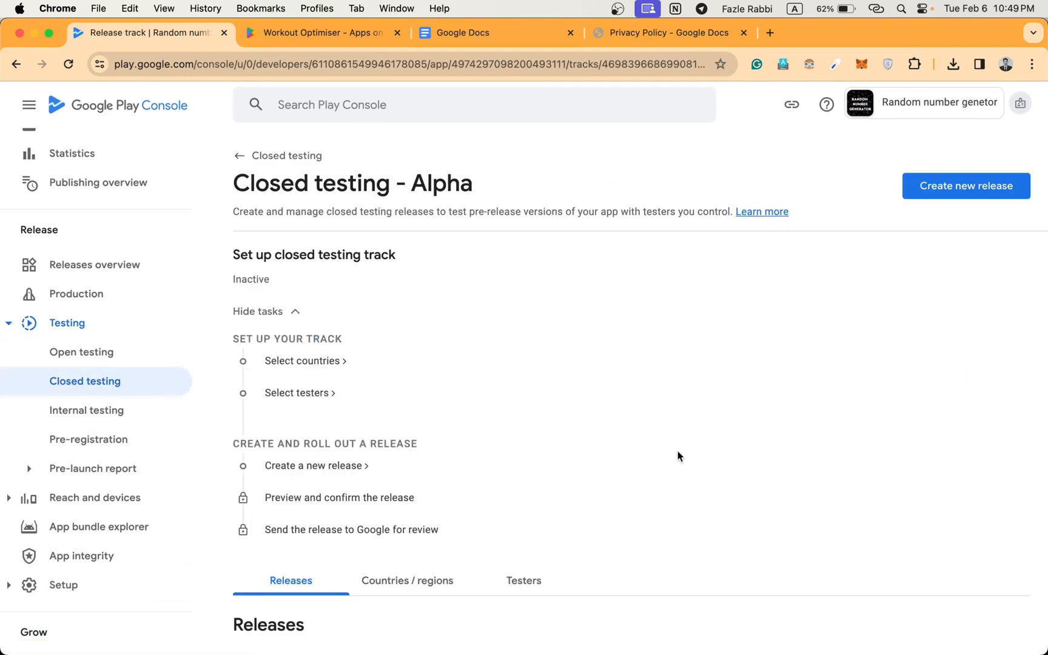
click(406, 535)
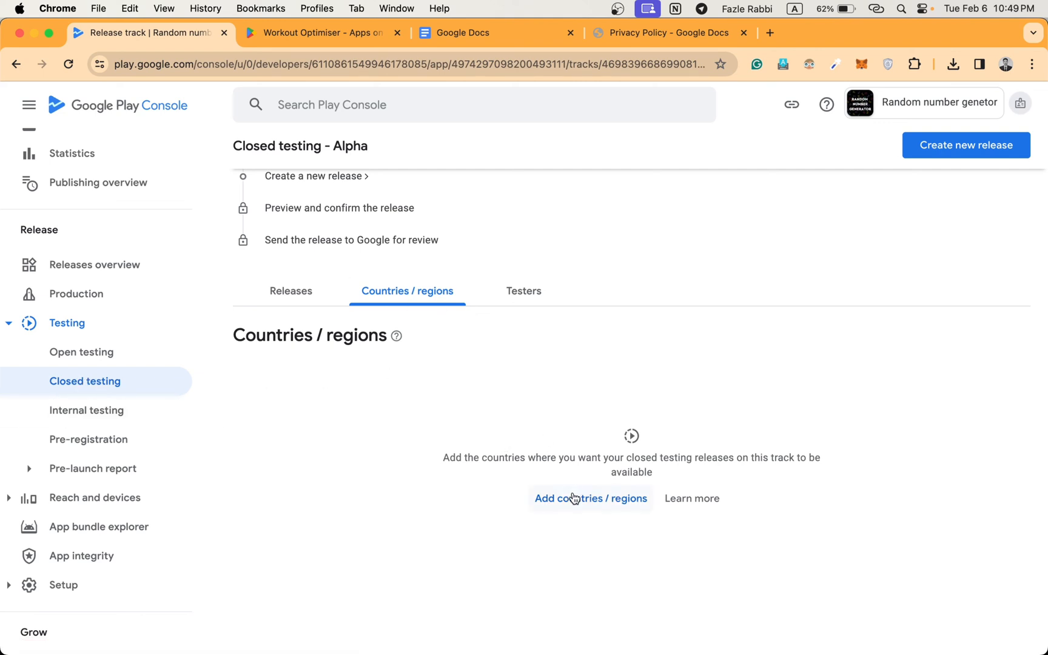
click(589, 499)
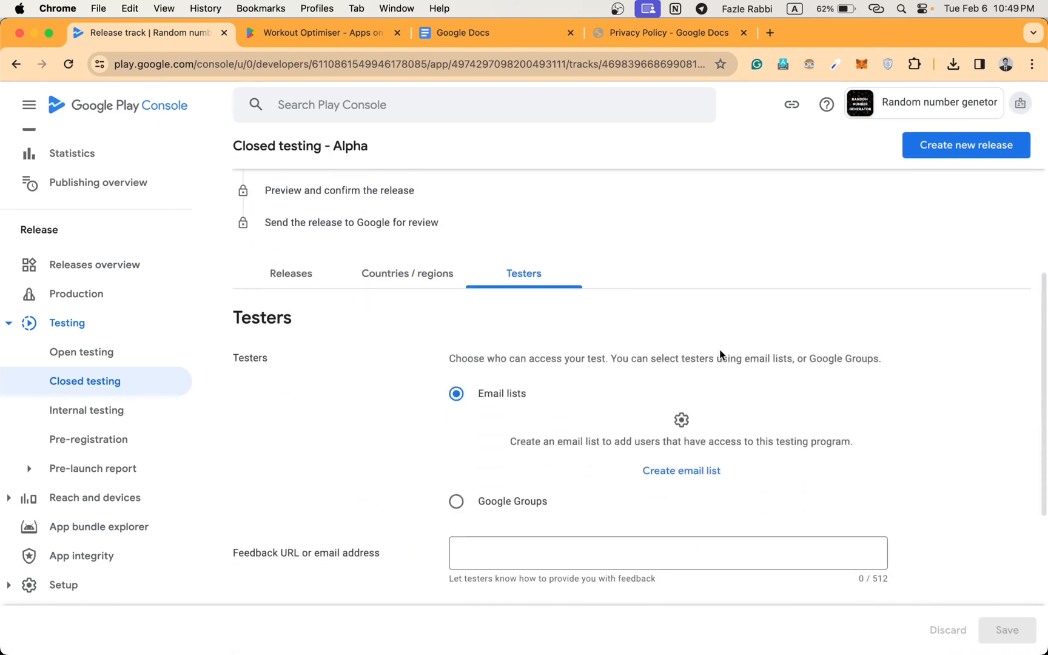
Create a tester email list named 'fazle...' and start its CSV address upload.
click(680, 470)
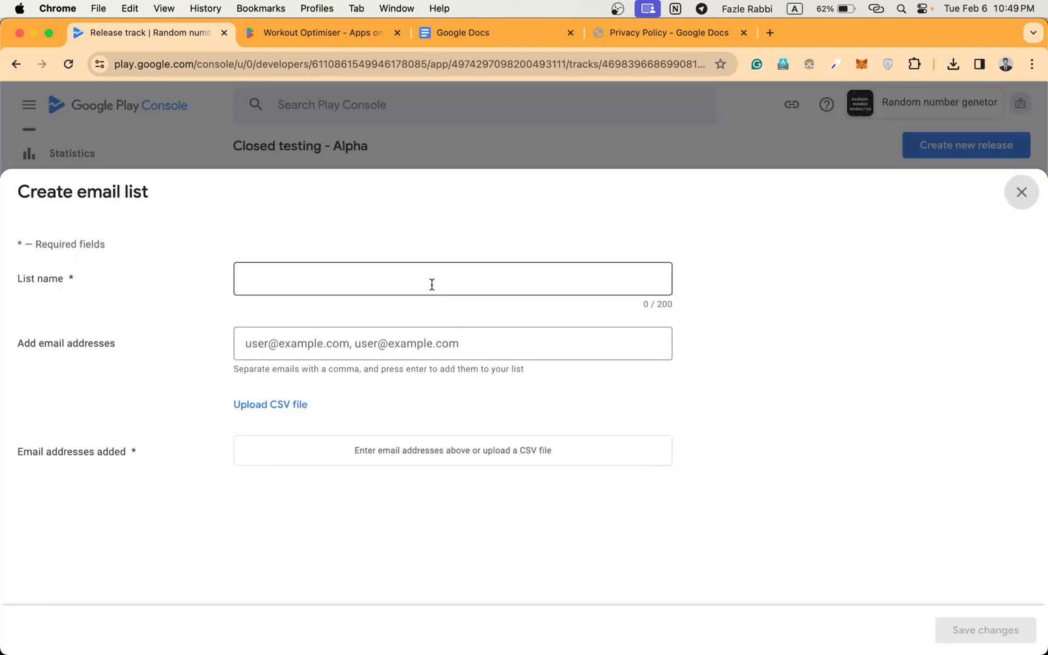
text(fazlerabbi.org)
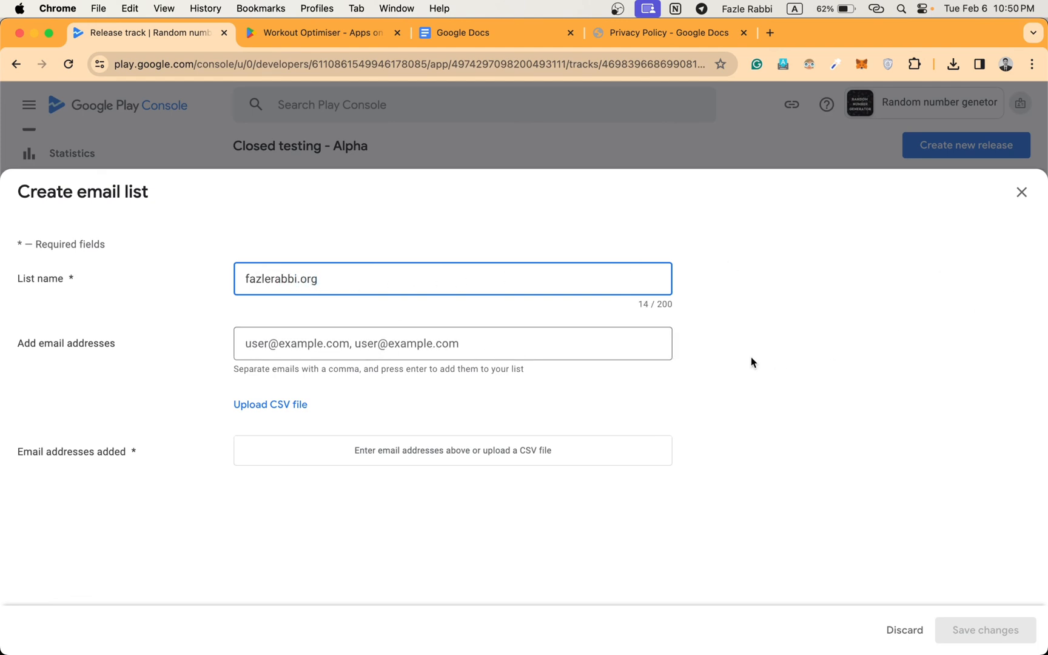
click(270, 404)
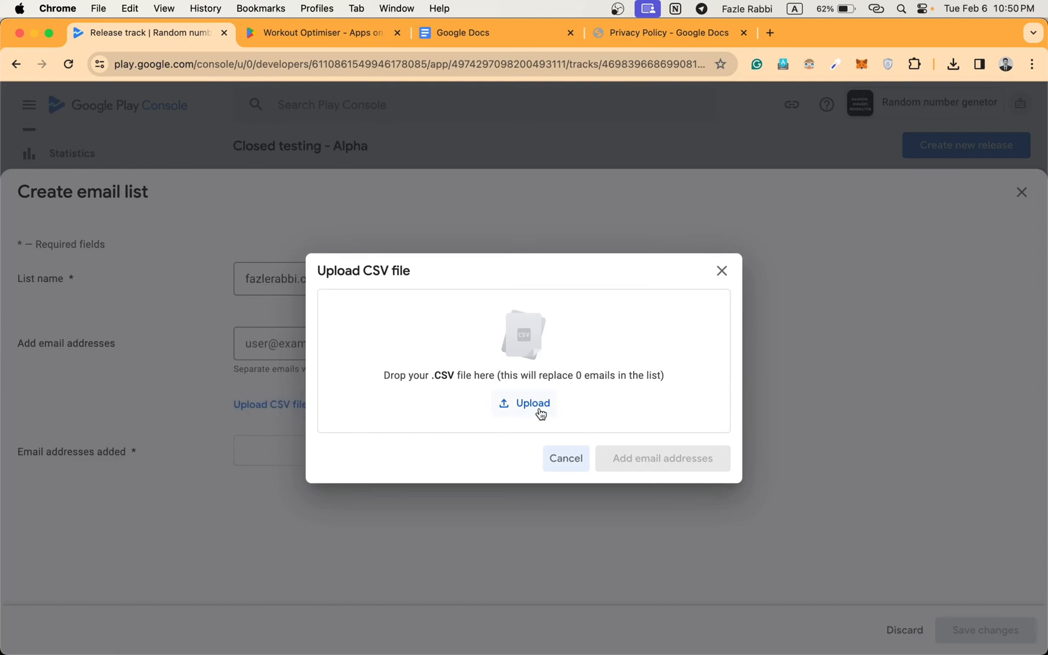
Upload Tester - Sheet1.csv from Downloads and add its email addresses to the list.
click(531, 402)
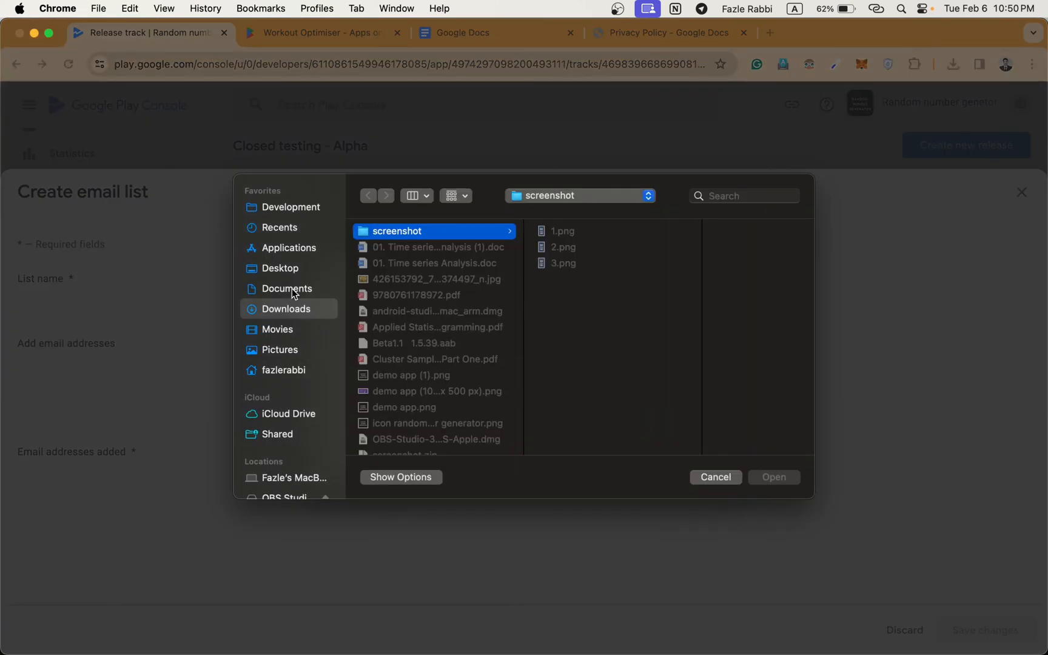
click(289, 206)
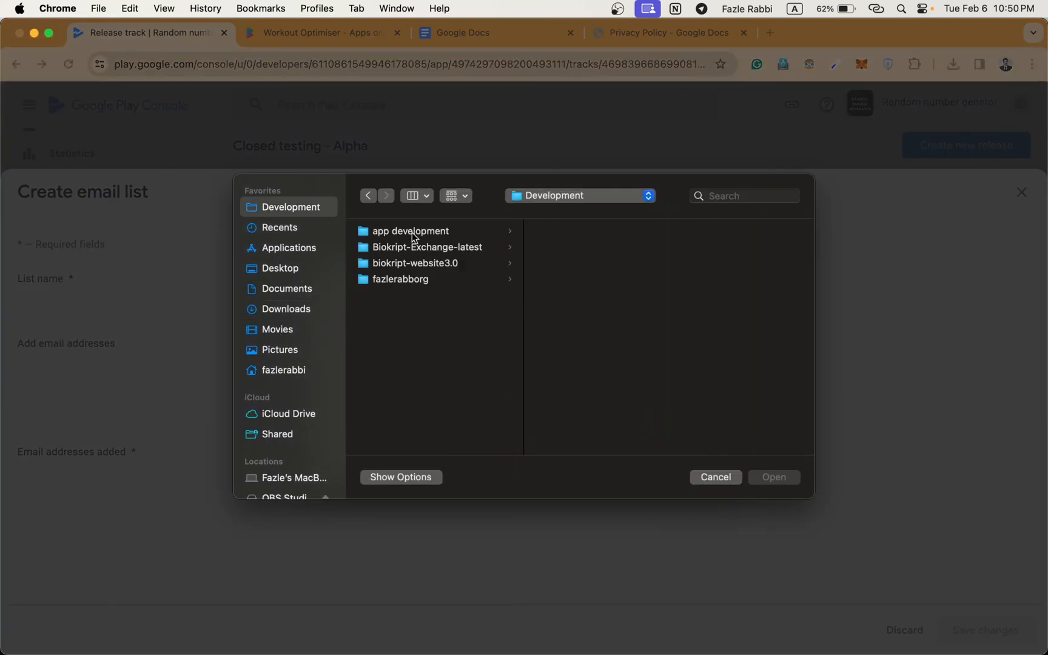
click(492, 247)
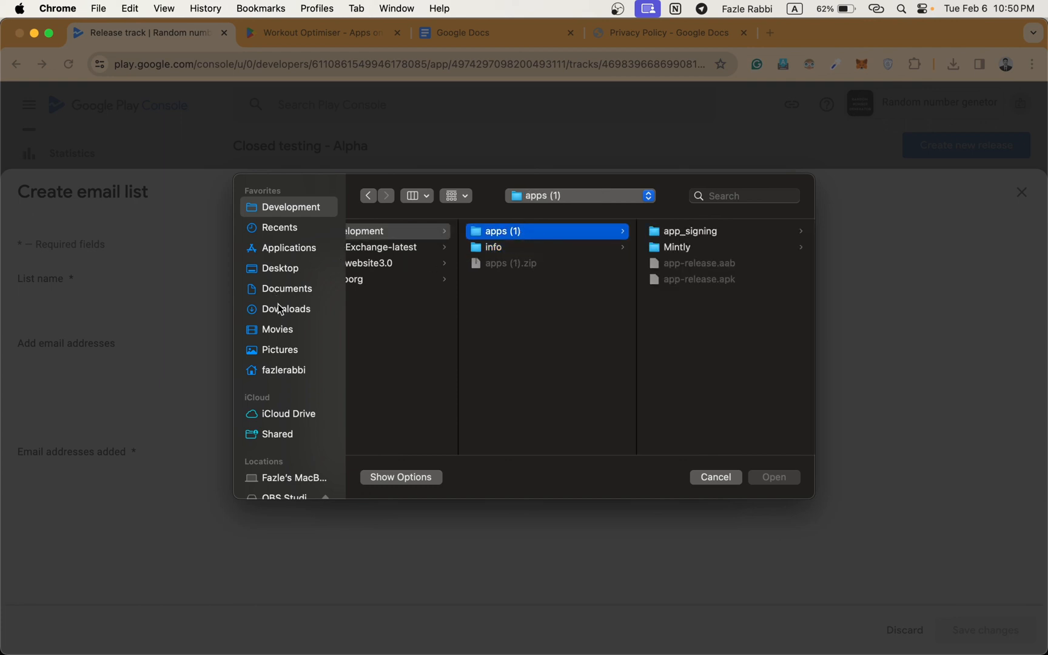
click(287, 309)
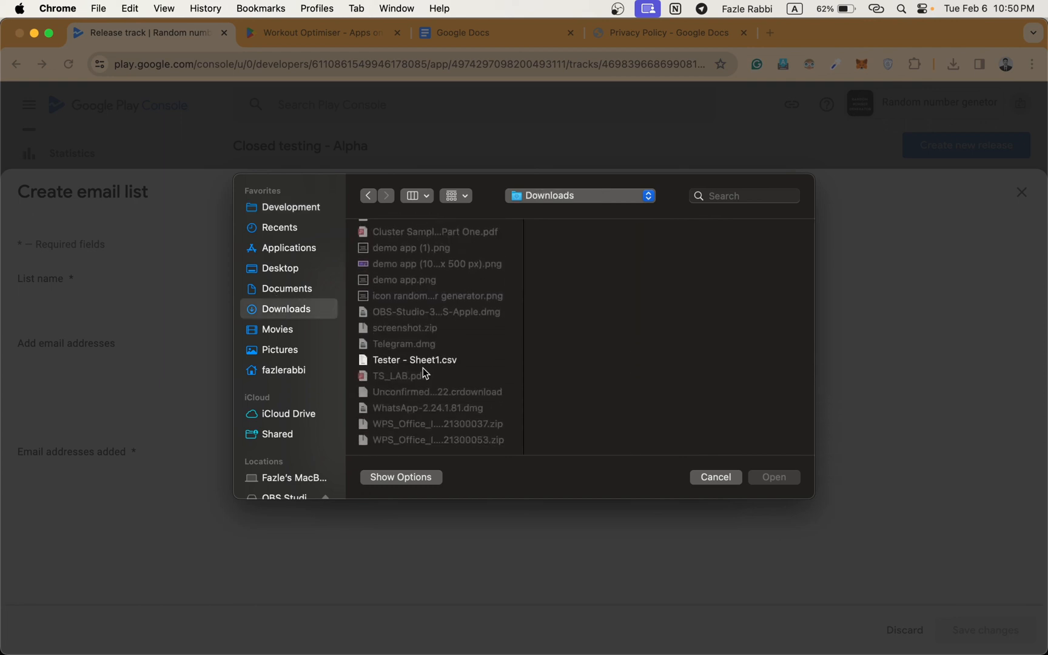
click(774, 477)
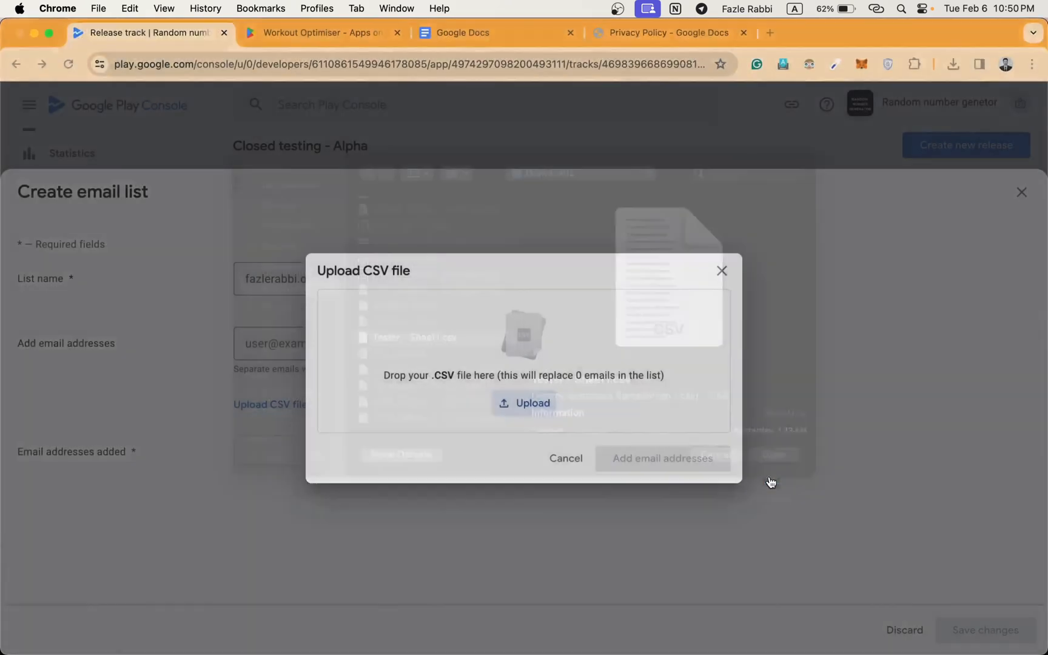
click(525, 403)
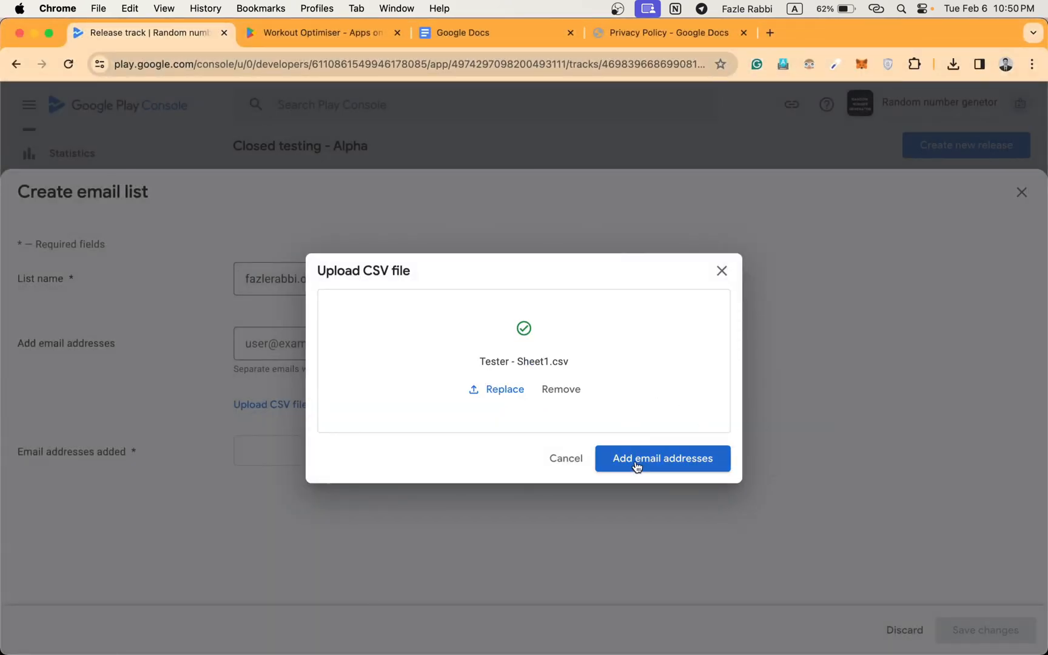
click(661, 457)
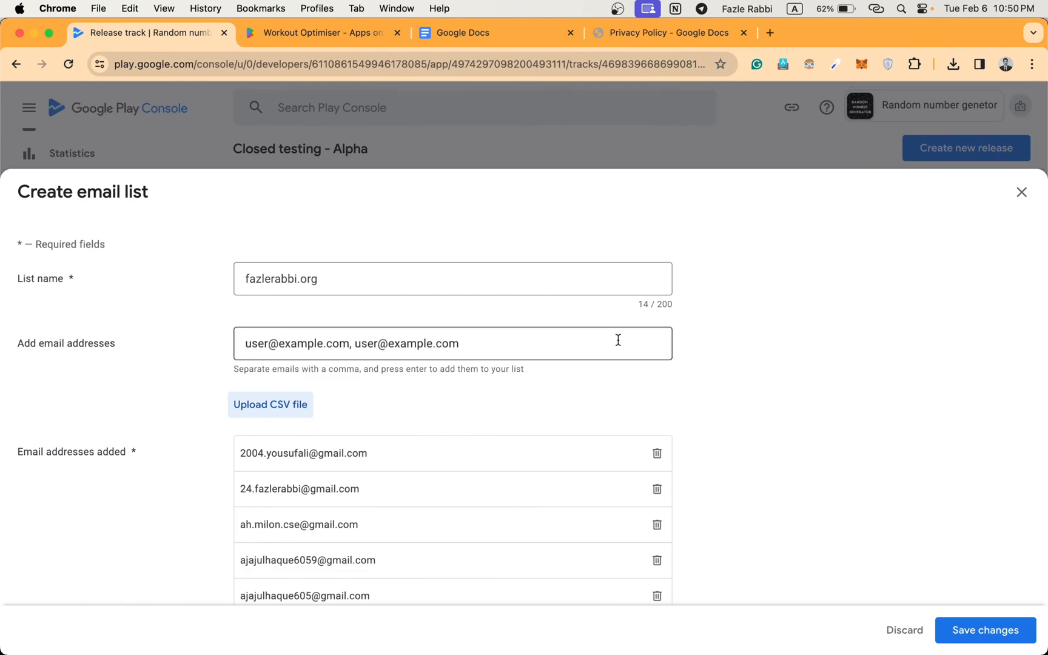
scroll(down, 3)
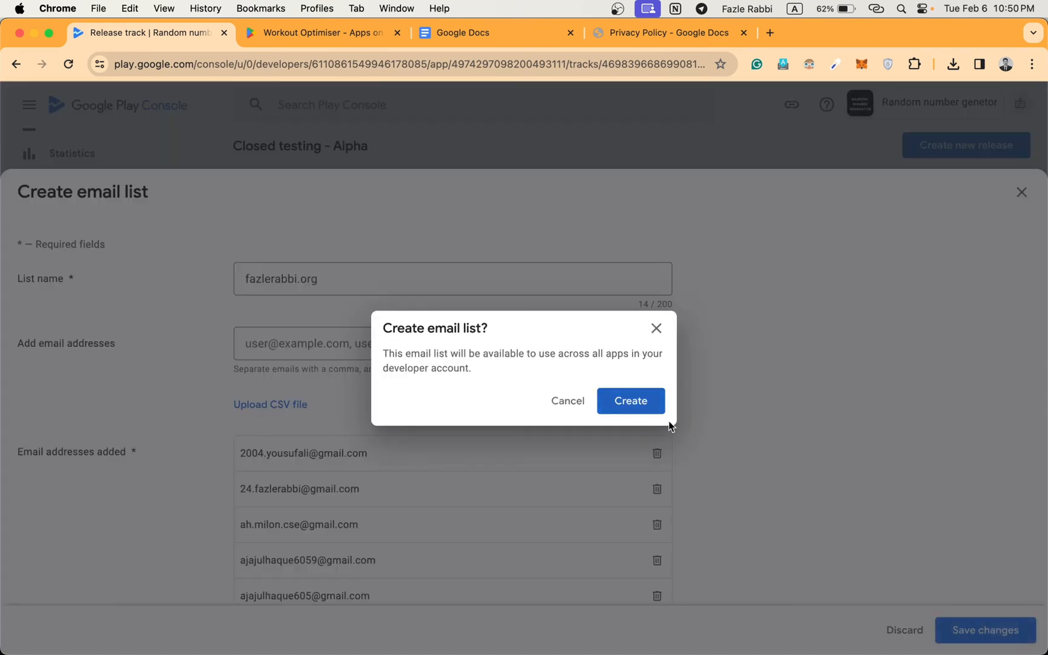
Confirm creating the 83-user fazlerabbi.org list and save it as the Alpha track's testers.
click(630, 400)
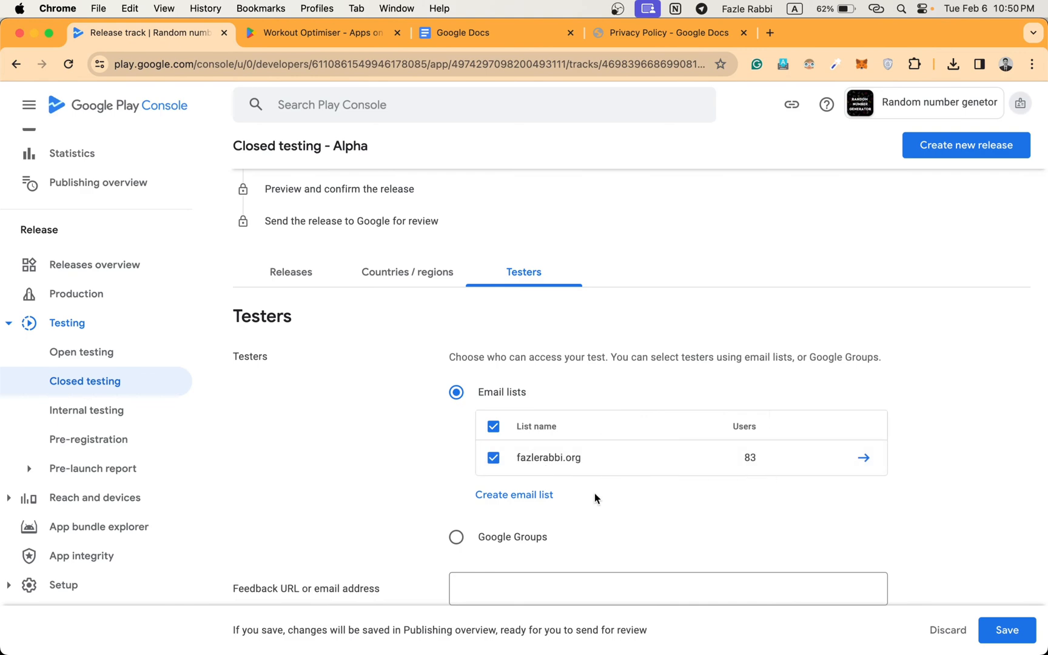
scroll(down, 3)
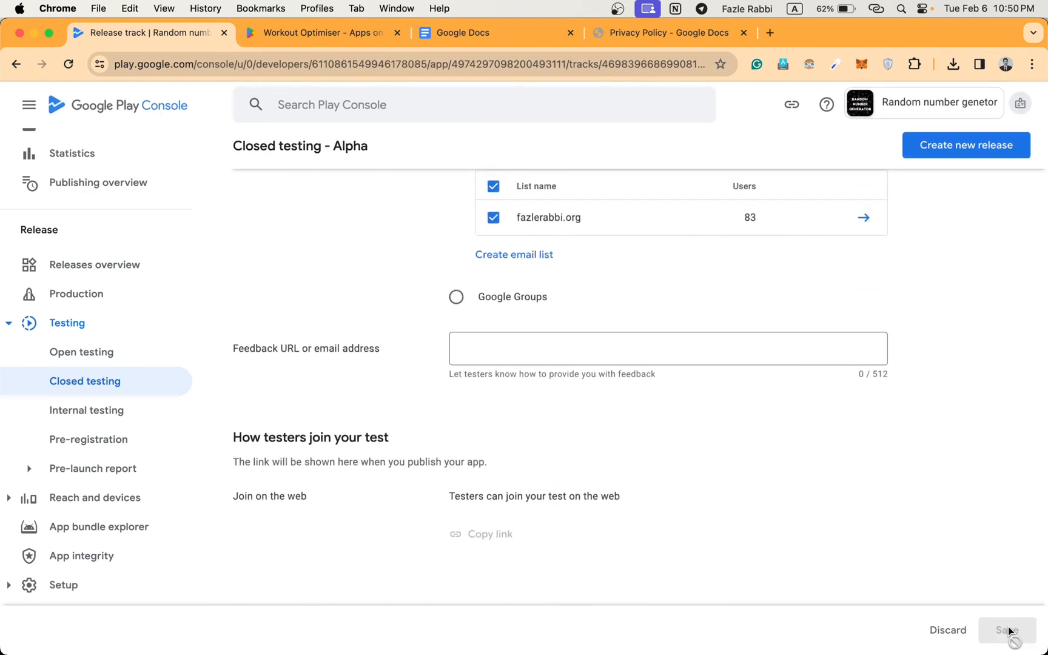
click(1005, 629)
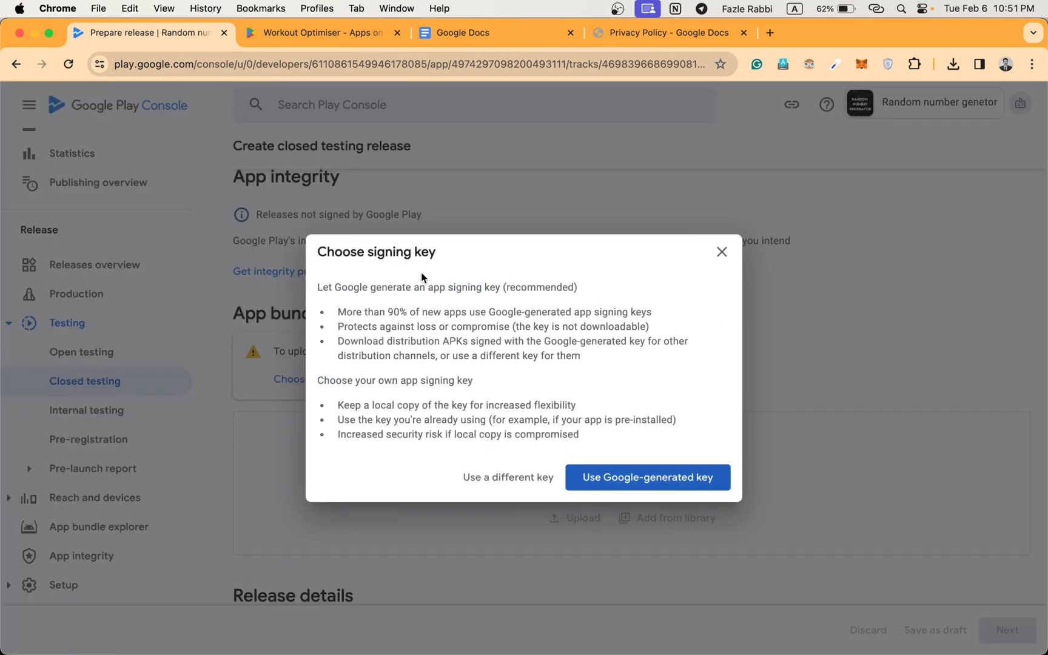
Use a Google-generated signing key and name the release 'Initial release'.
click(646, 476)
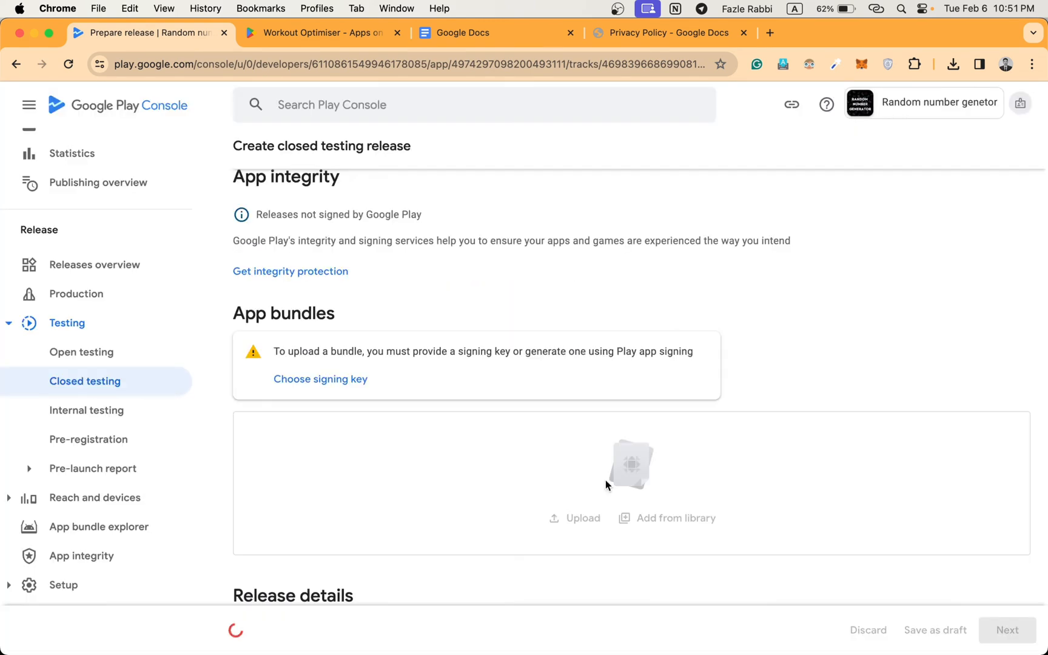
scroll(down, 3)
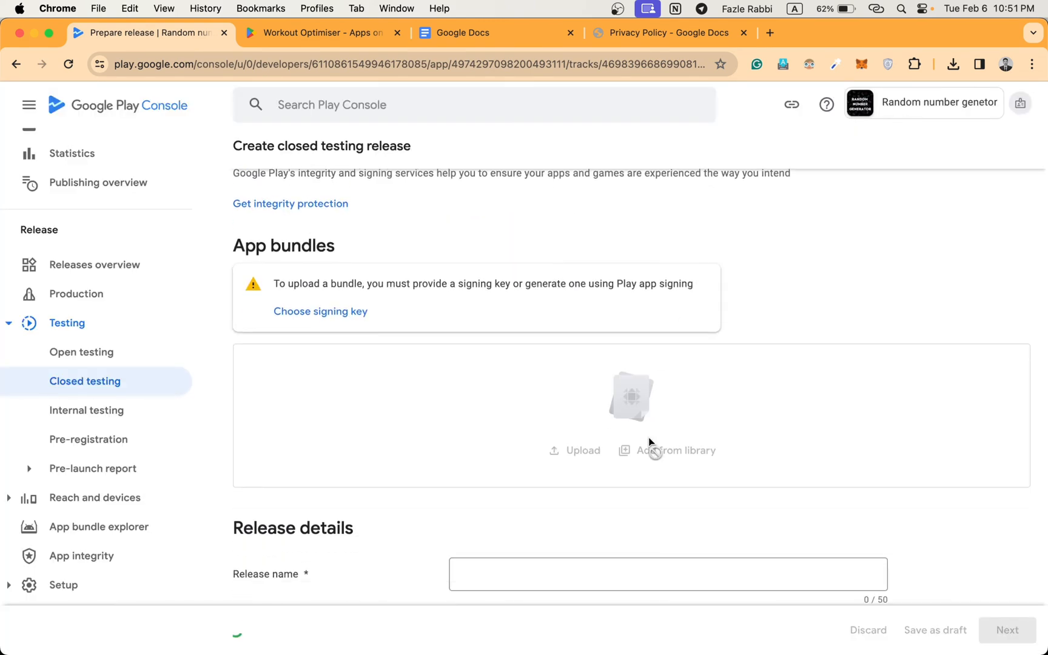
scroll(down, 3)
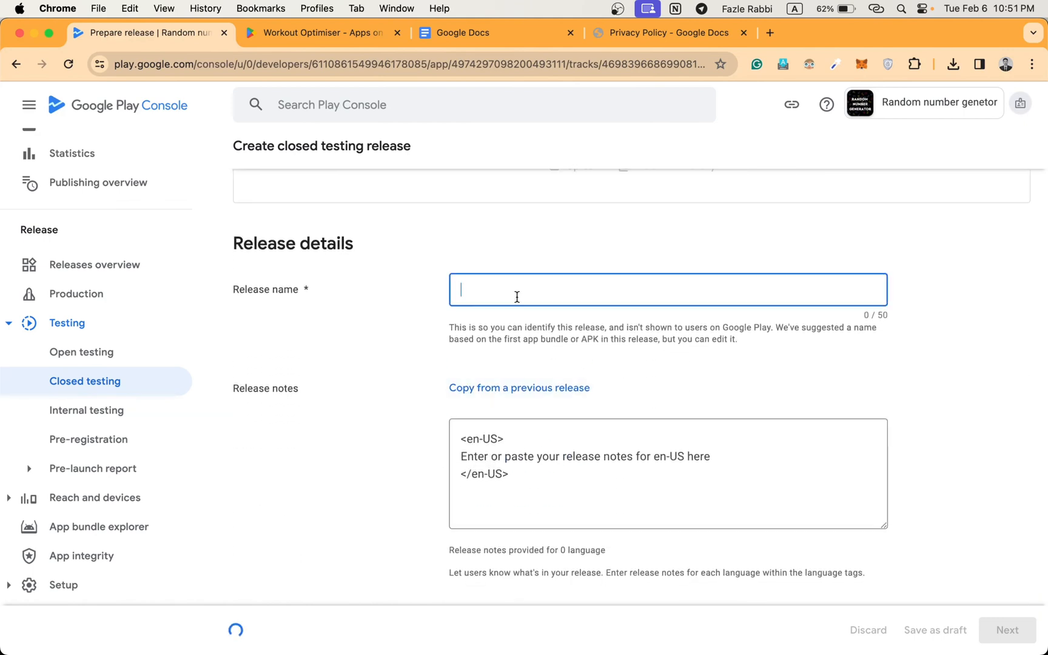
text(Initia)
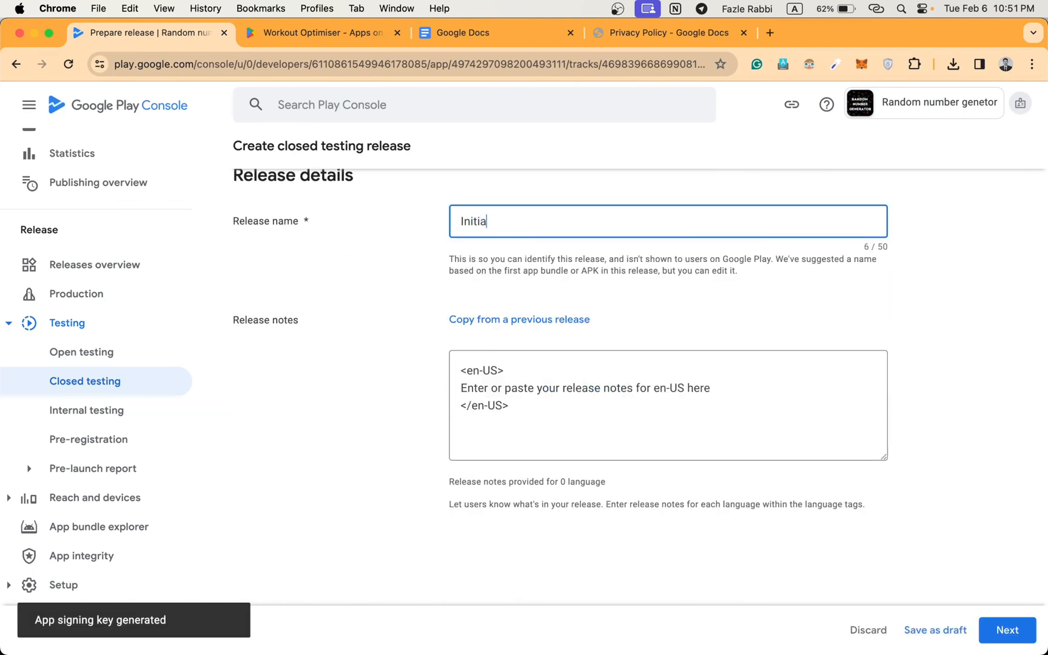
text(l release)
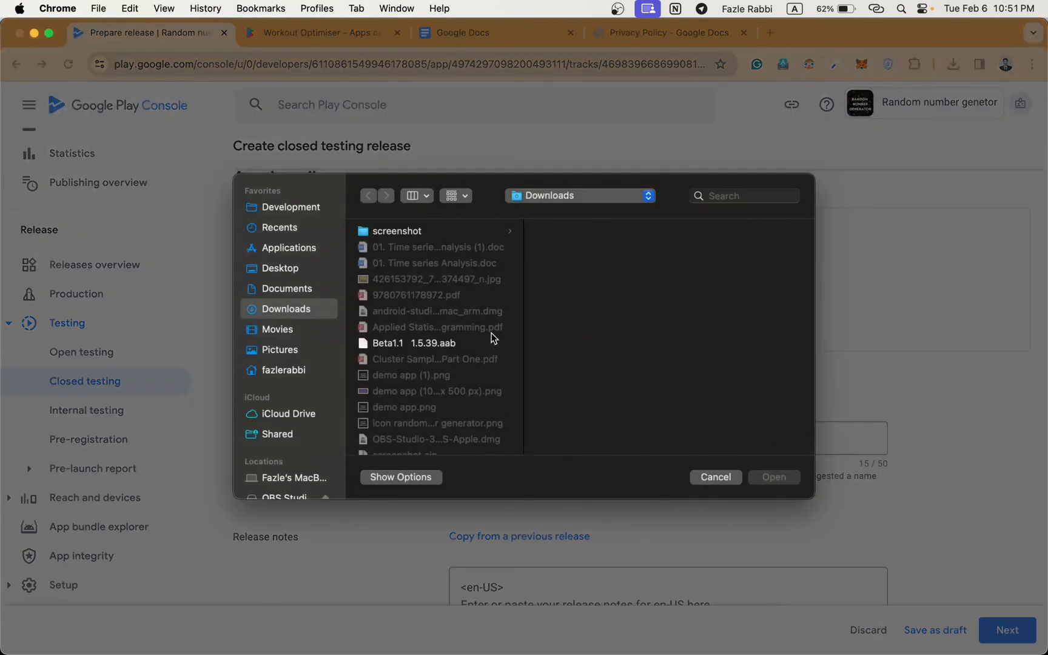
Upload app-release.aab from the RandomNumberPicker project's release folder.
click(289, 206)
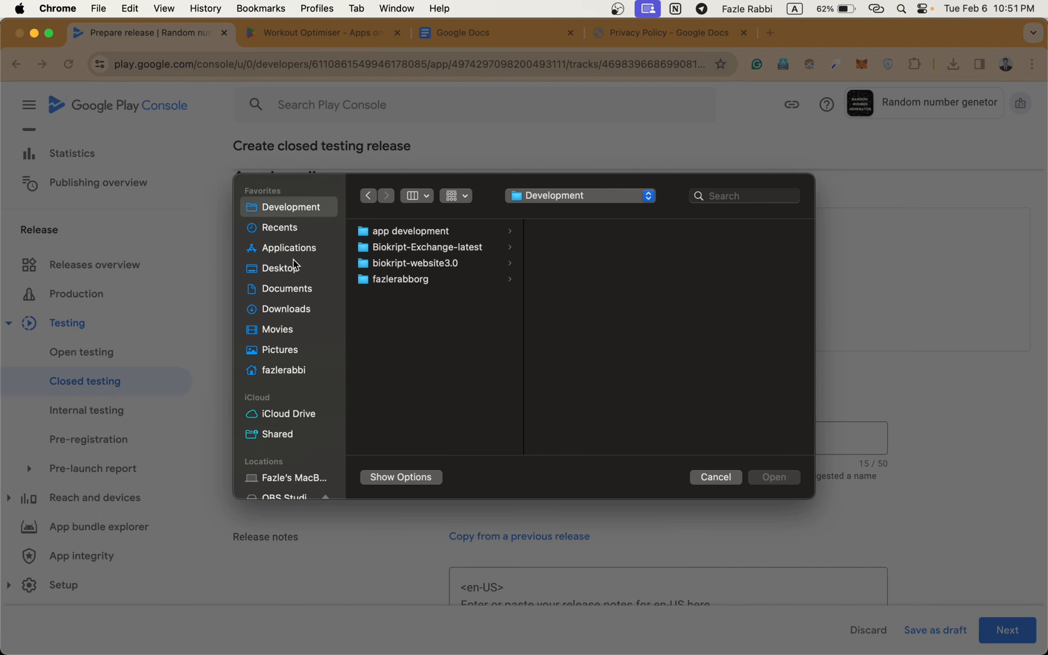
click(284, 370)
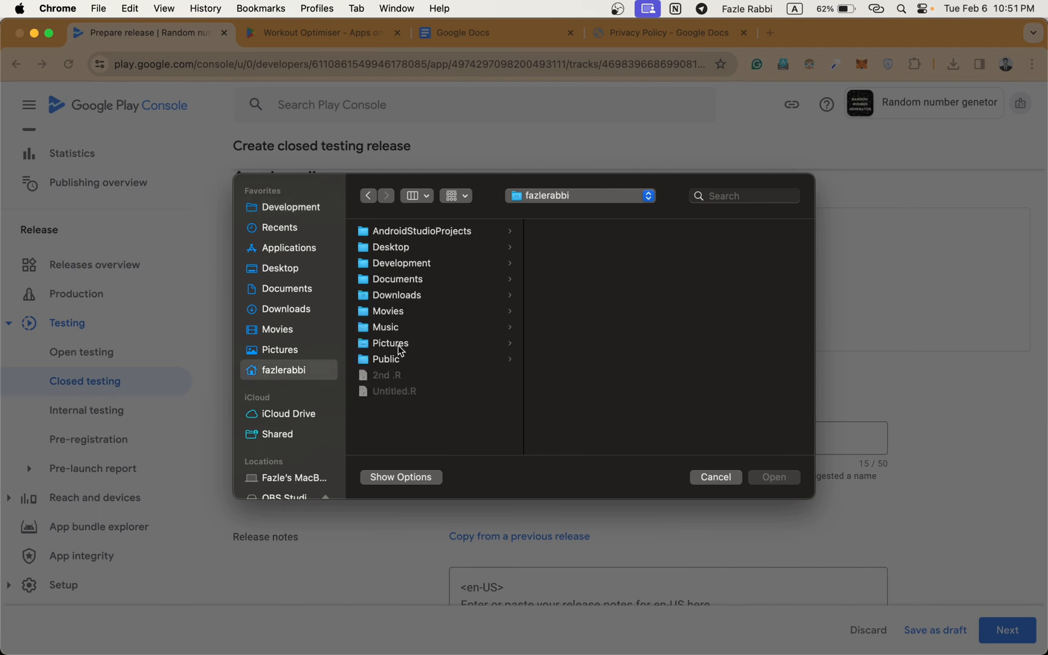
click(422, 231)
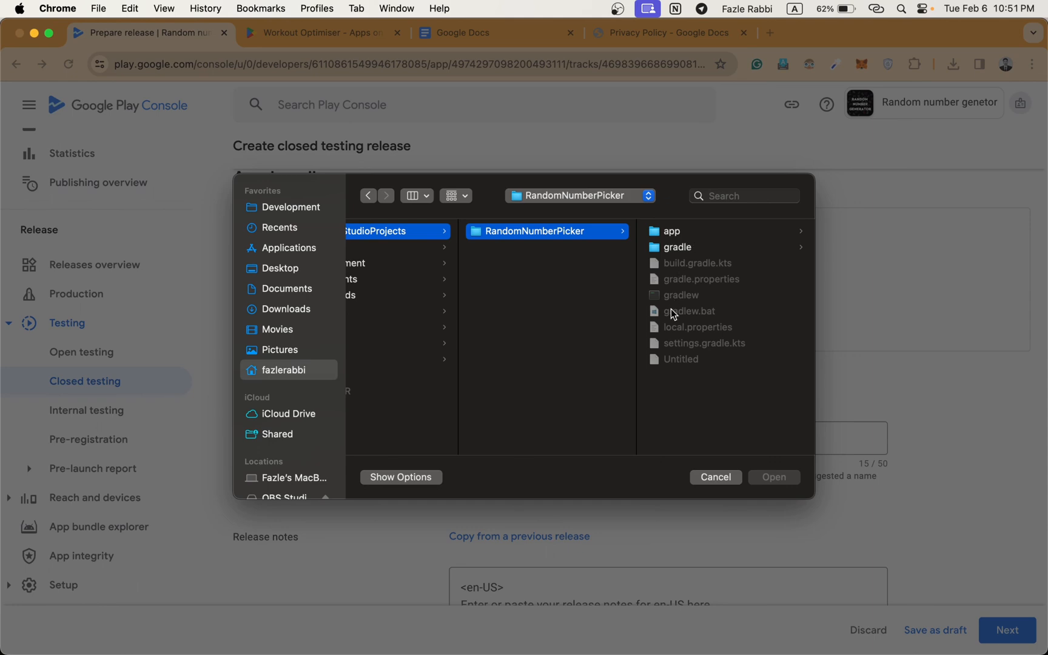
click(671, 230)
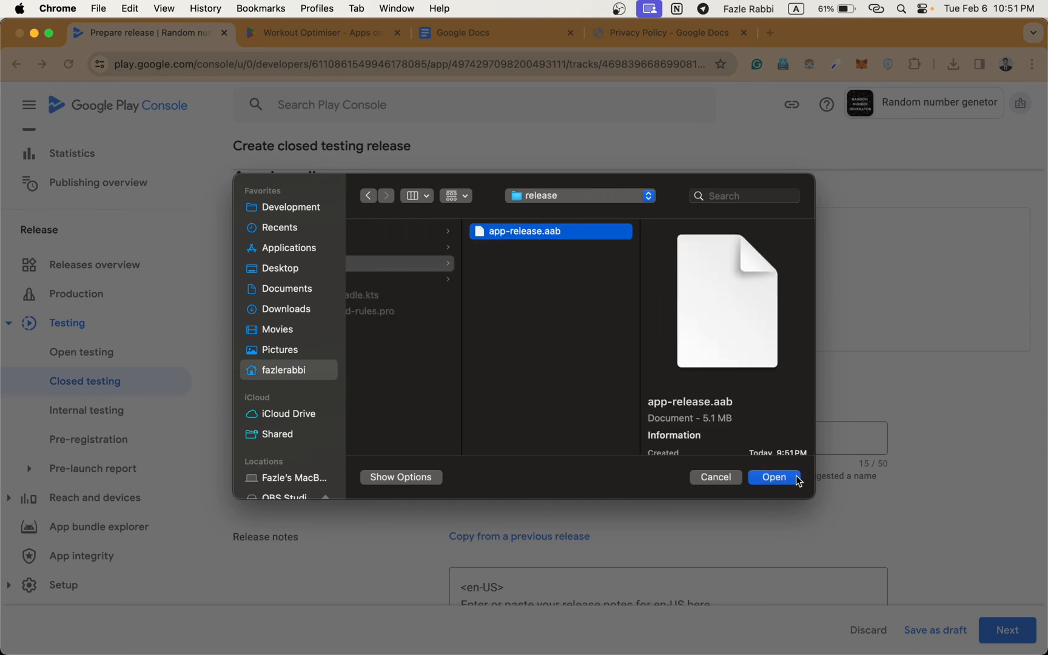
click(774, 476)
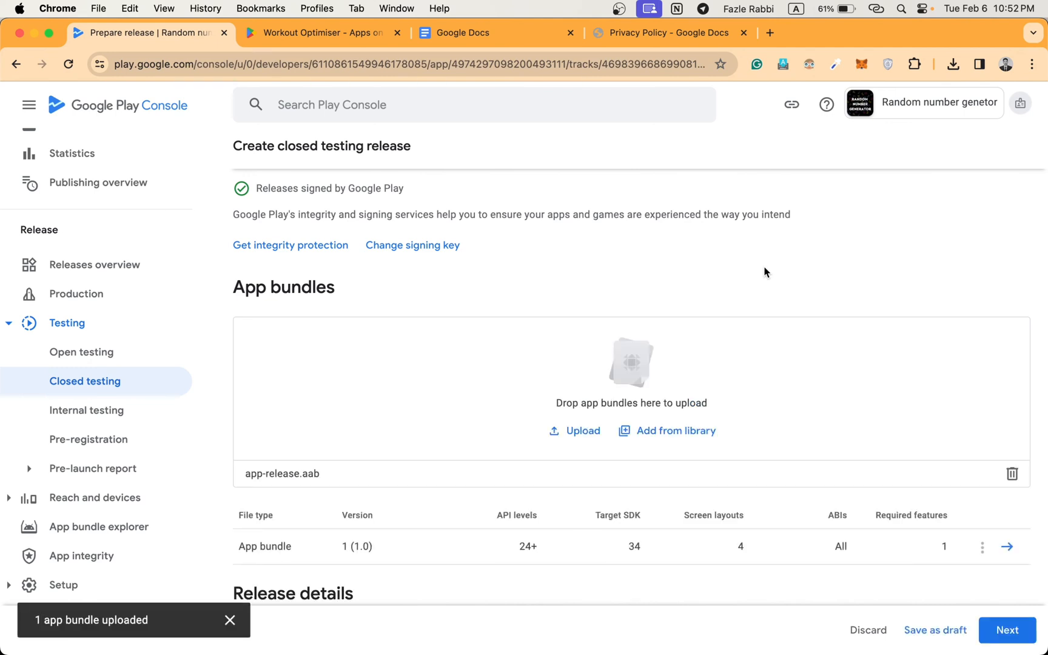
Declare advertising or marketing as an advertising ID use case for the app.
scroll(down, 3)
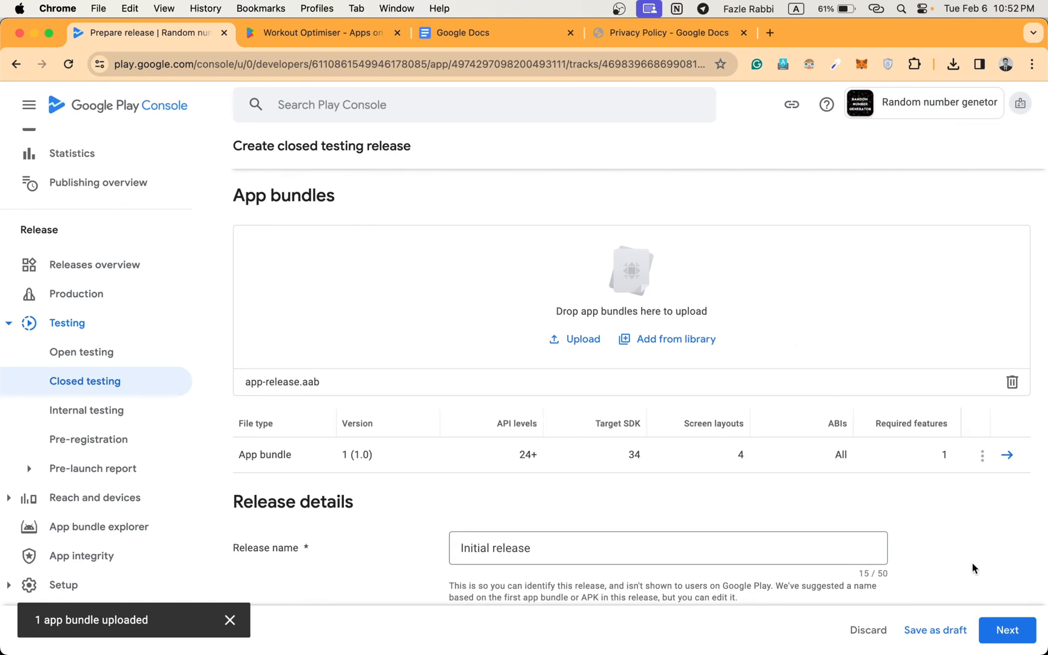
scroll(down, 3)
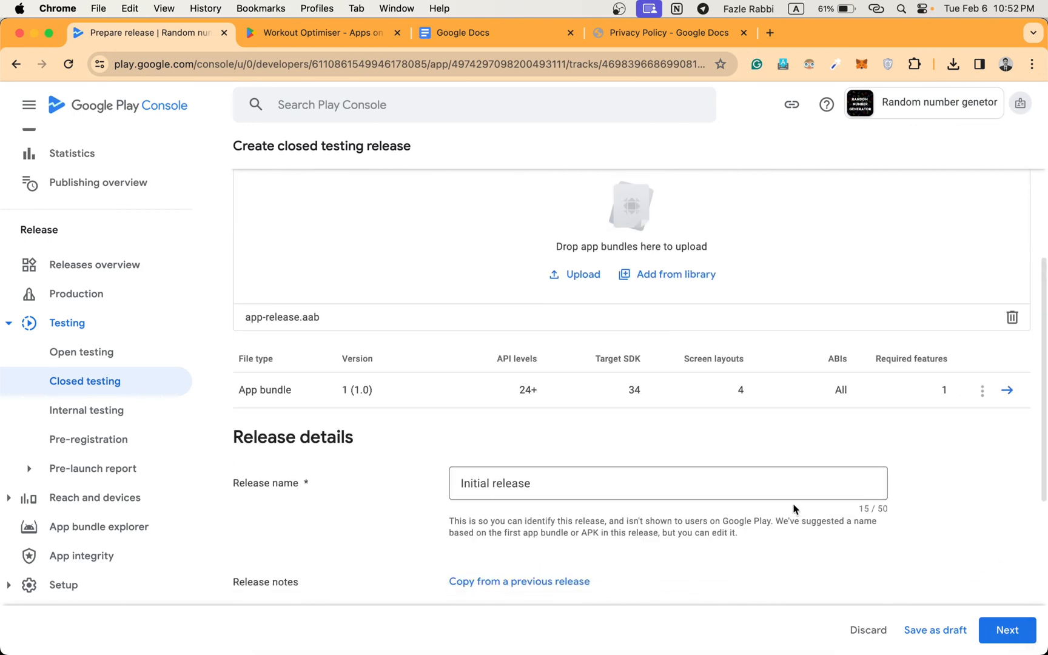
scroll(down, 3)
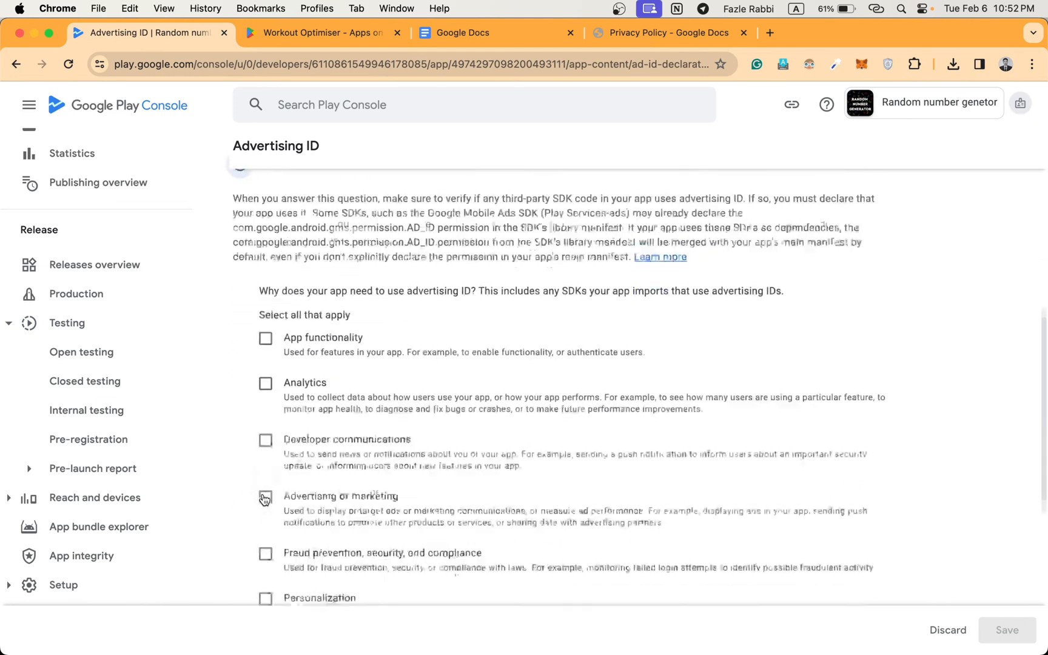
scroll(down, 3)
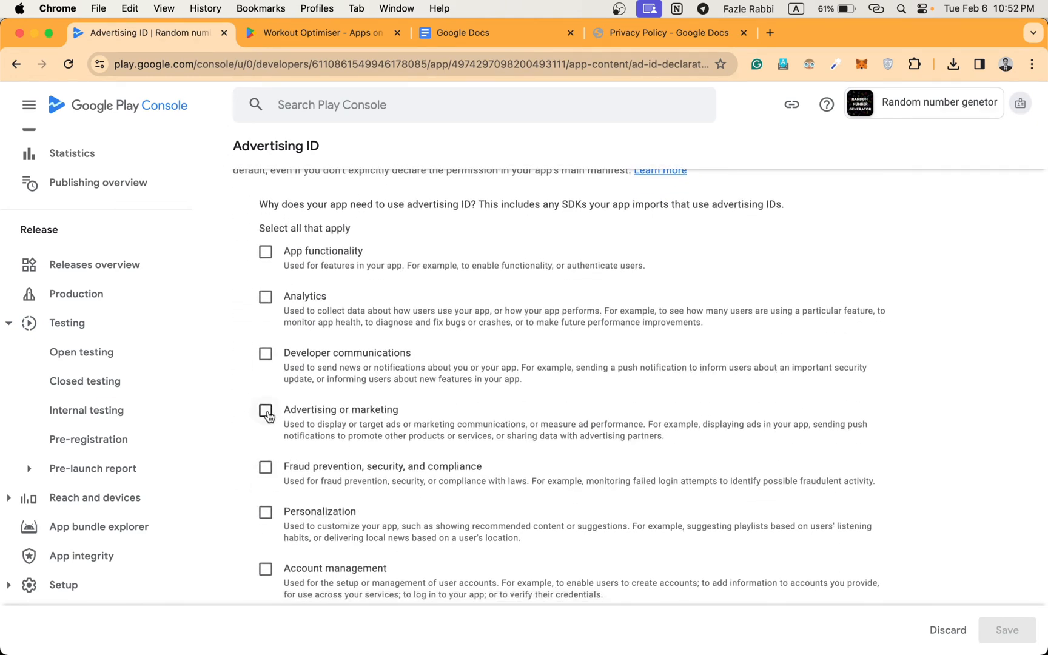
click(266, 414)
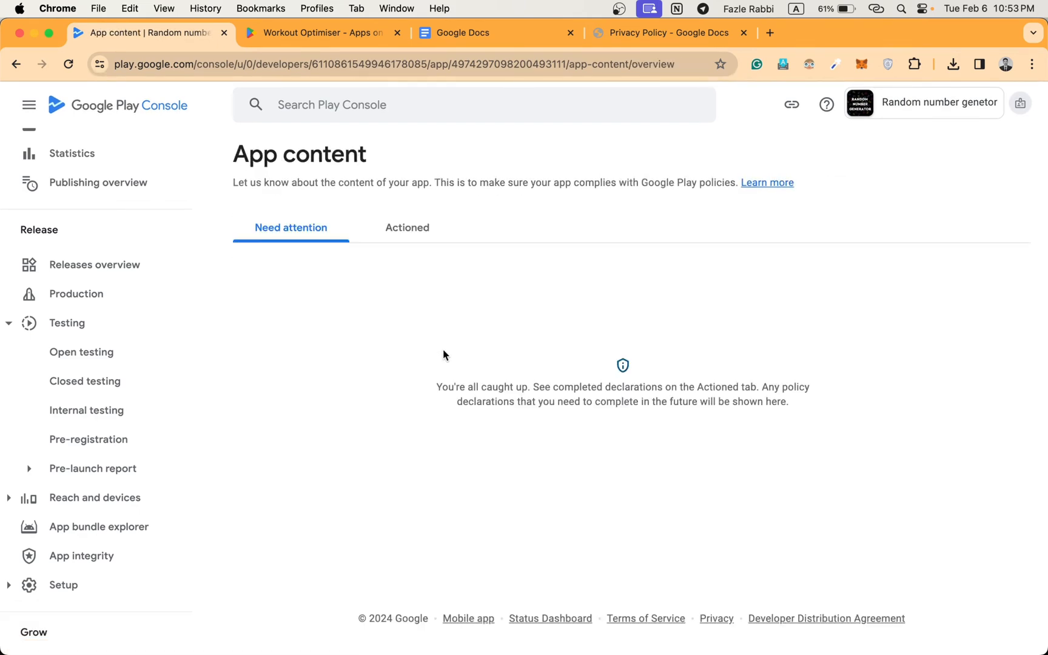
mouse_move(81, 352)
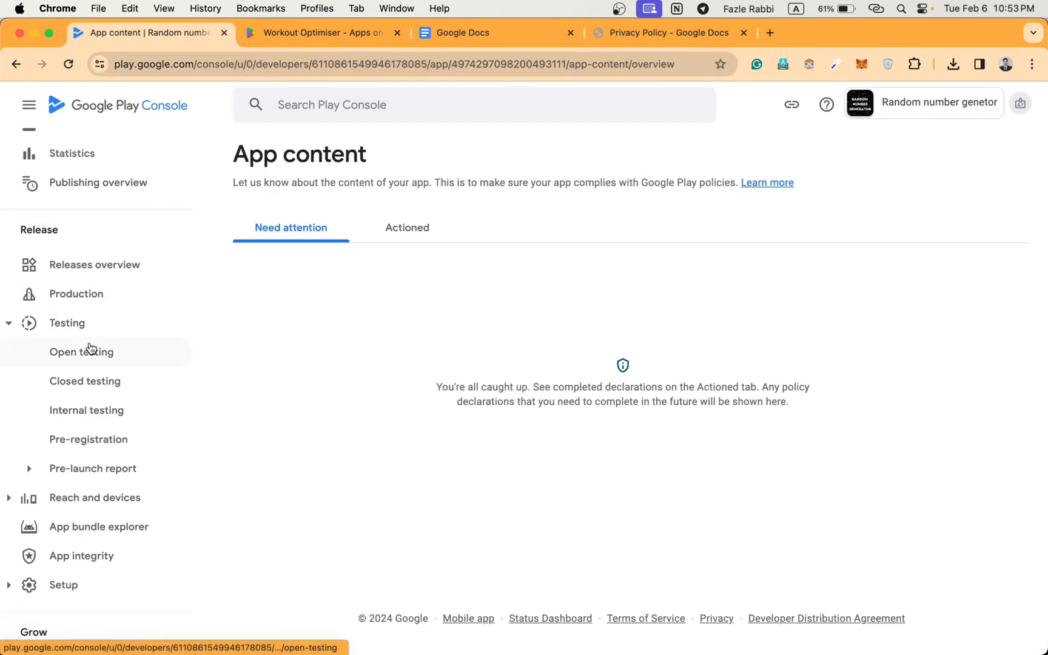
Reopen the Alpha track release and release it without the advertising ID permission.
click(85, 381)
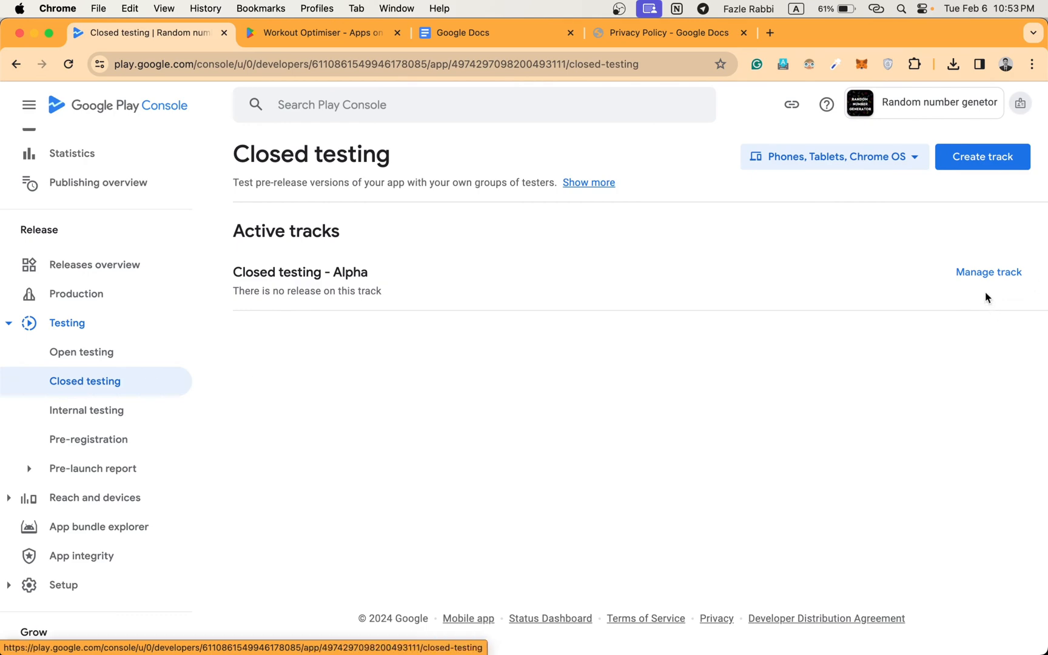
click(987, 272)
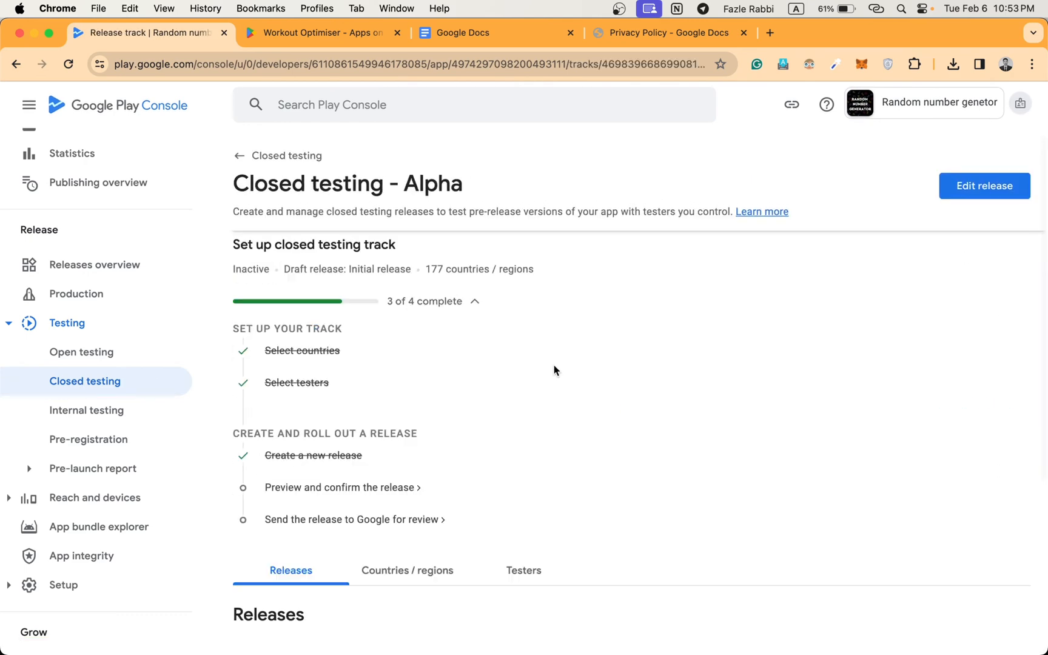
scroll(down, 3)
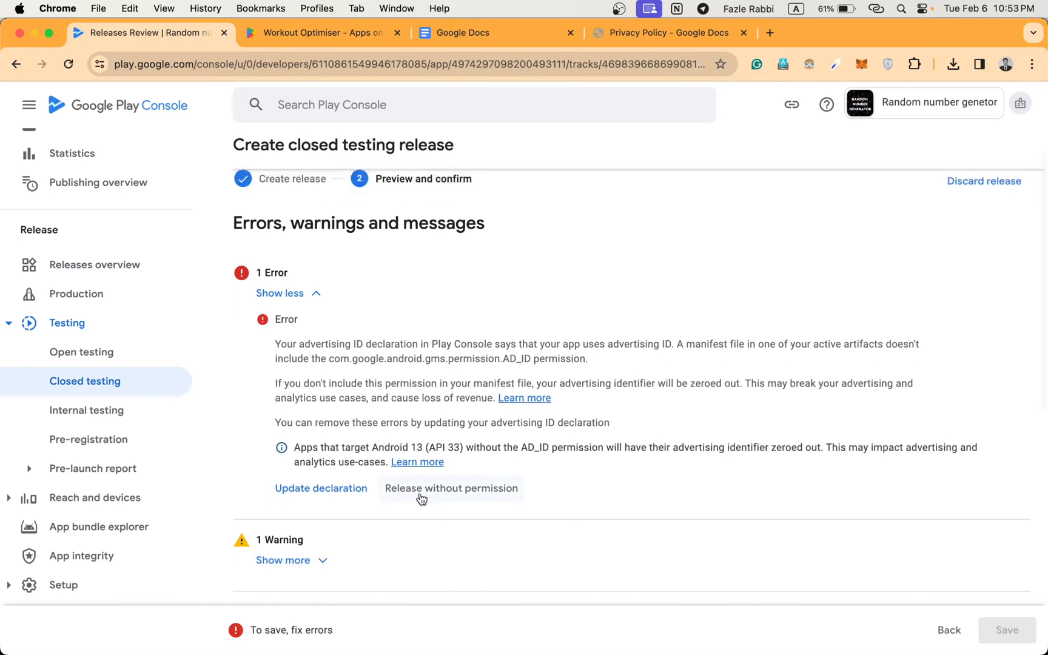
click(449, 487)
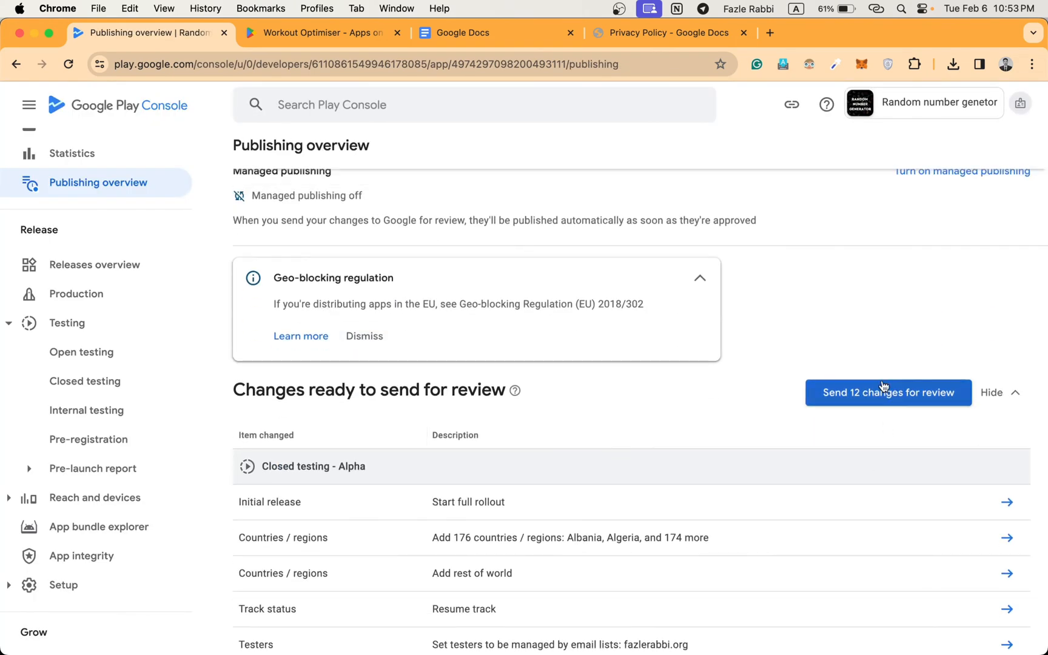
Send the 12 closed testing changes to Google for review and return to the tracks list.
click(888, 392)
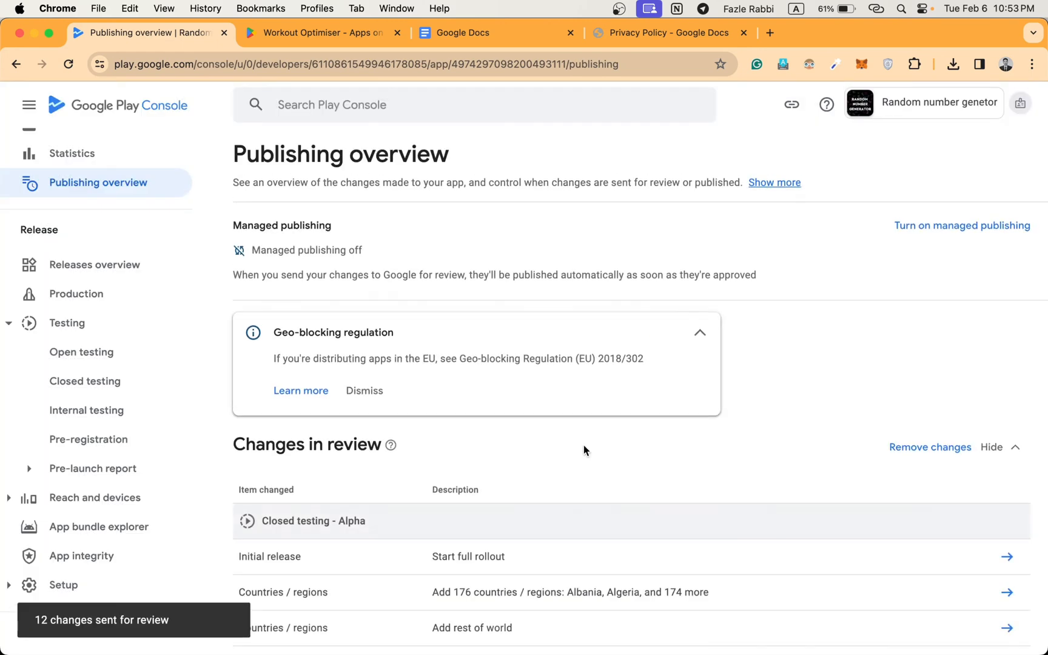
click(698, 332)
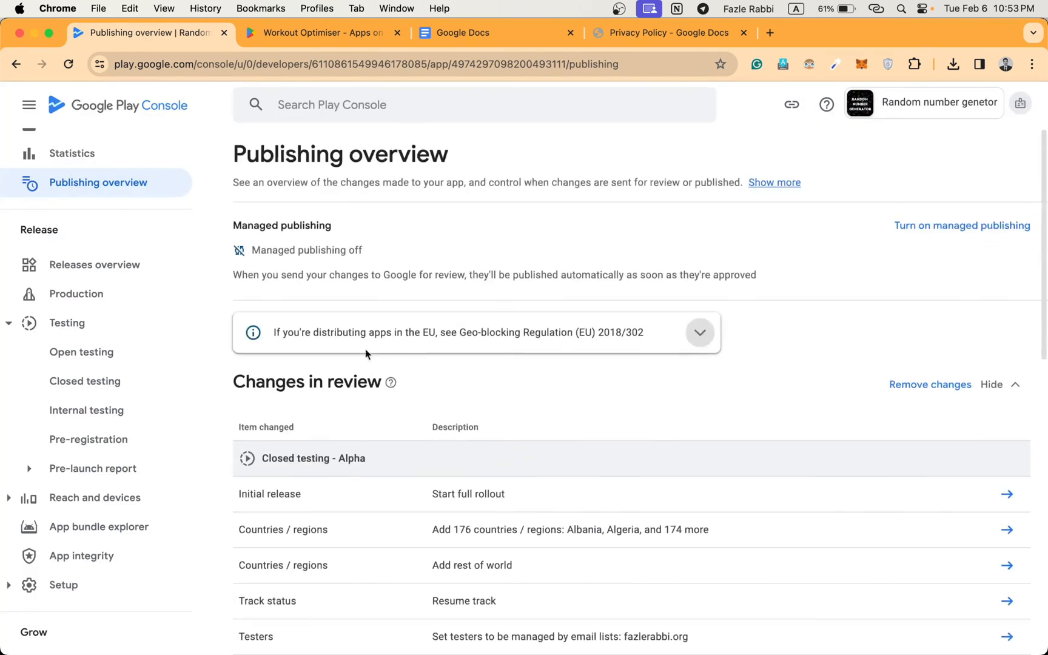
click(83, 381)
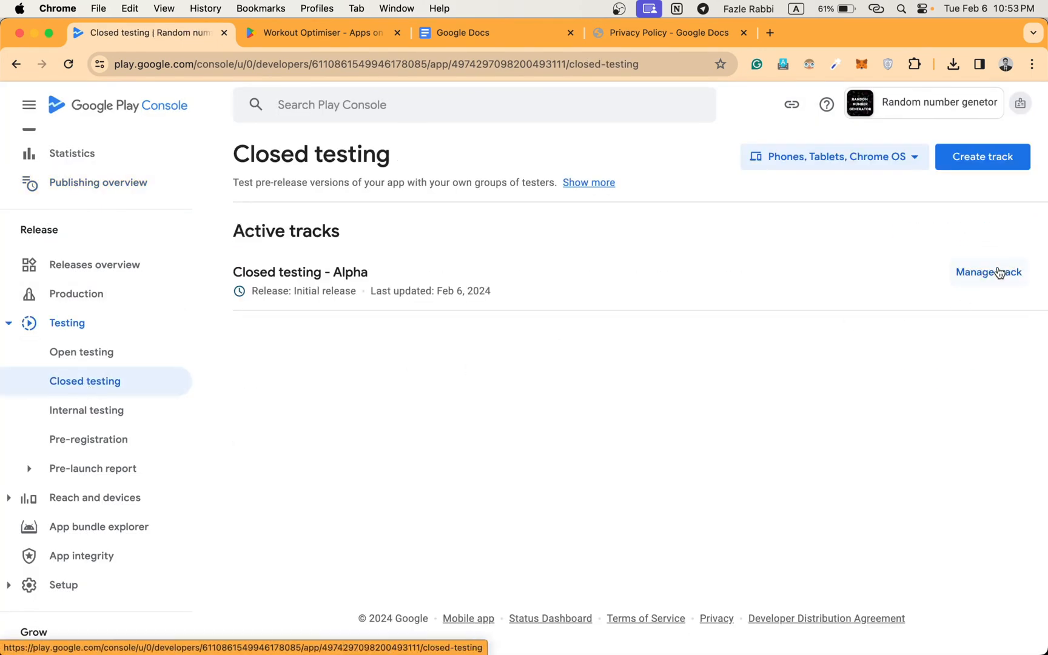
Review the Closed testing Alpha track's tester list of 83 users.
click(987, 272)
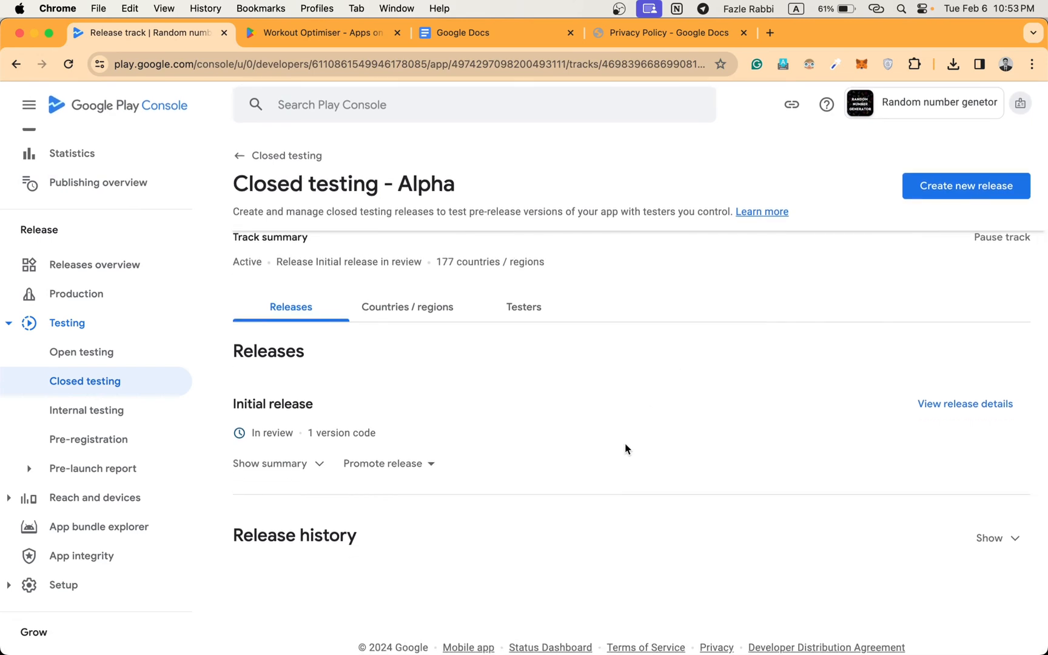
click(524, 306)
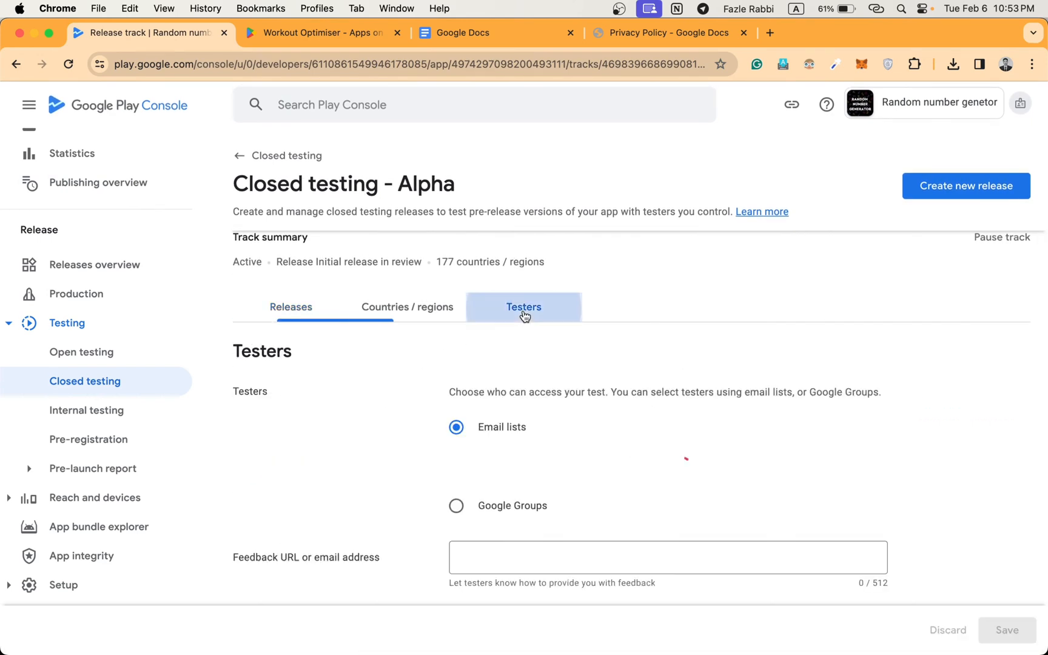
scroll(down, 3)
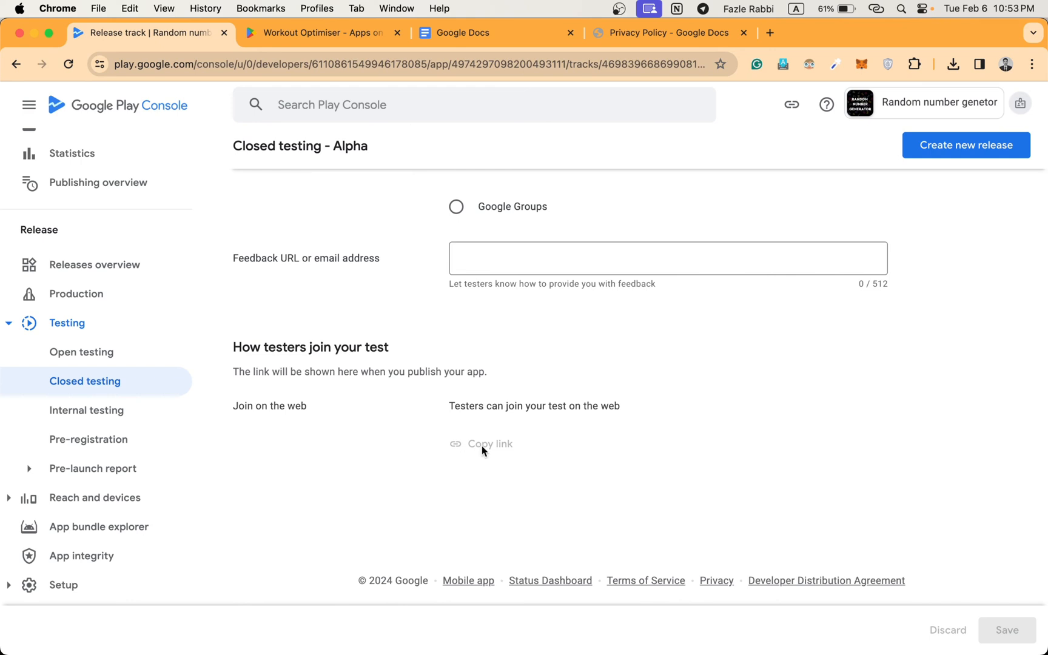
mouse_move(559, 383)
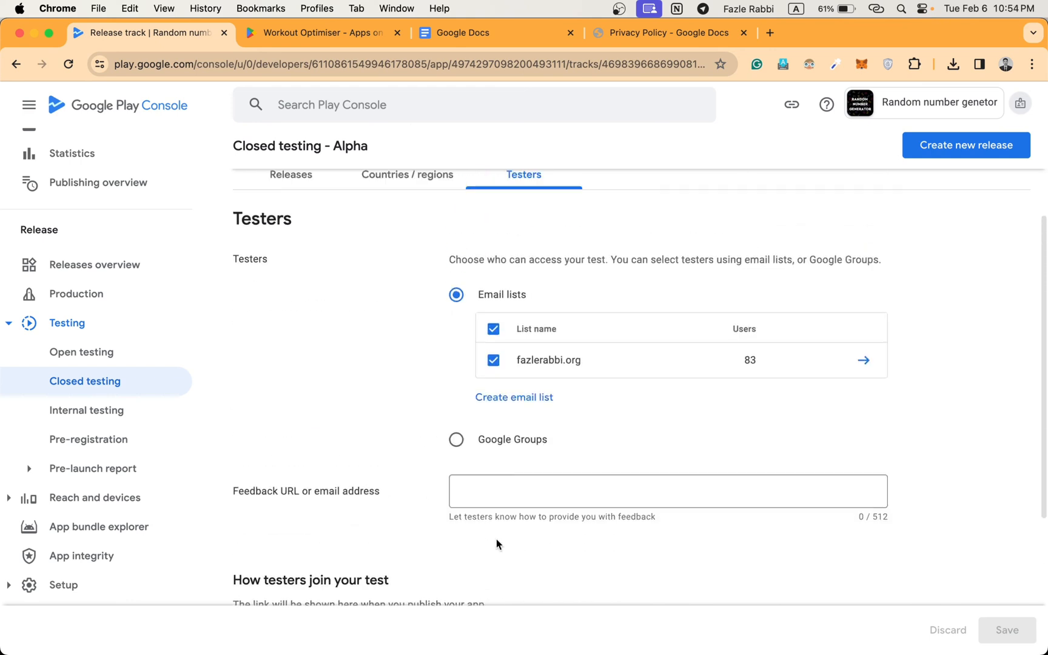
scroll(down, 3)
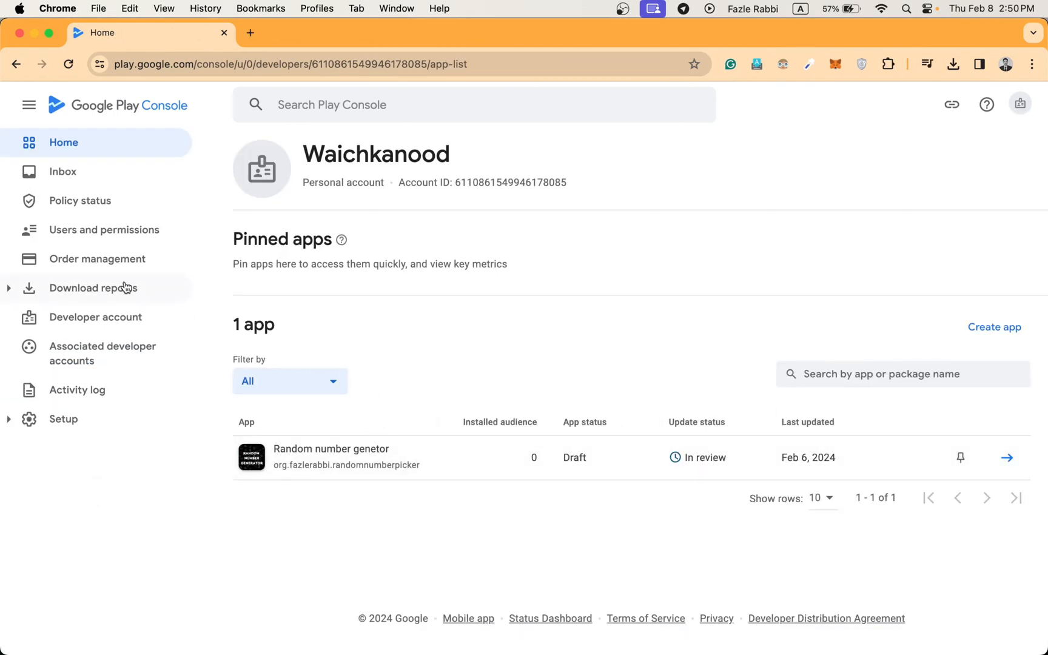
mouse_move(80, 200)
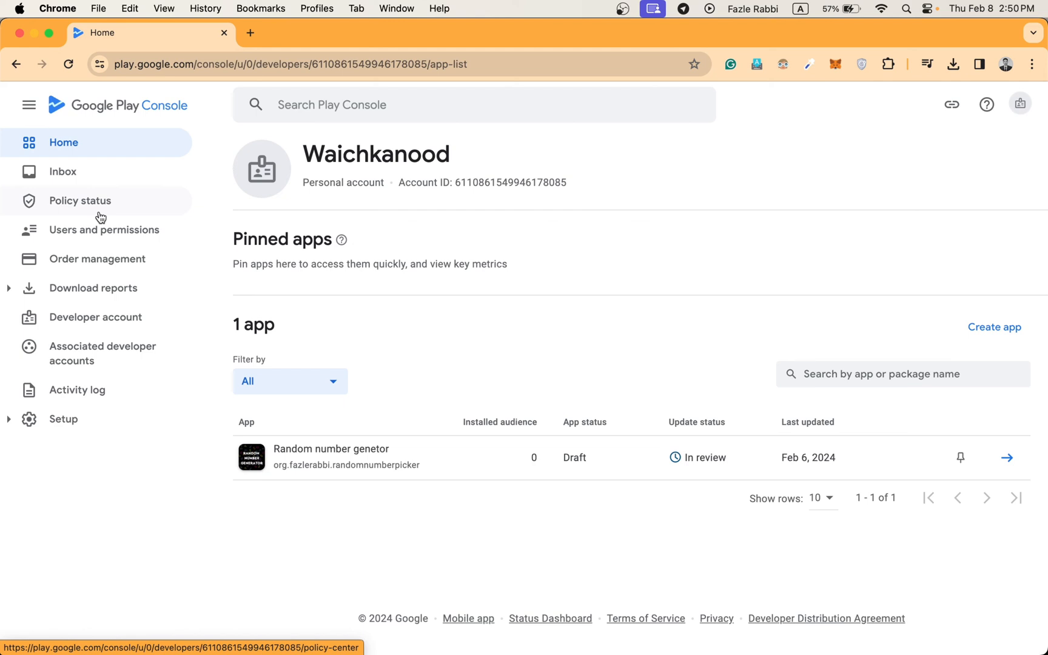
mouse_move(653, 55)
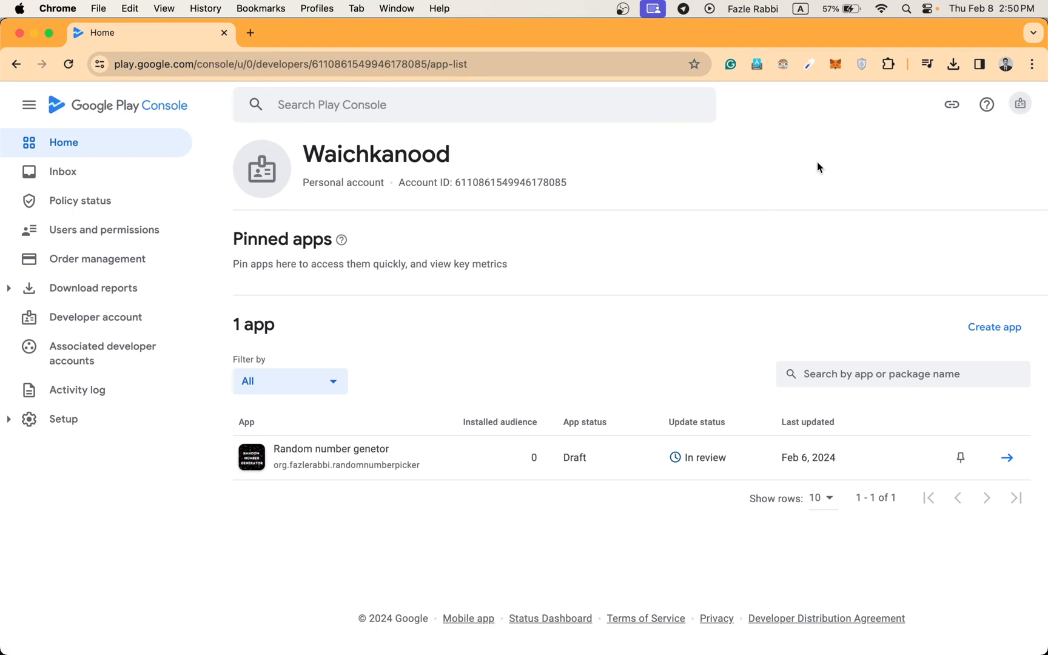
mouse_move(995, 105)
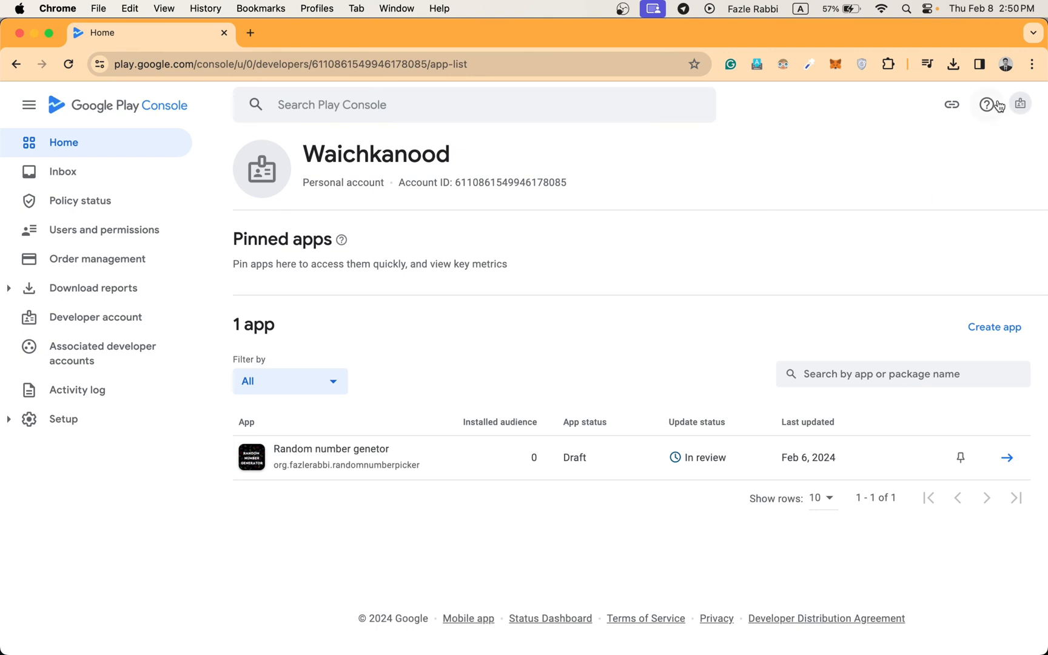
Switch developer account and reach the Alpha track testers' How testers join section with join links.
click(1020, 104)
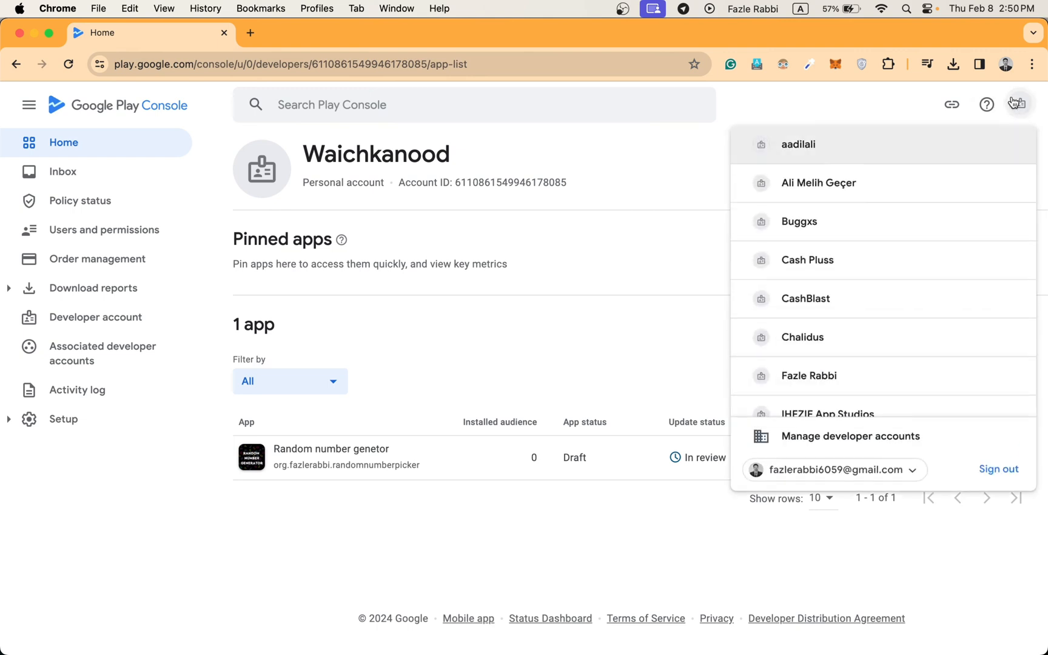
scroll(down, 3)
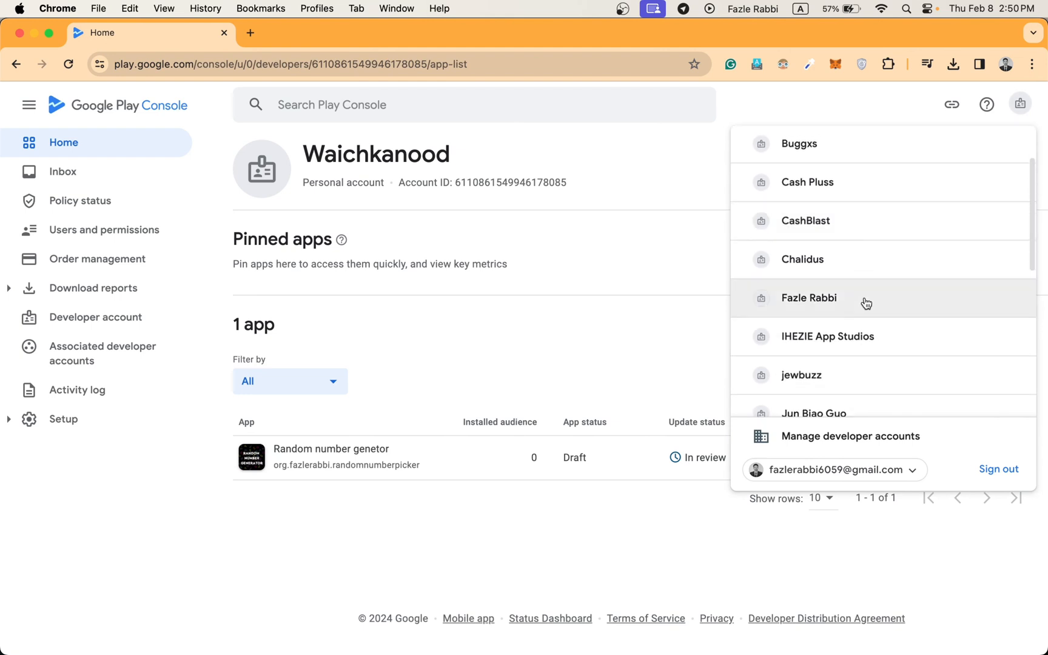
scroll(down, 3)
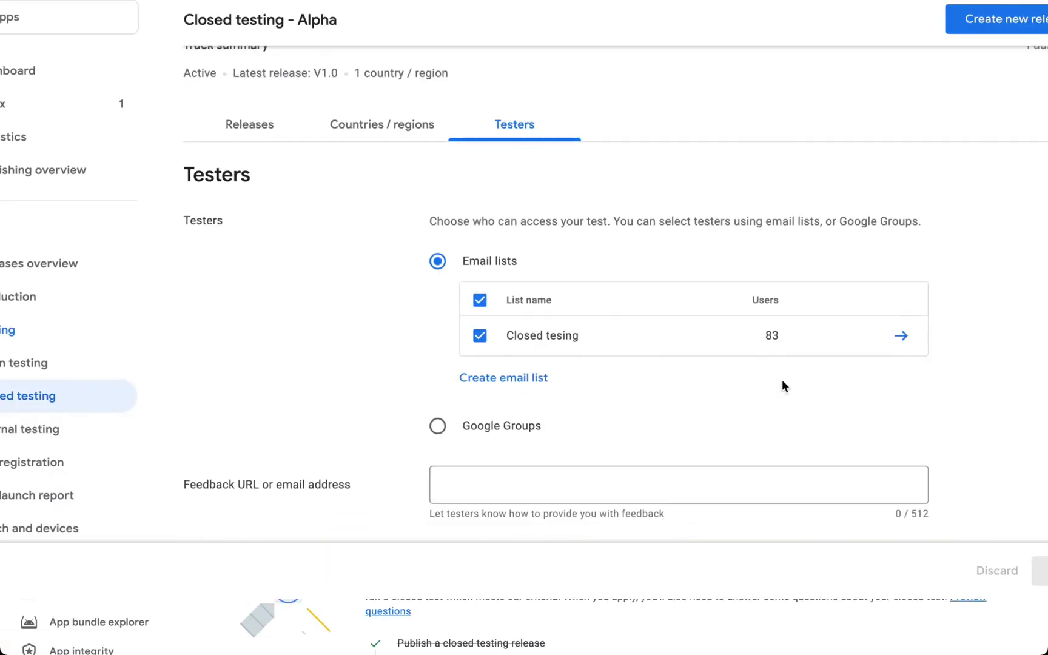
scroll(down, 3)
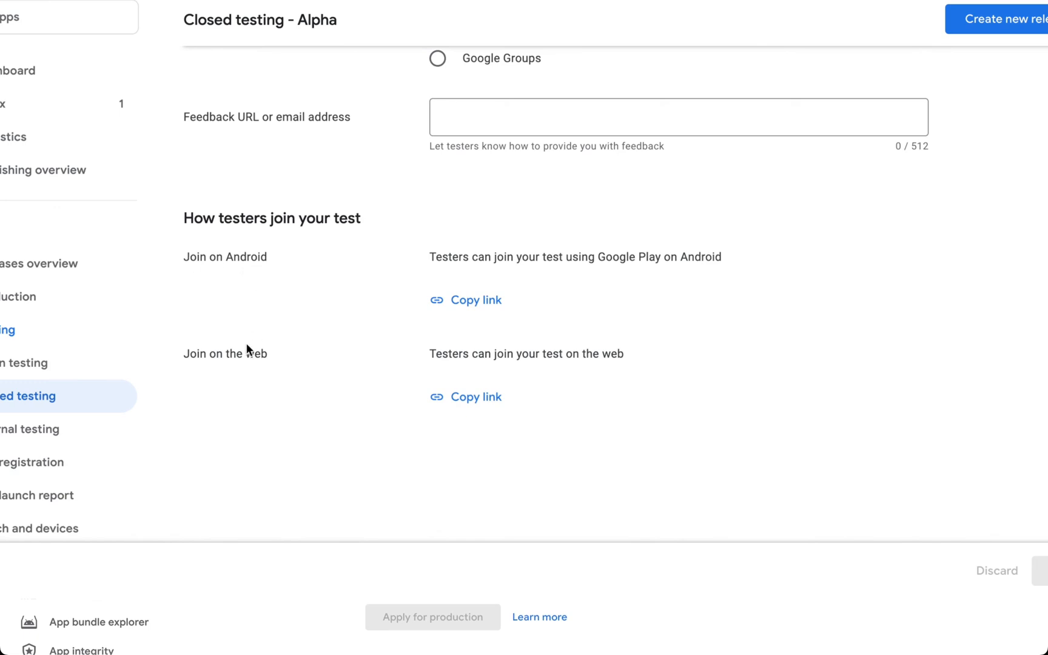
click(465, 396)
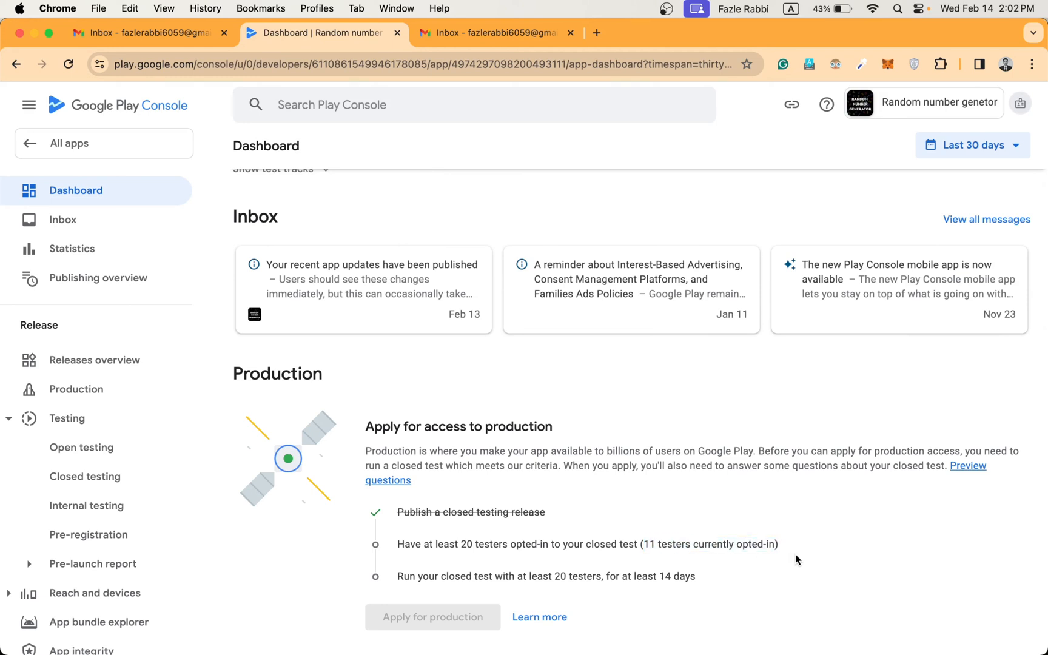
Reveal the dashboard's production access checklist showing 11 of 20 testers opted in.
drag(647, 545, 765, 544)
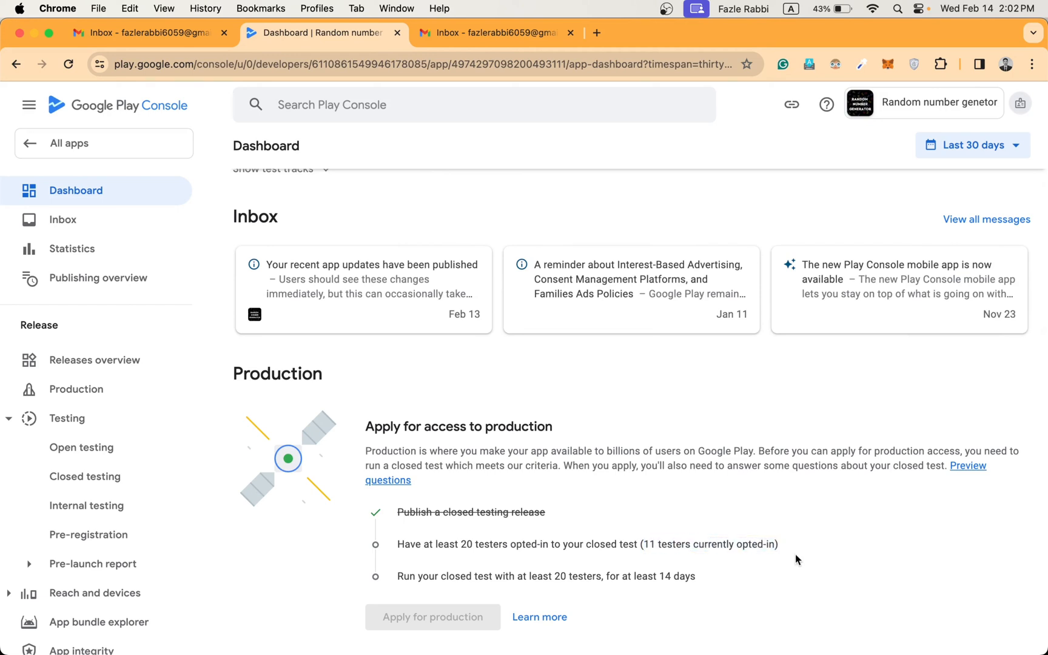
drag(643, 544, 725, 544)
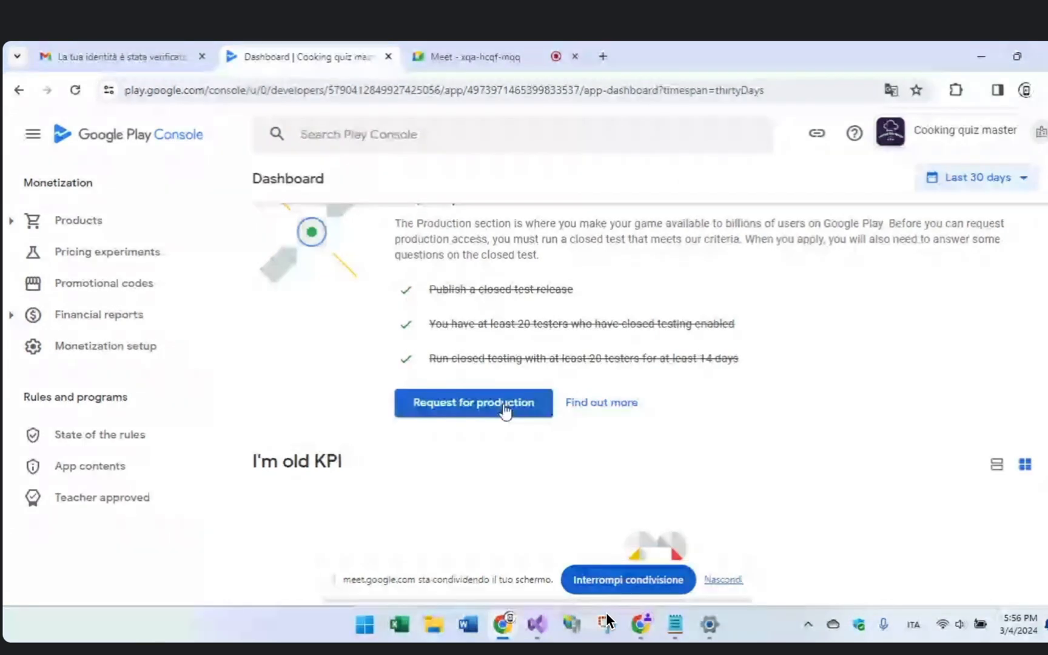
Start the production access request and answer the target audience as 'all people fro…'.
click(473, 403)
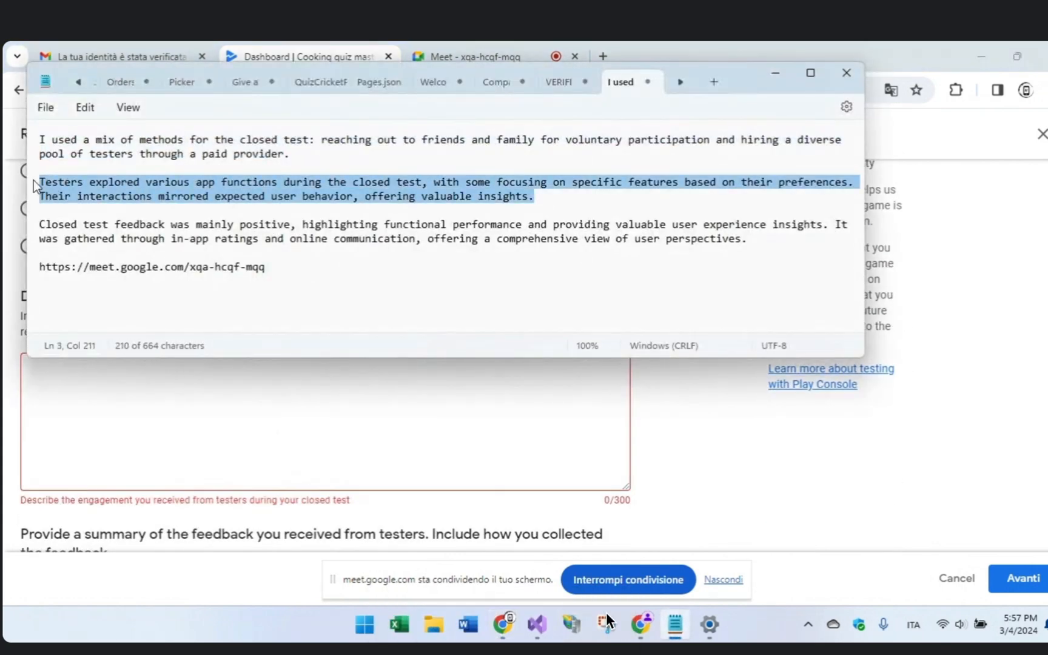
scroll(down, 3)
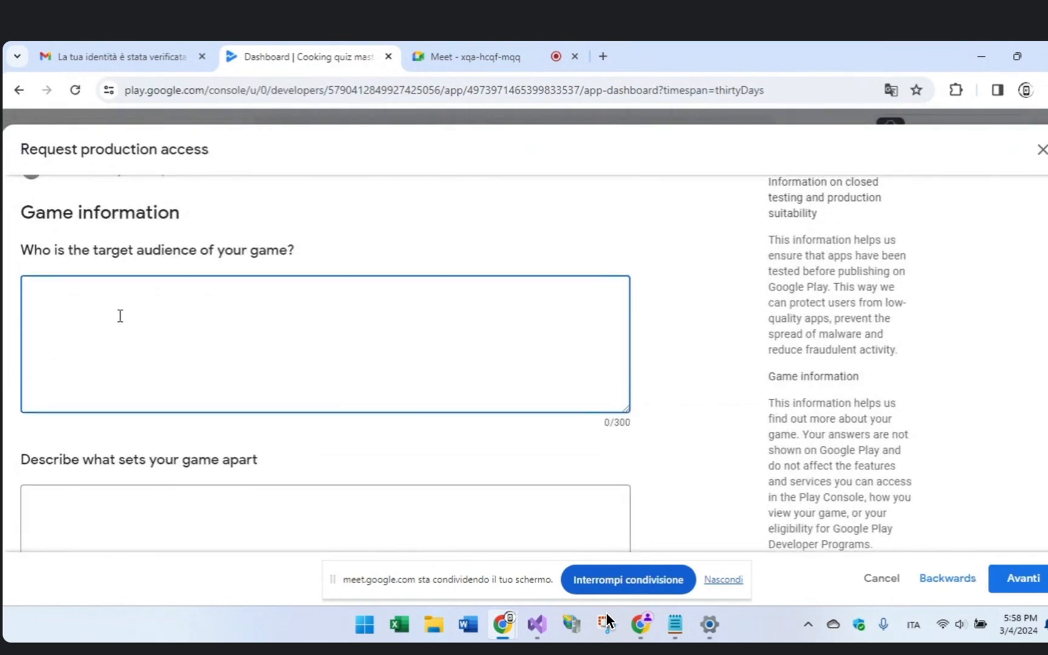
text(all people fro)
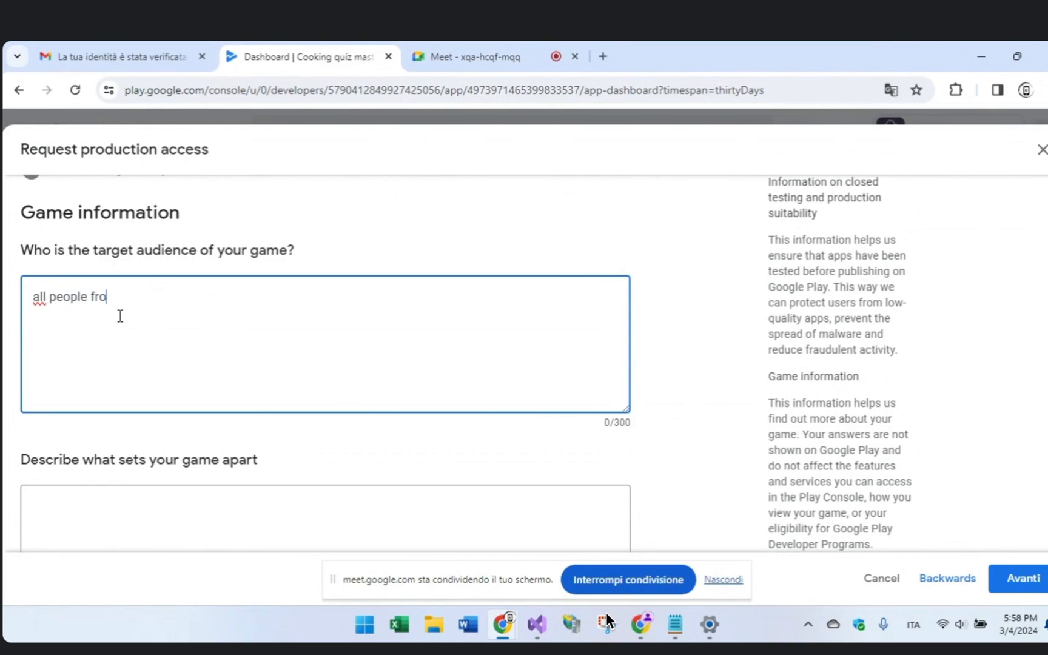